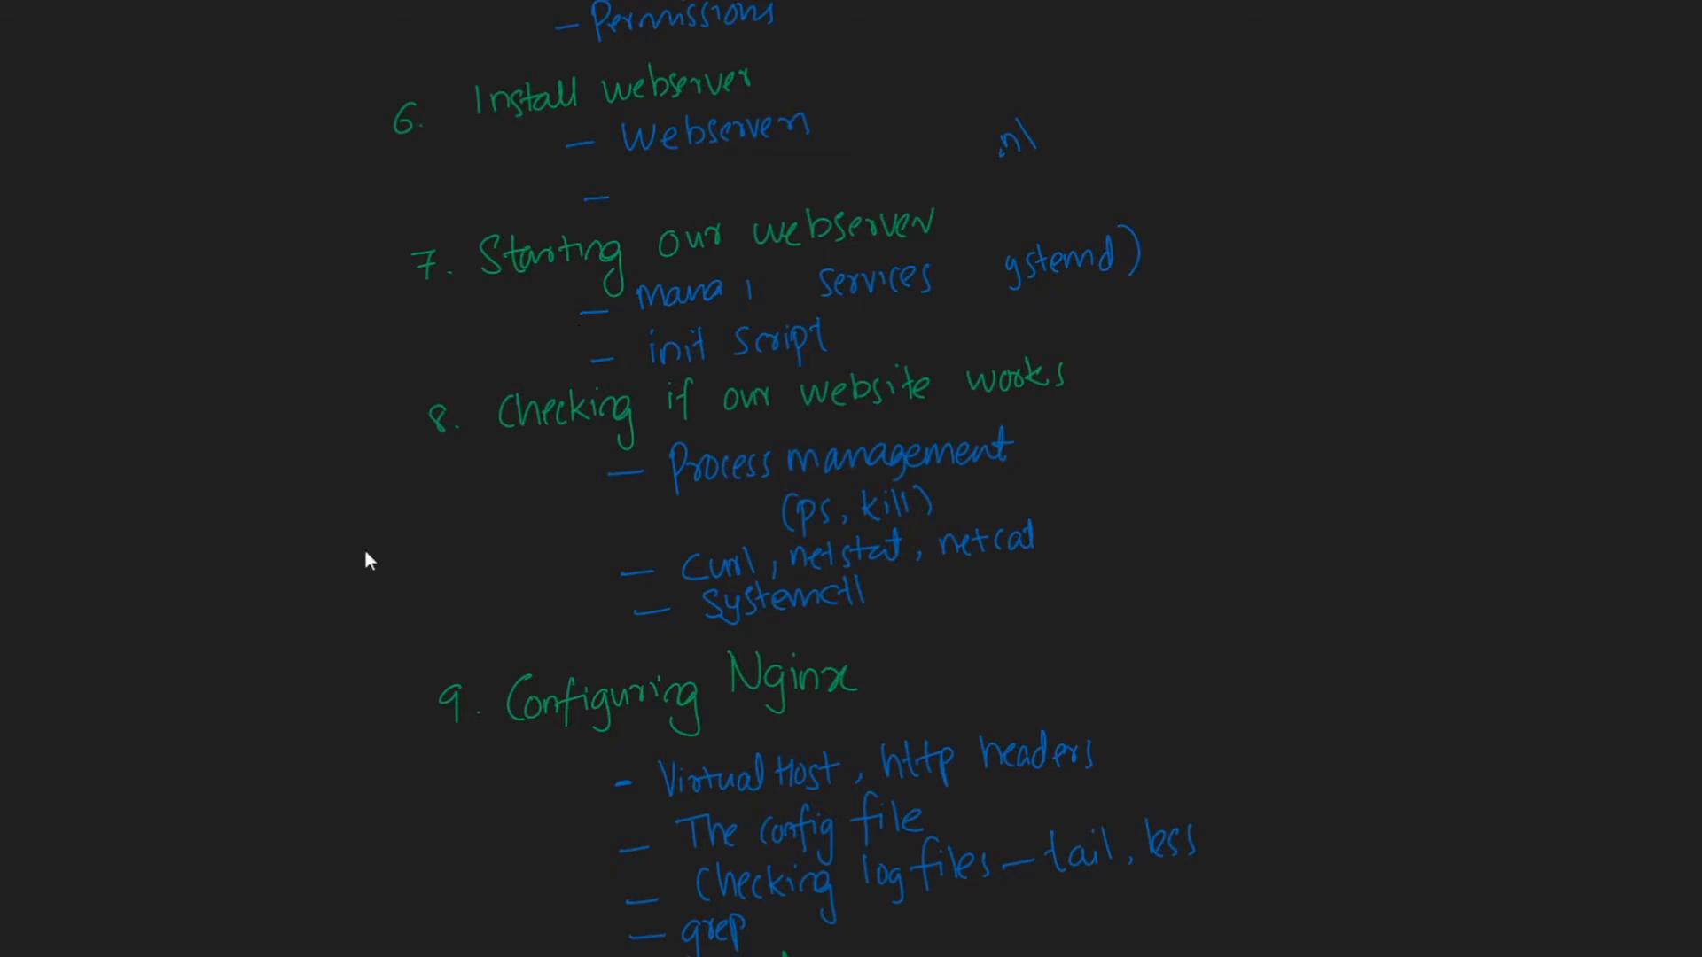
mouse_move(885, 586)
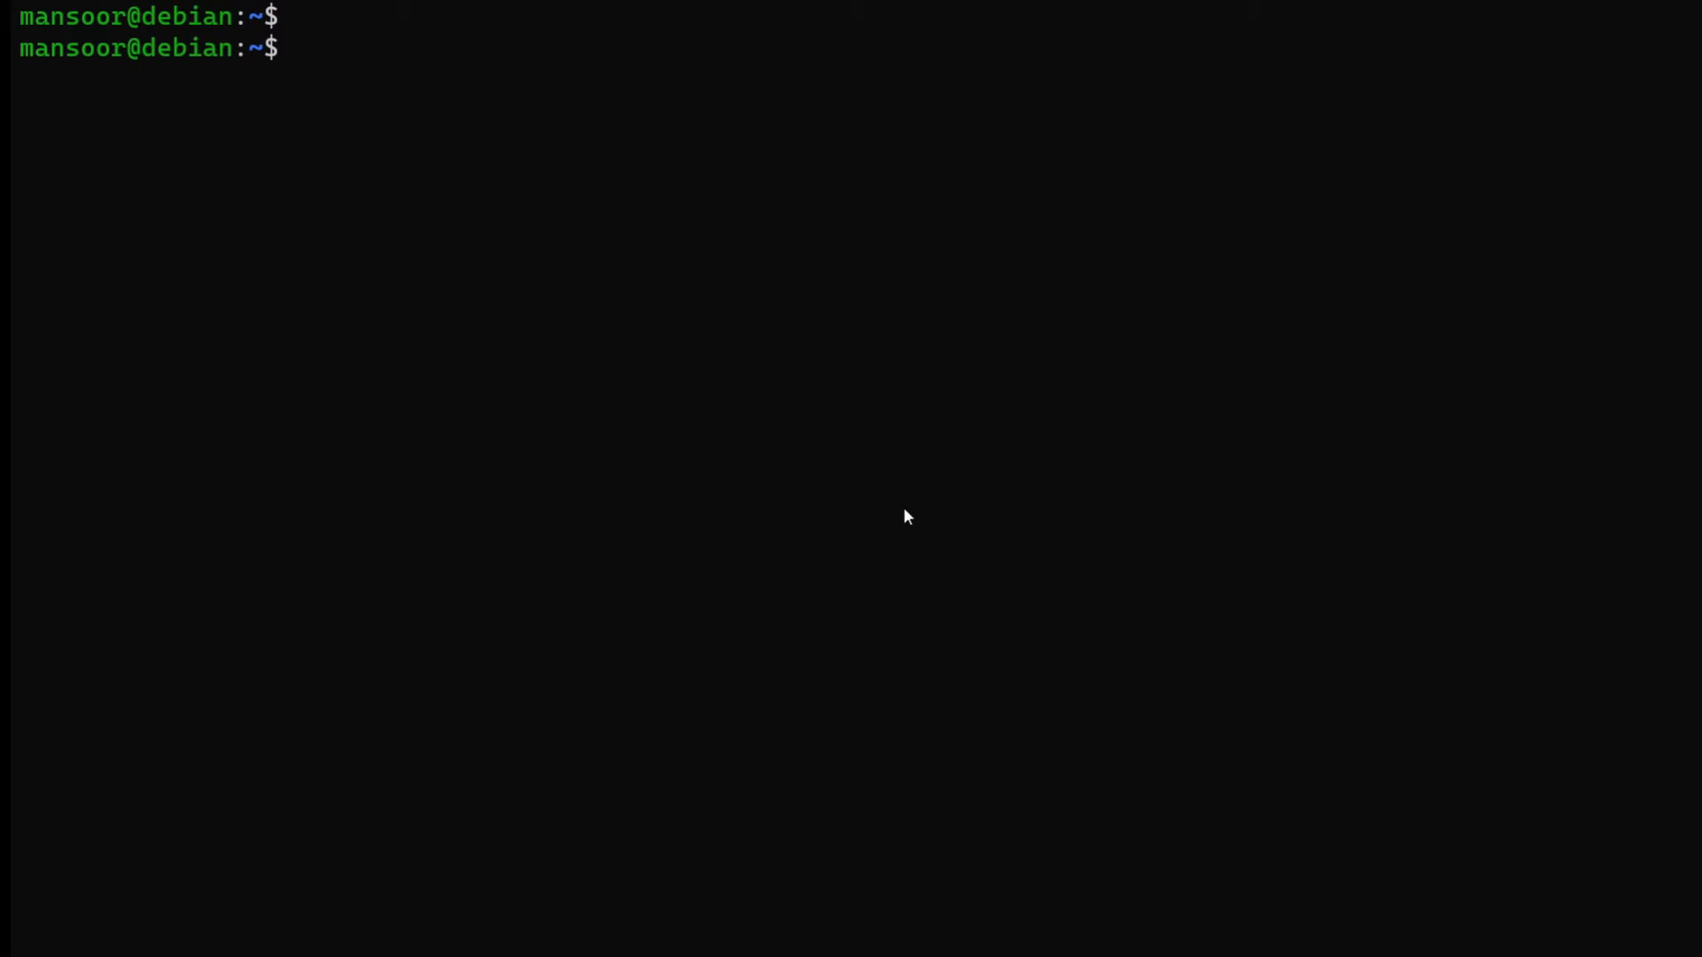
Run ps aux to list all processes including nginx, then bring up the ps manual.
type("ps")
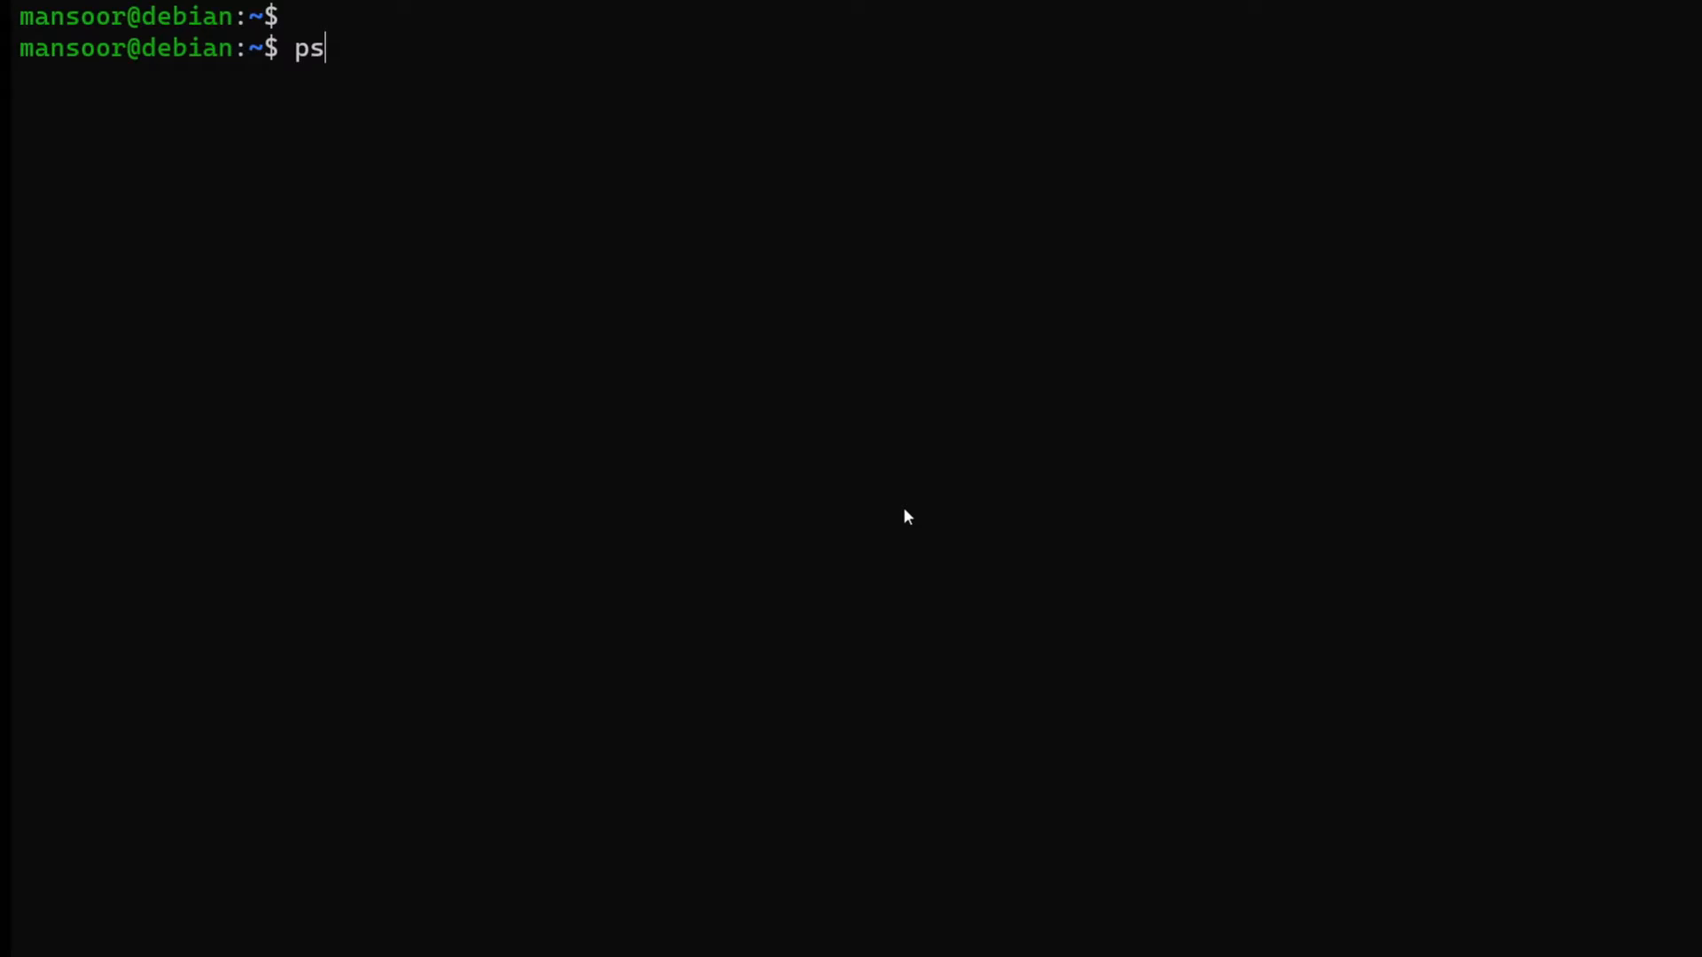
type("aux")
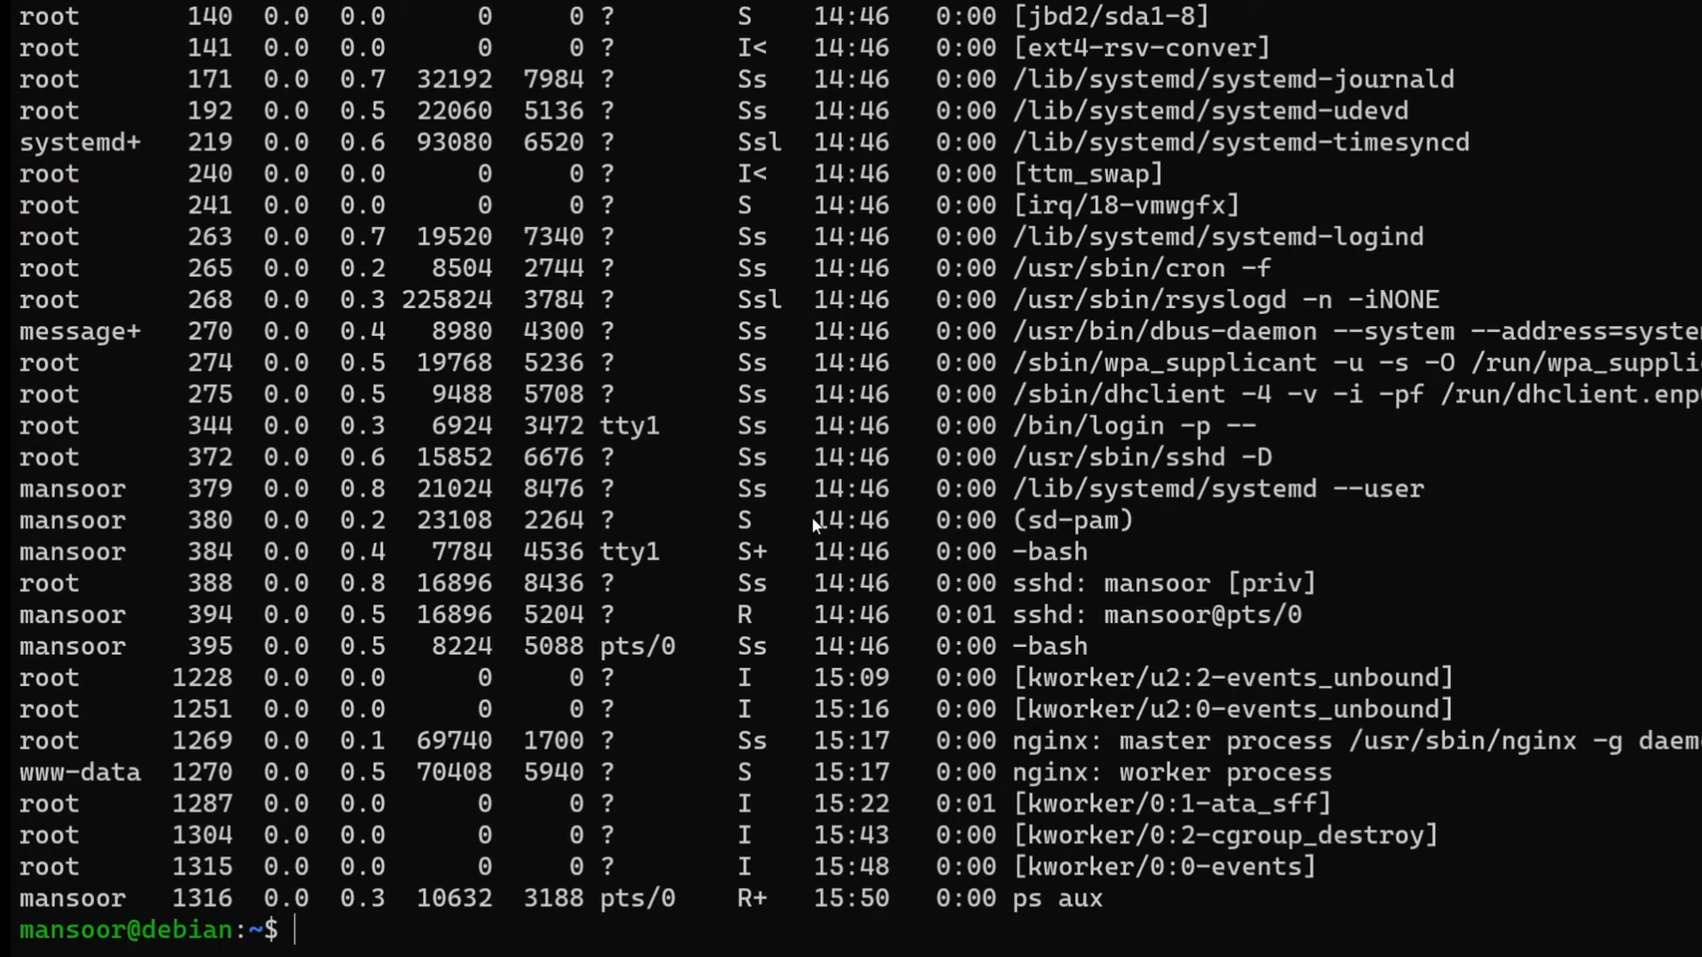
type("man ps")
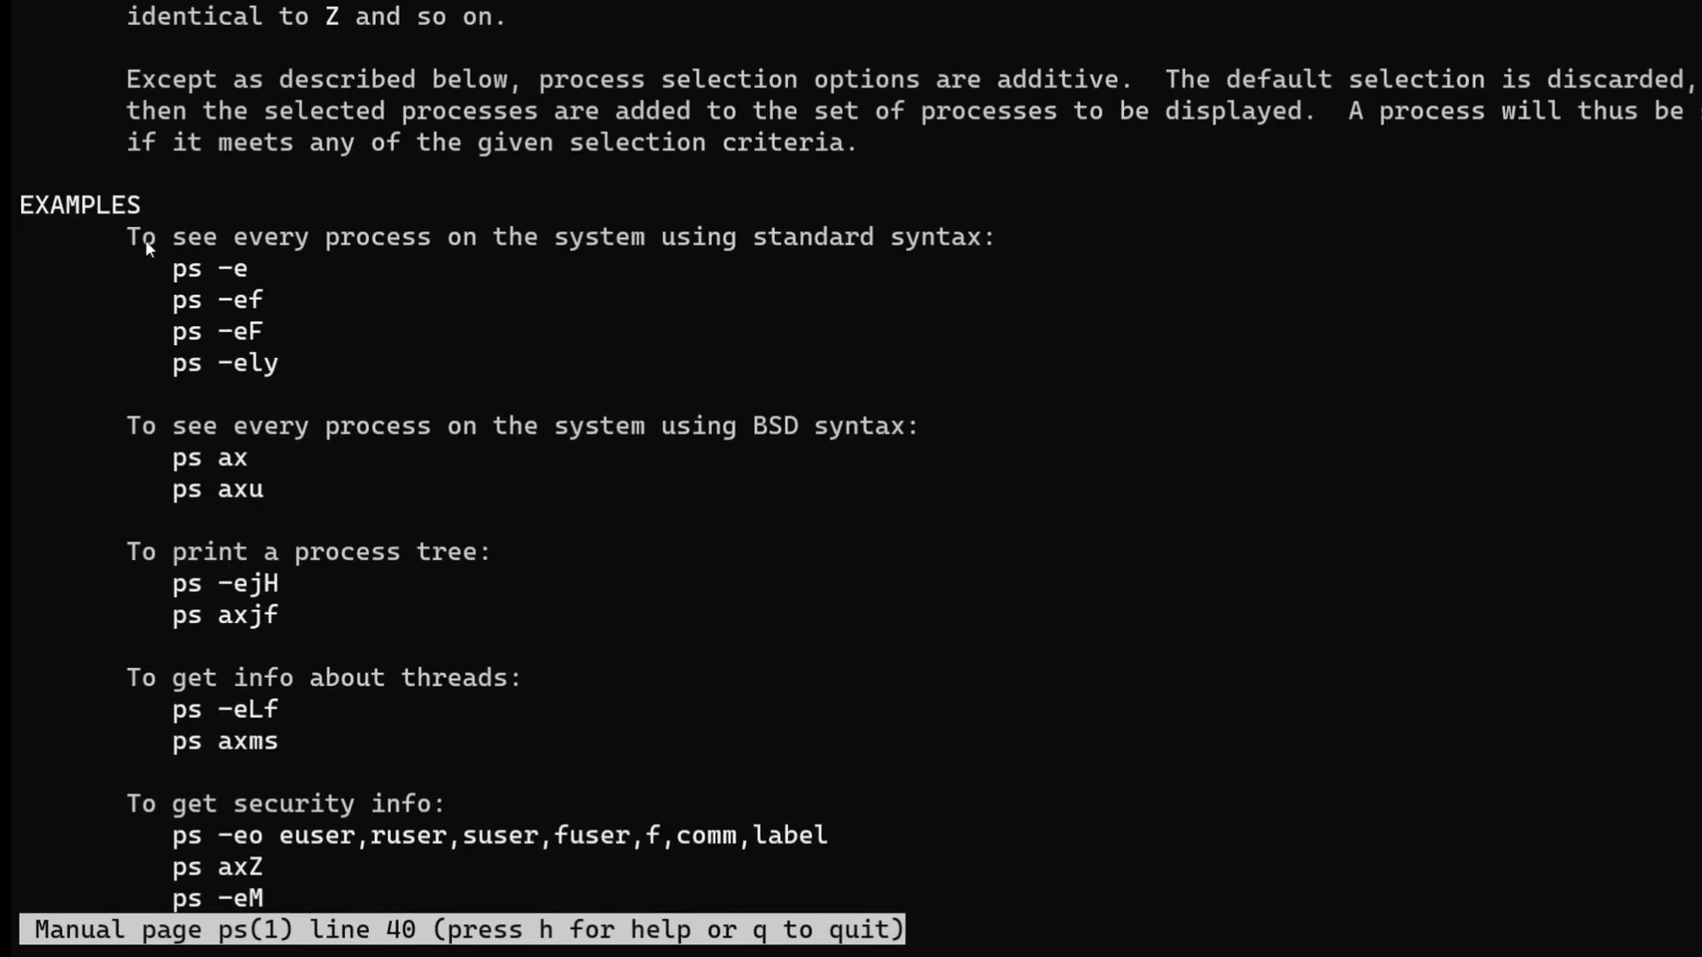
mouse_move(585, 262)
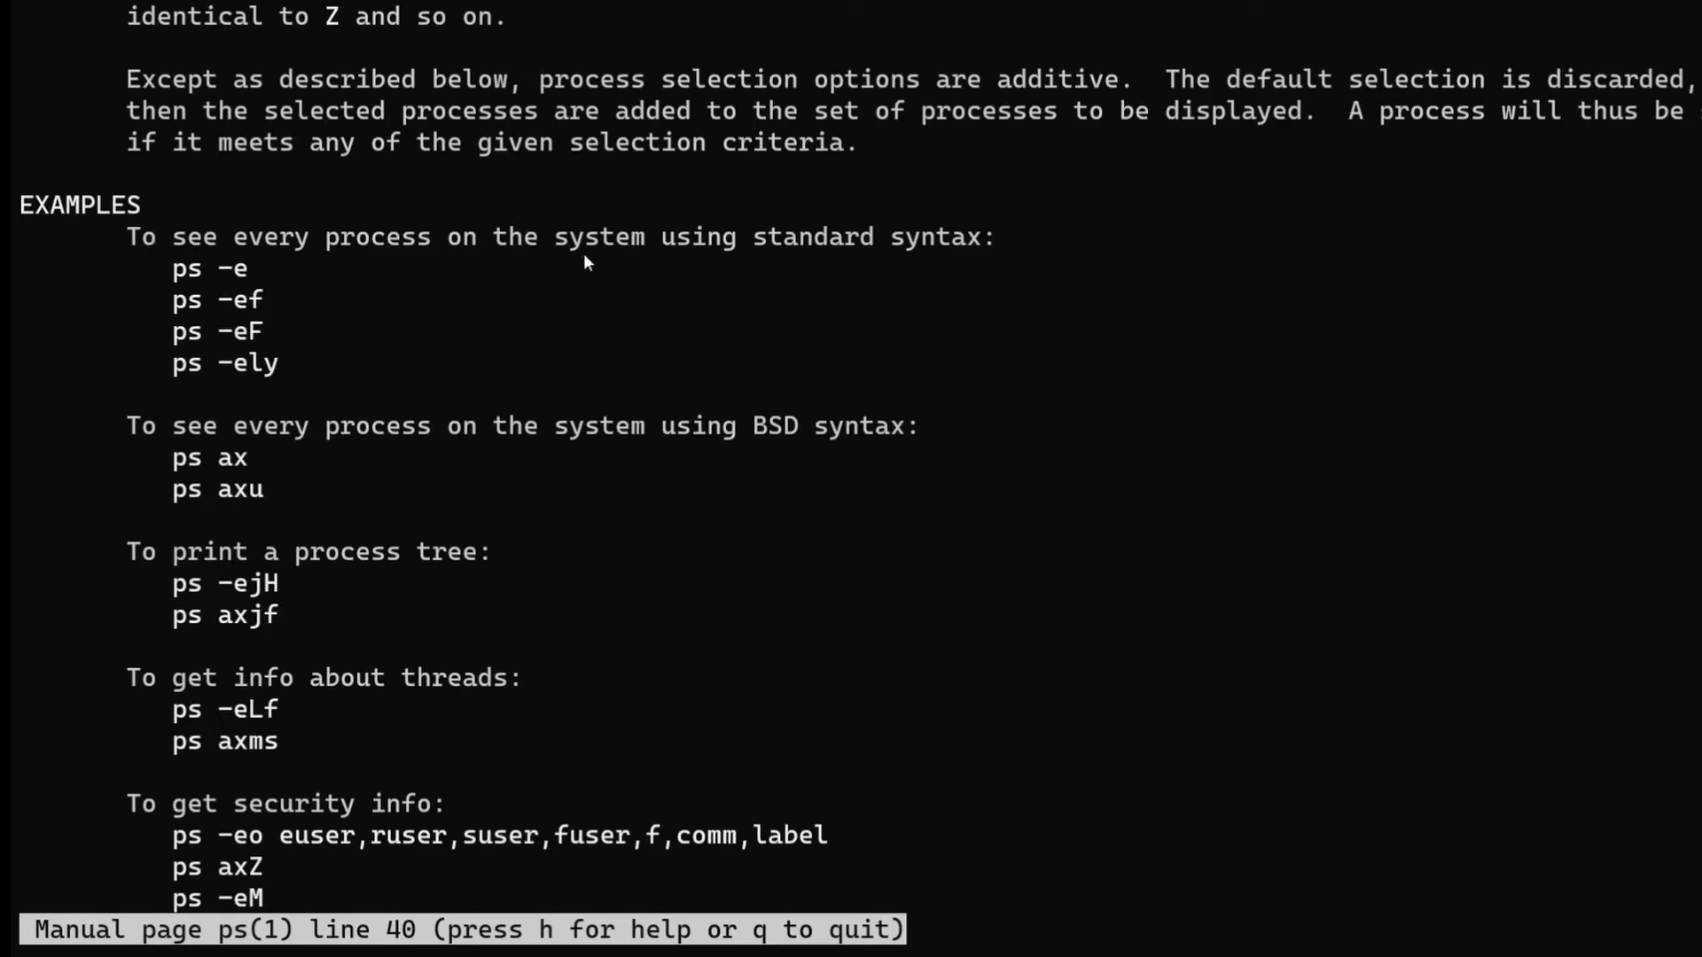
mouse_move(178, 303)
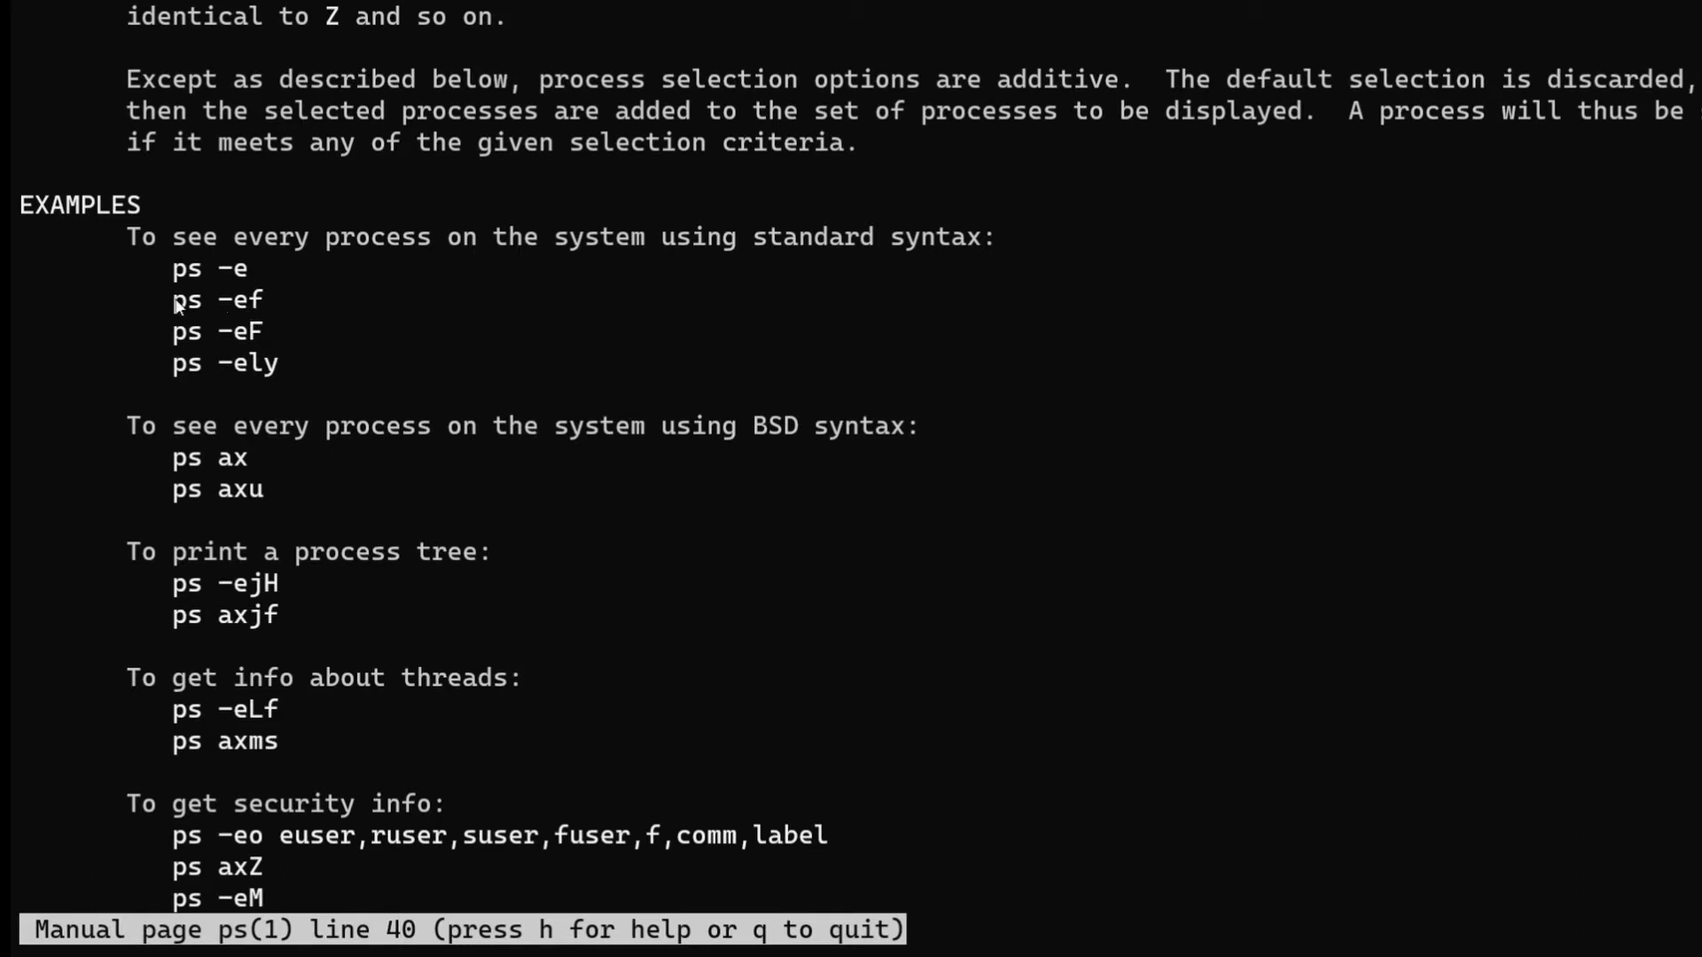
Mark the ps axu example and the 'a' option description in the manual, then quit it.
double_click(217, 300)
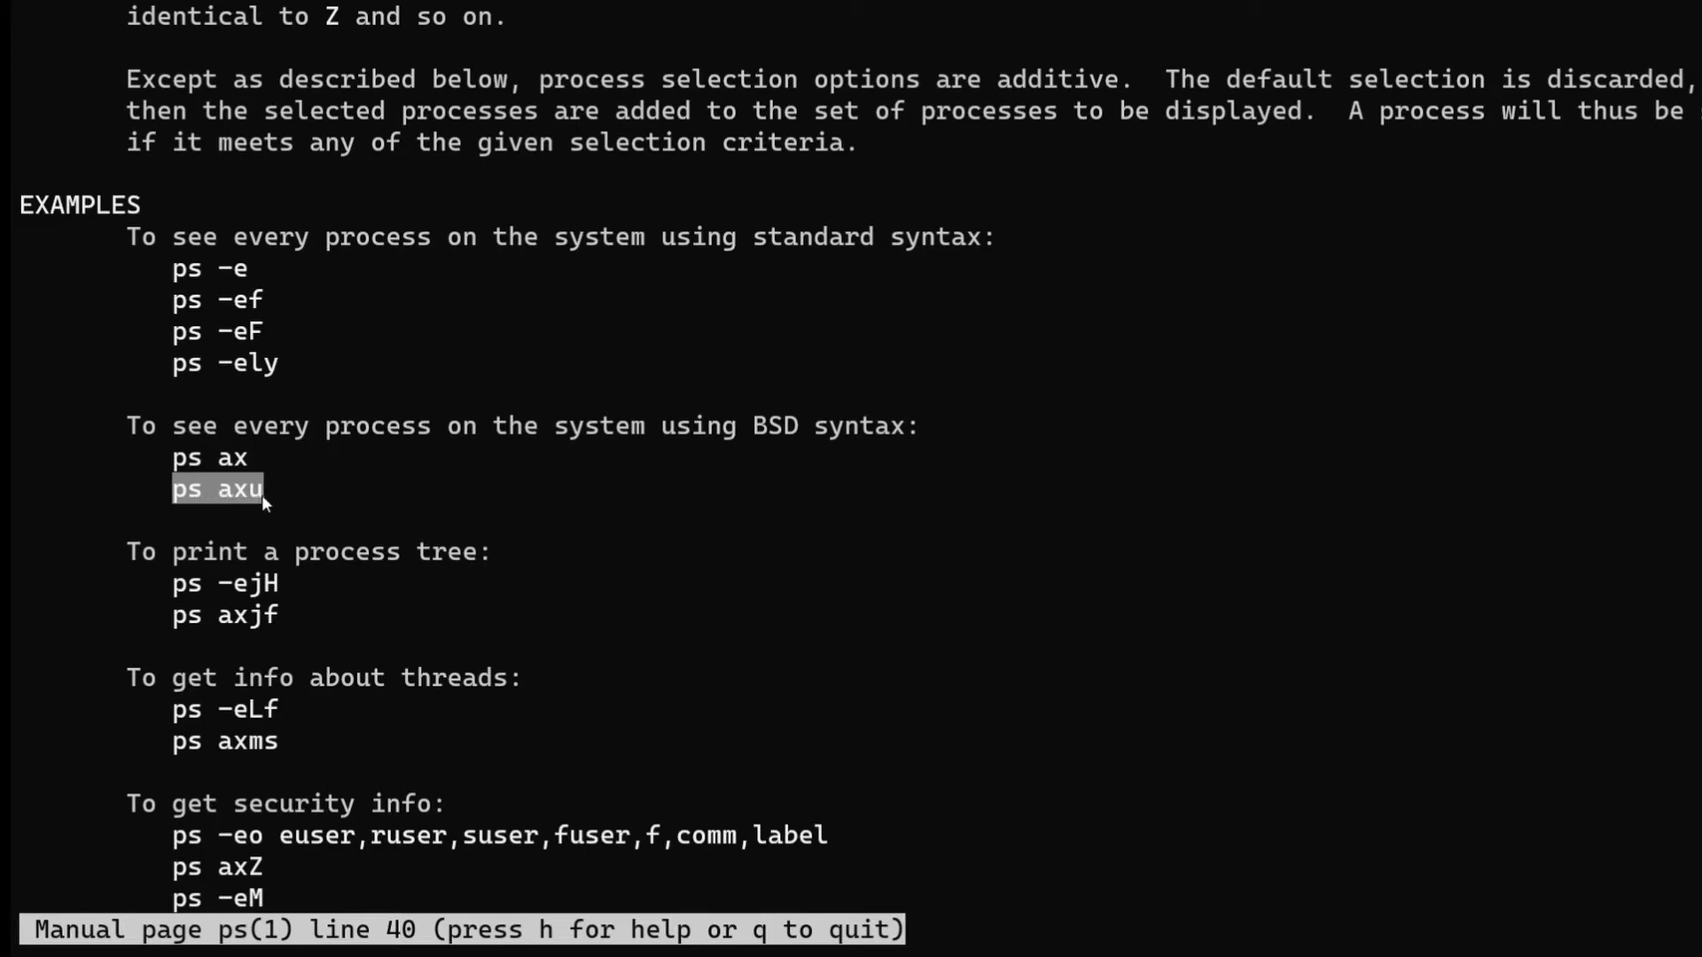
scroll("down", 3)
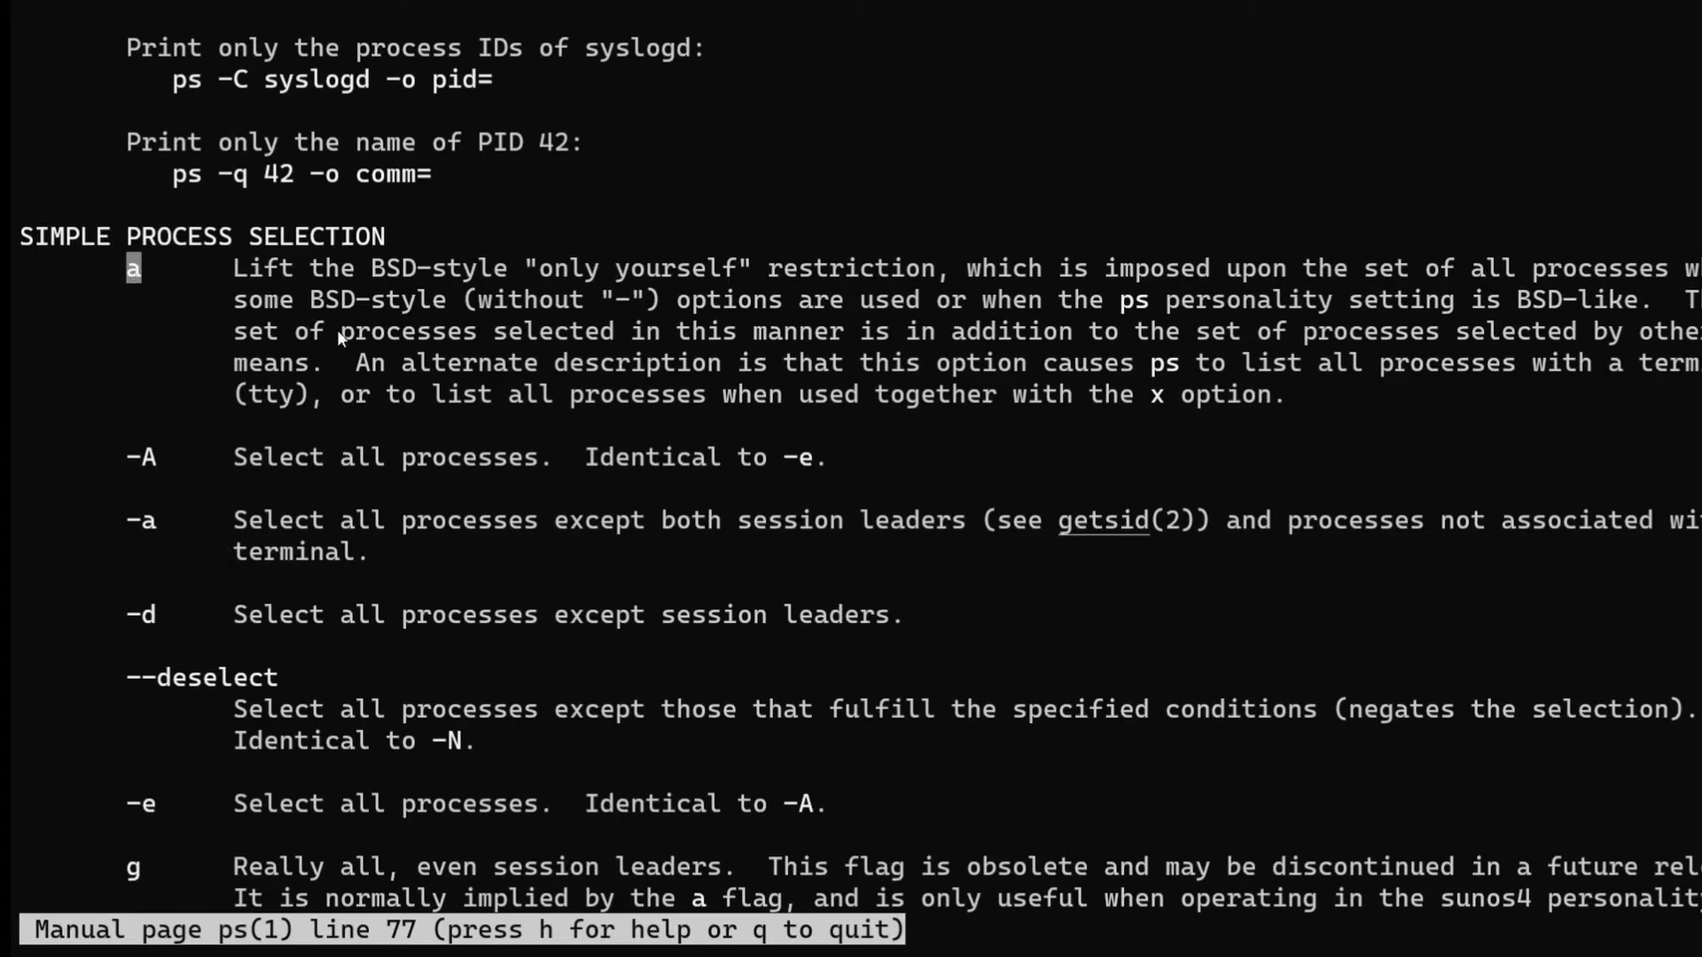
left_click_drag(1244, 363, 1427, 364)
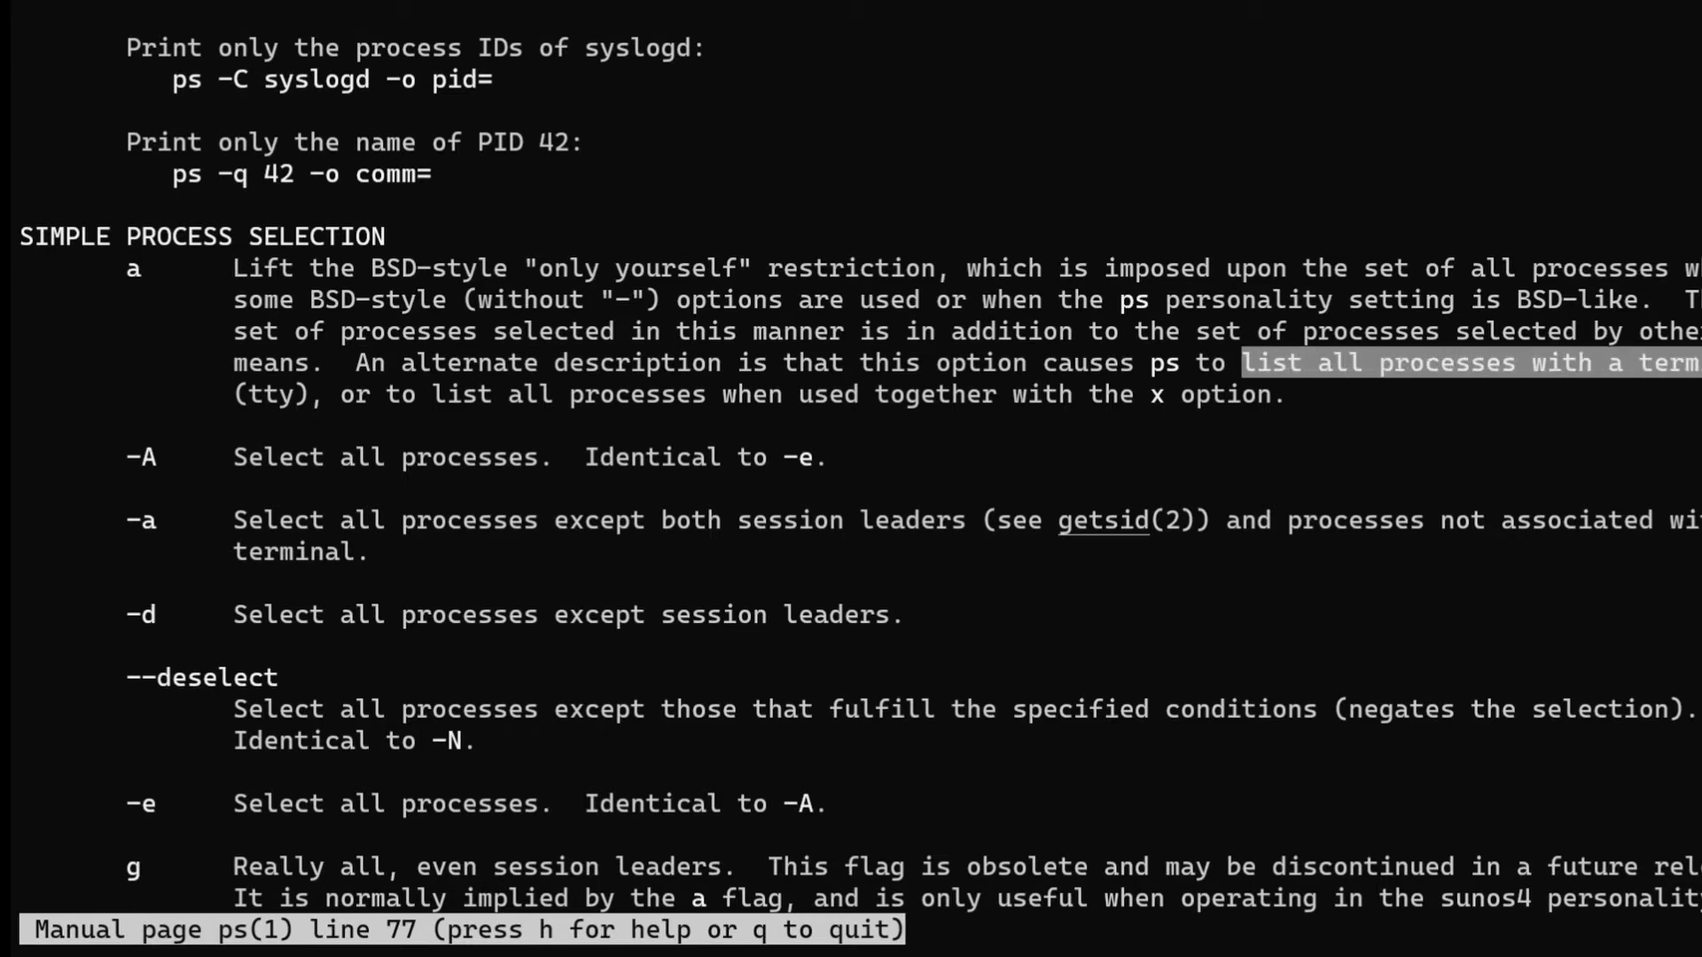
key("q")
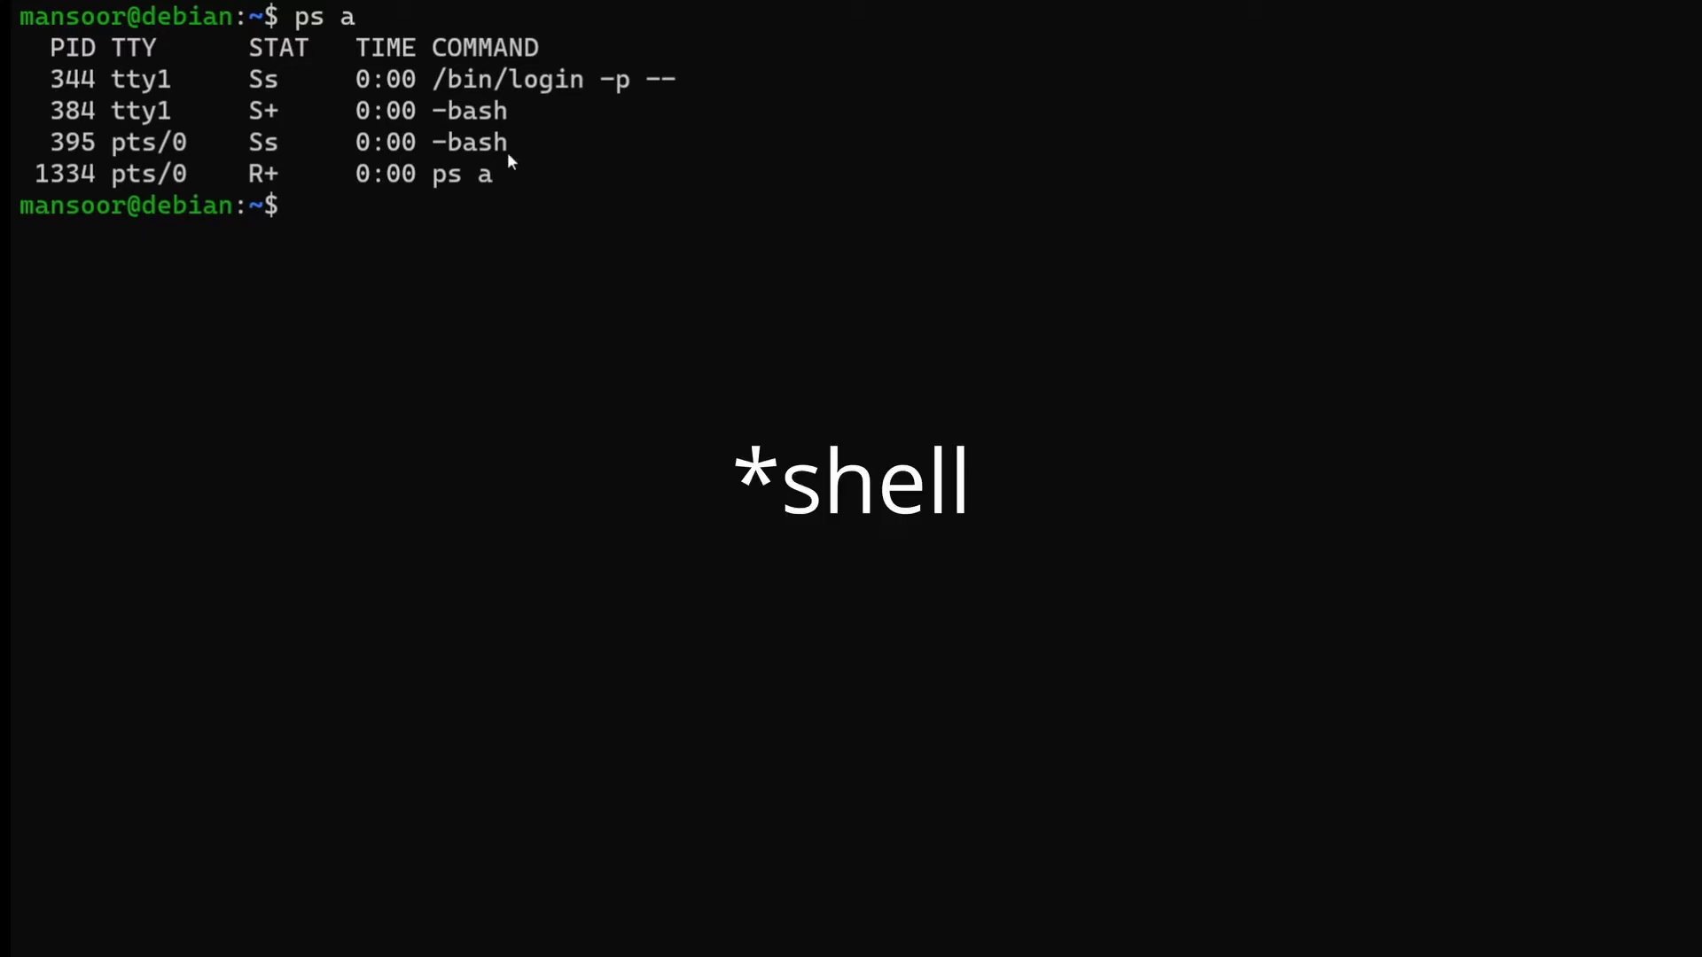
Run ps a for terminal-attached processes, then ps aux for the full listing.
type("ps au")
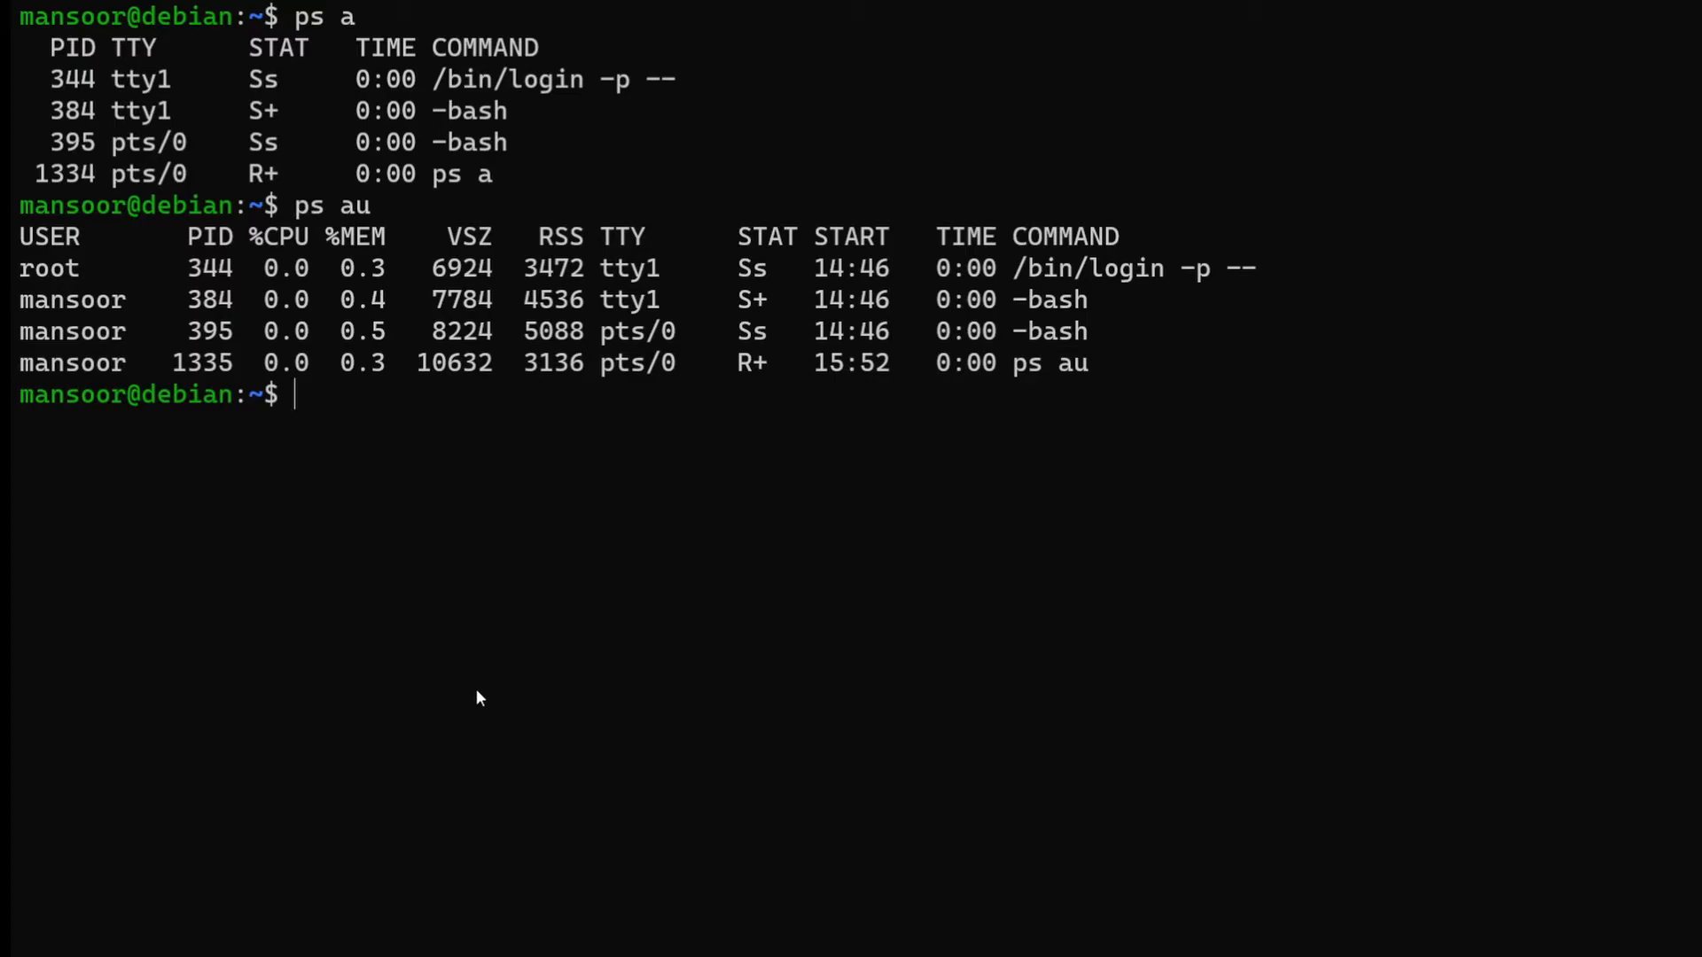
type("ps aux")
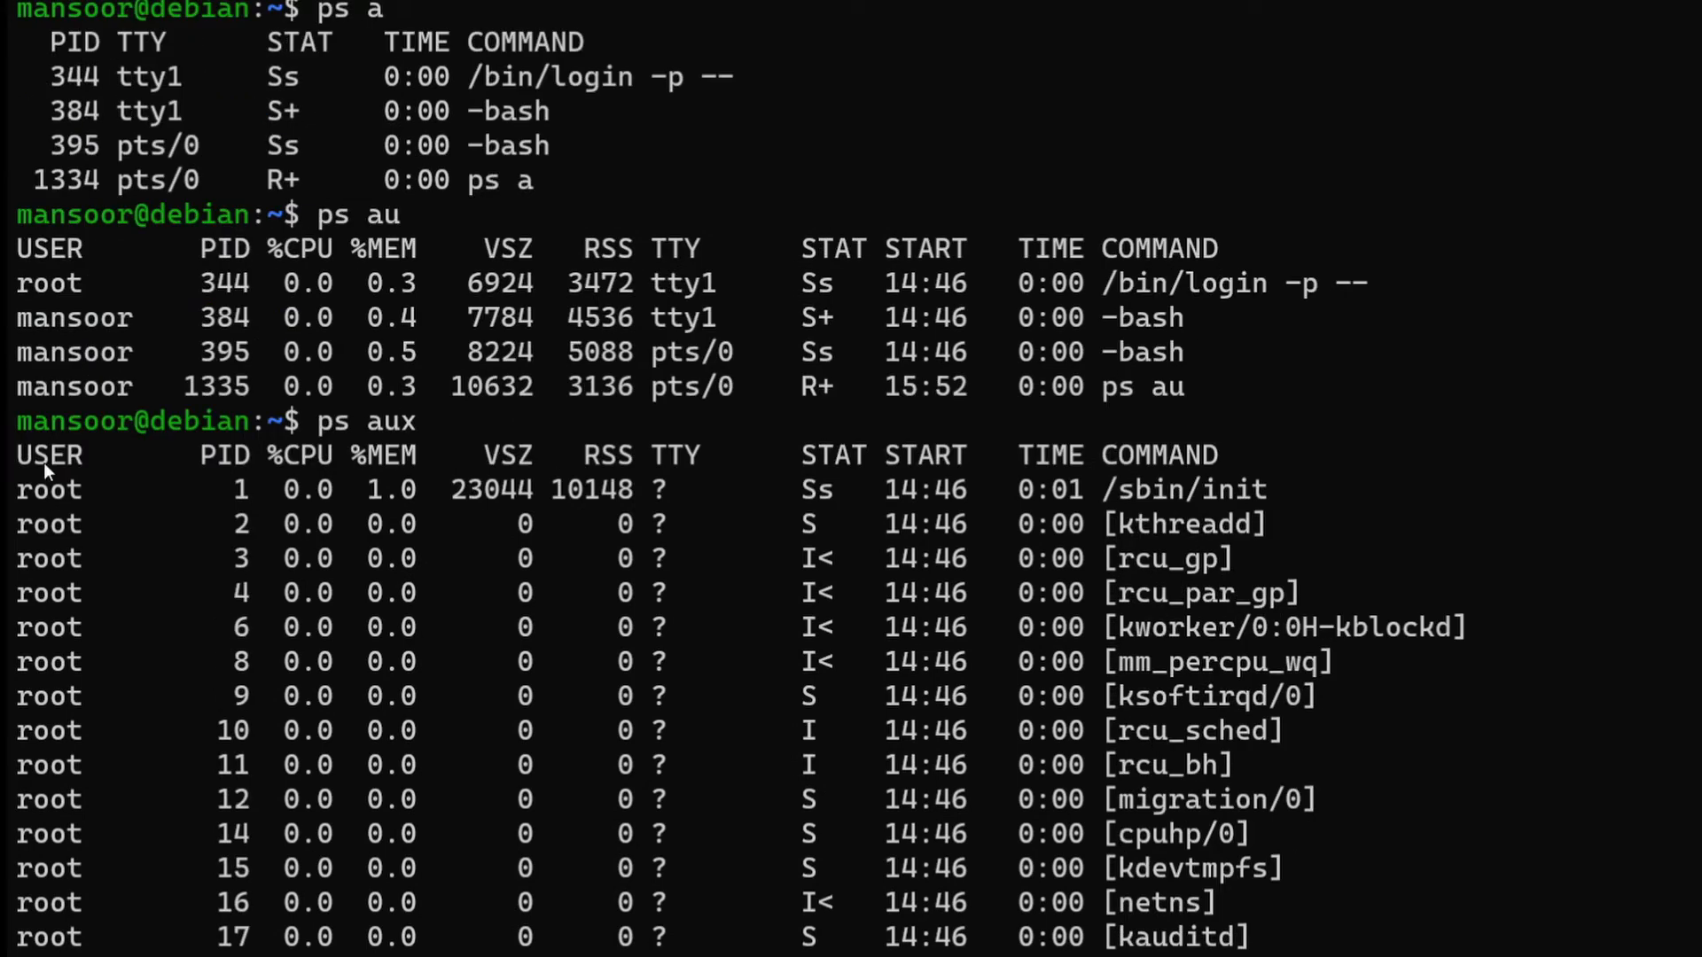
mouse_move(153, 534)
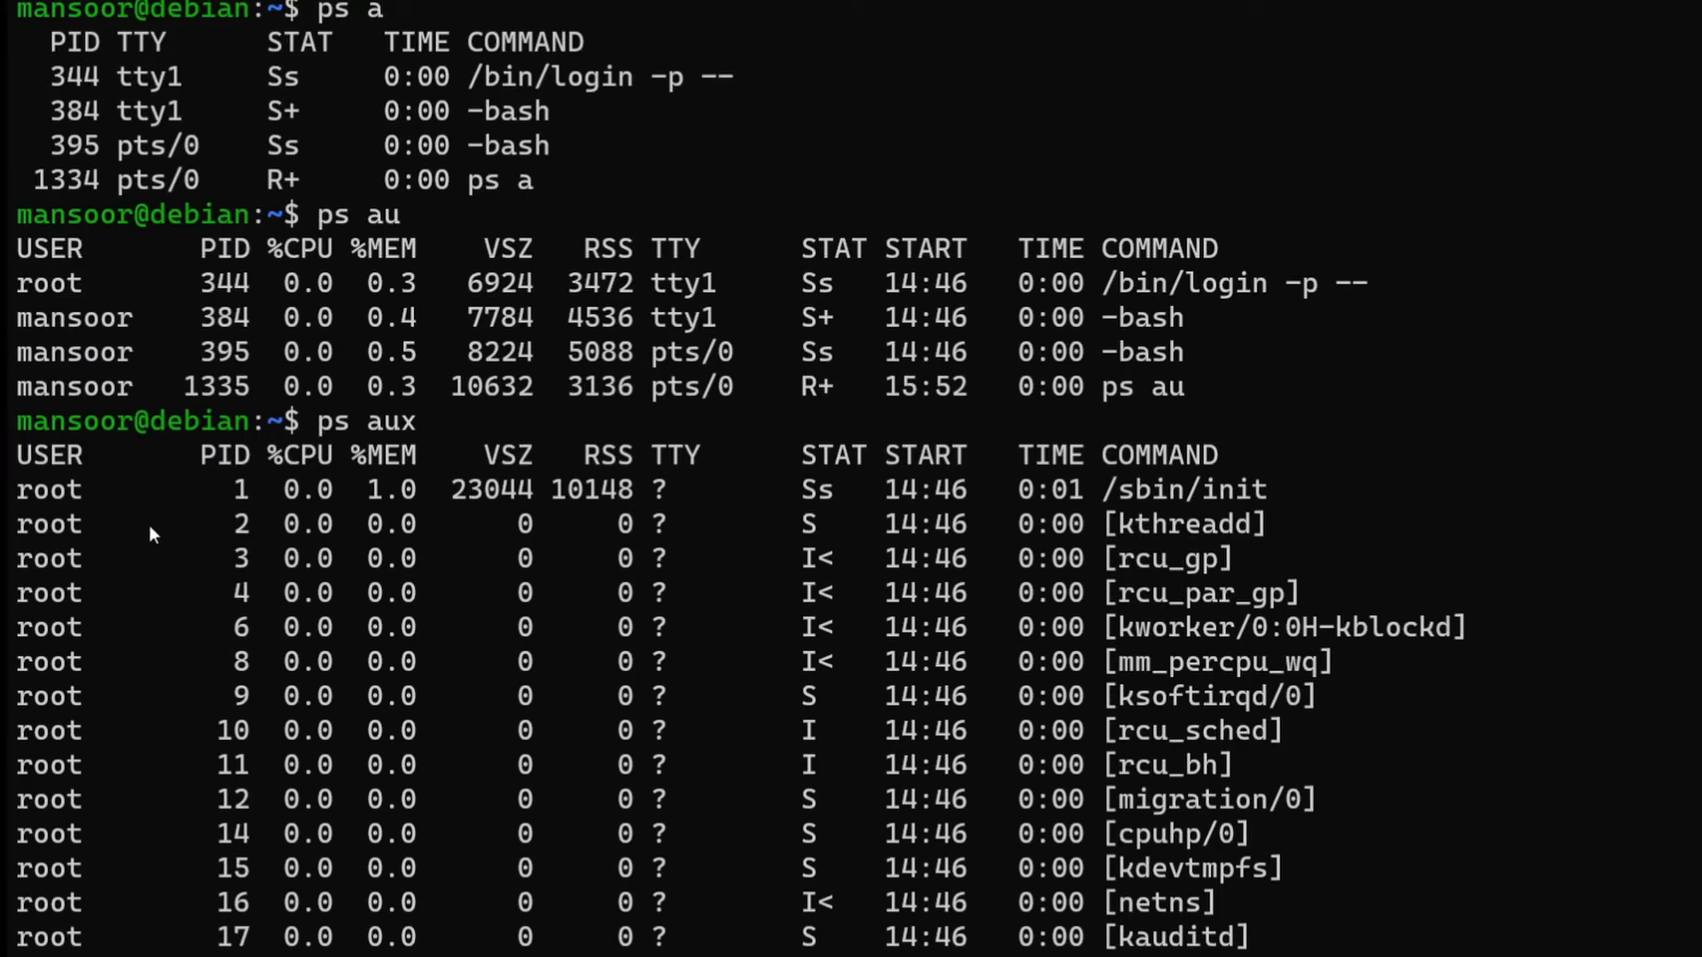
double_click(225, 456)
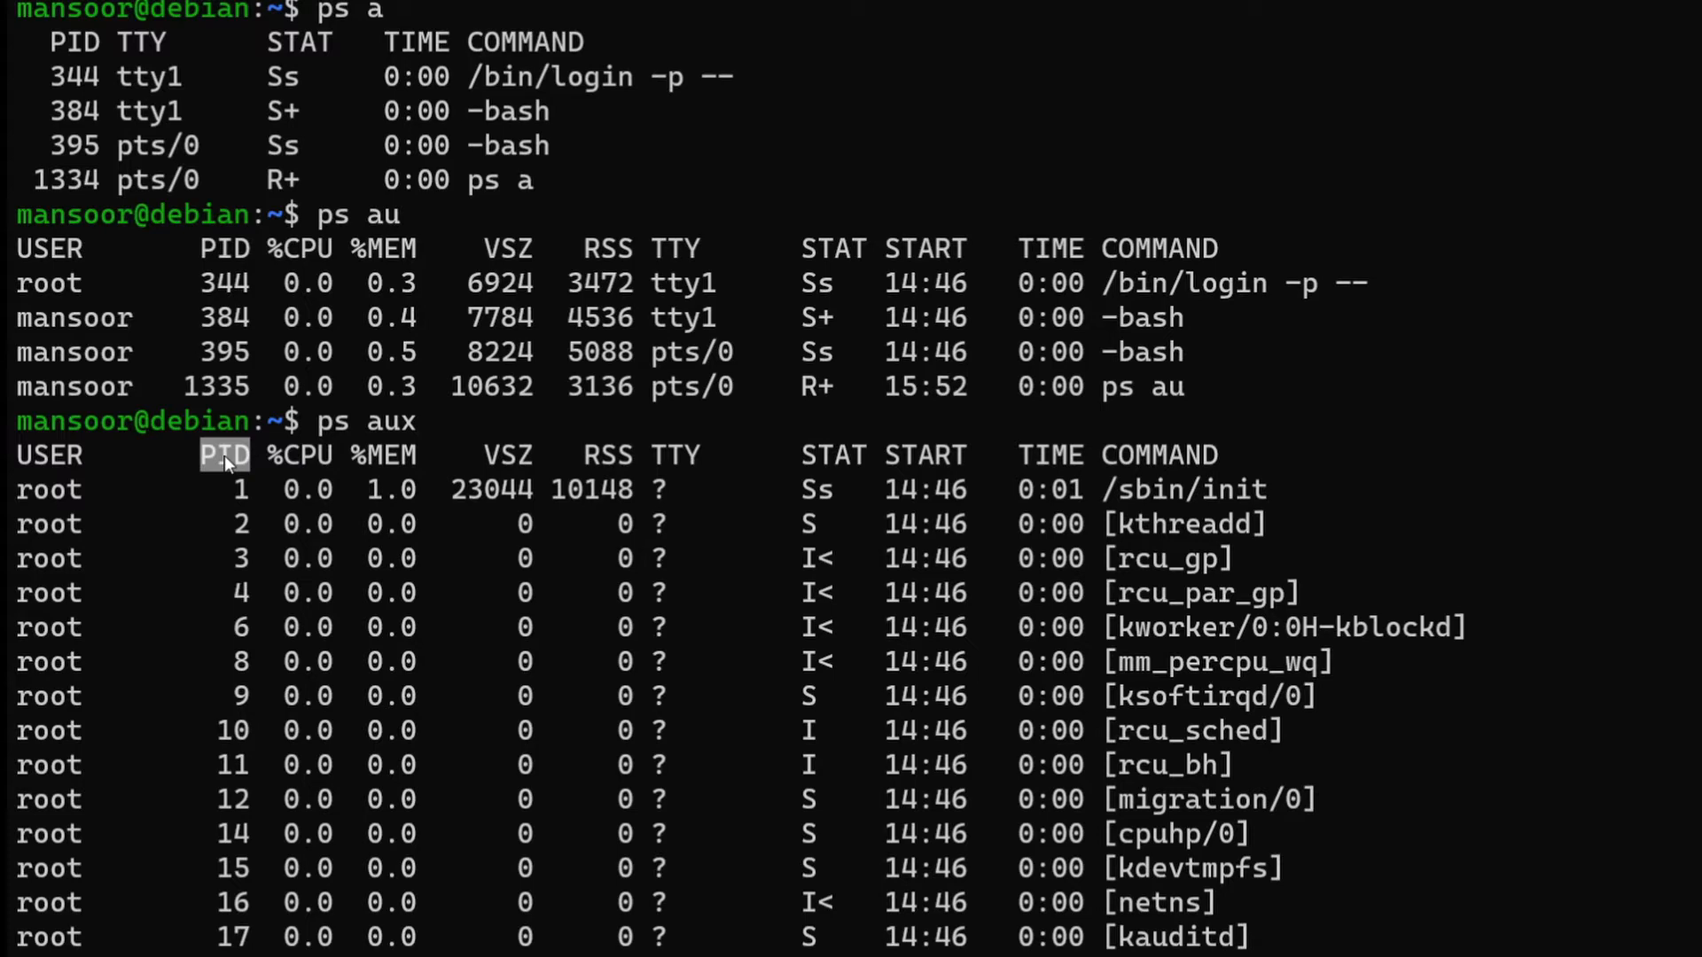
mouse_move(239, 495)
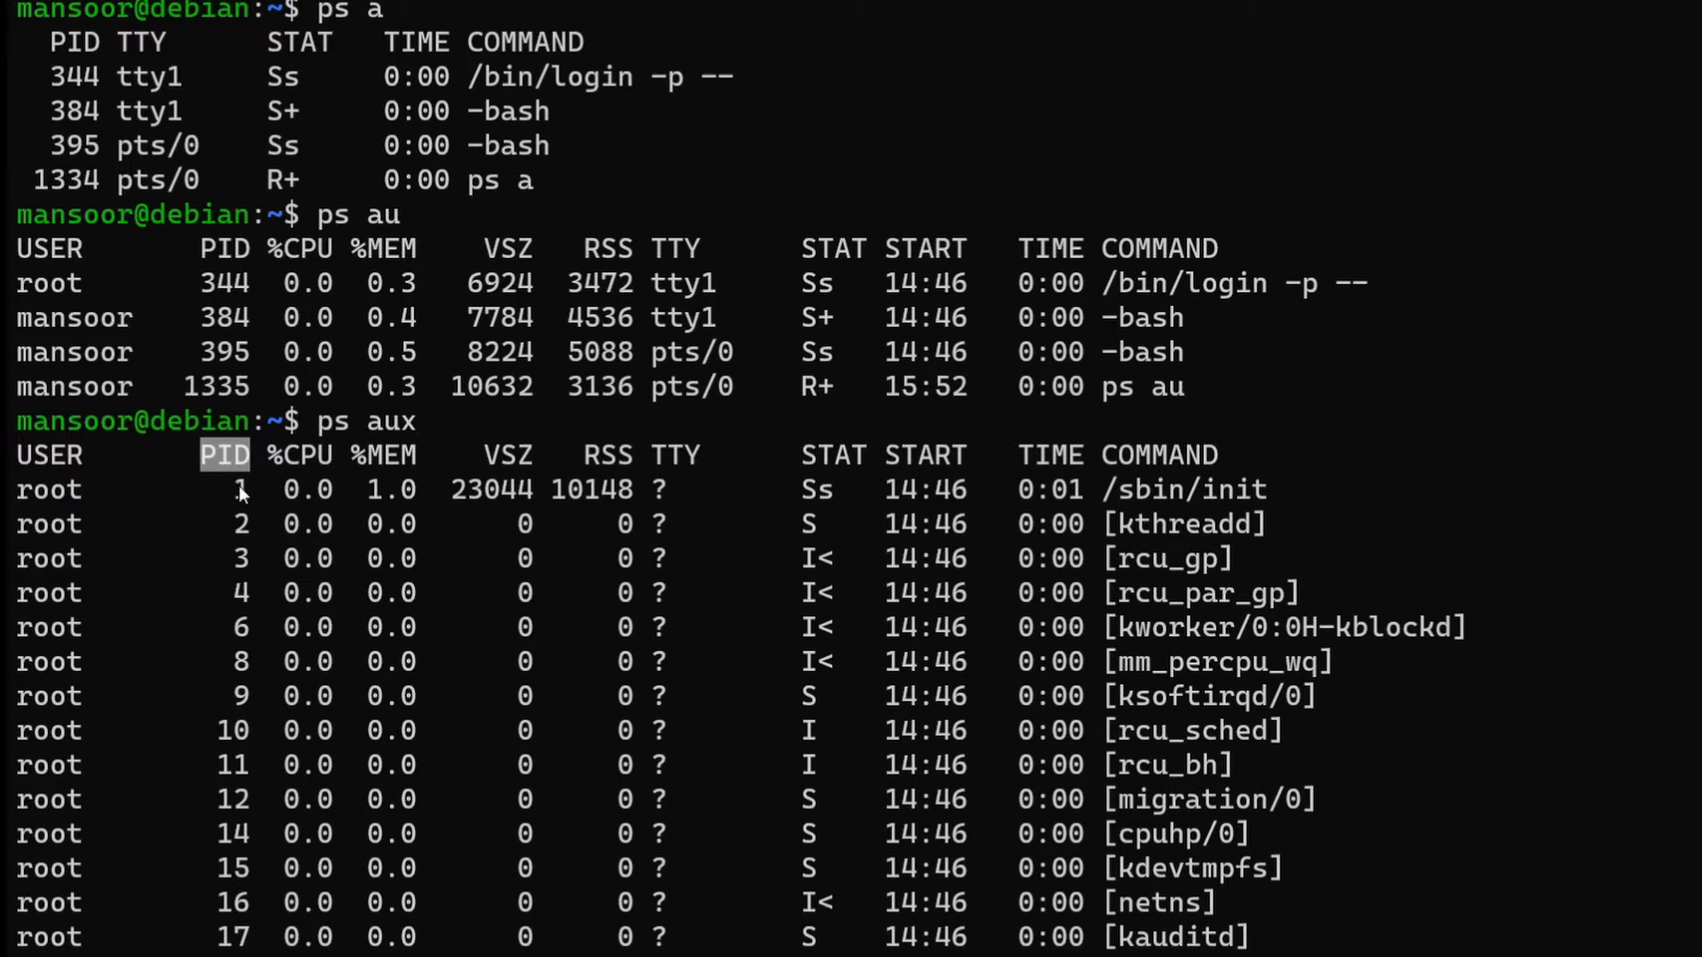
mouse_move(229, 466)
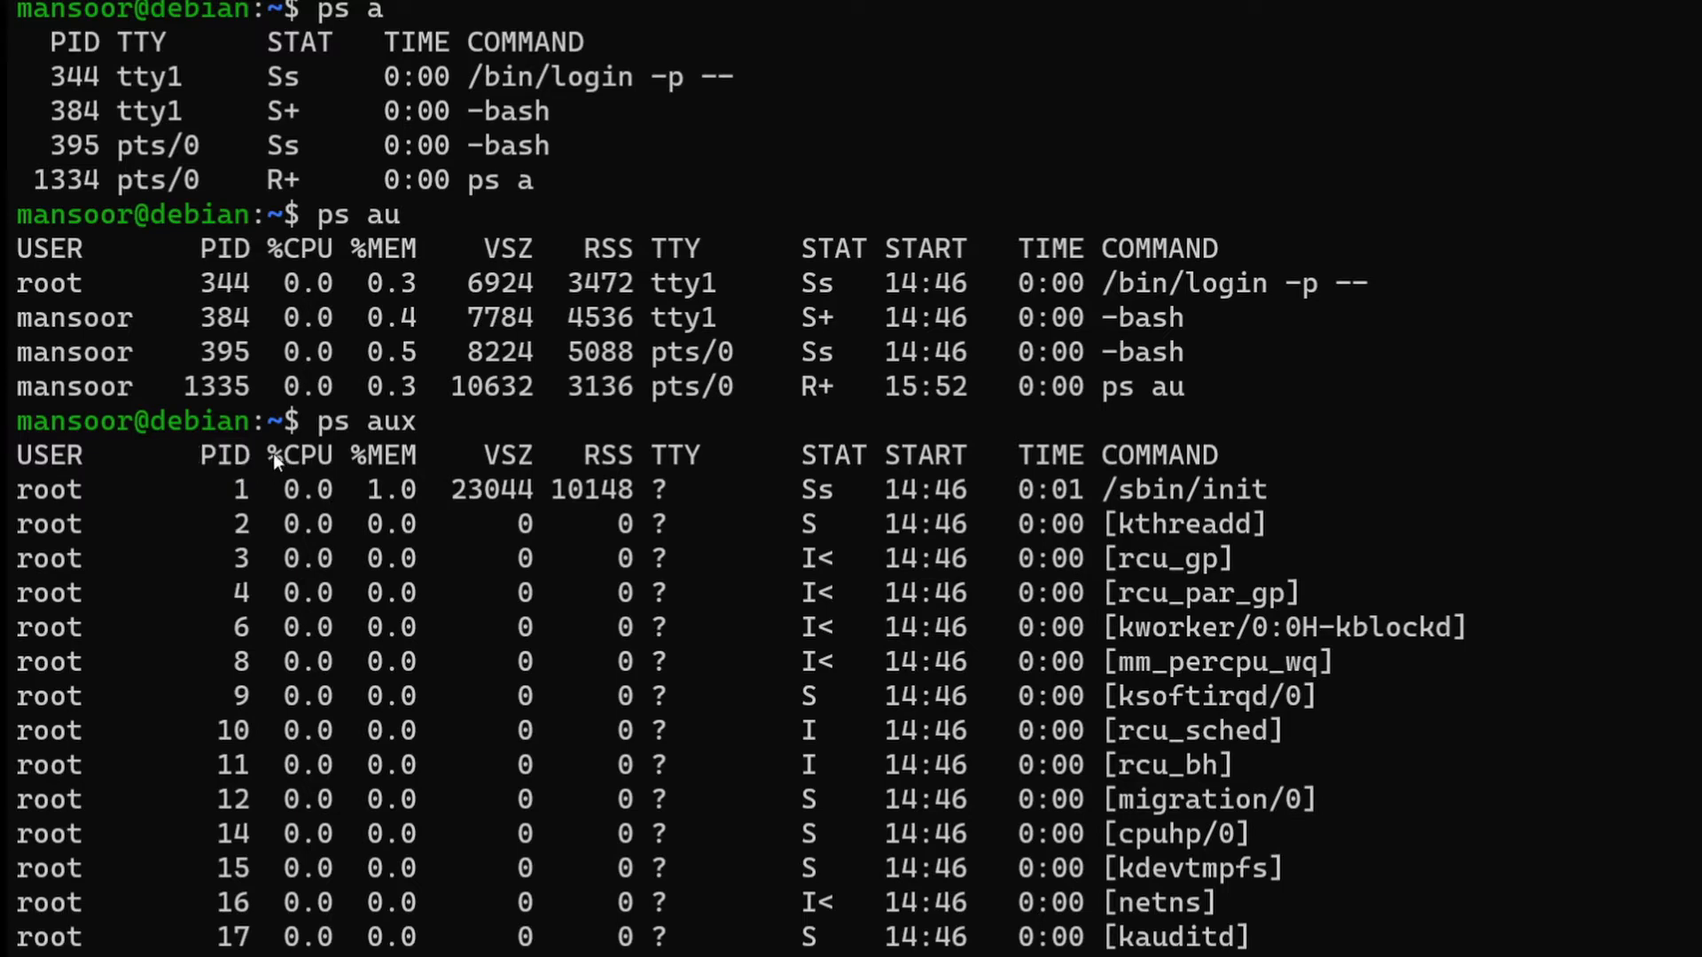
mouse_move(312, 543)
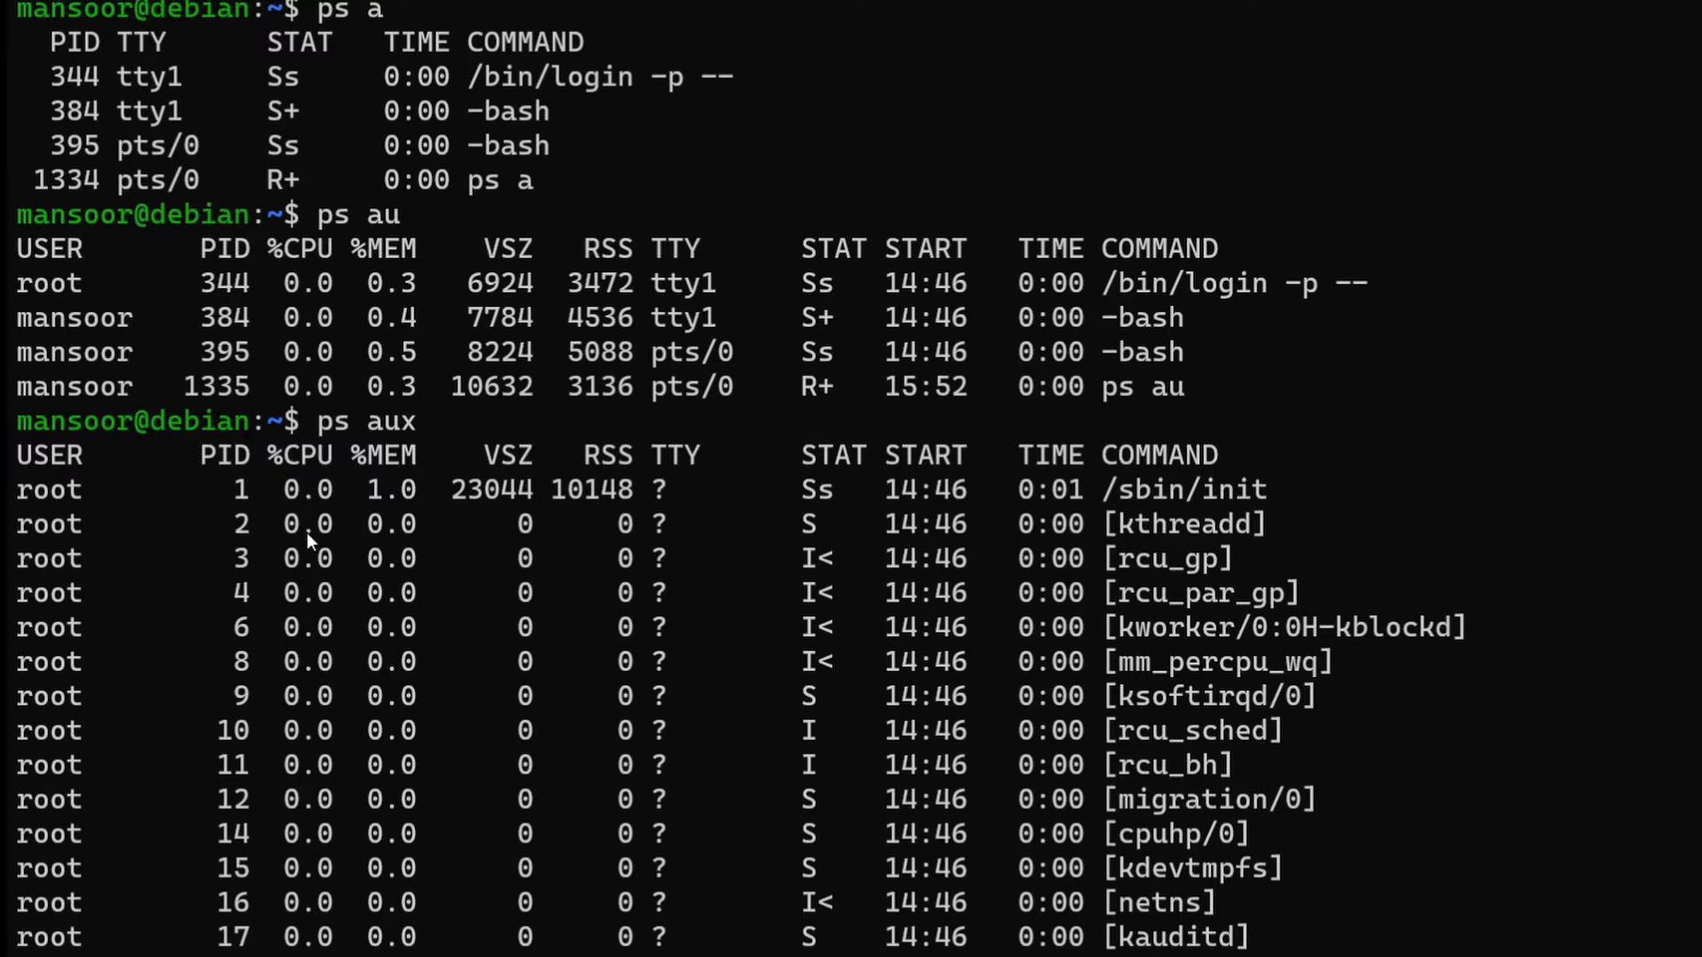
mouse_move(534, 567)
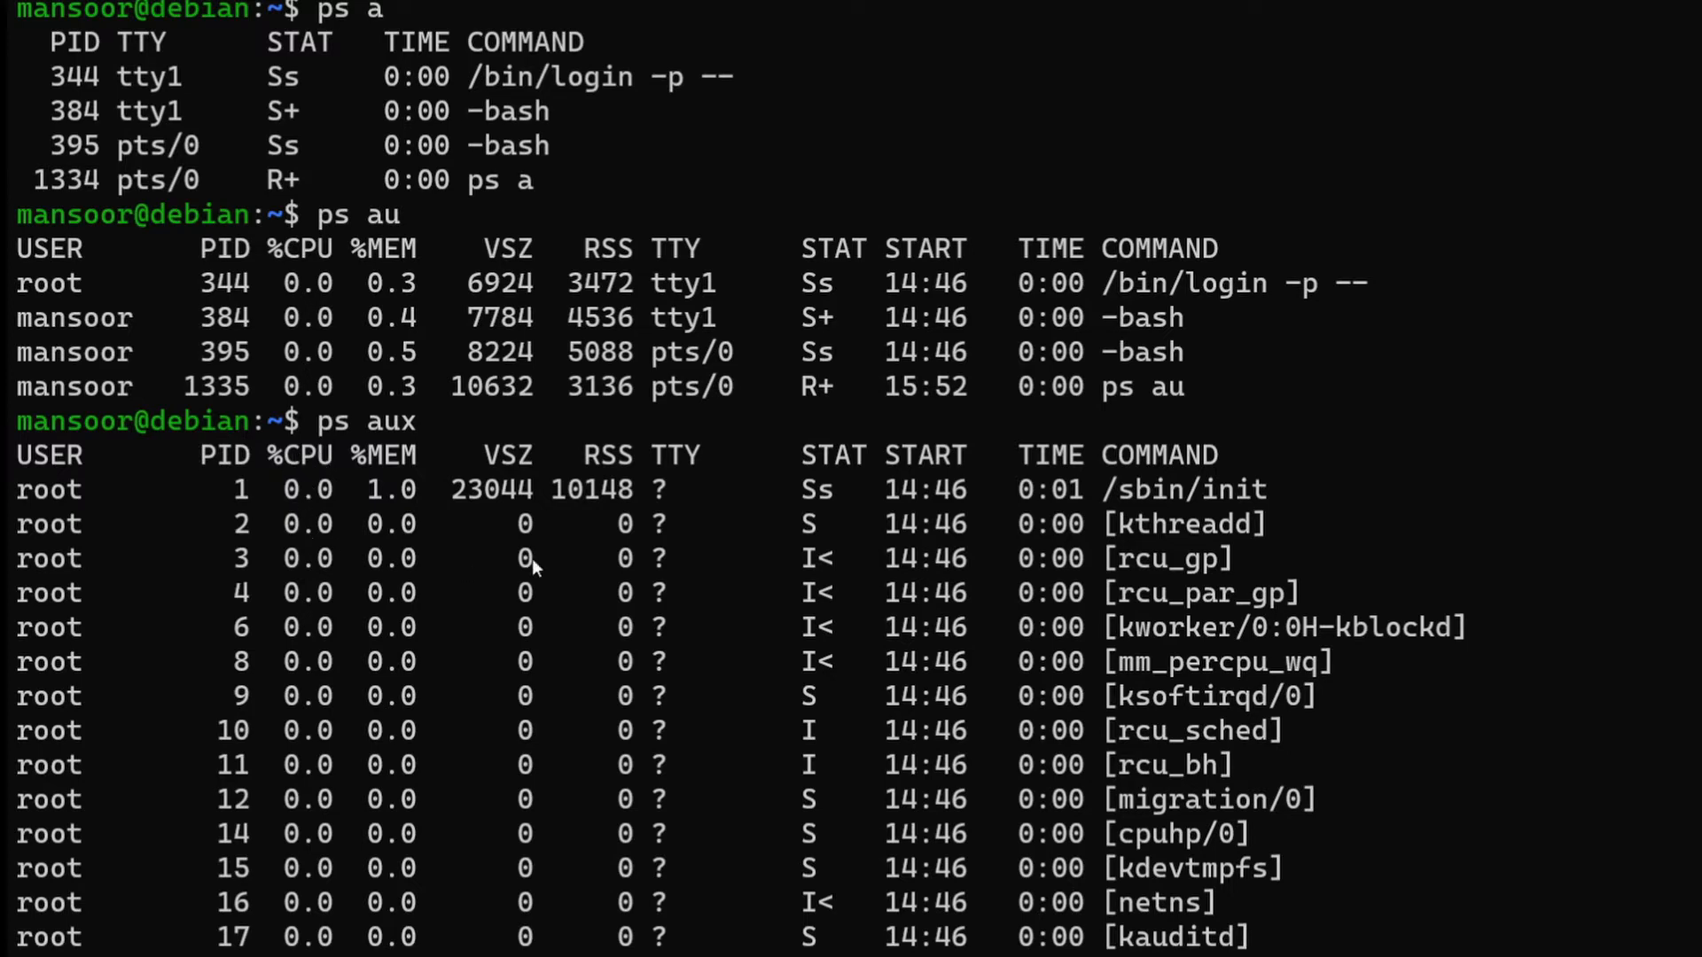
scroll("down", 3)
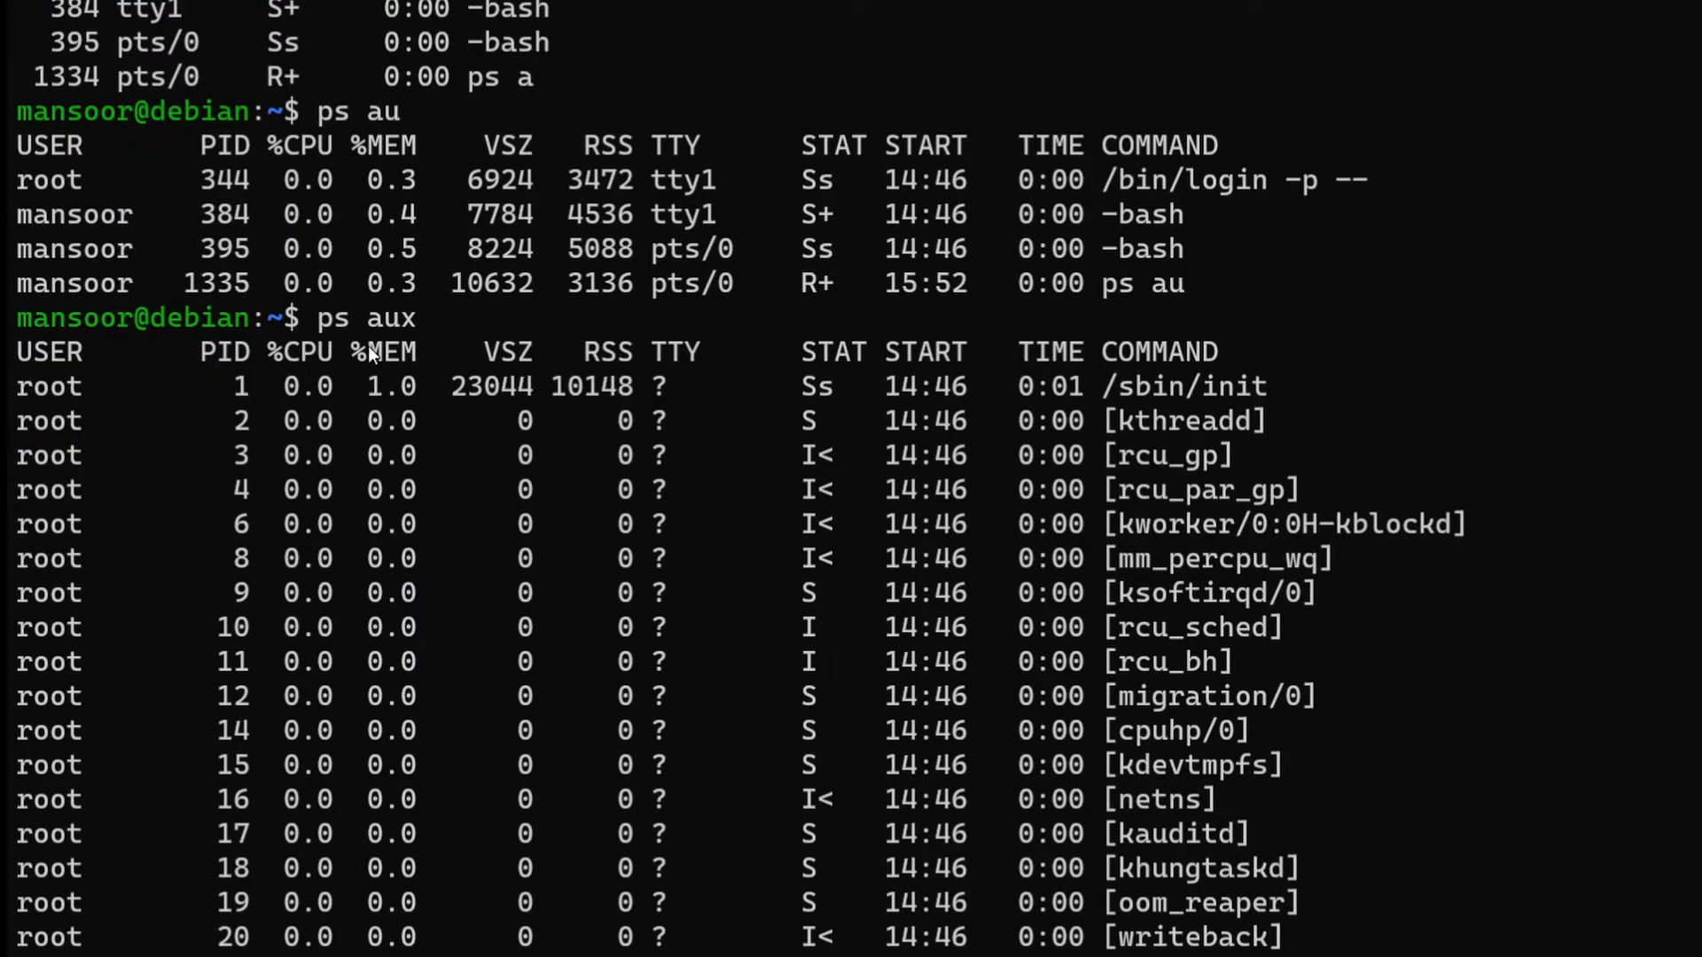
mouse_move(495, 355)
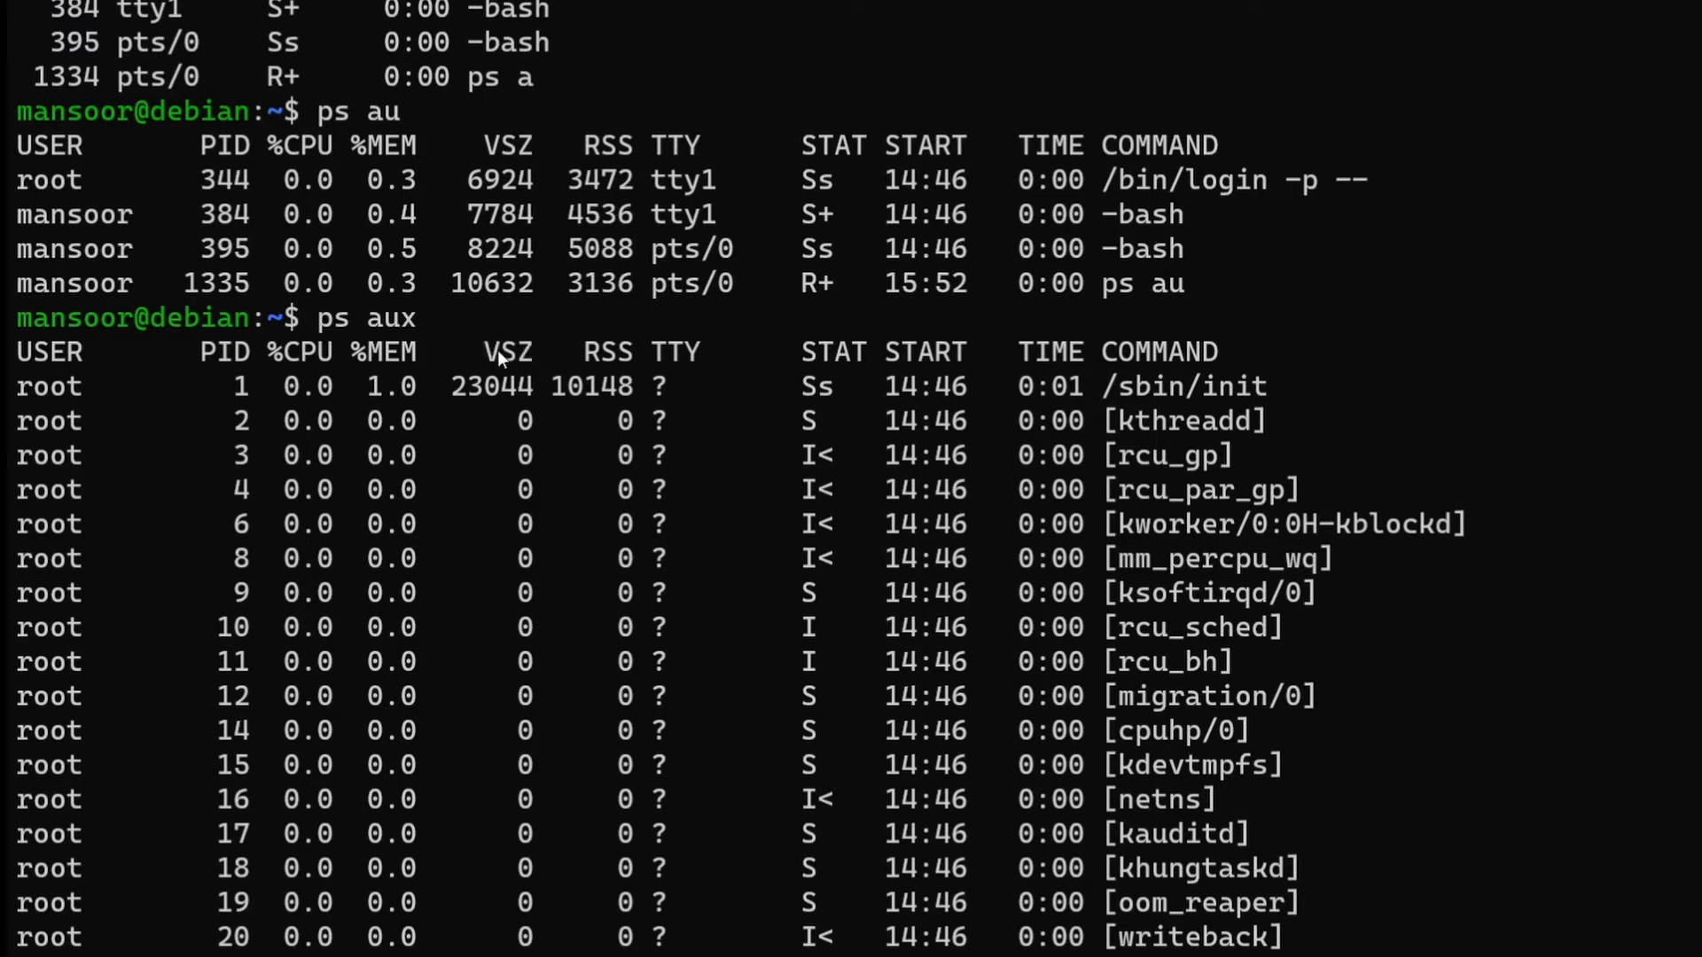
mouse_move(502, 358)
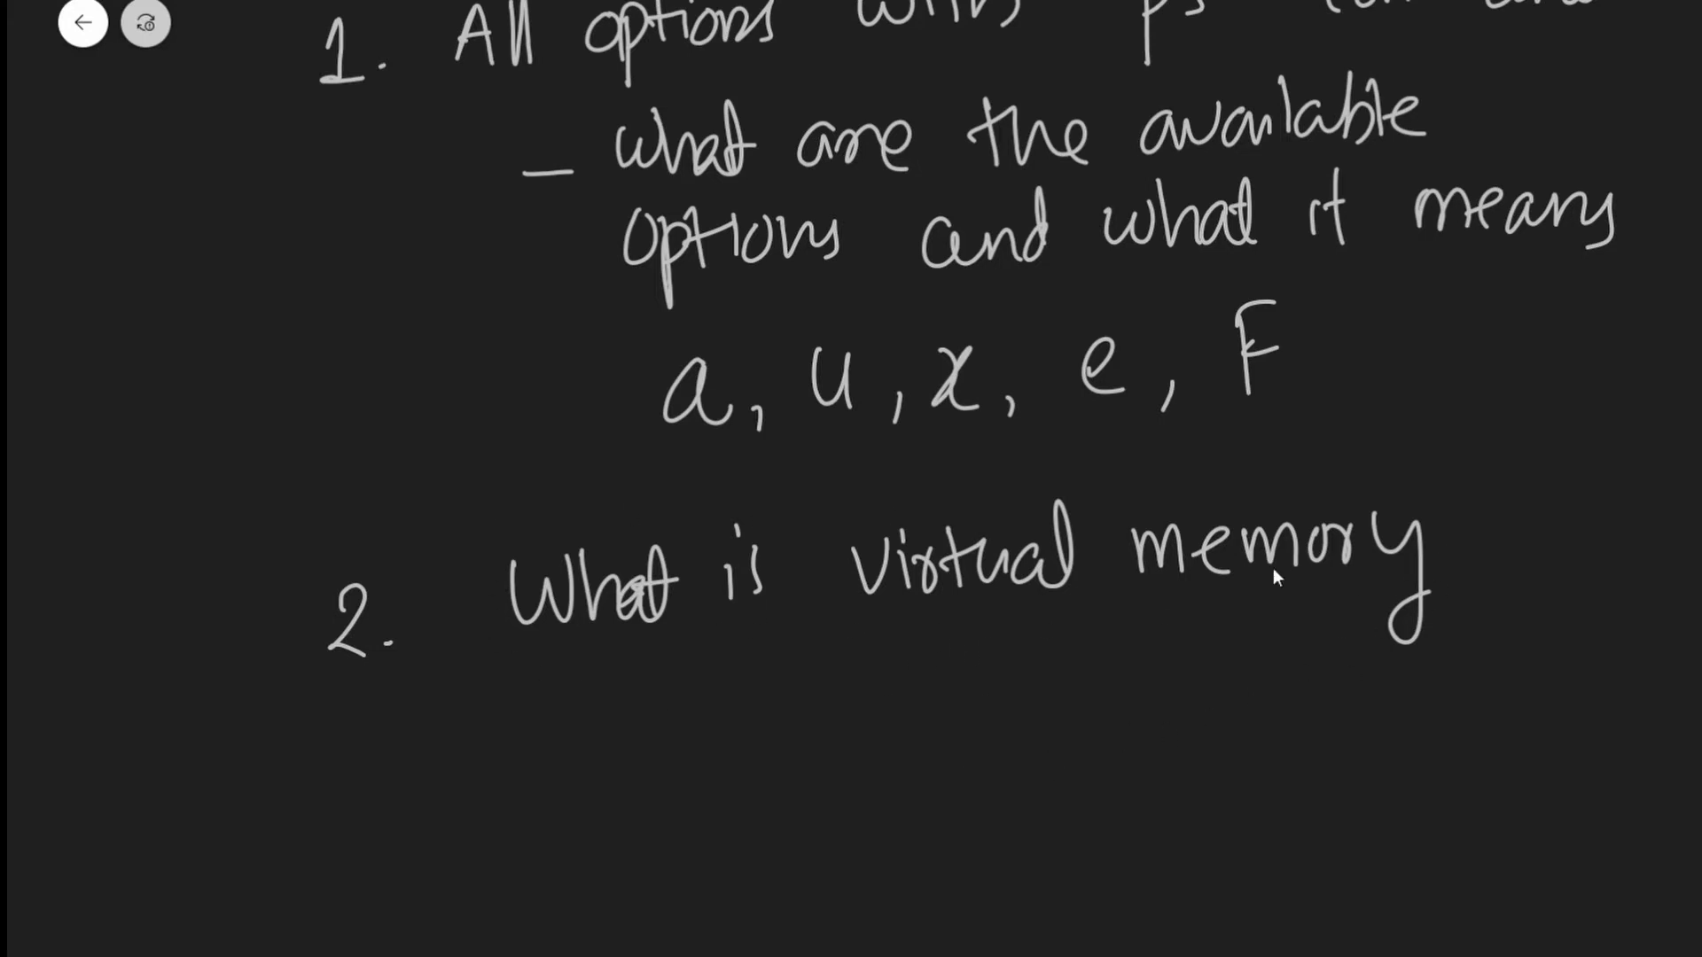
mouse_move(1168, 681)
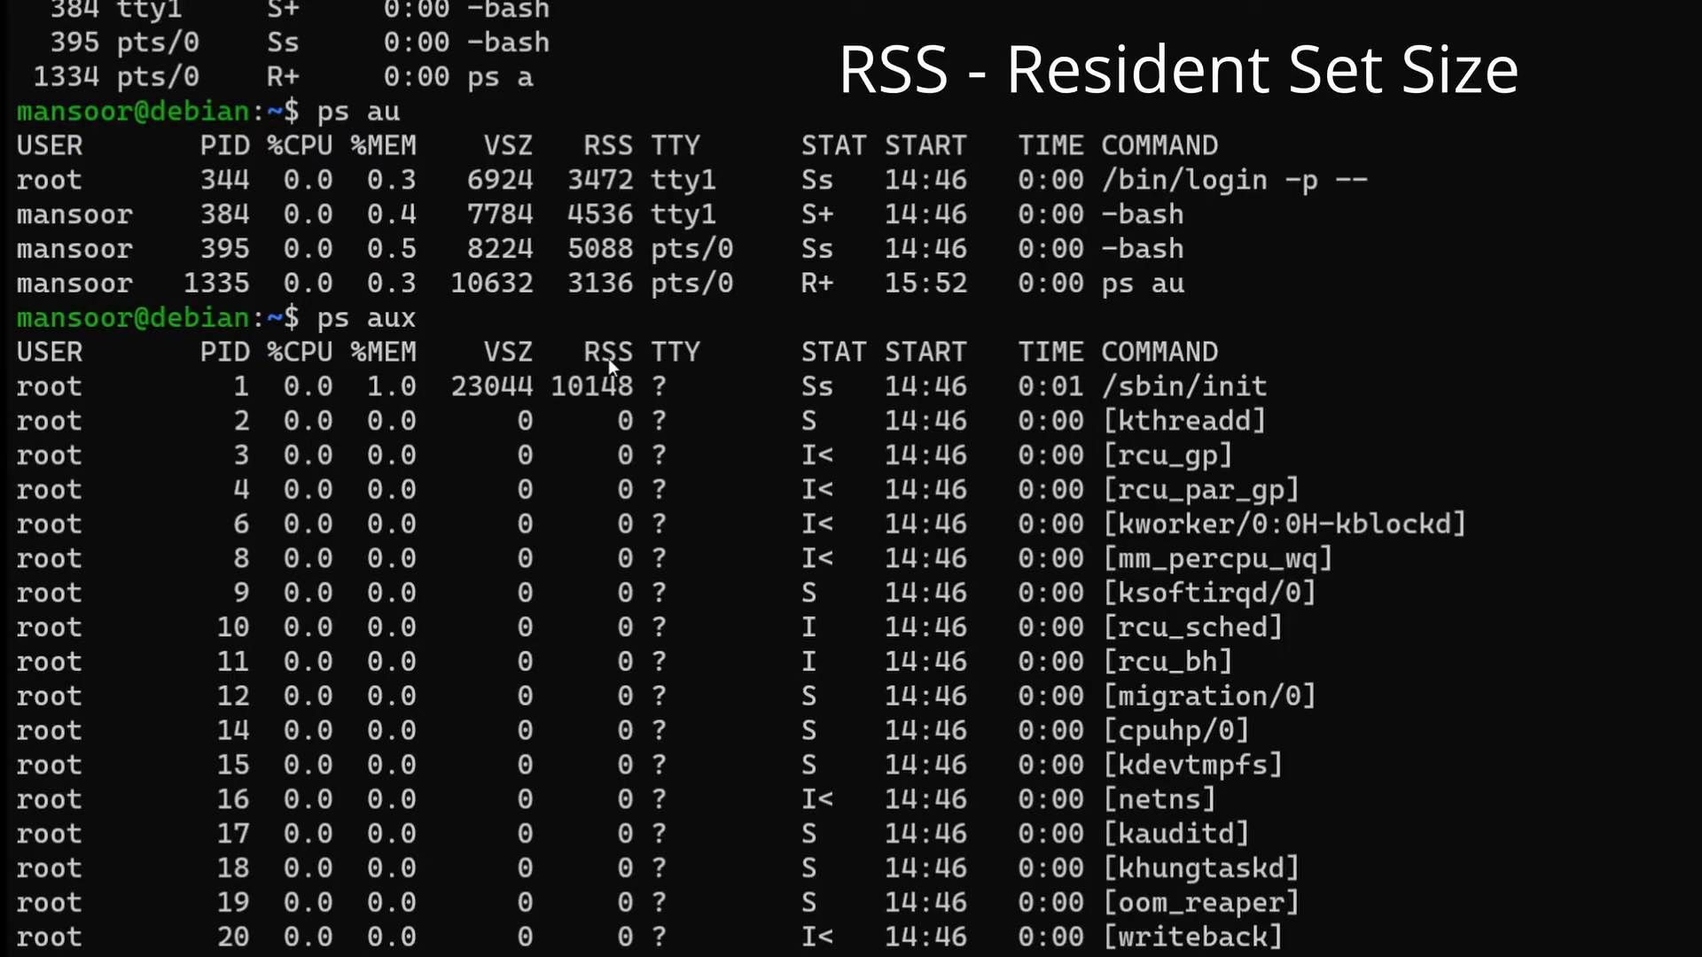
mouse_move(601, 384)
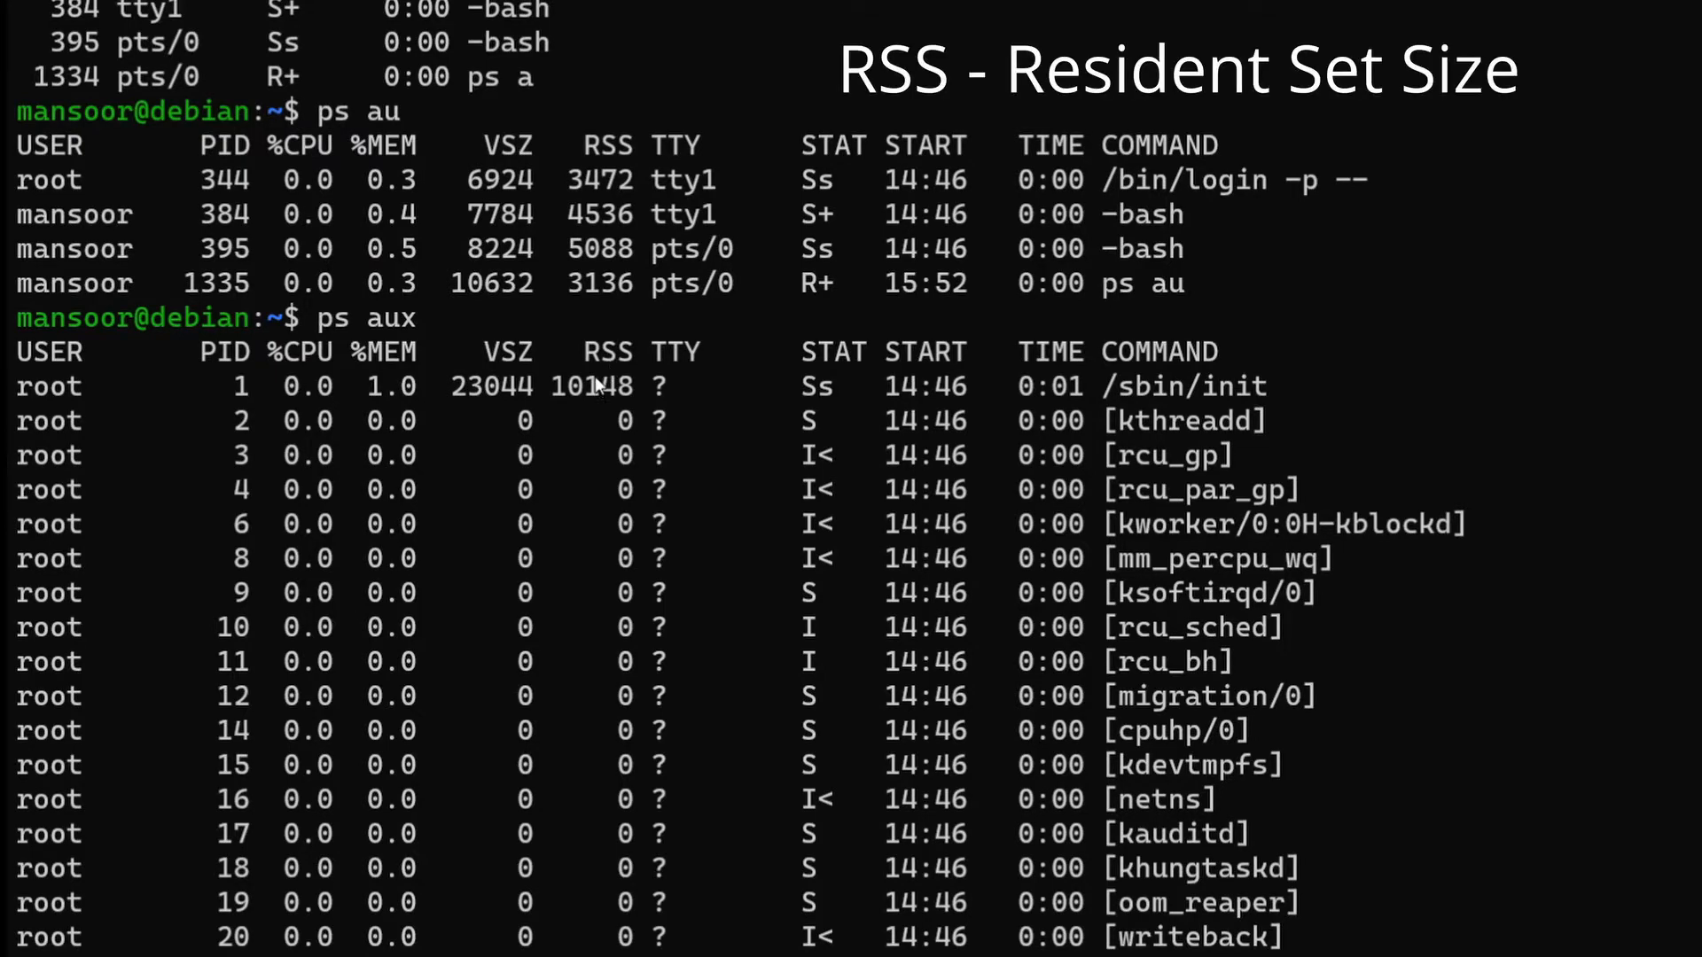
scroll("down", 3)
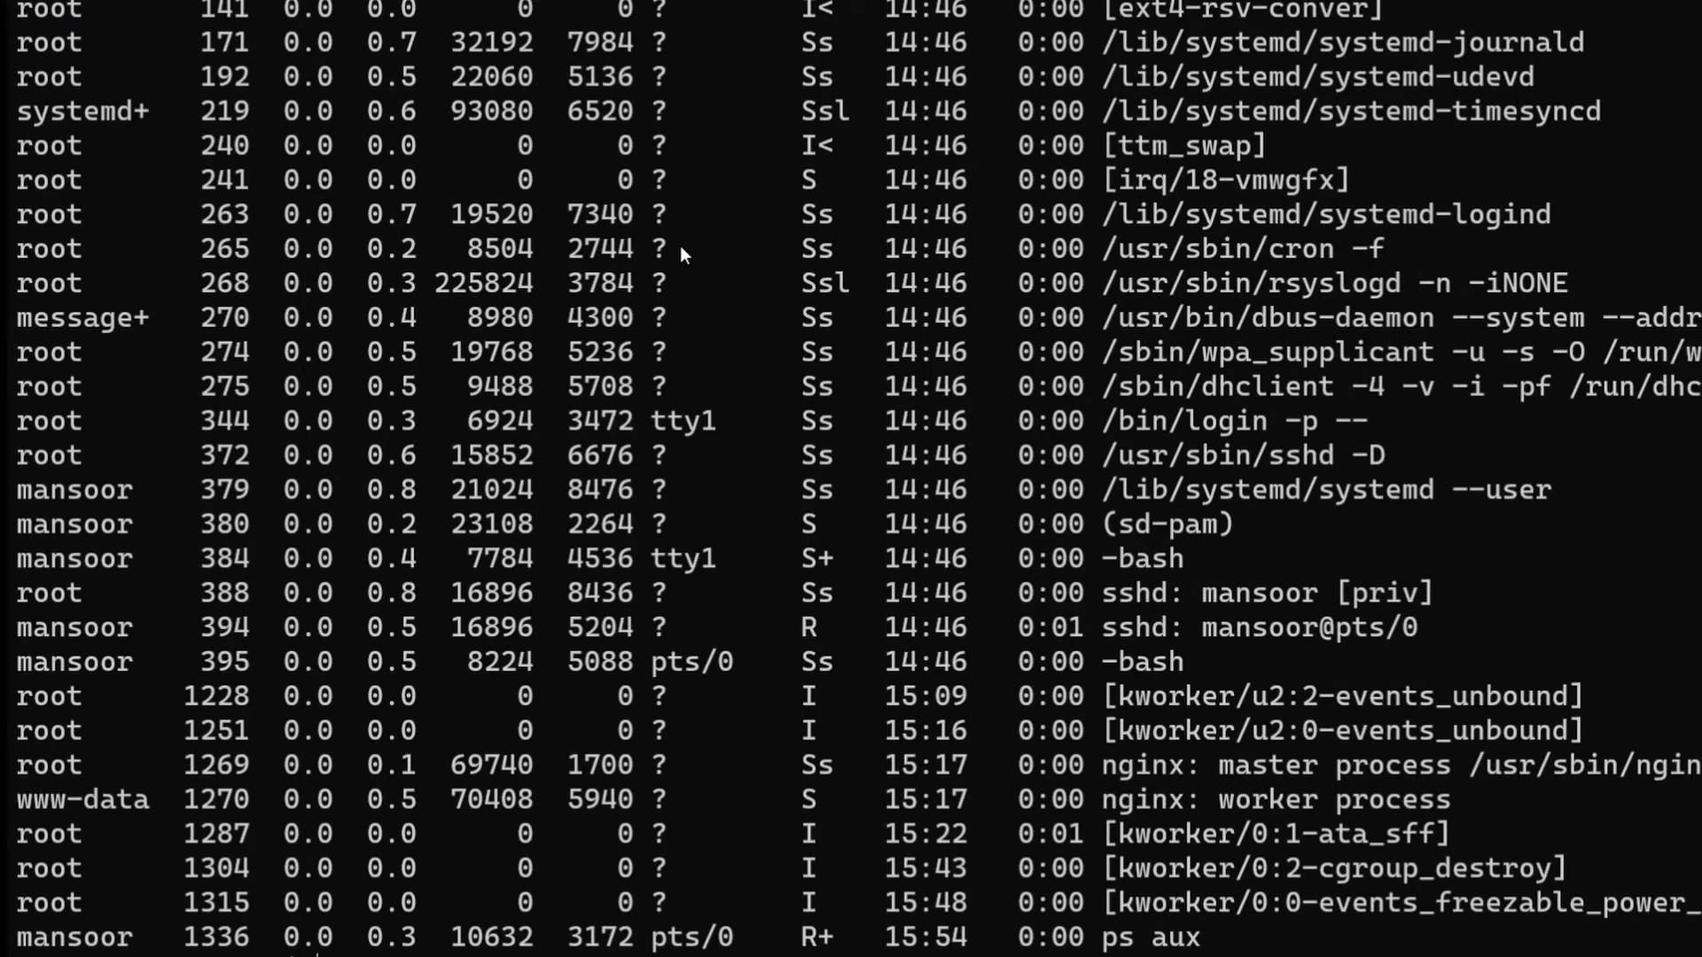
mouse_move(784, 240)
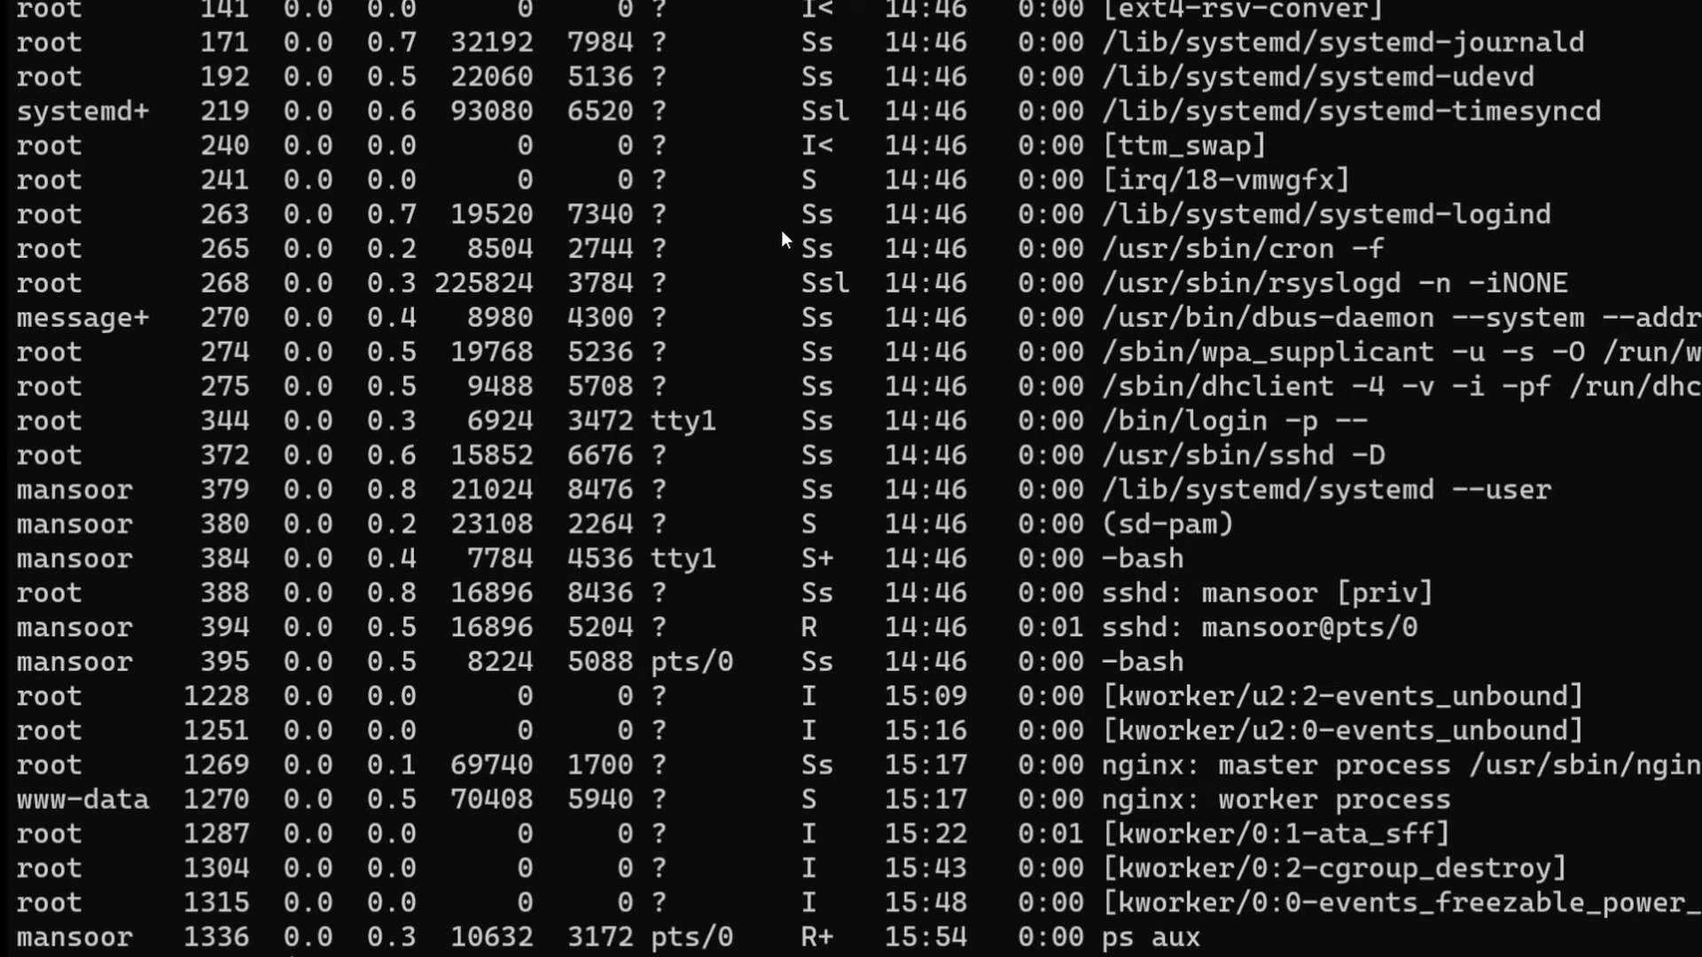
mouse_move(660, 458)
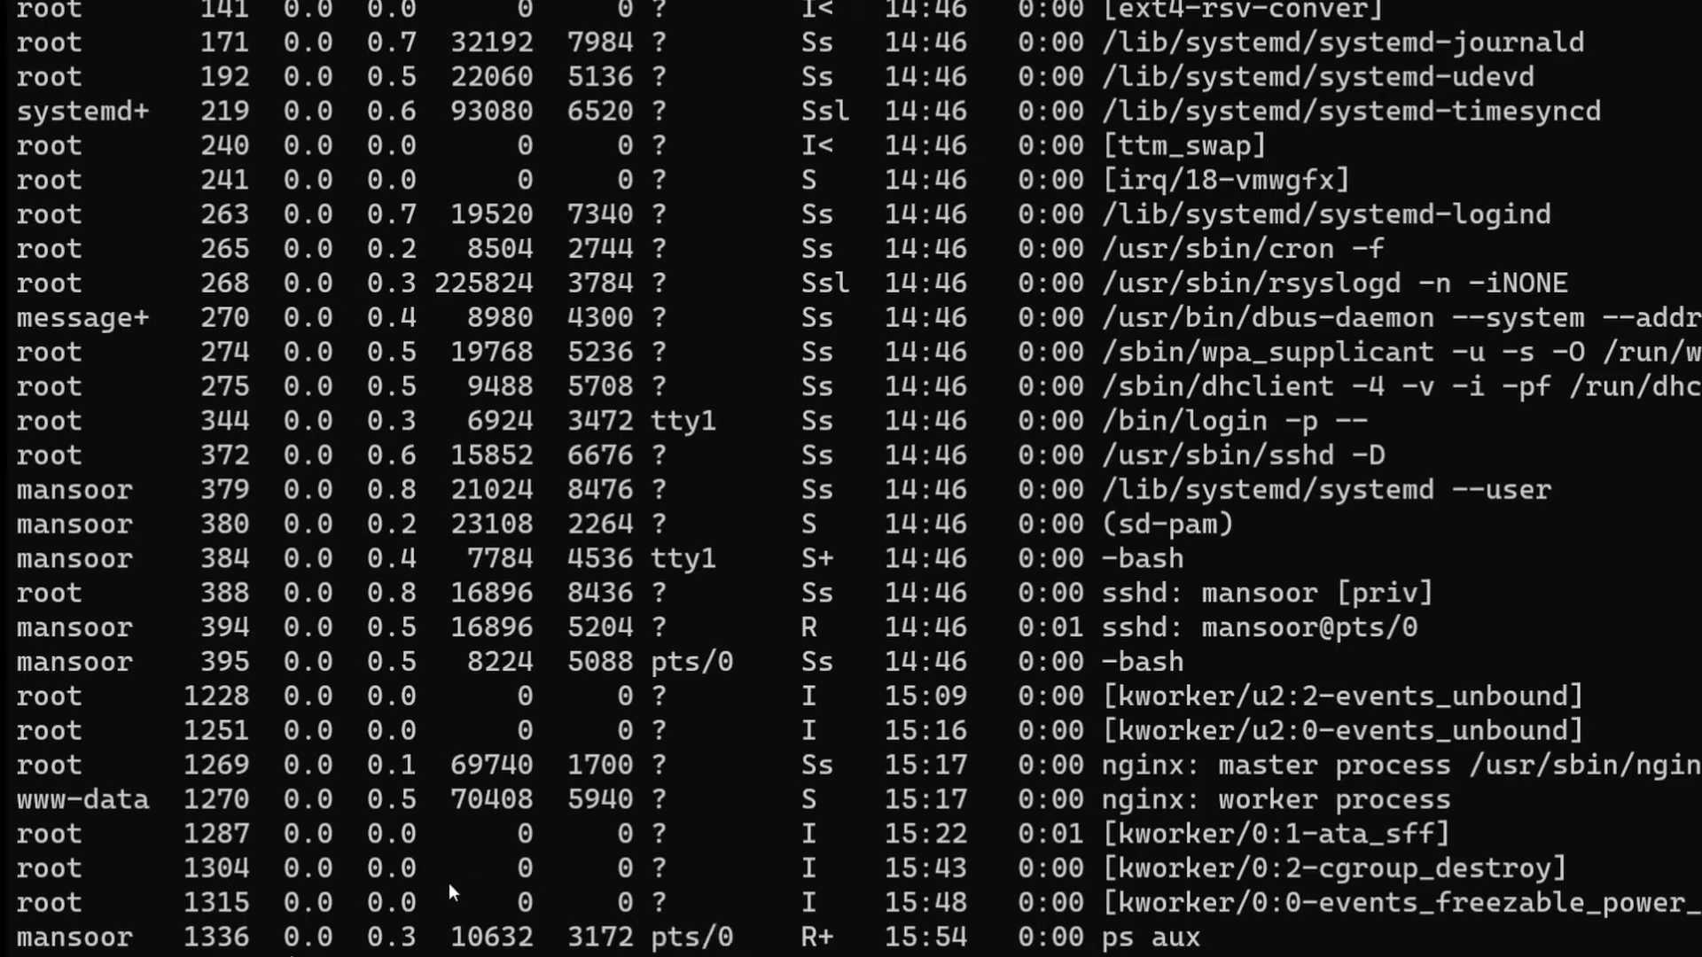
mouse_move(703, 718)
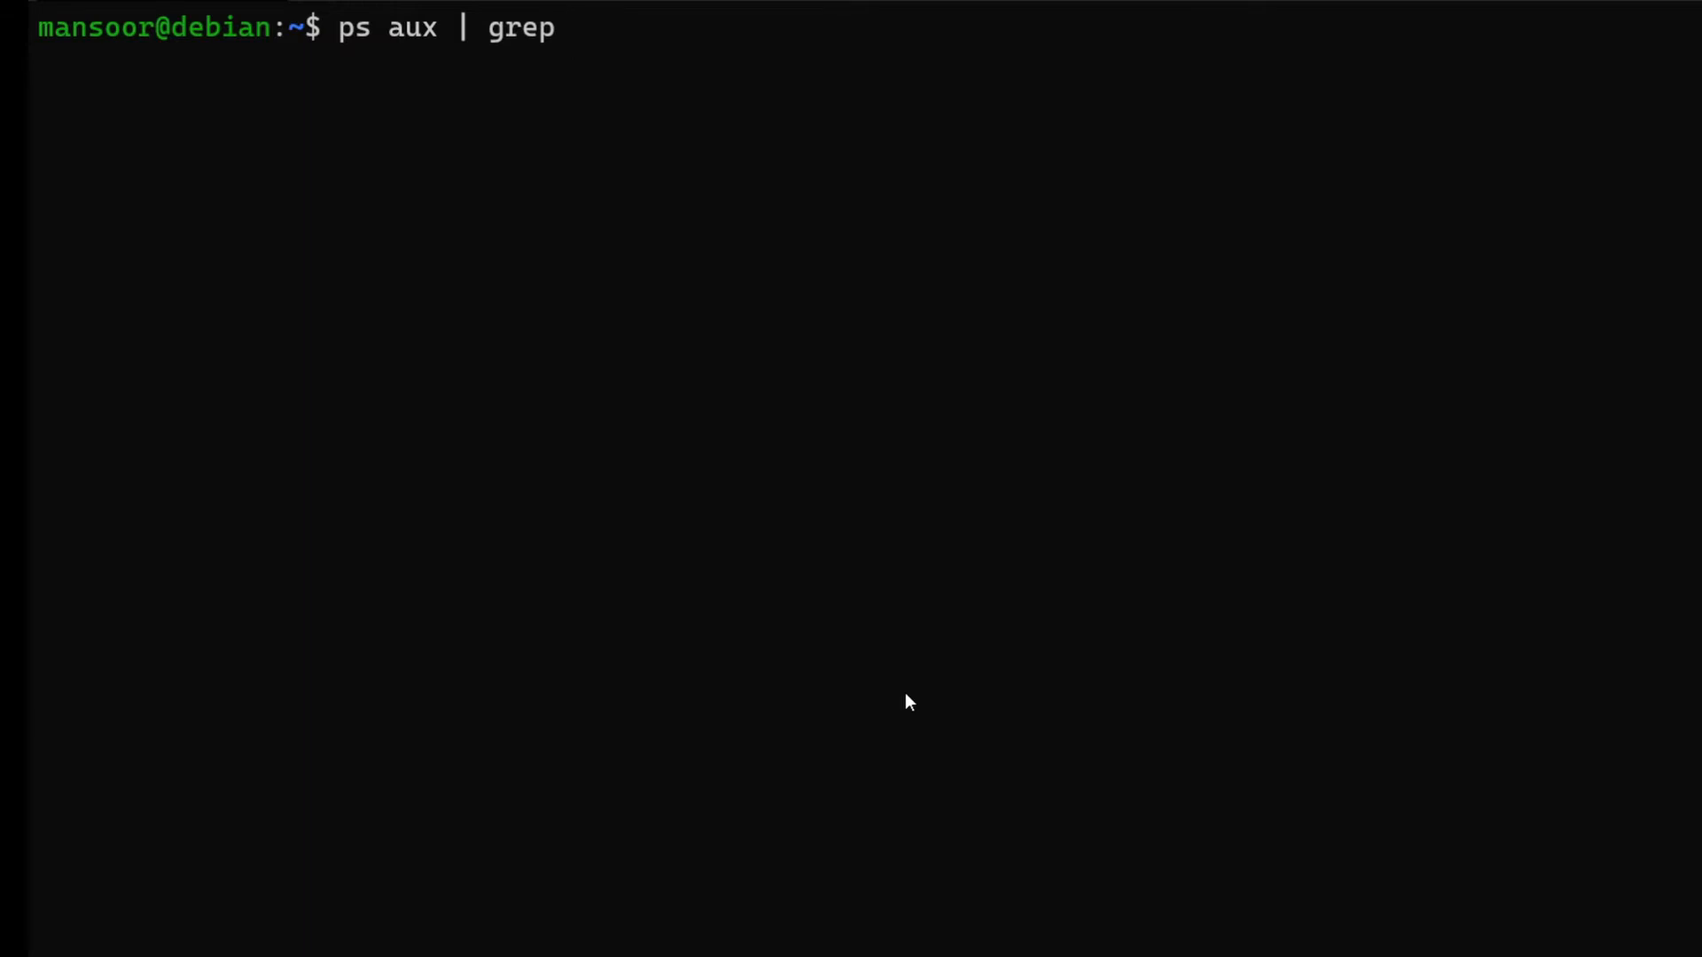
Run ps aux | grep nginx and mark the master and worker process entries.
type("nginx")
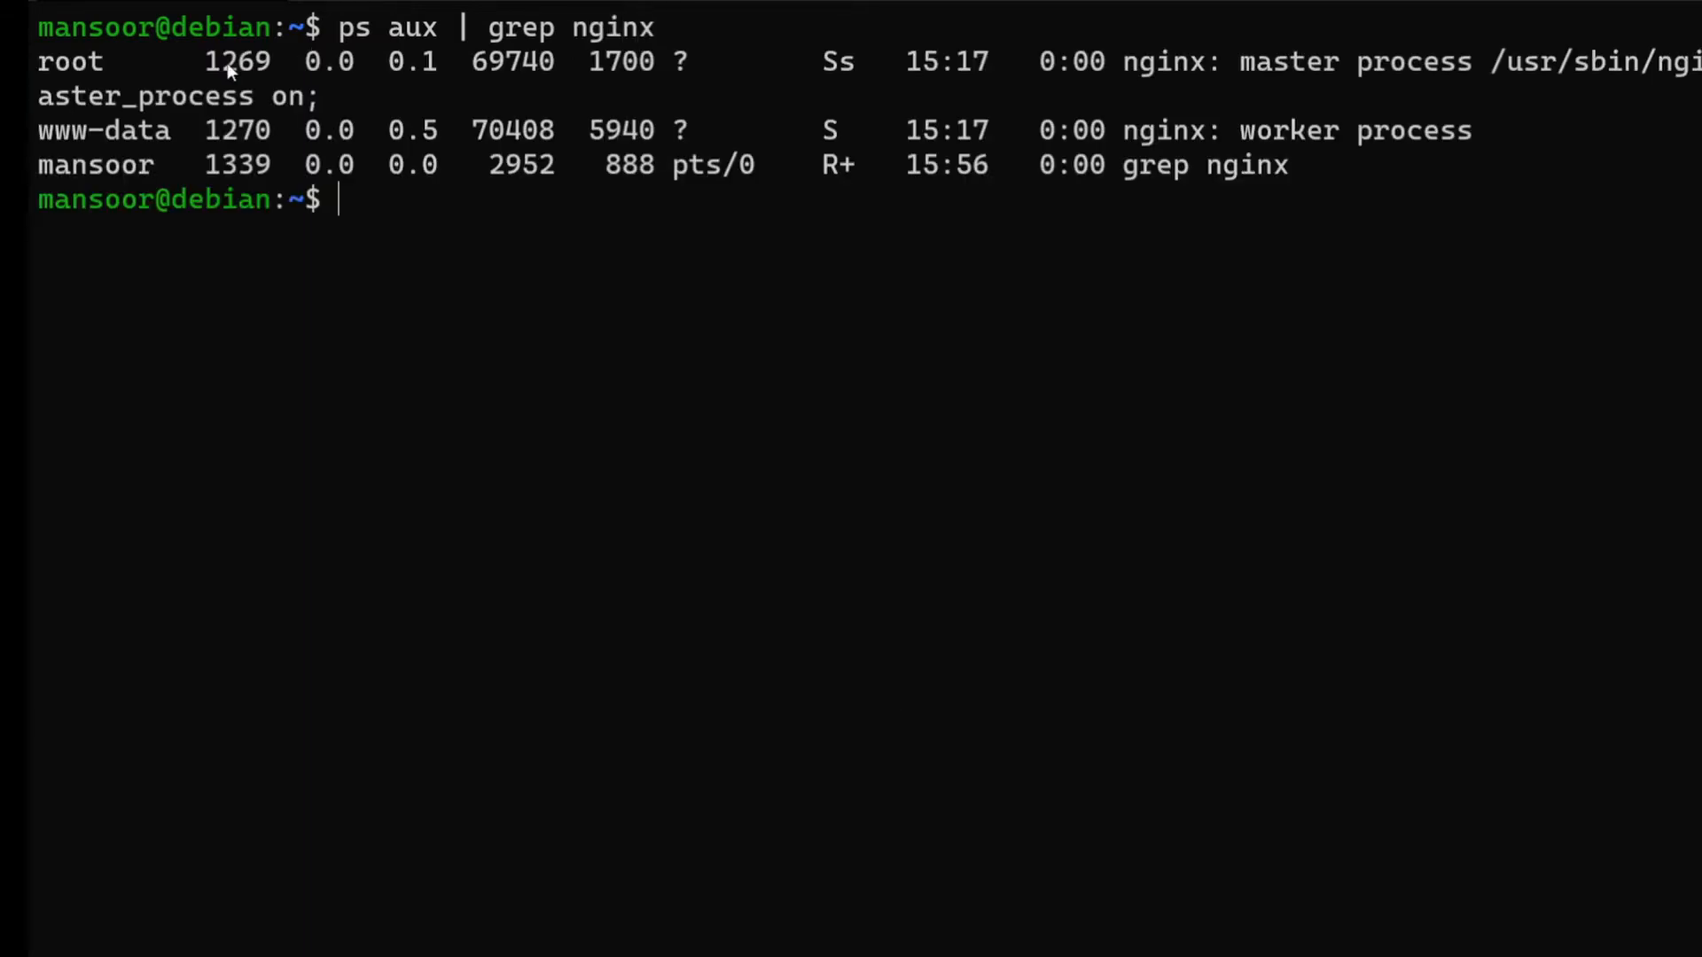
double_click(234, 61)
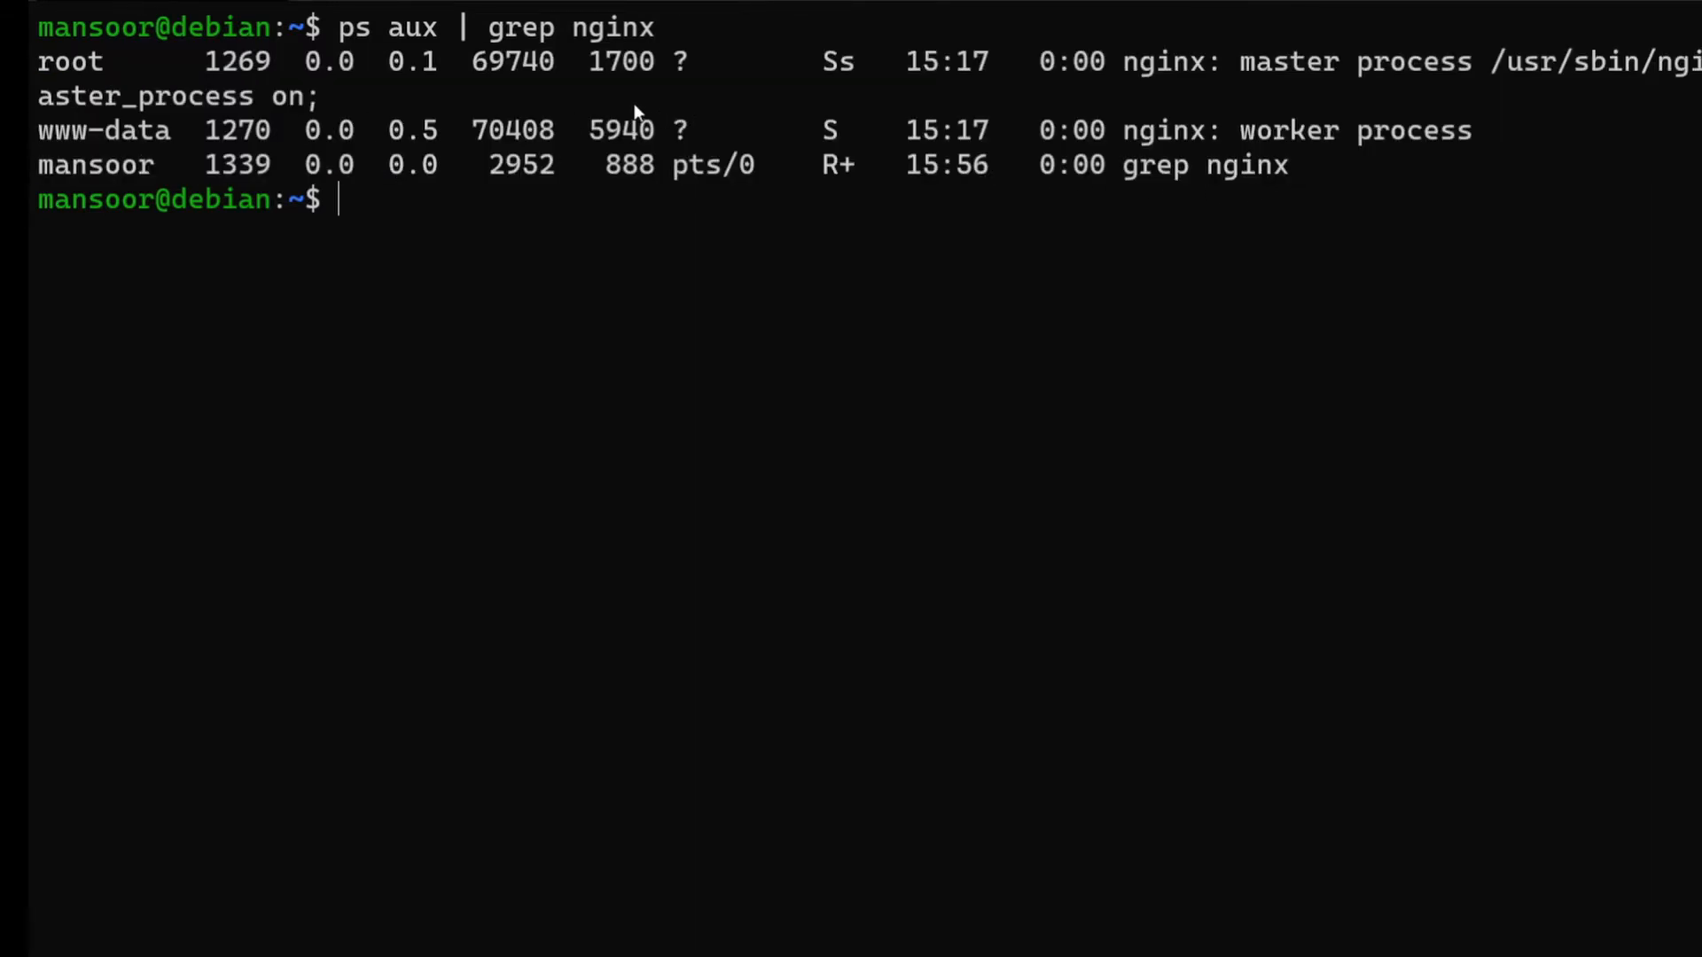
double_click(1163, 130)
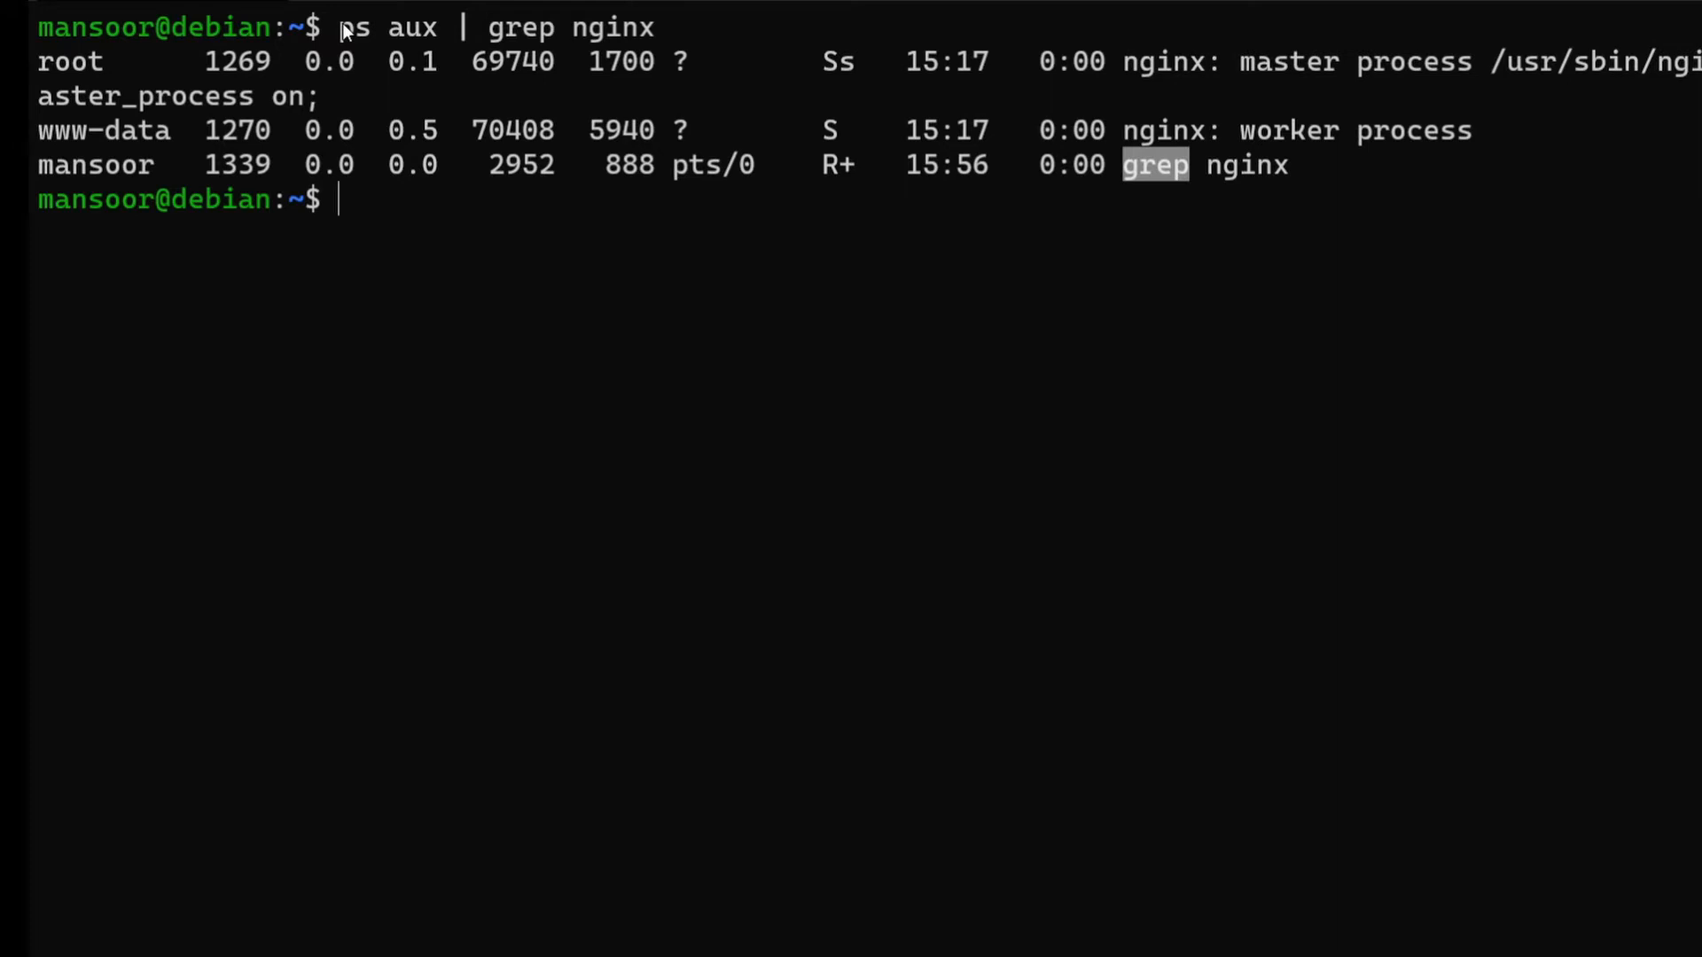
mouse_move(548, 41)
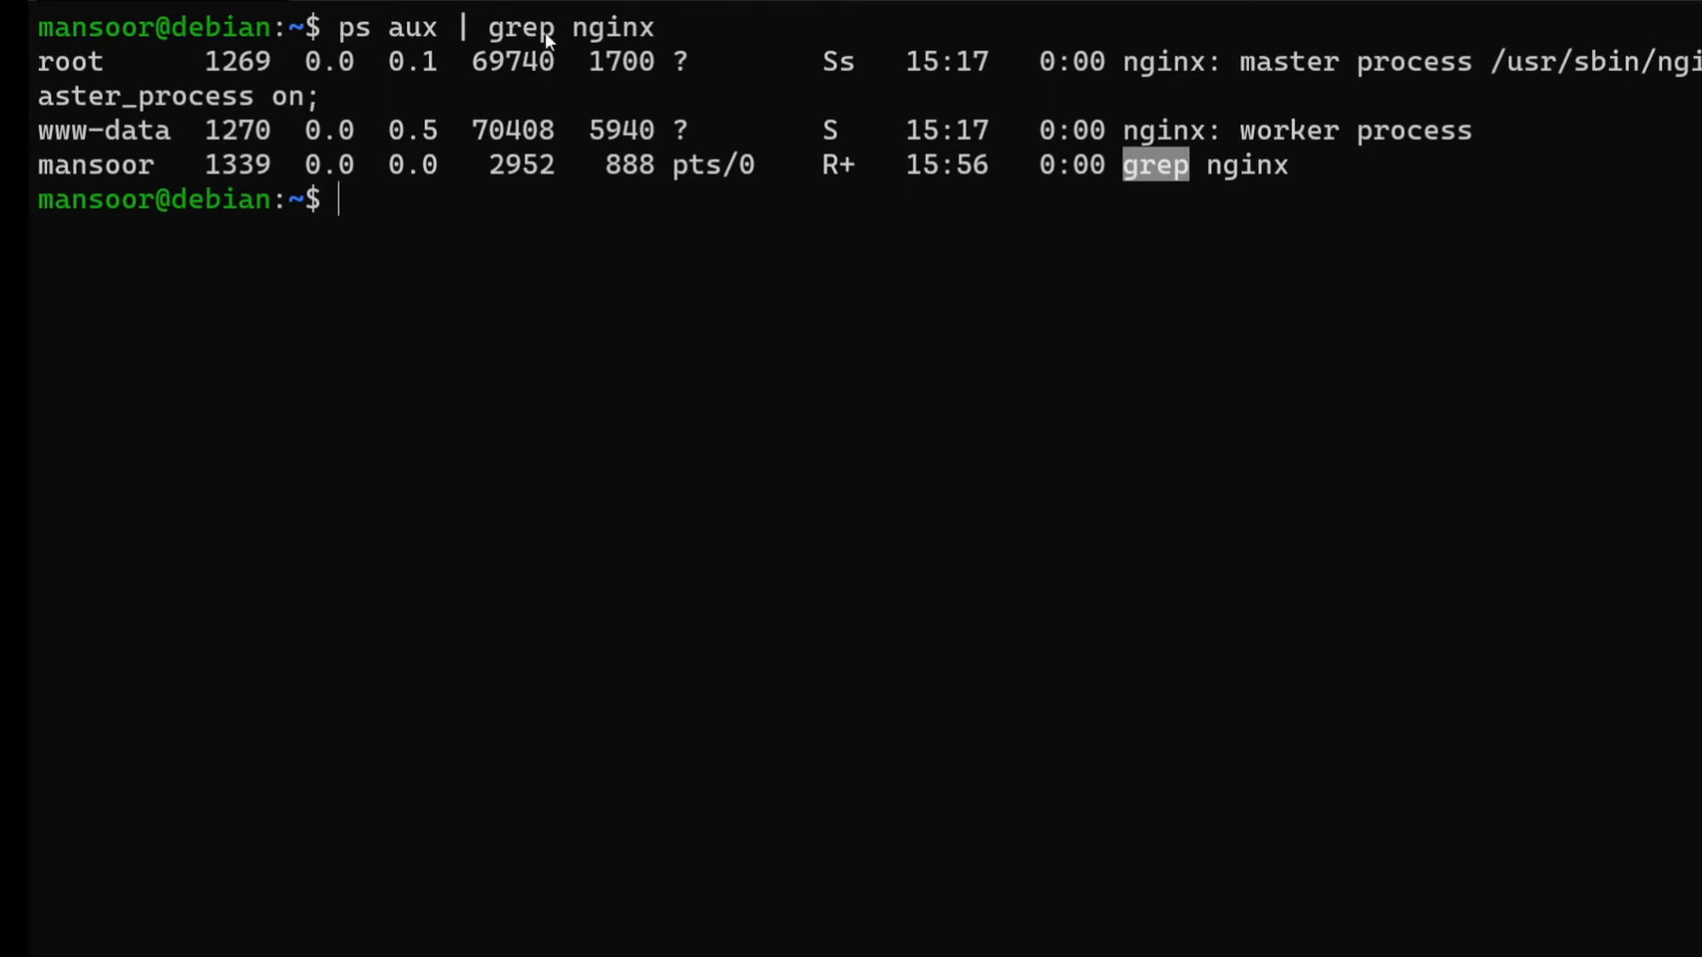
mouse_move(569, 41)
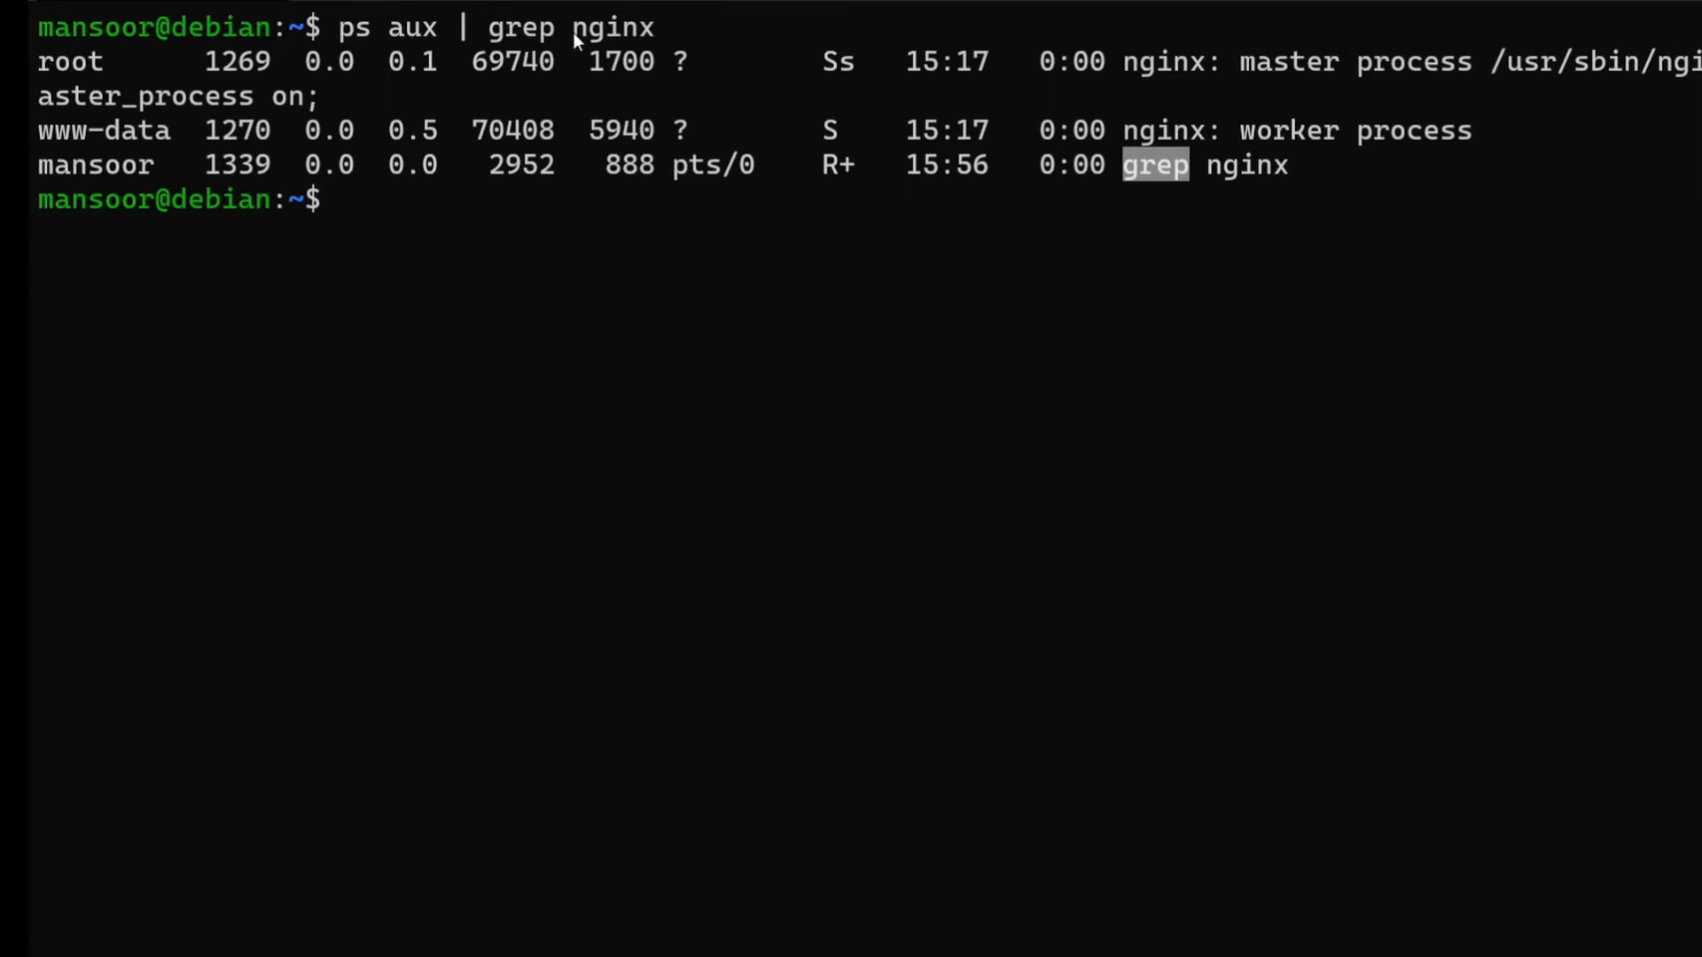
Point out nginx and grep in the command and the master process ID 1269.
double_click(612, 27)
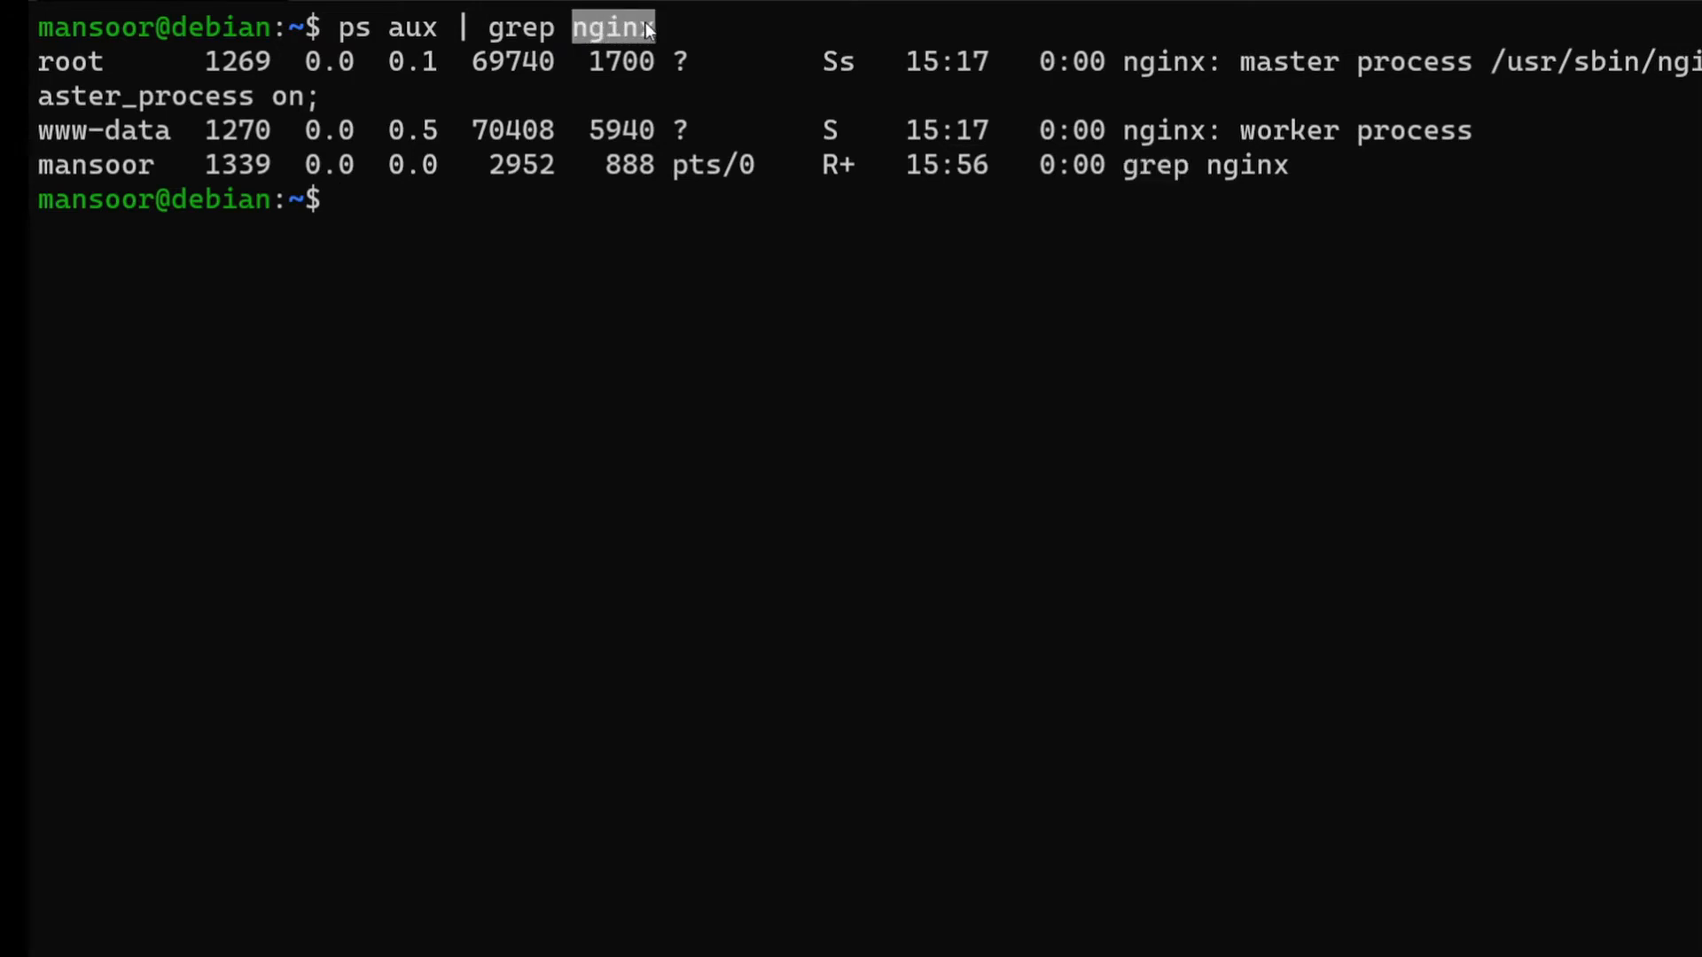
mouse_move(539, 30)
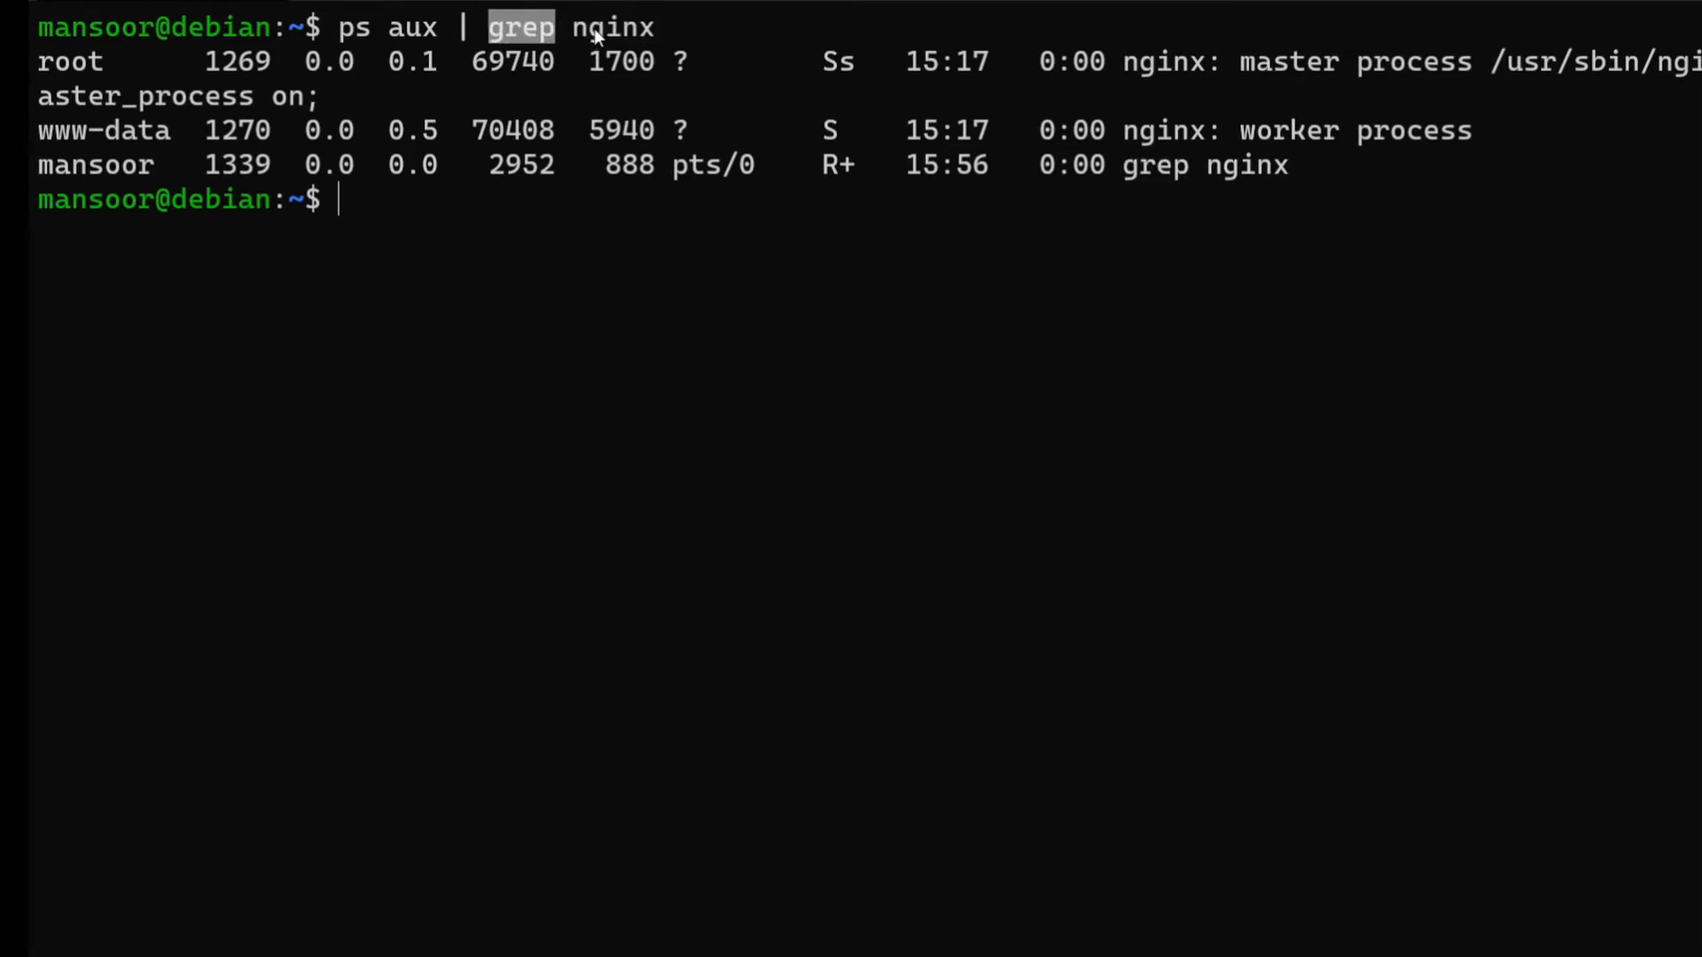
double_click(610, 27)
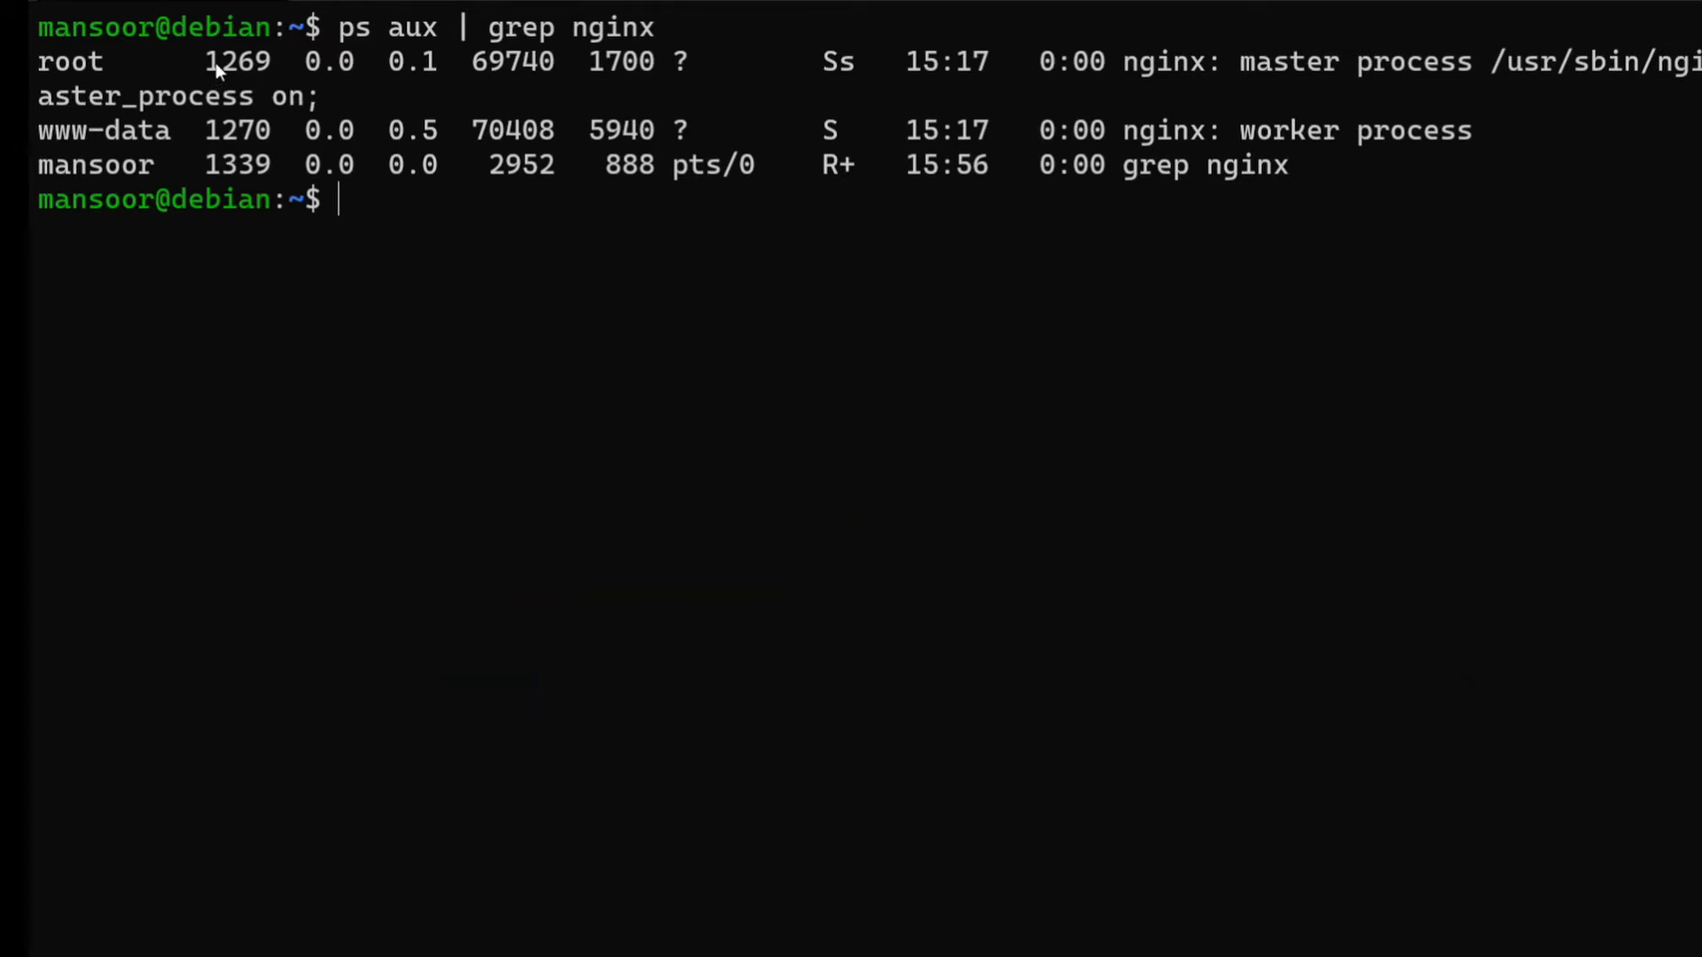
double_click(234, 60)
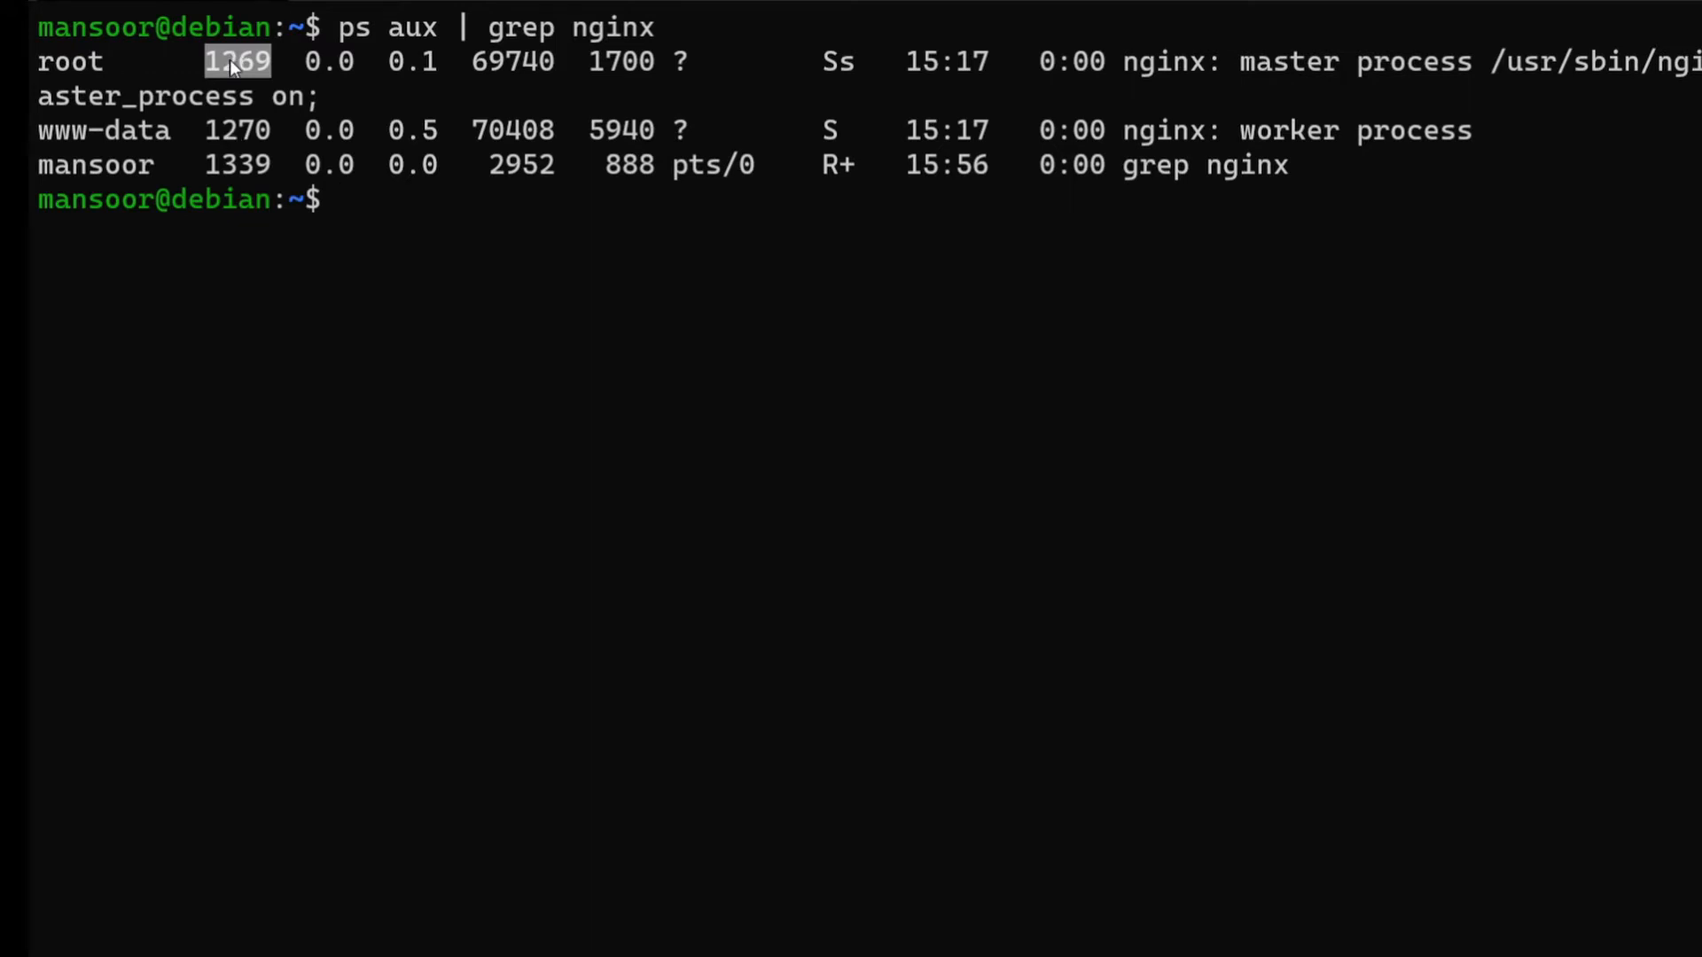
mouse_move(1220, 83)
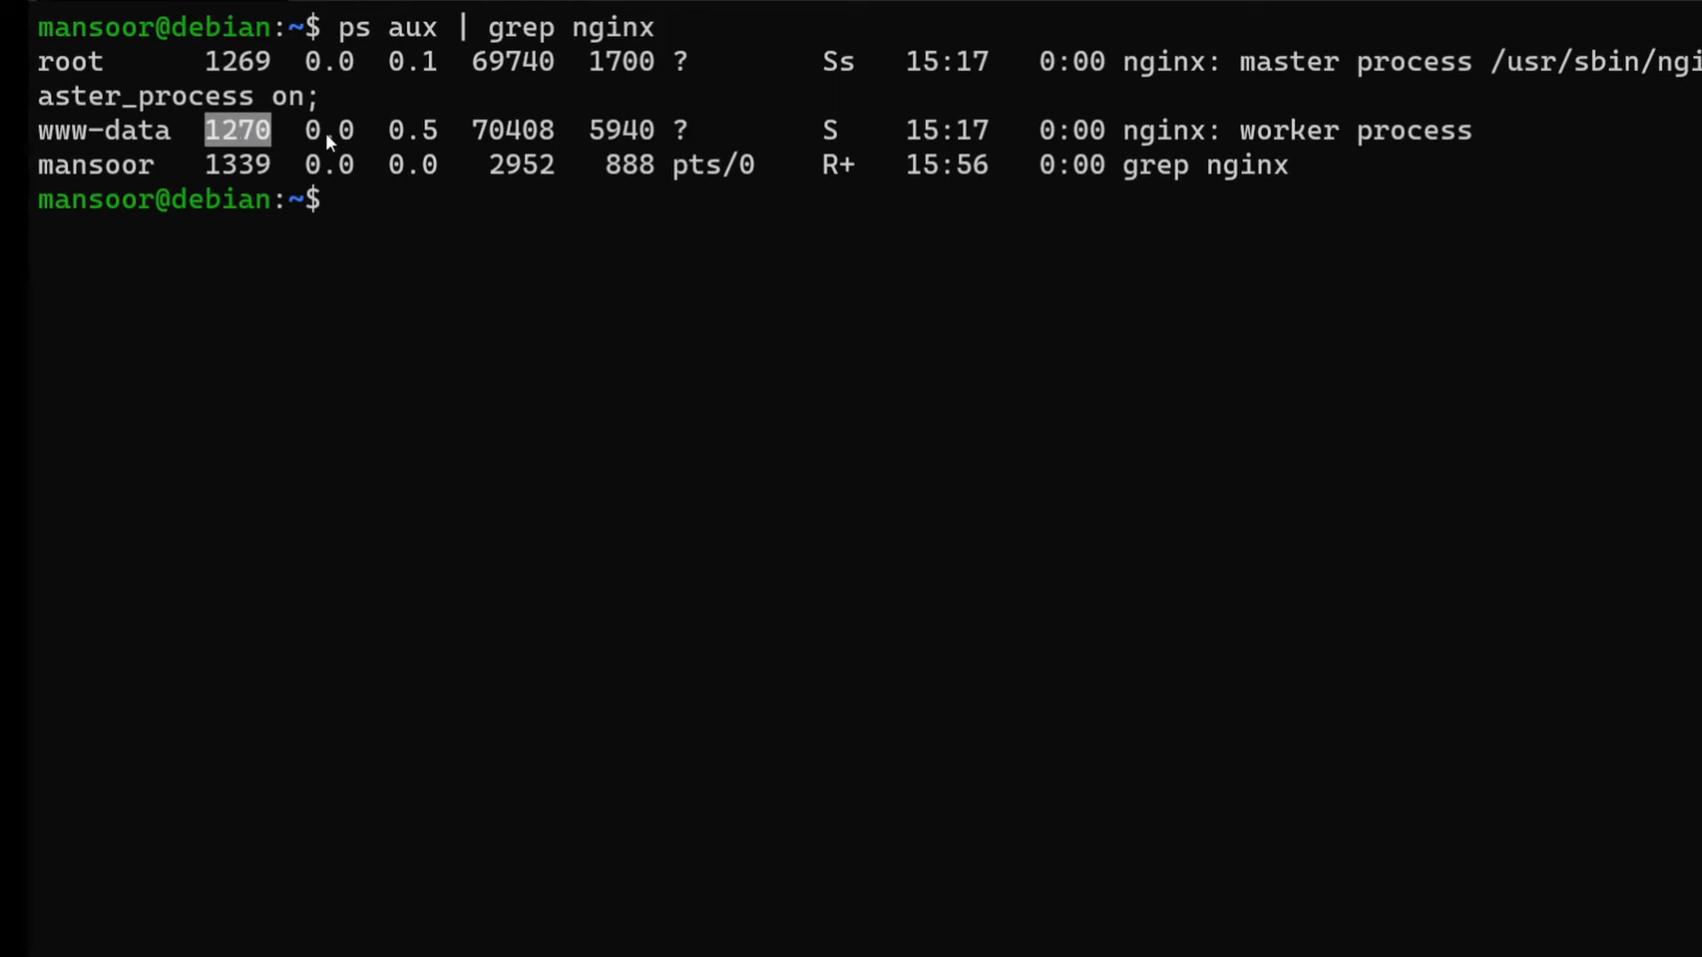
mouse_move(879, 104)
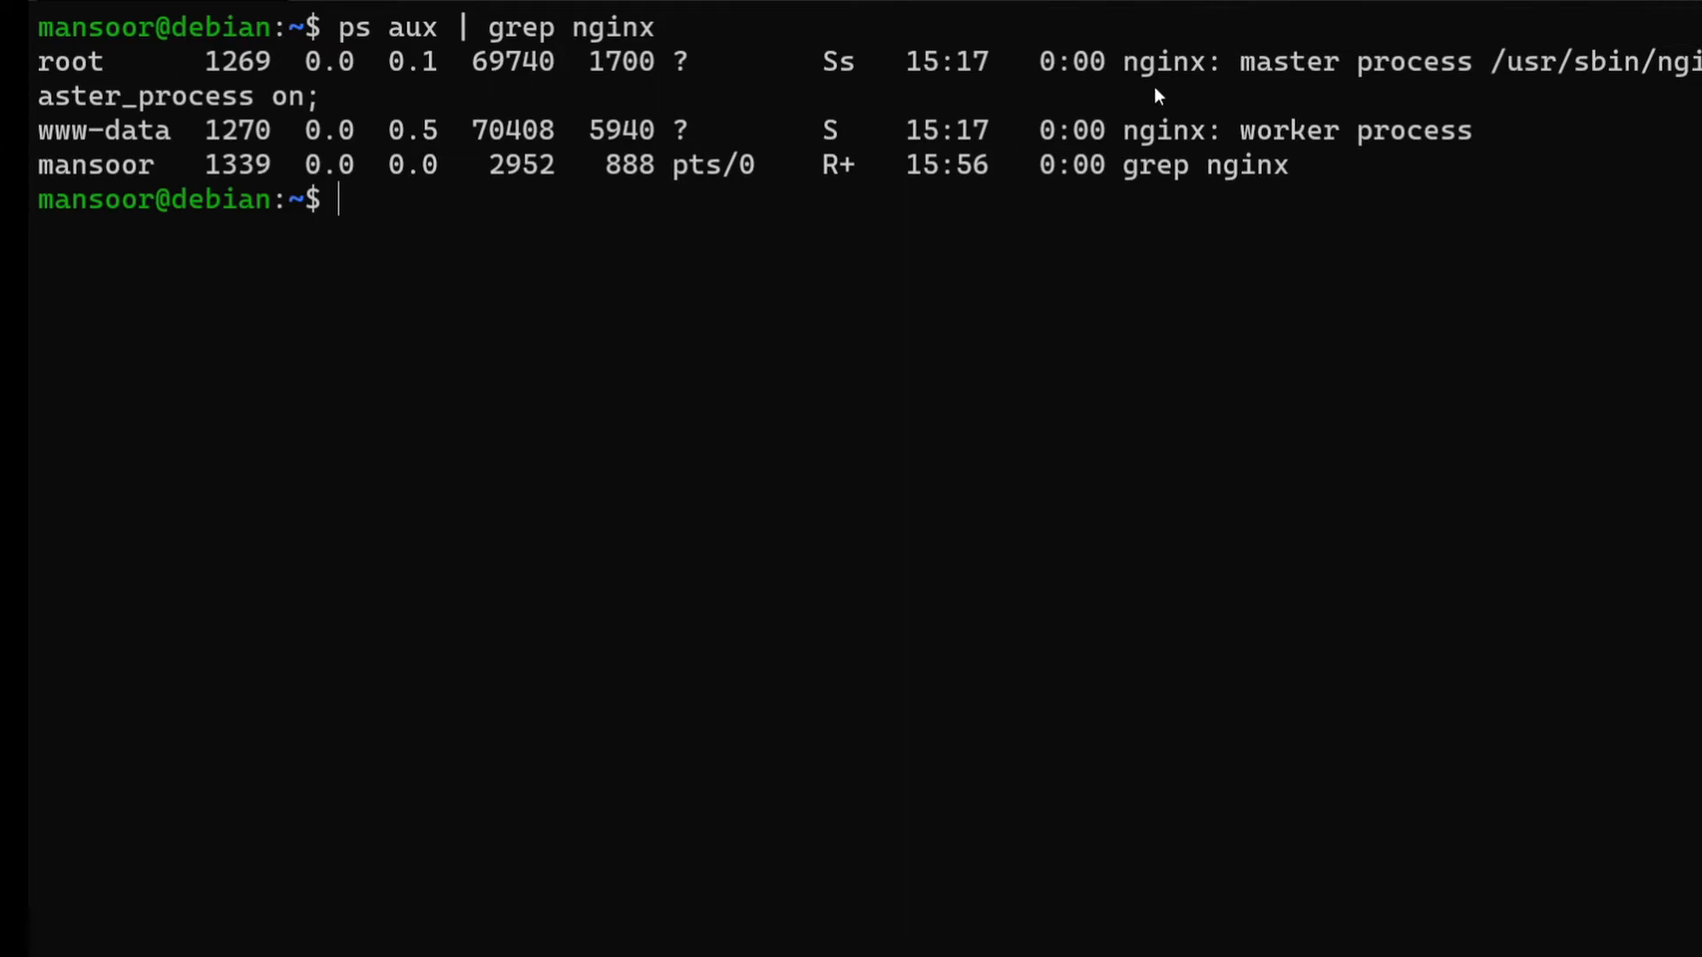
mouse_move(491, 617)
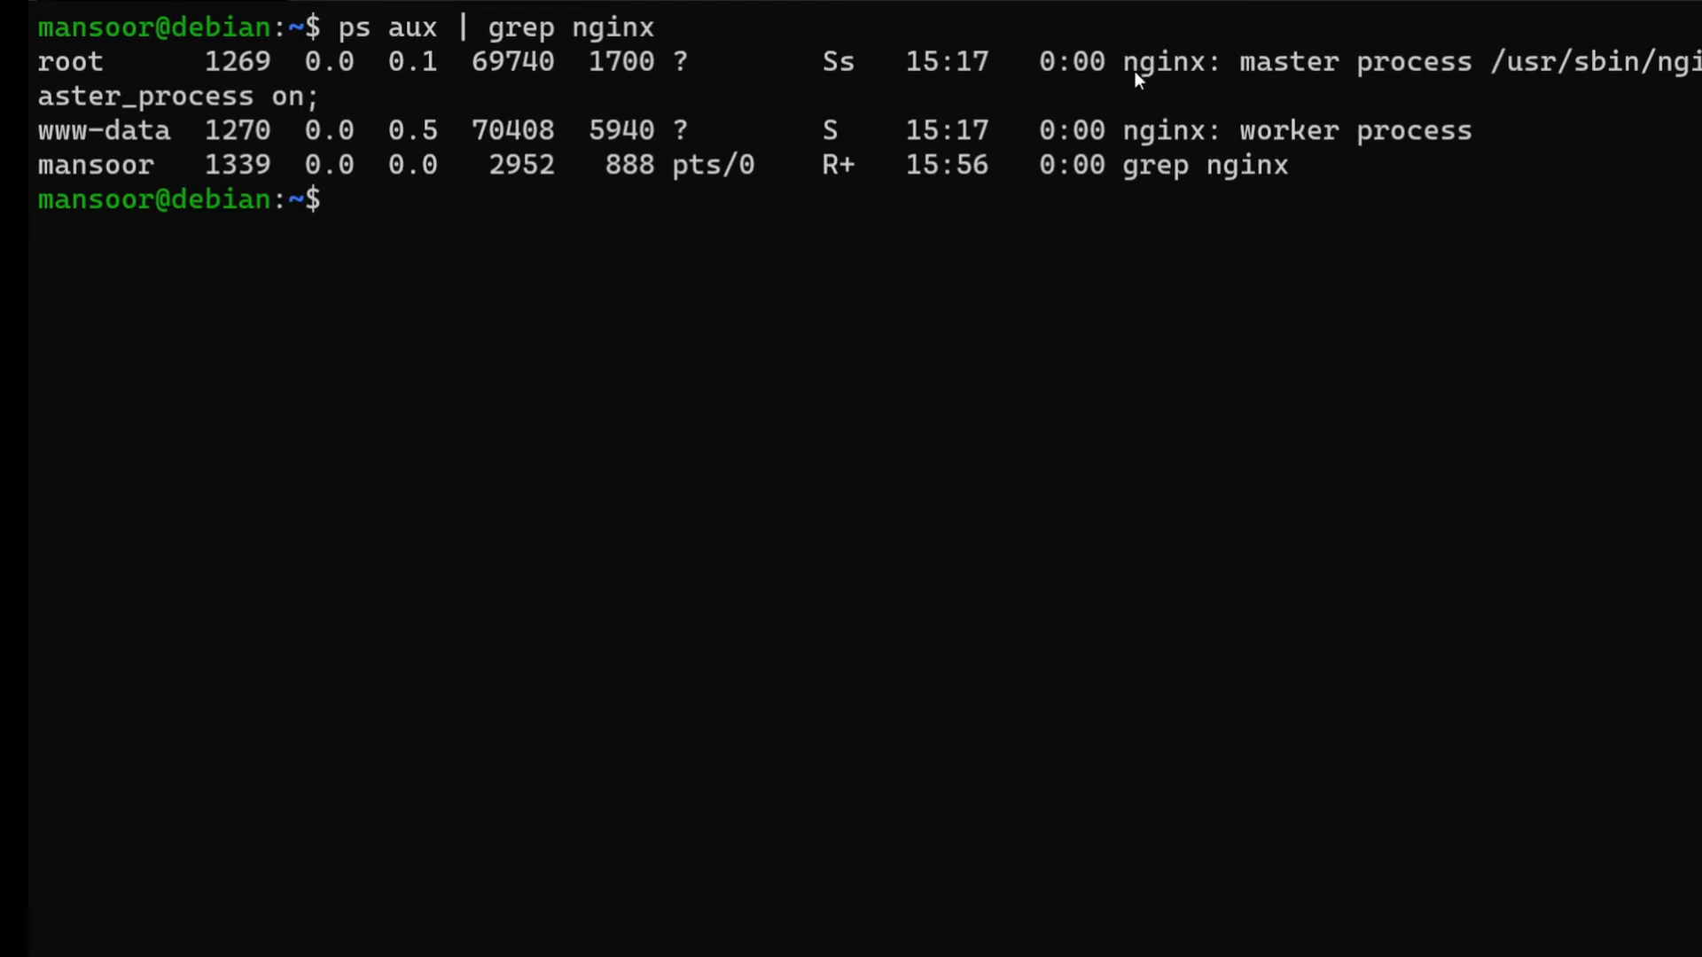
mouse_move(326, 96)
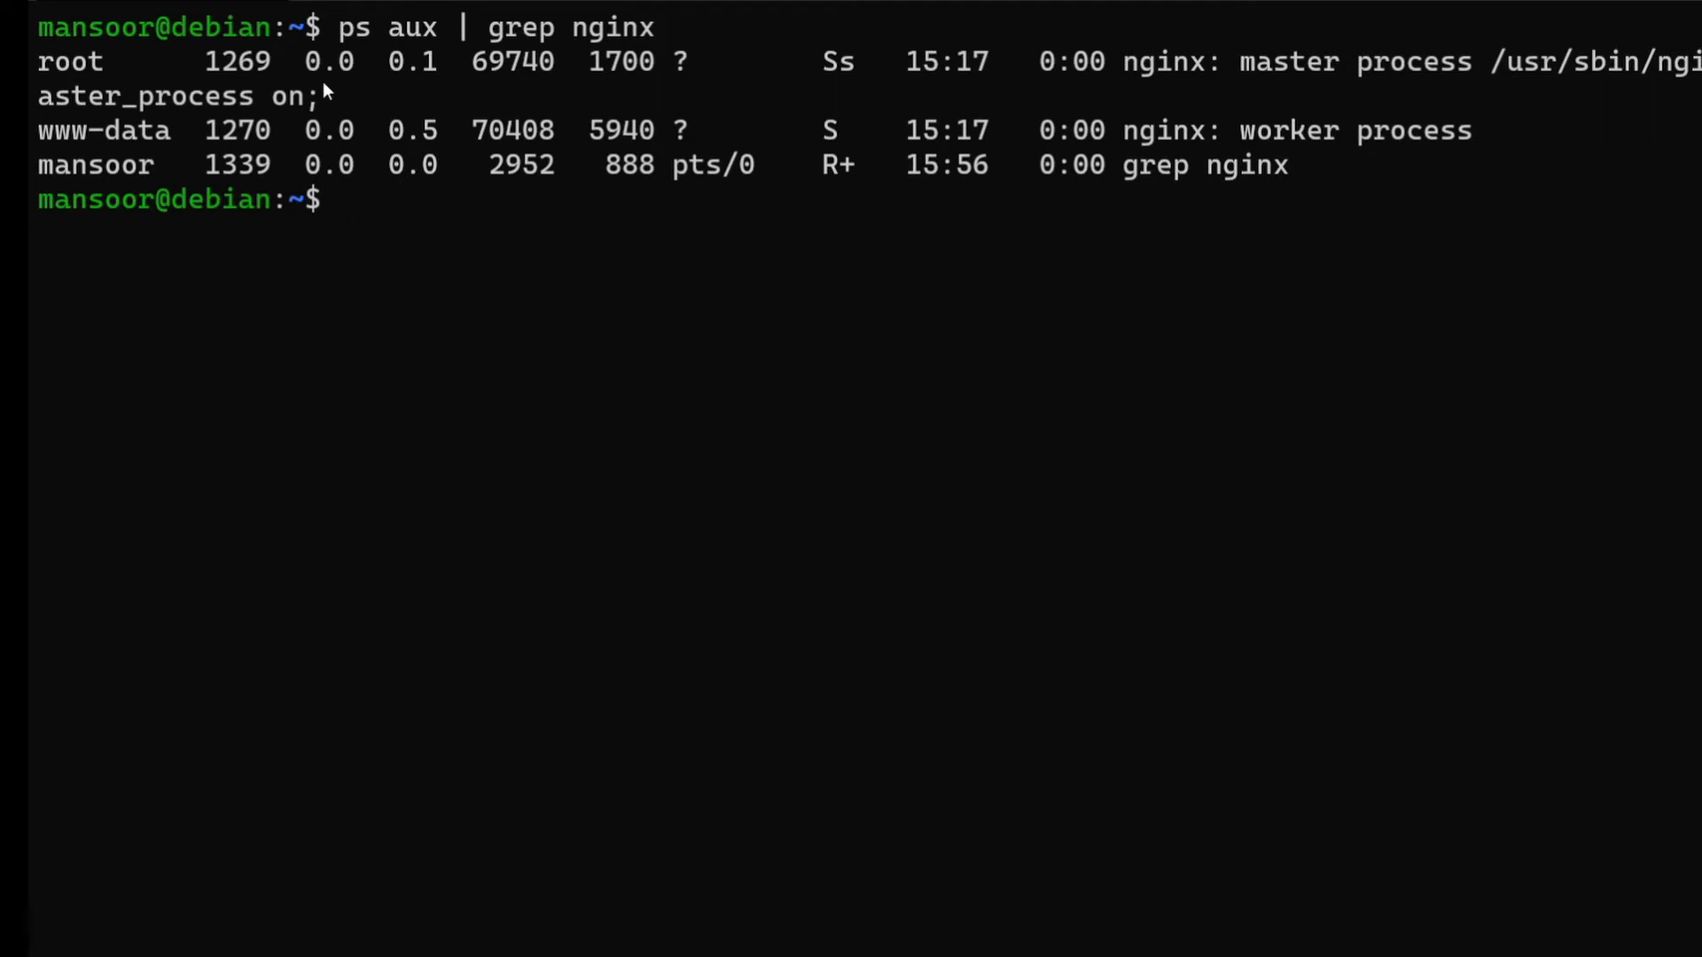
mouse_move(1136, 340)
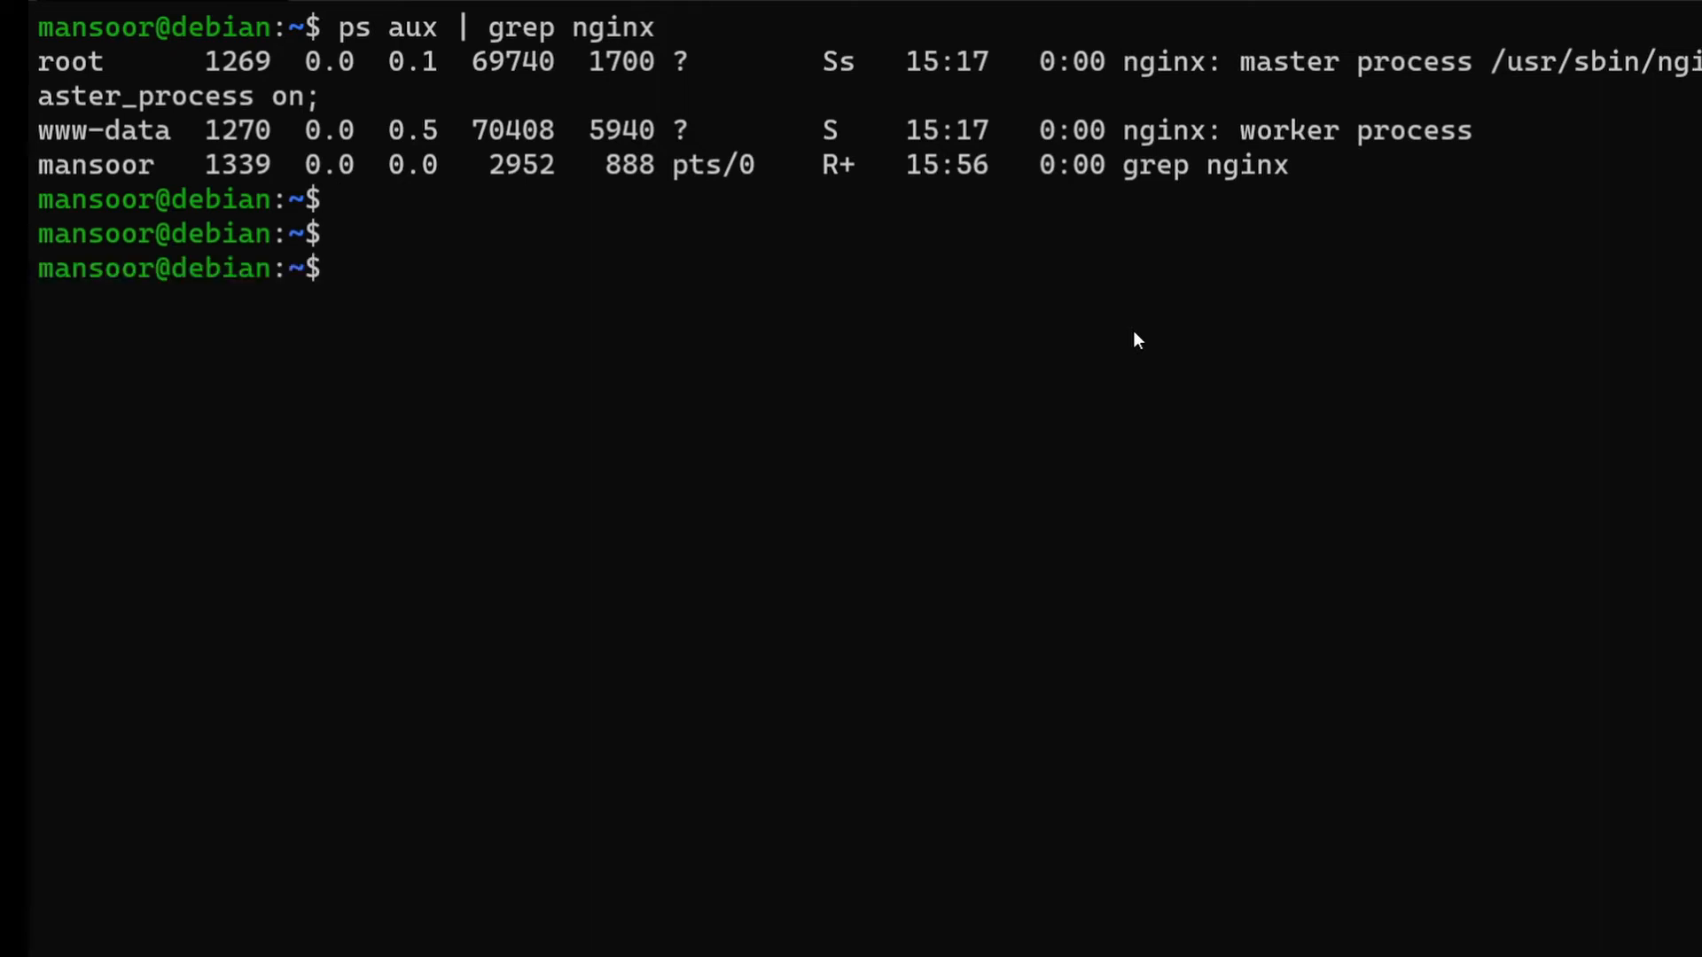
Run kill 1269 without root, getting 'Operation not permitted', and point out root as the owner.
type("kill")
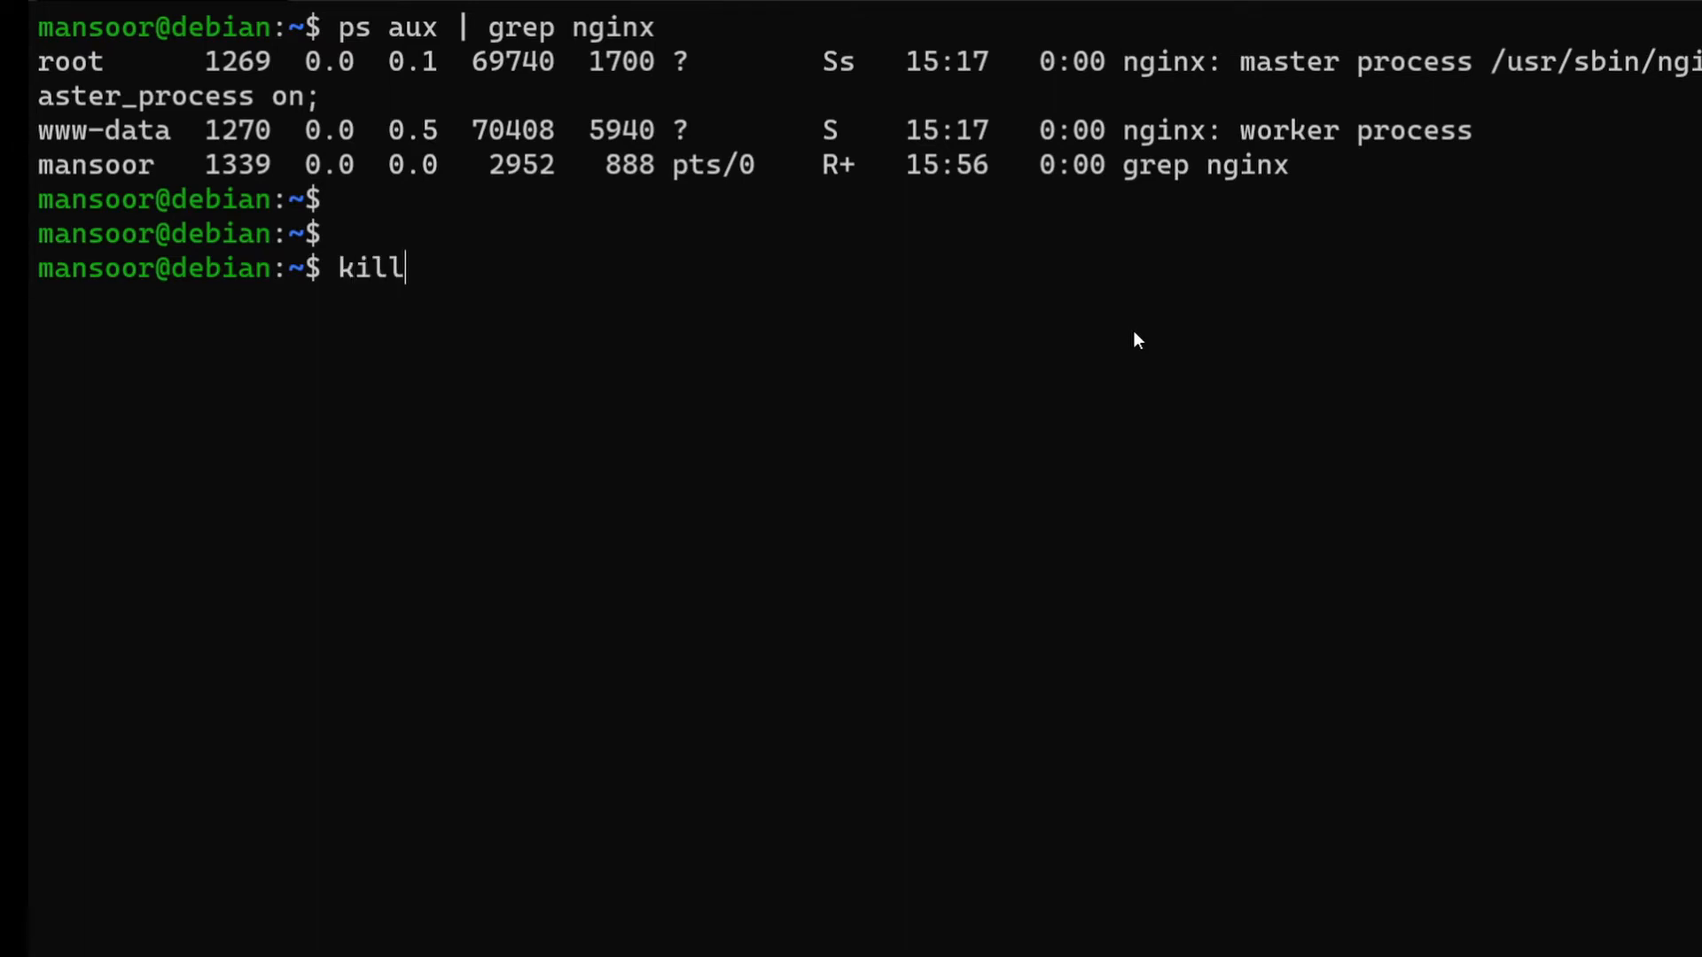
type("\" \"")
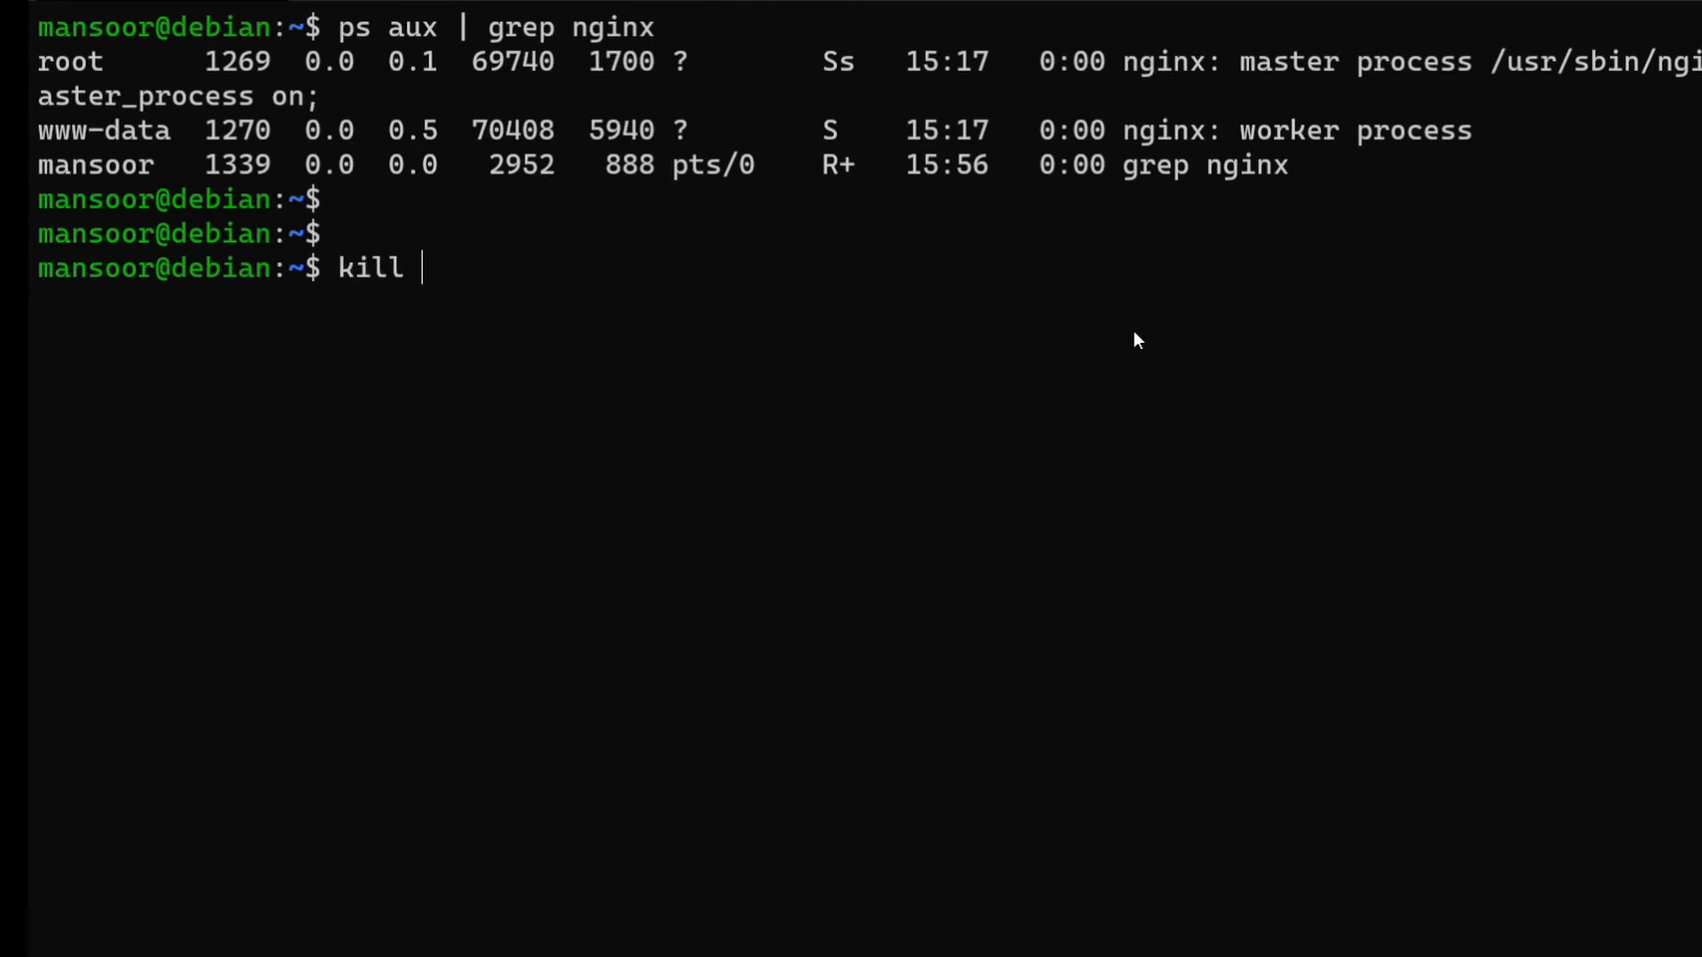
type("126")
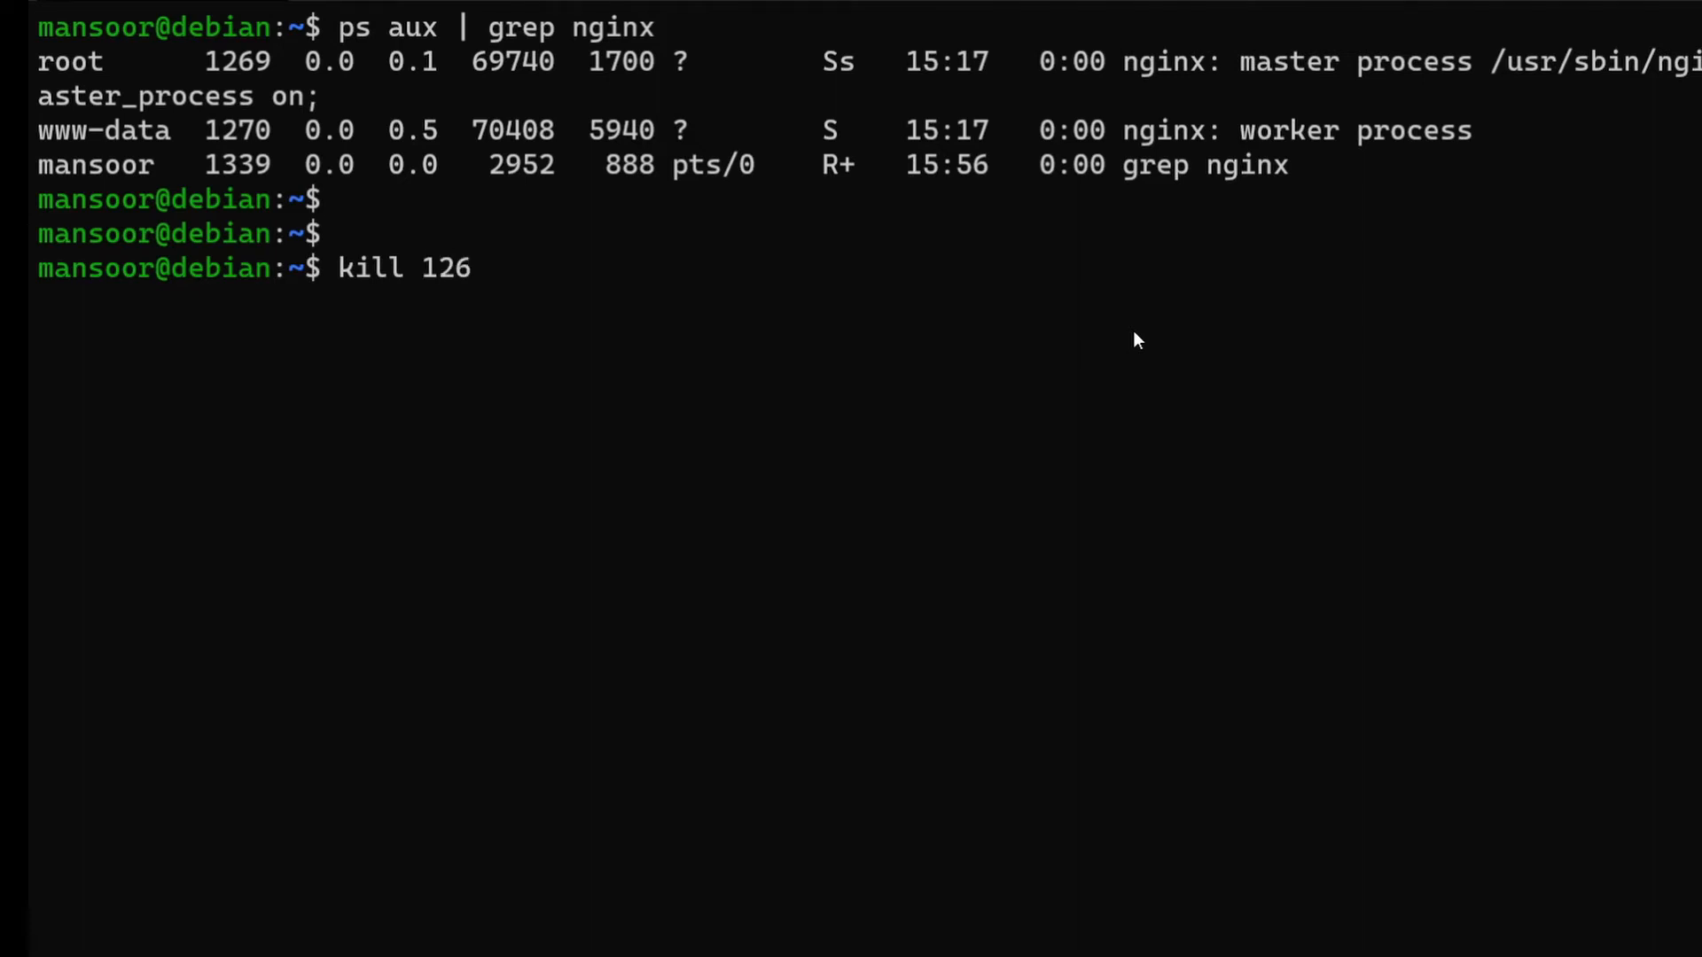
type("9")
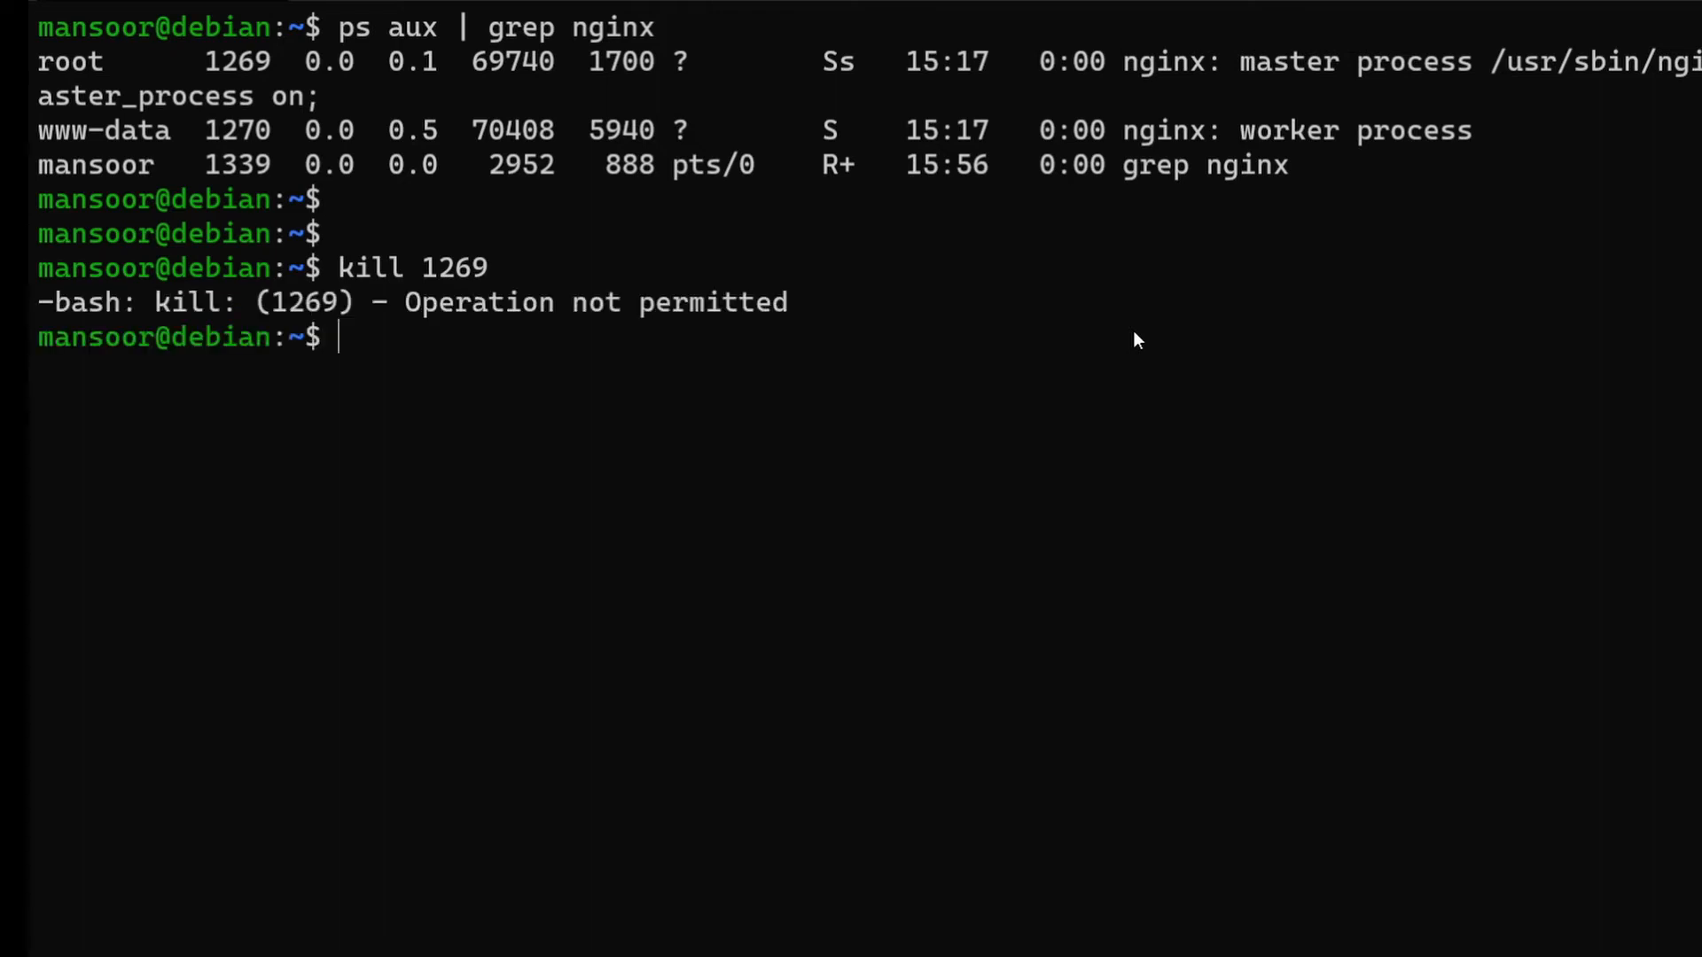
mouse_move(373, 236)
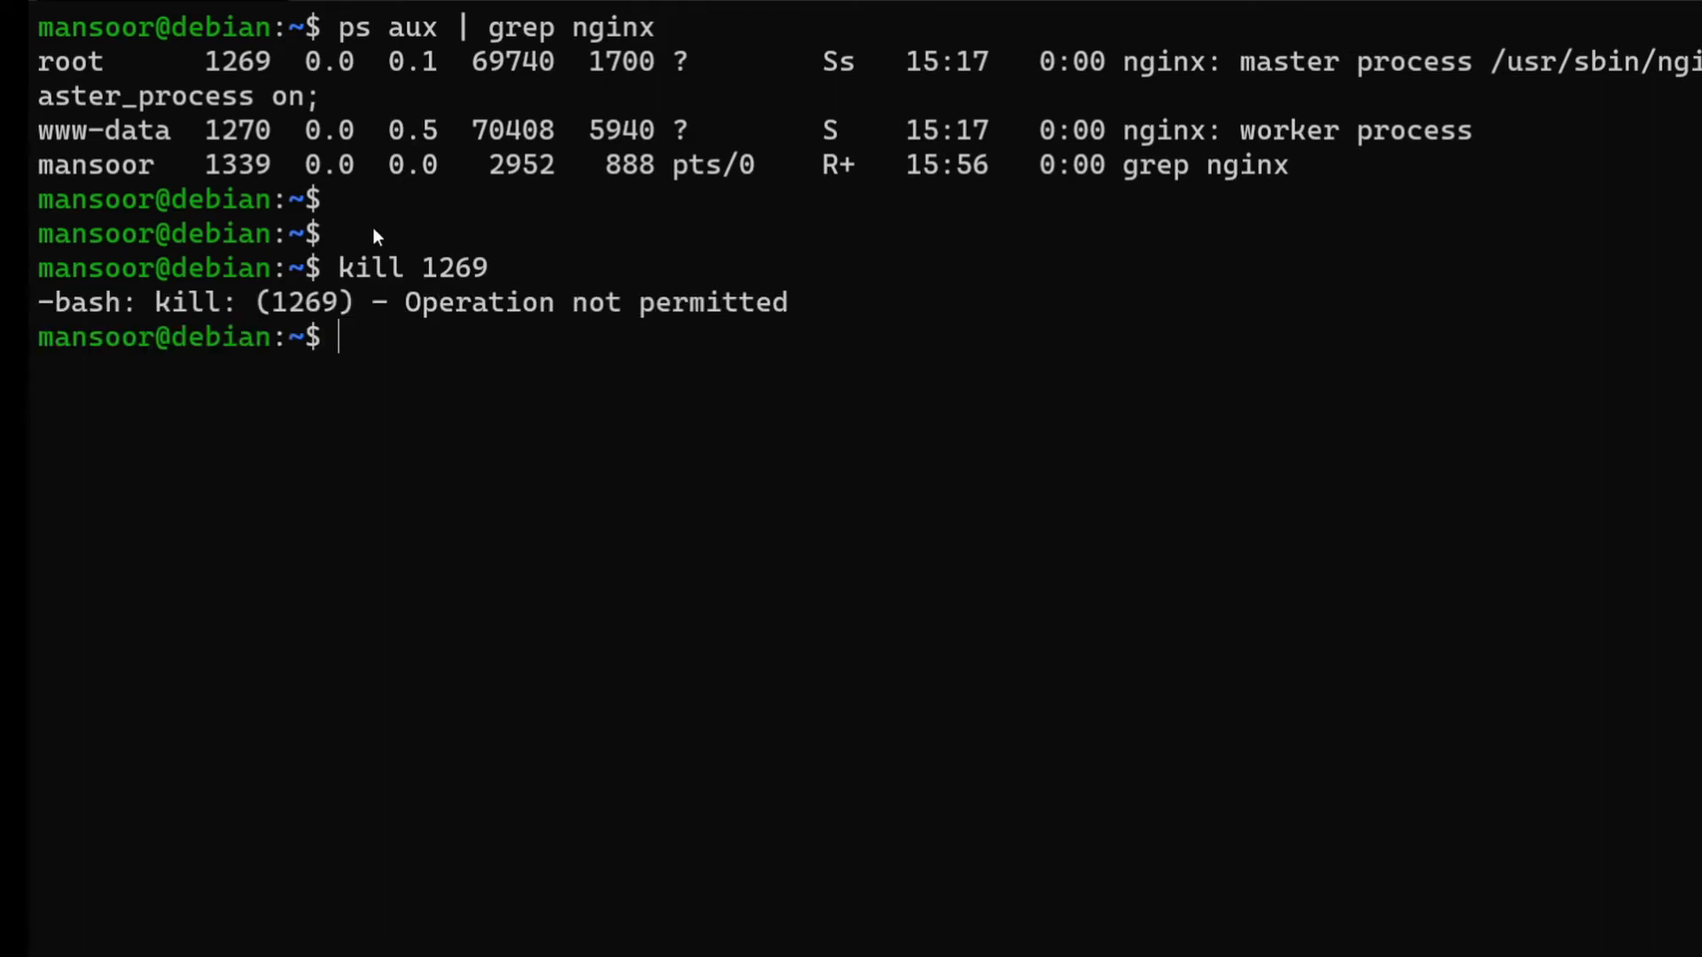
mouse_move(138, 280)
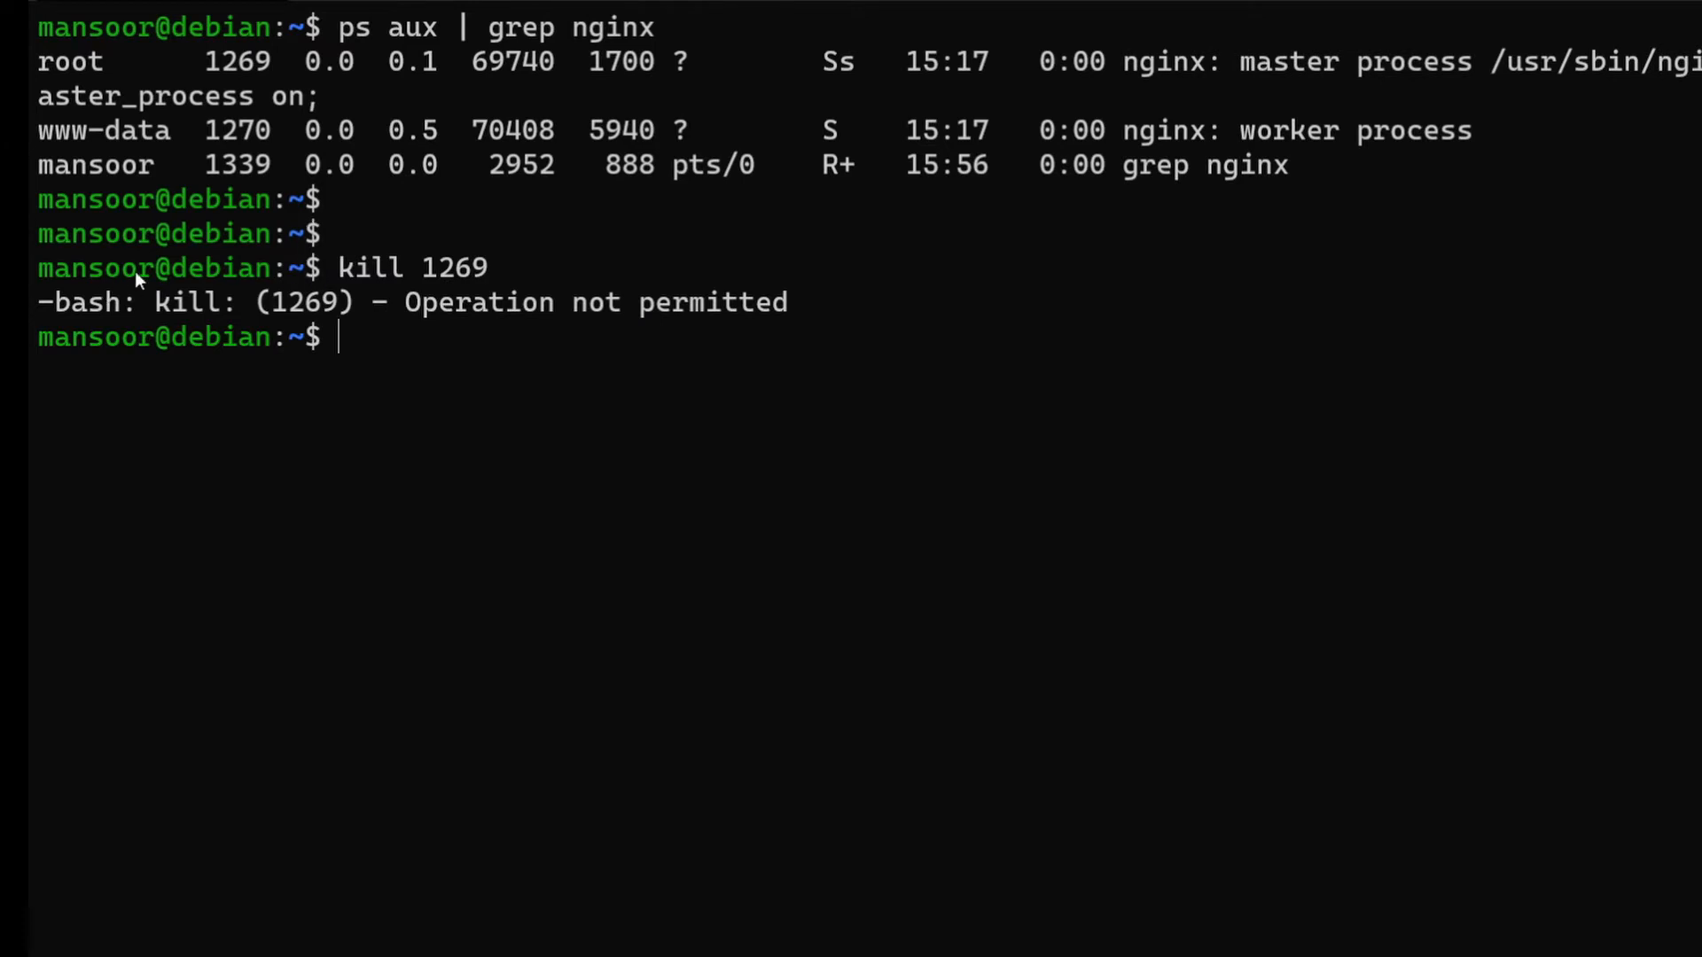
double_click(92, 268)
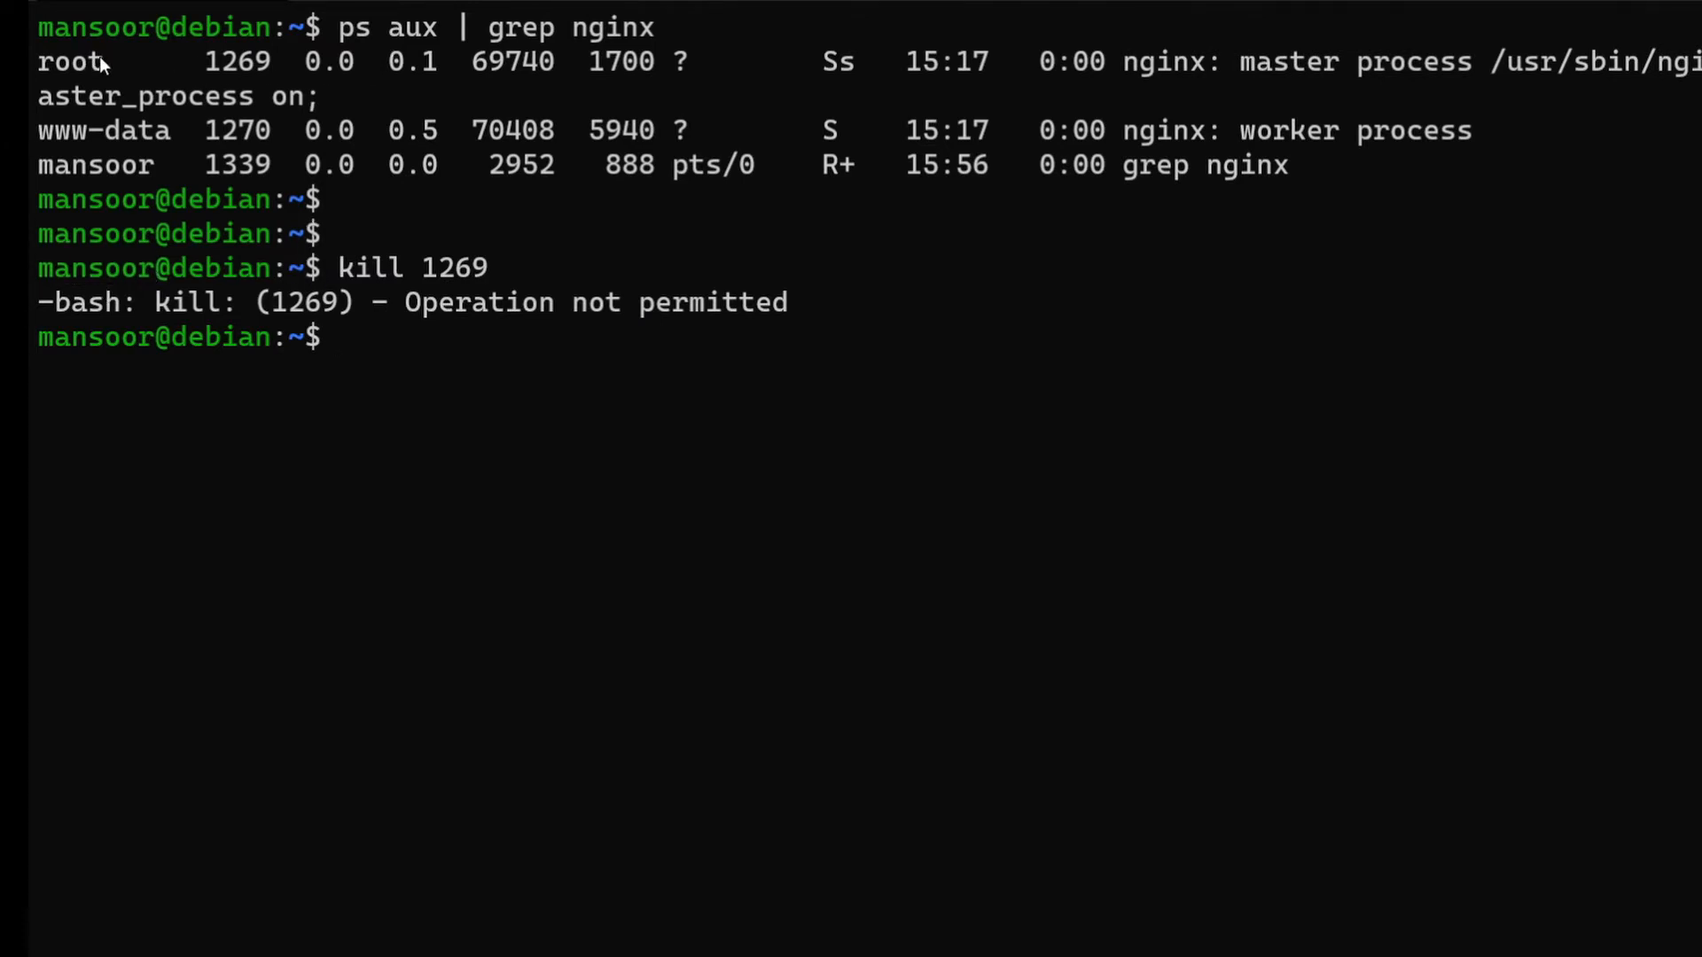
double_click(69, 60)
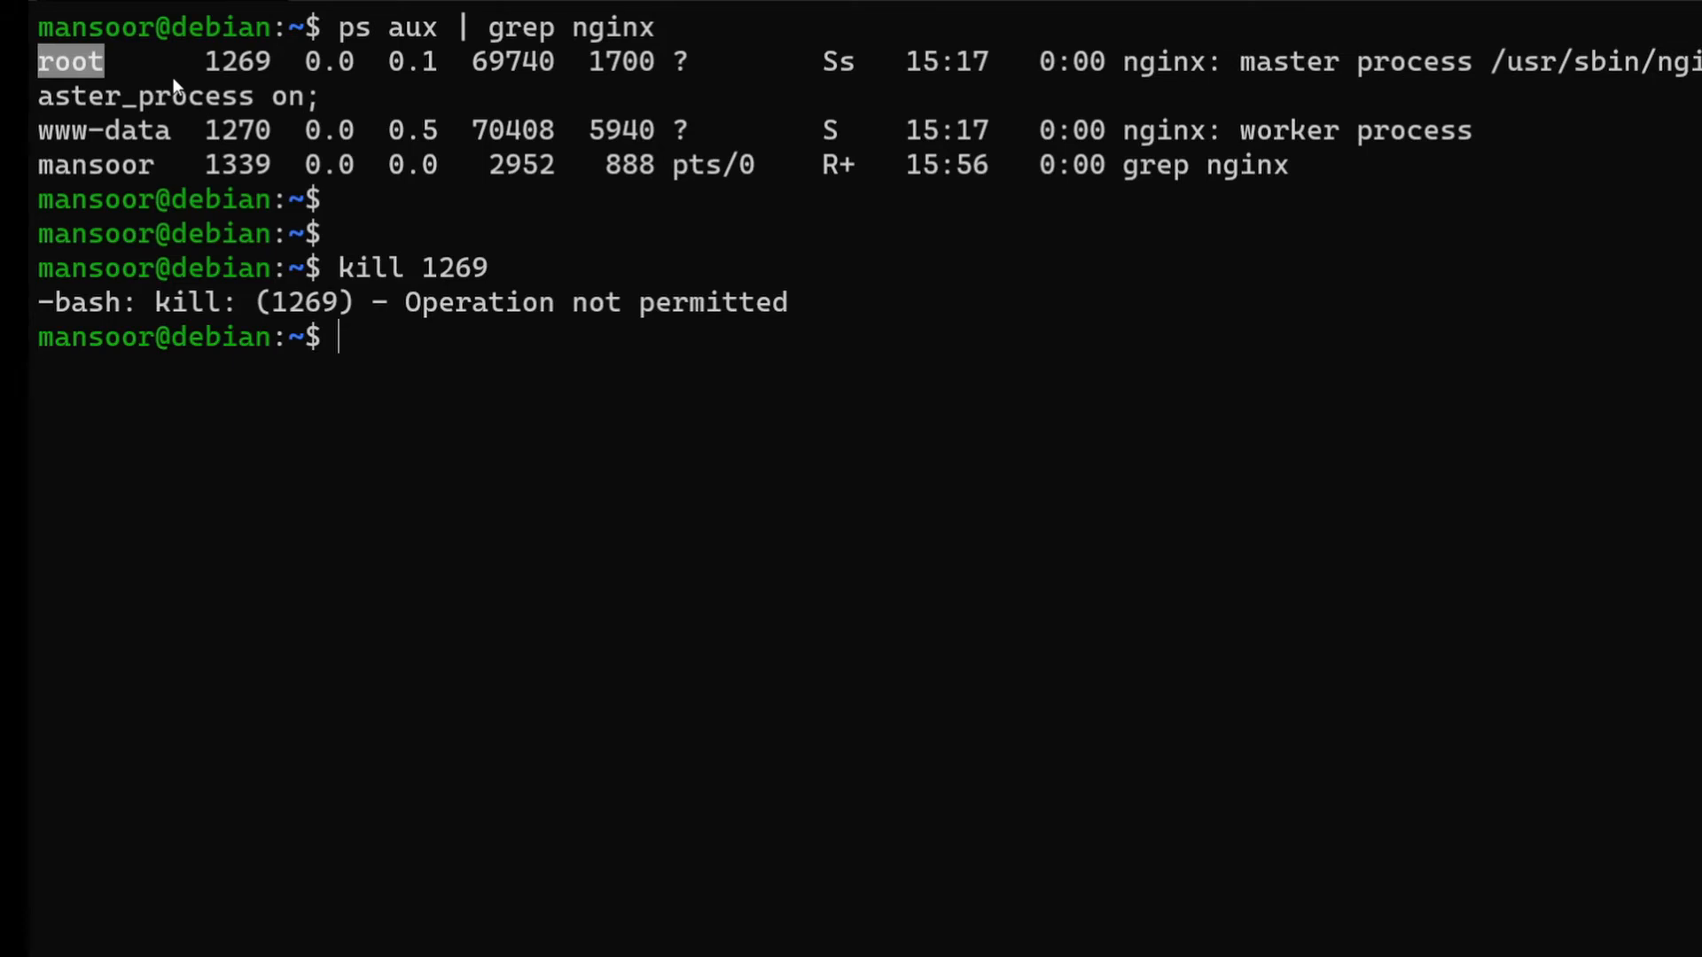
Run sudo kill 1269 to terminate the nginx master process with root rights.
type("kill 1269")
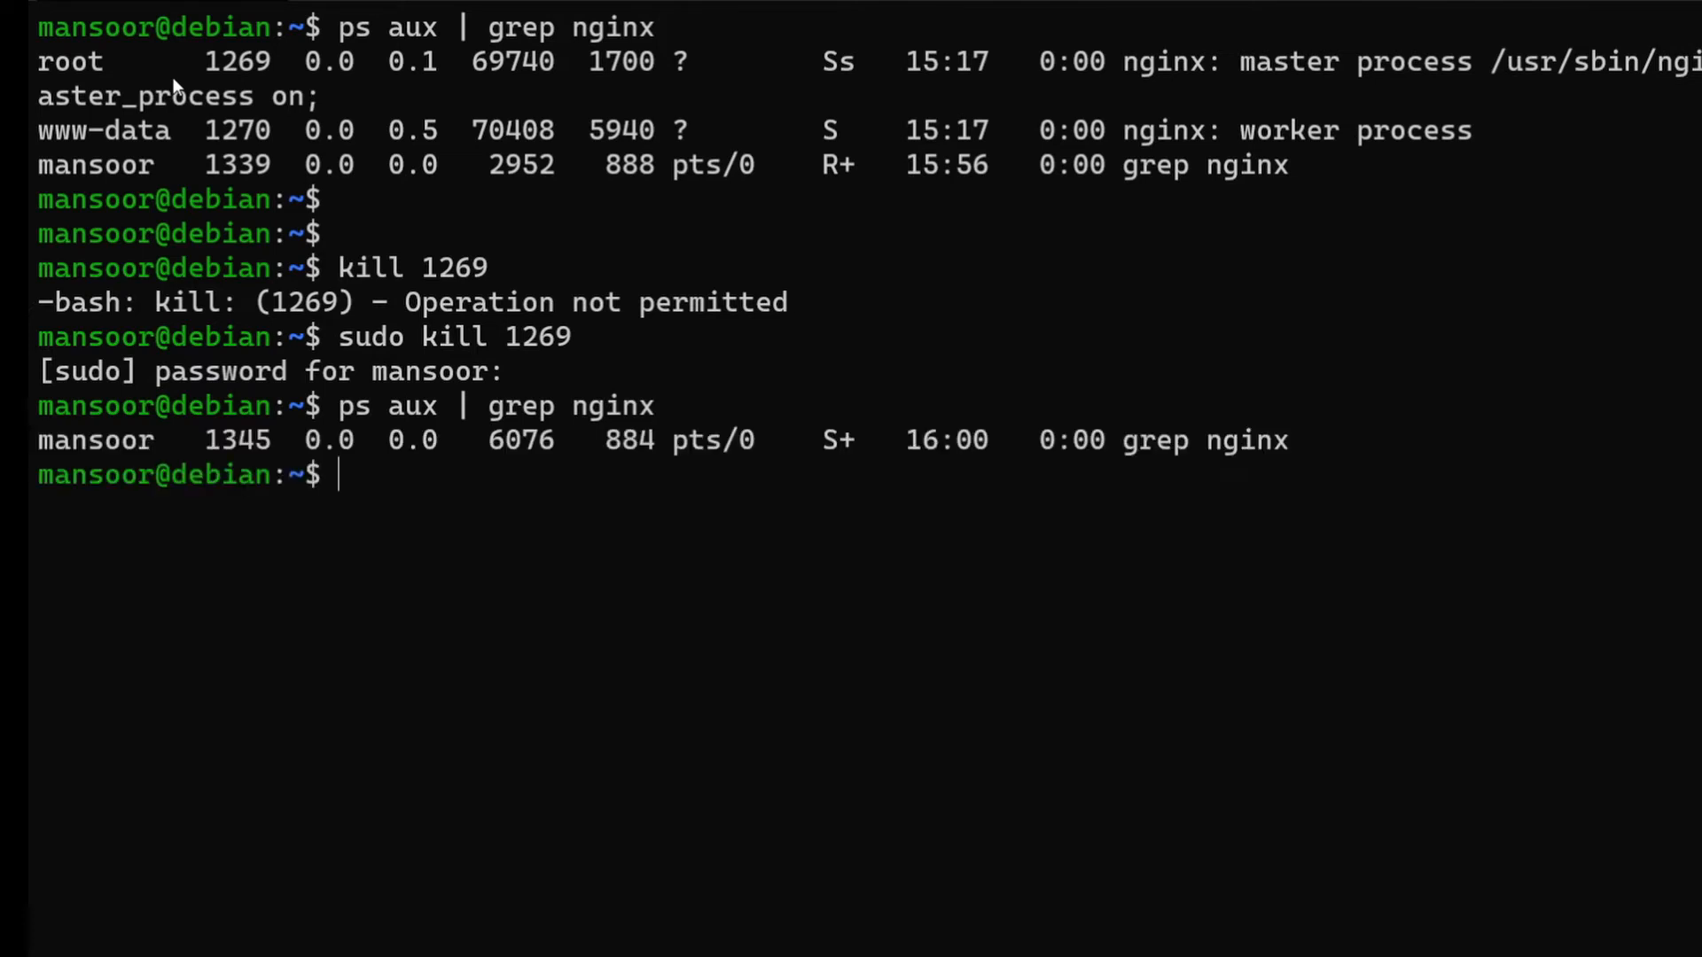
mouse_move(833, 422)
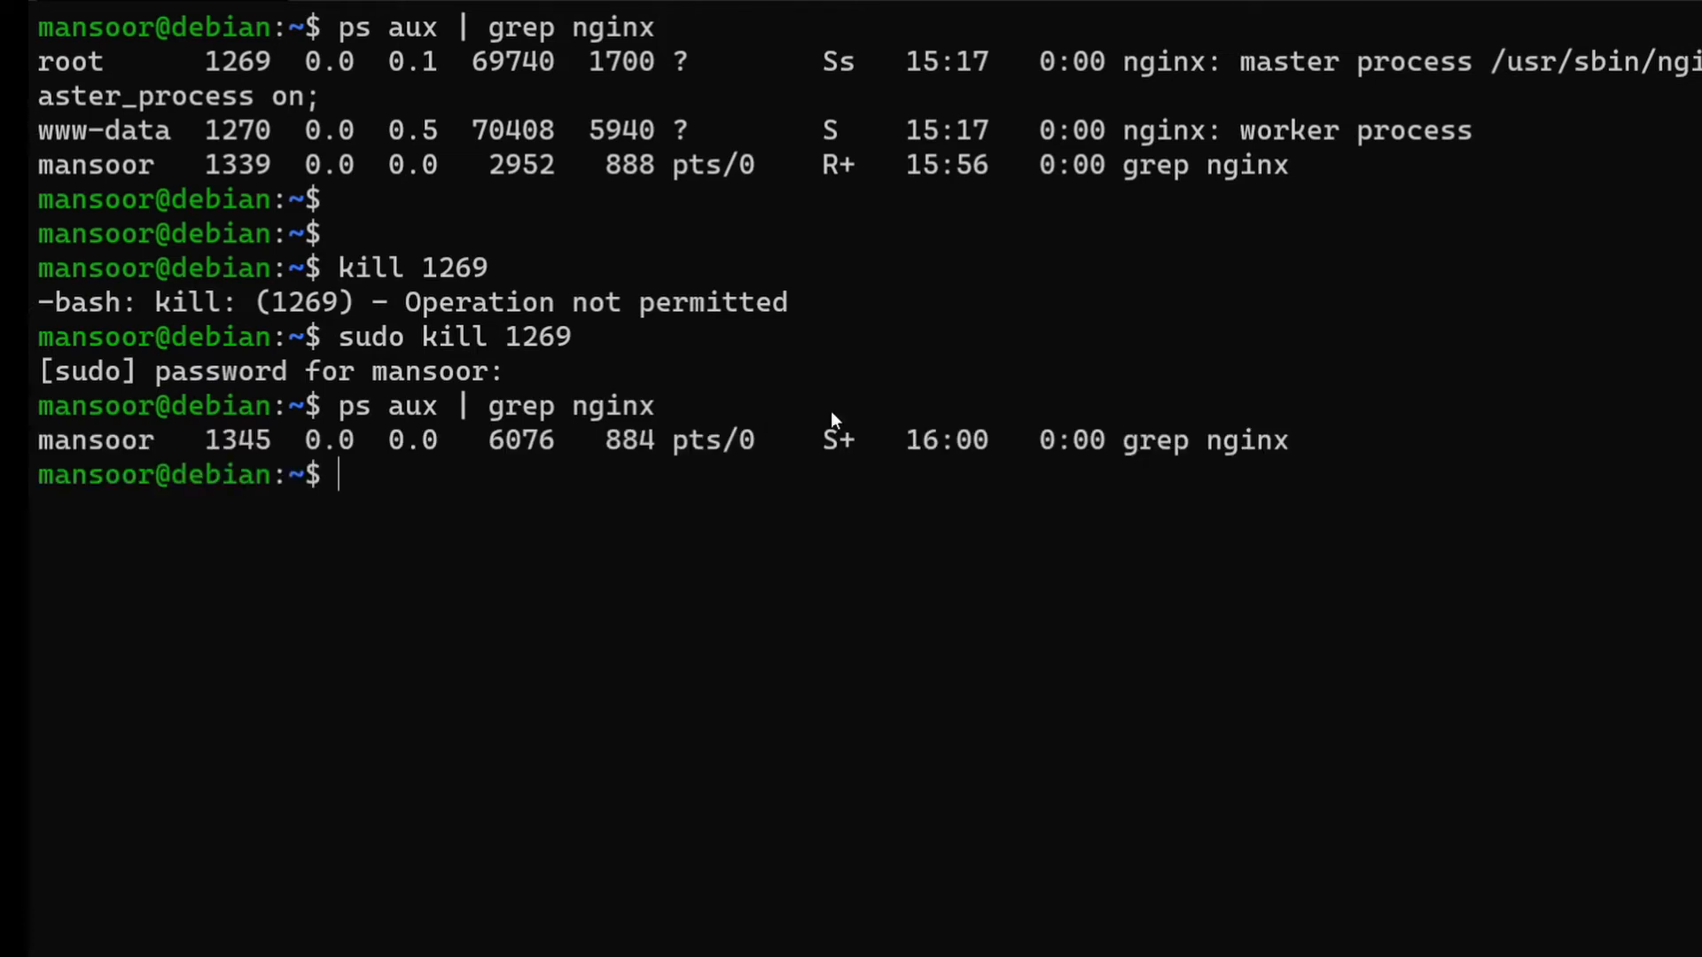
mouse_move(477, 272)
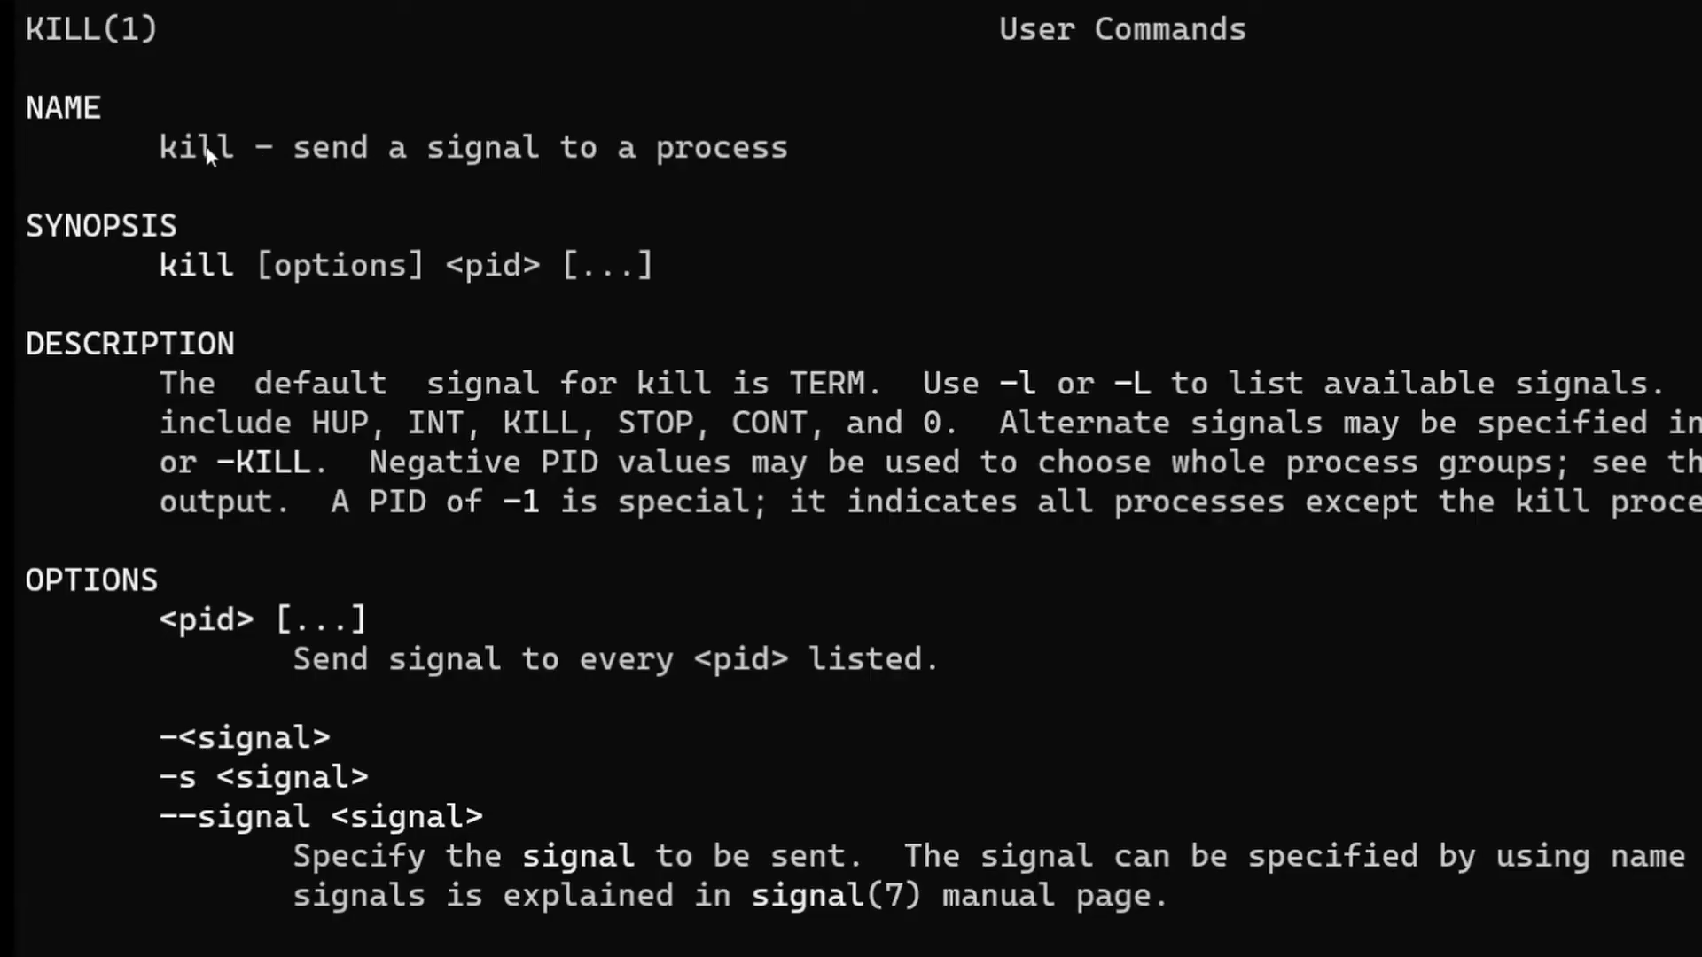
Mark the description of sending a signal to a process in the kill manual.
left_click_drag(282, 147, 732, 147)
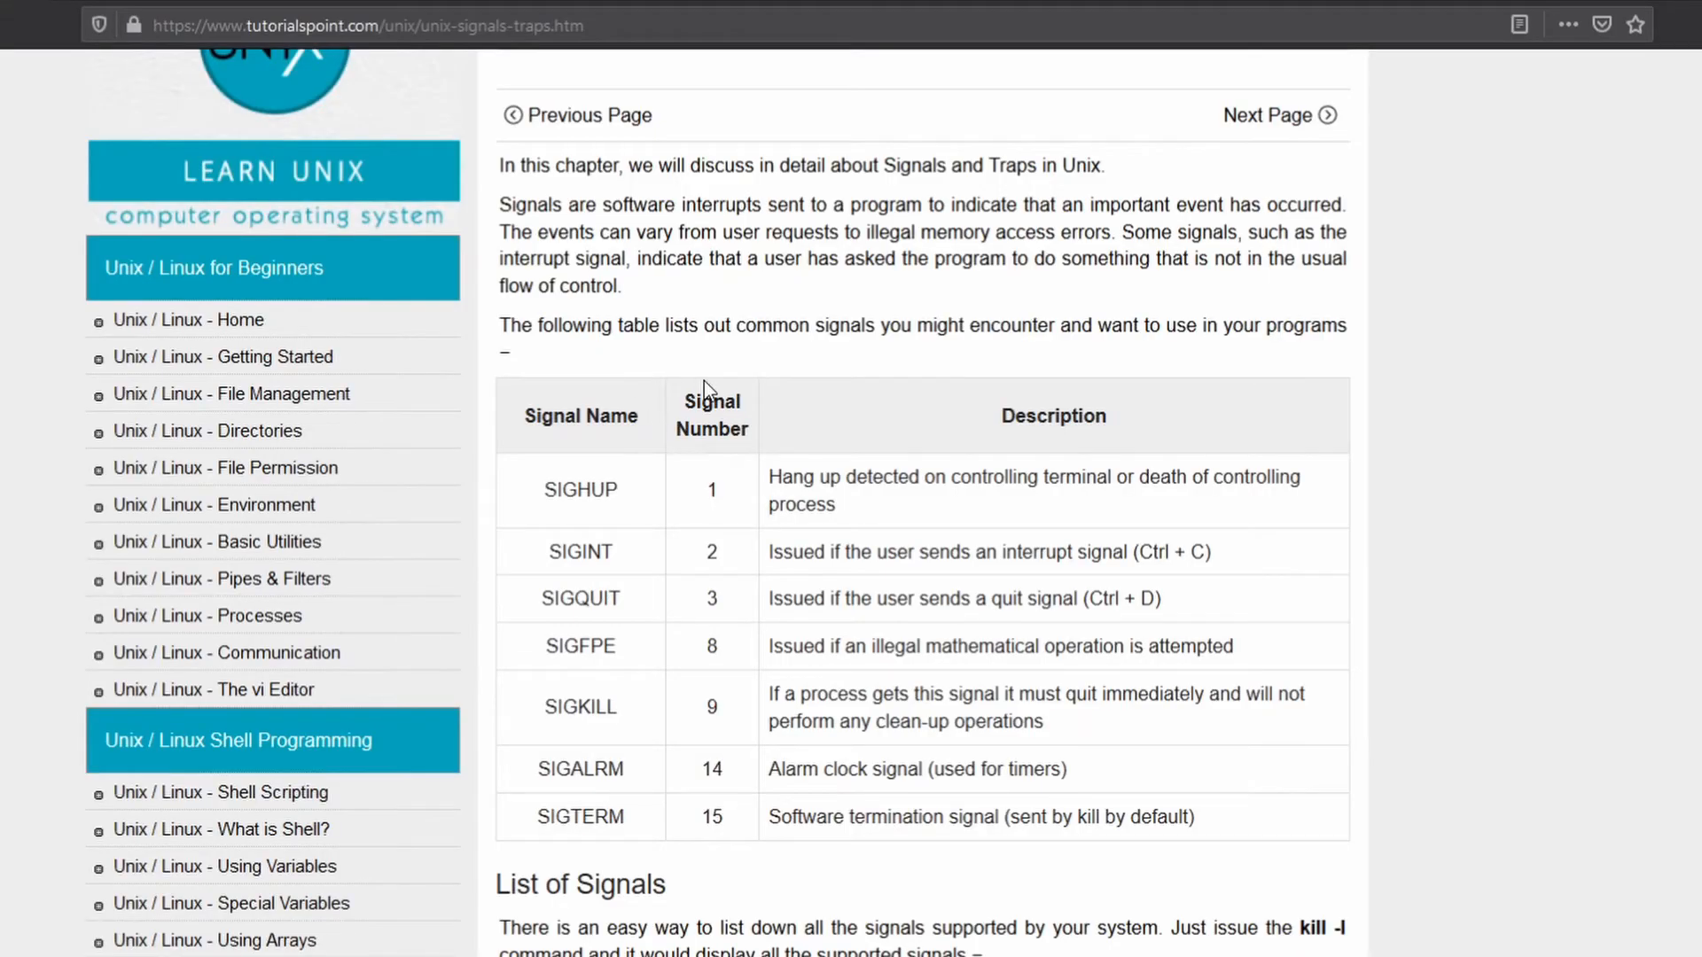
mouse_move(695, 289)
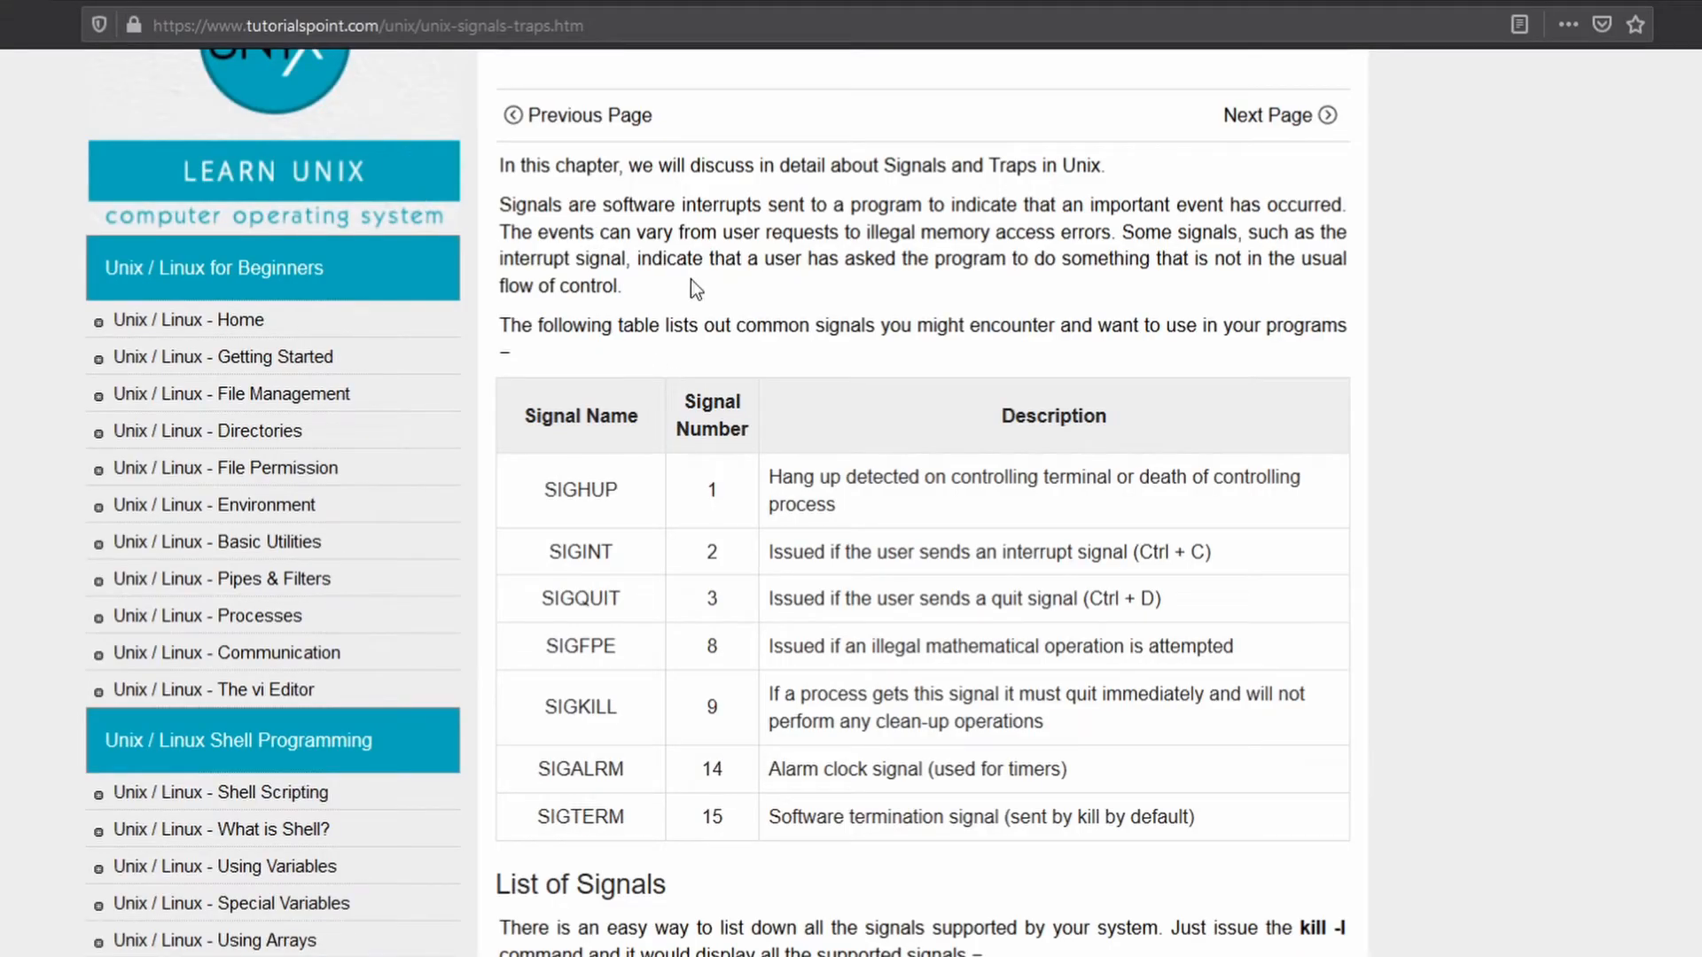
mouse_move(633, 530)
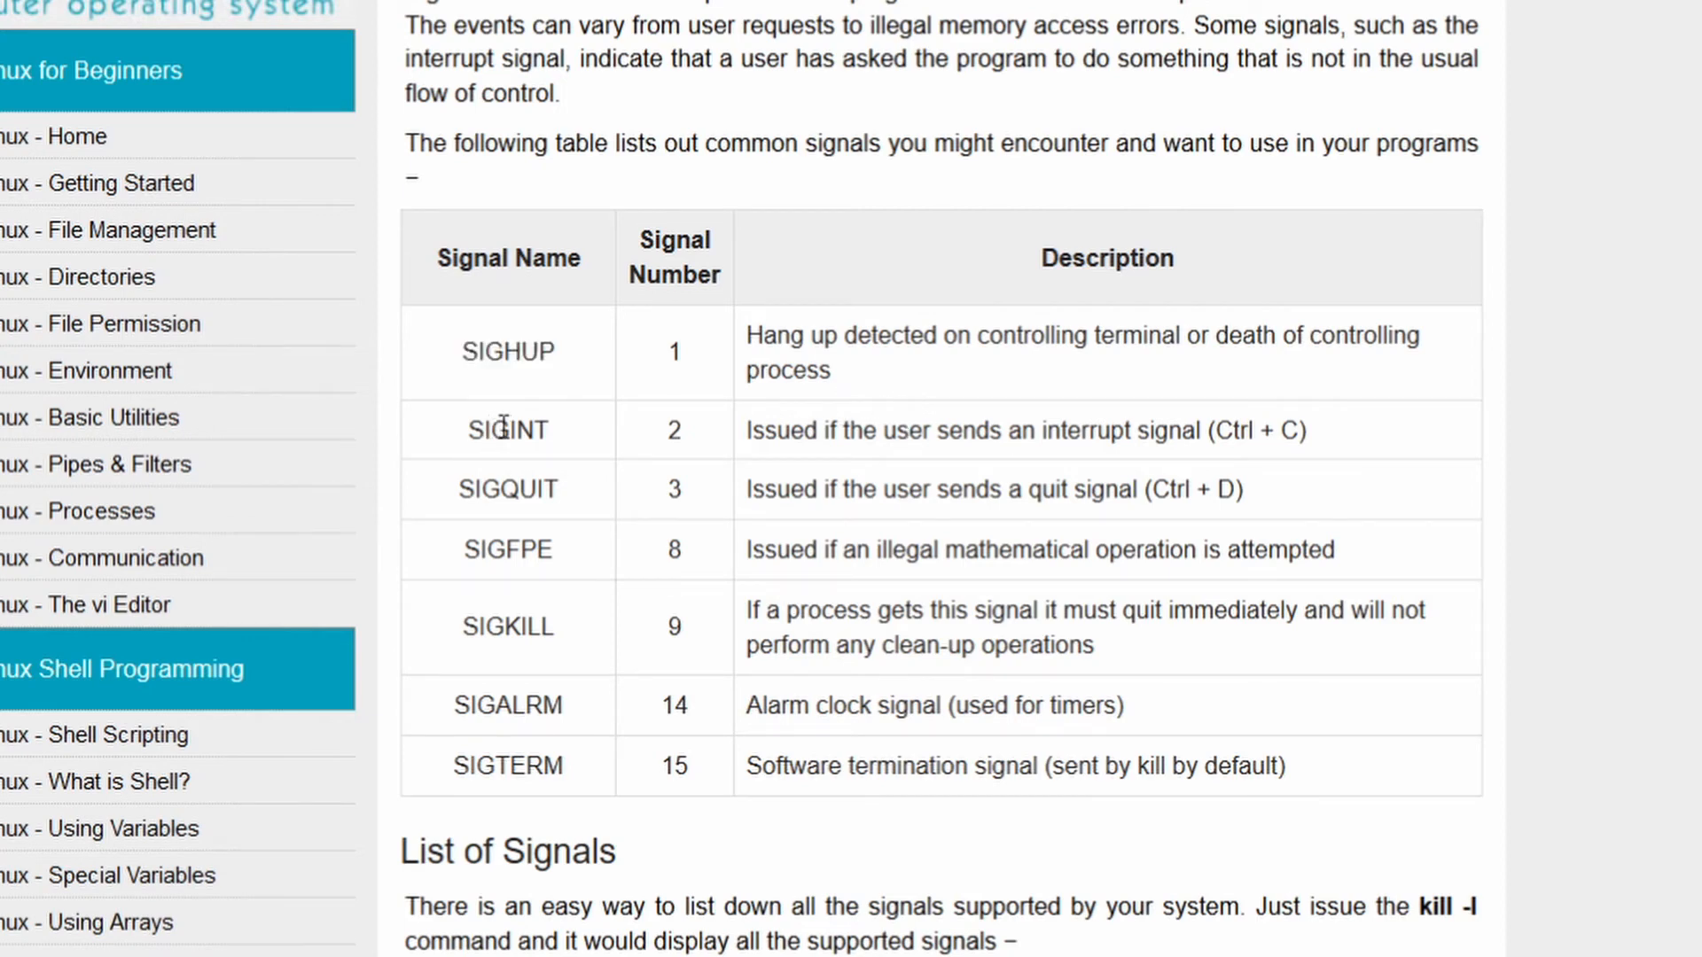
Point out SIGINT, SIGKILL (9) and SIGTERM (15) in the common signals table.
double_click(507, 429)
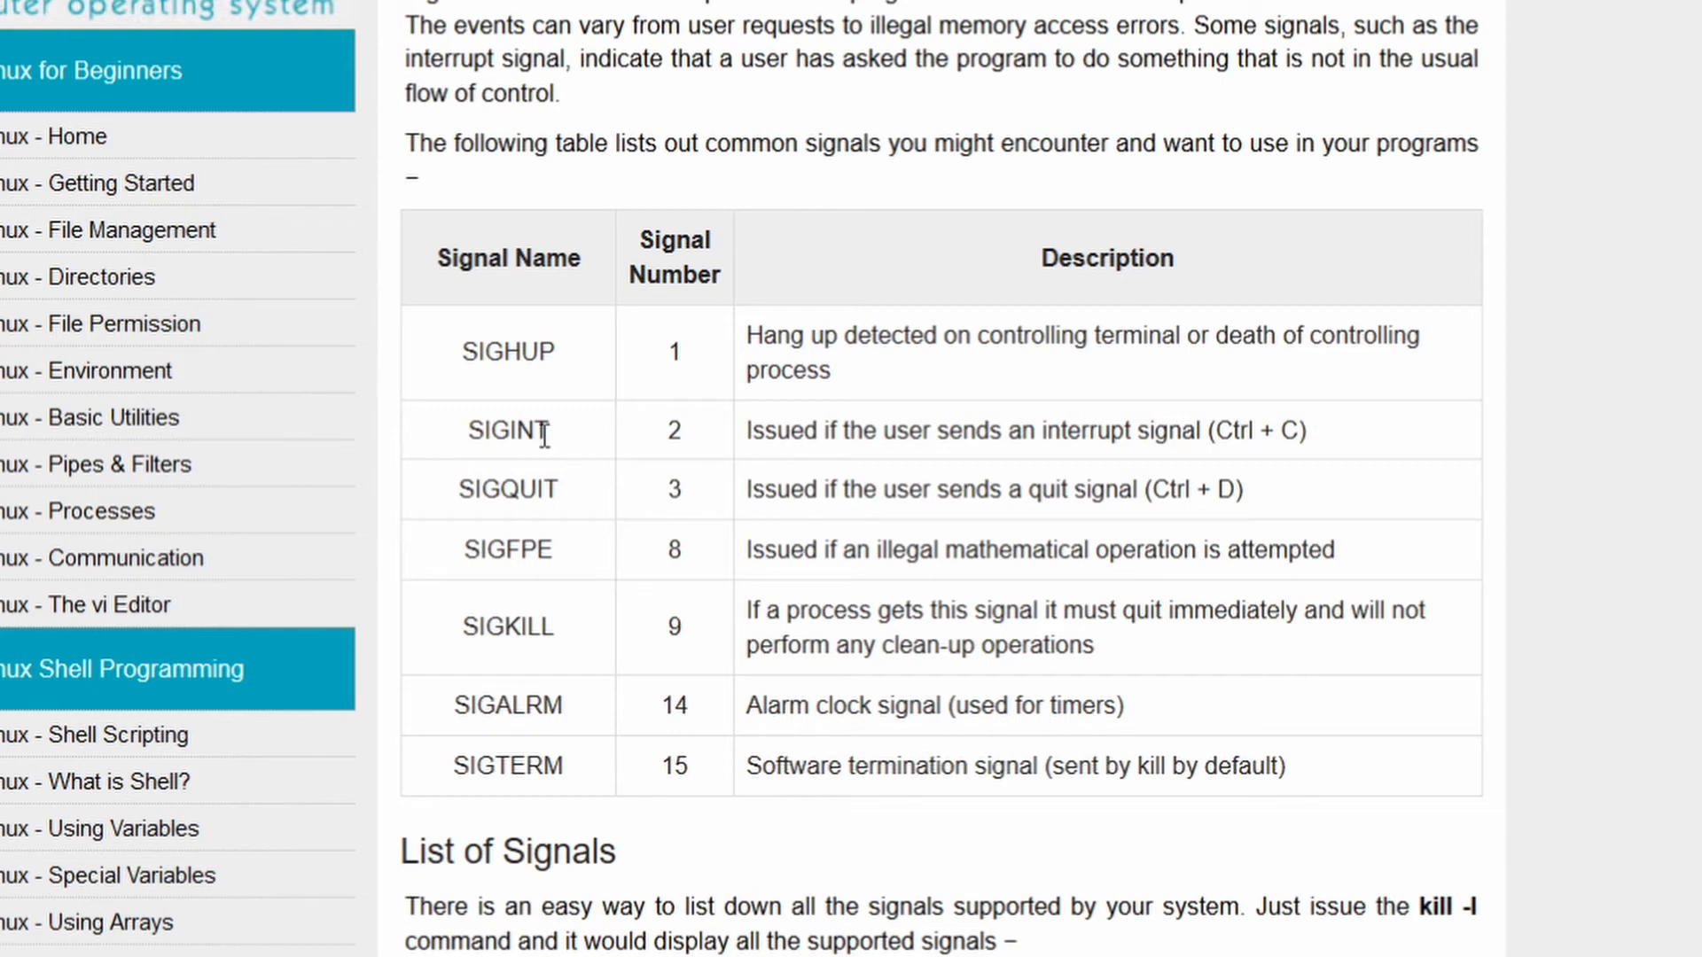
double_click(507, 429)
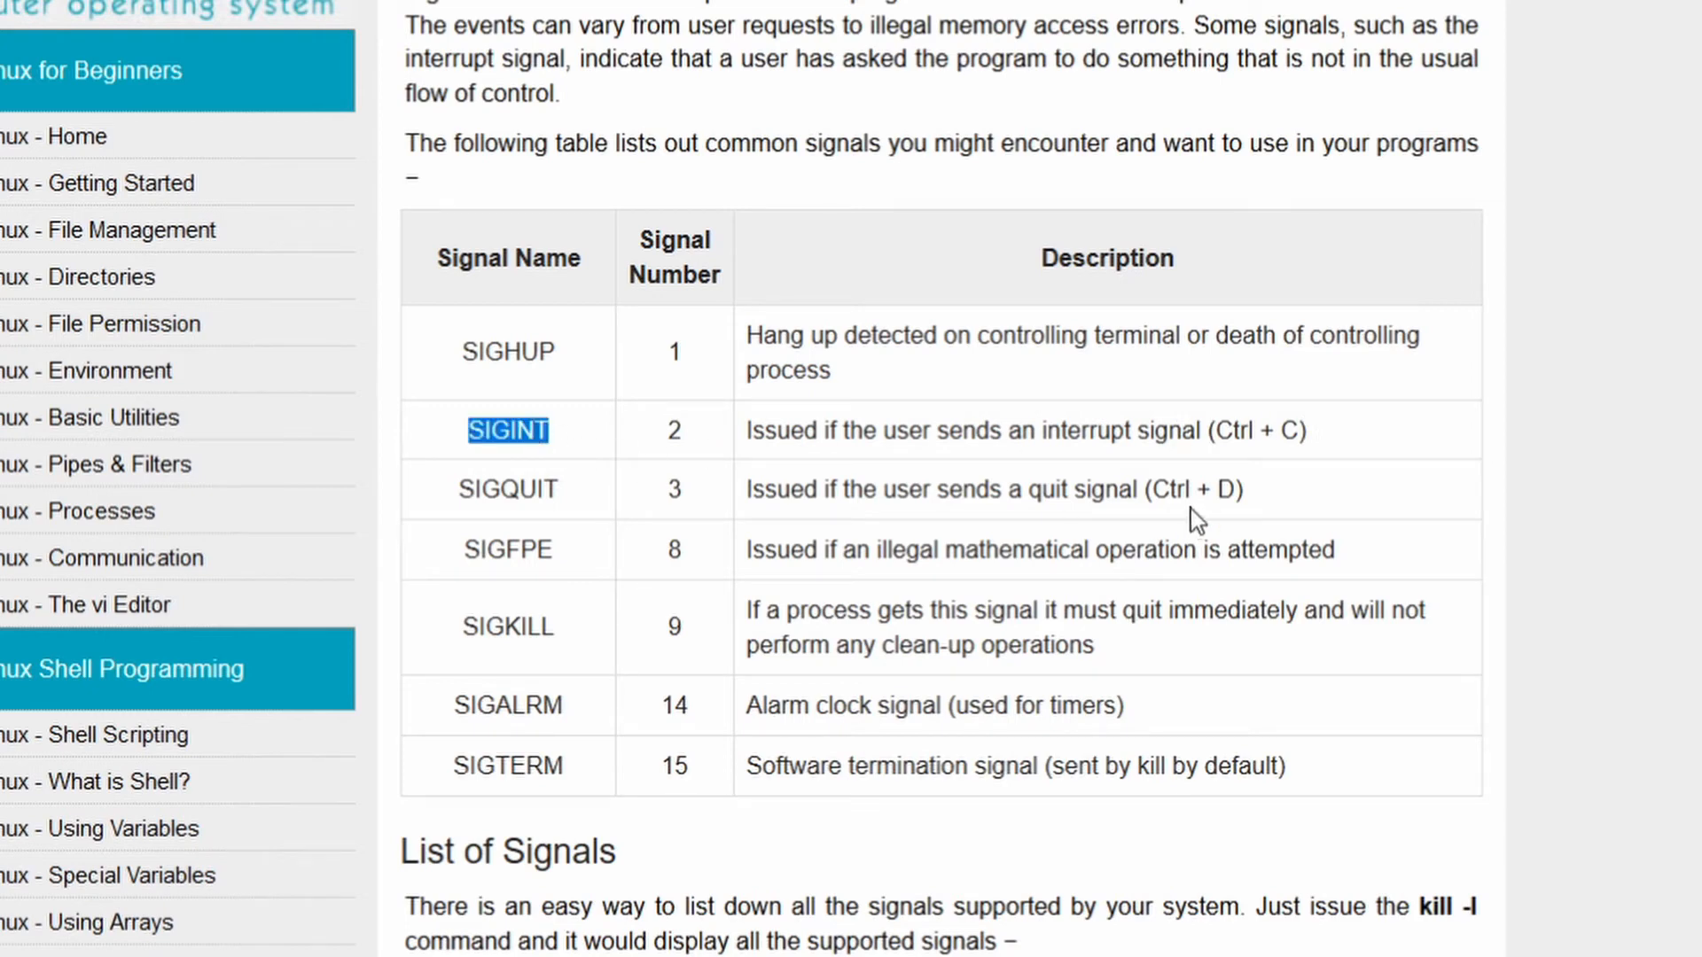
mouse_move(495, 491)
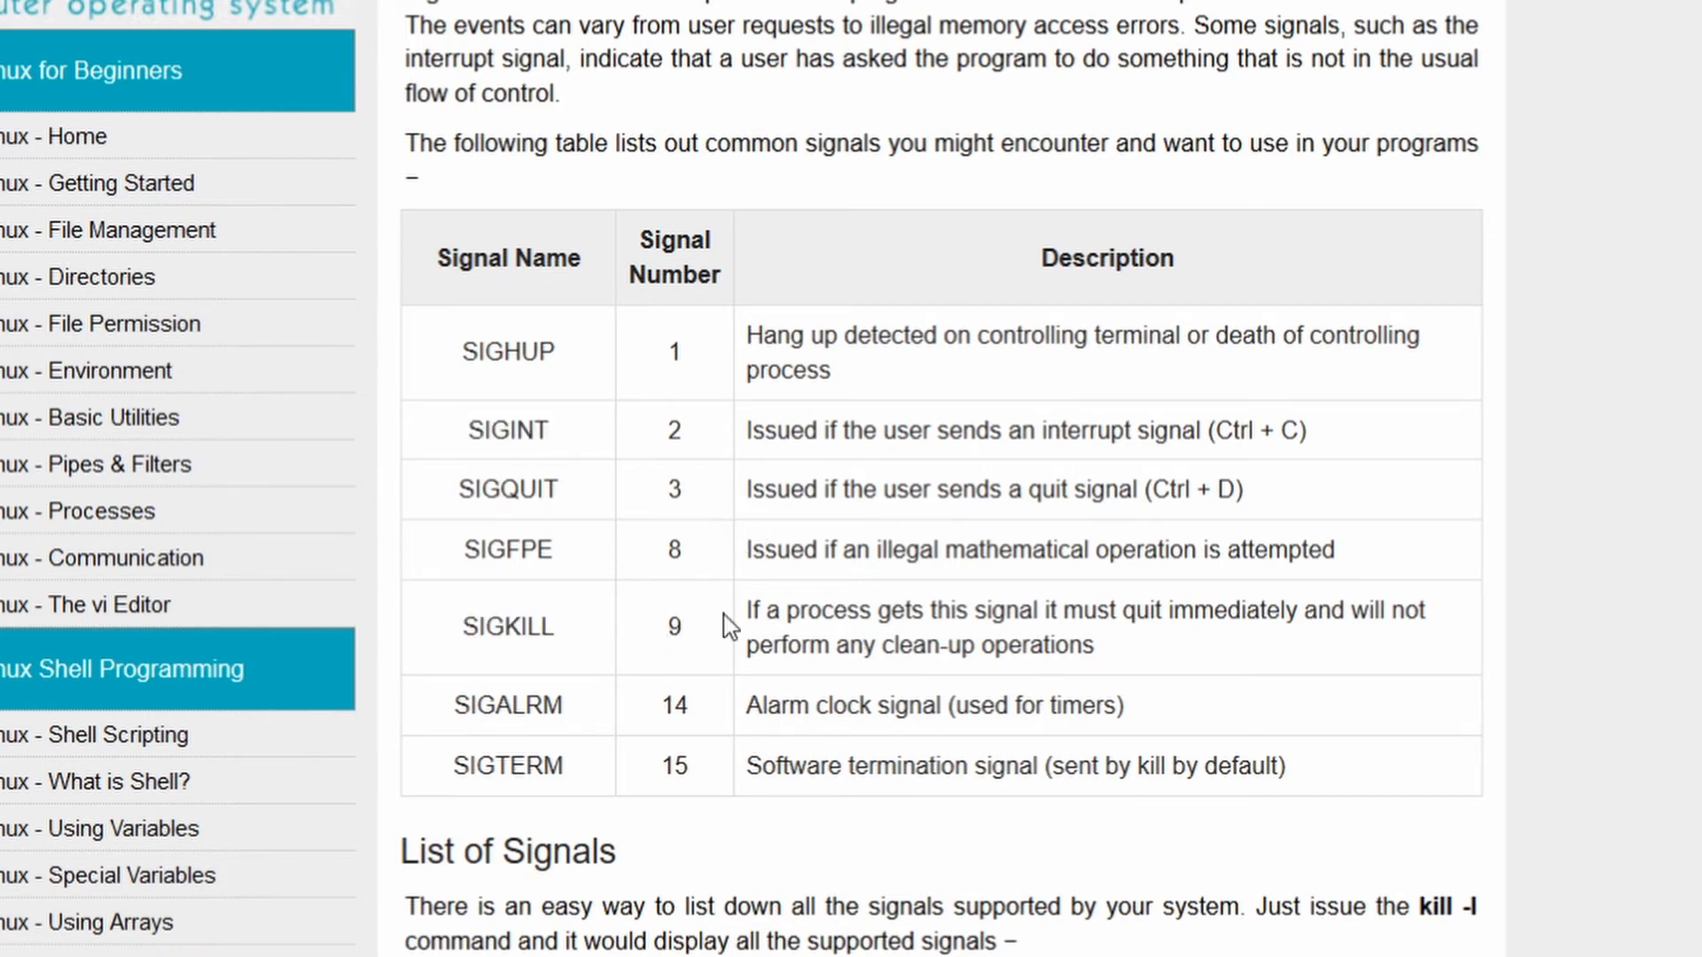
mouse_move(794, 612)
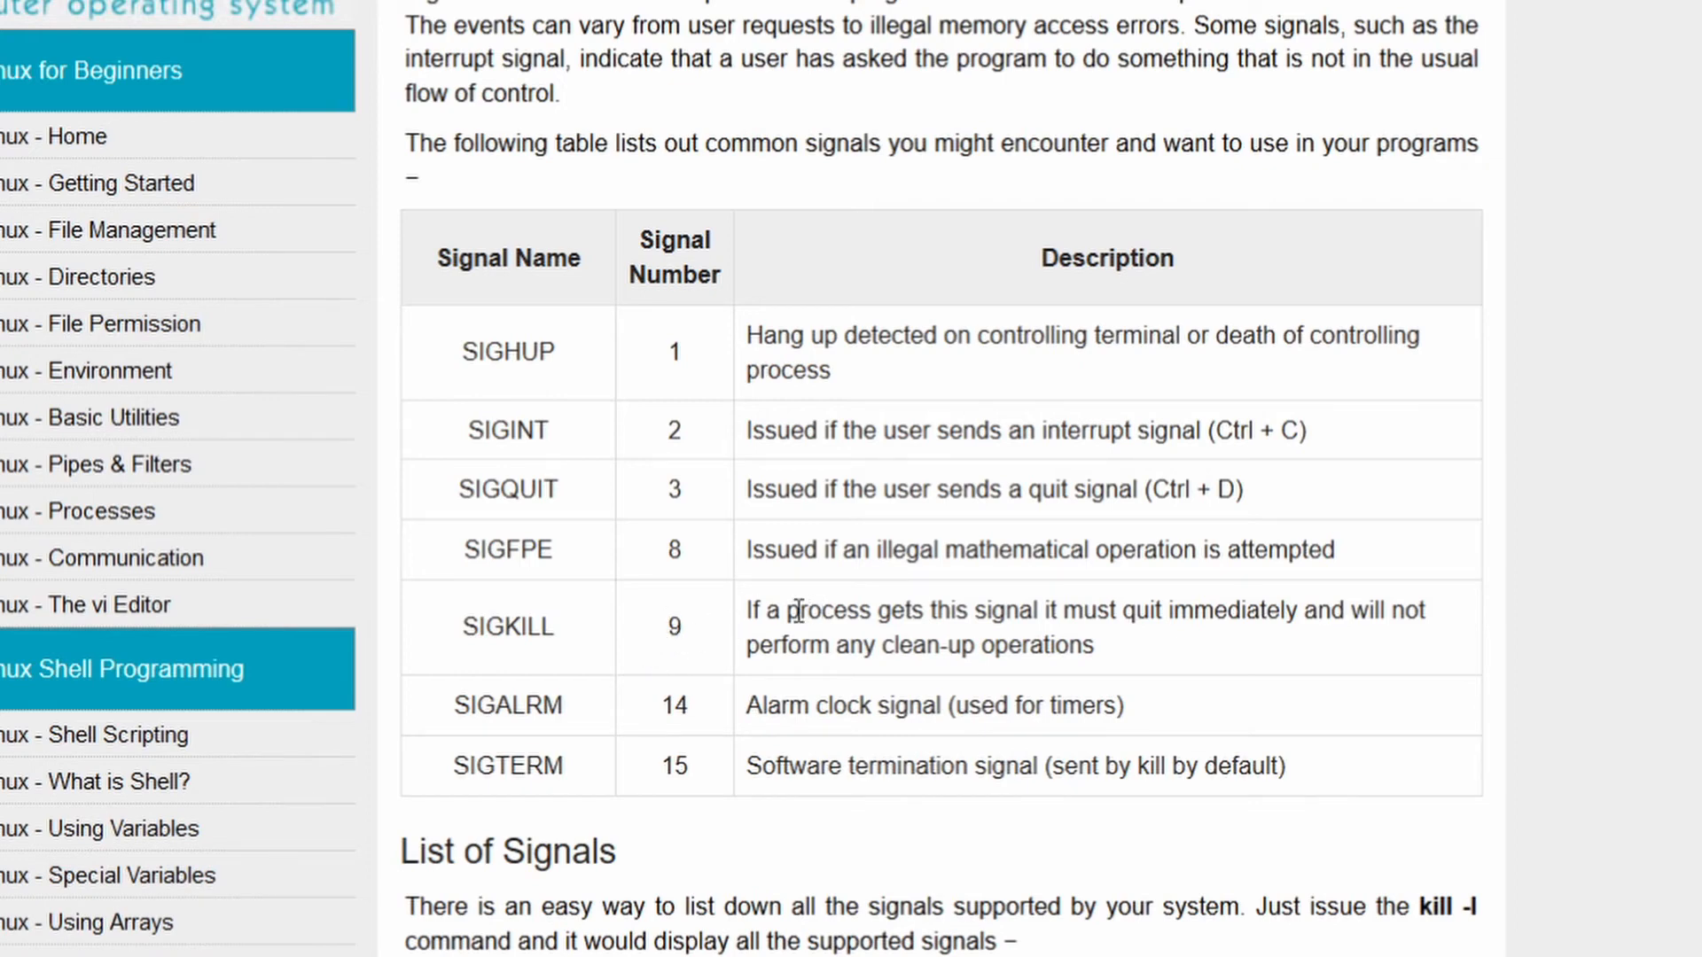
double_click(507, 626)
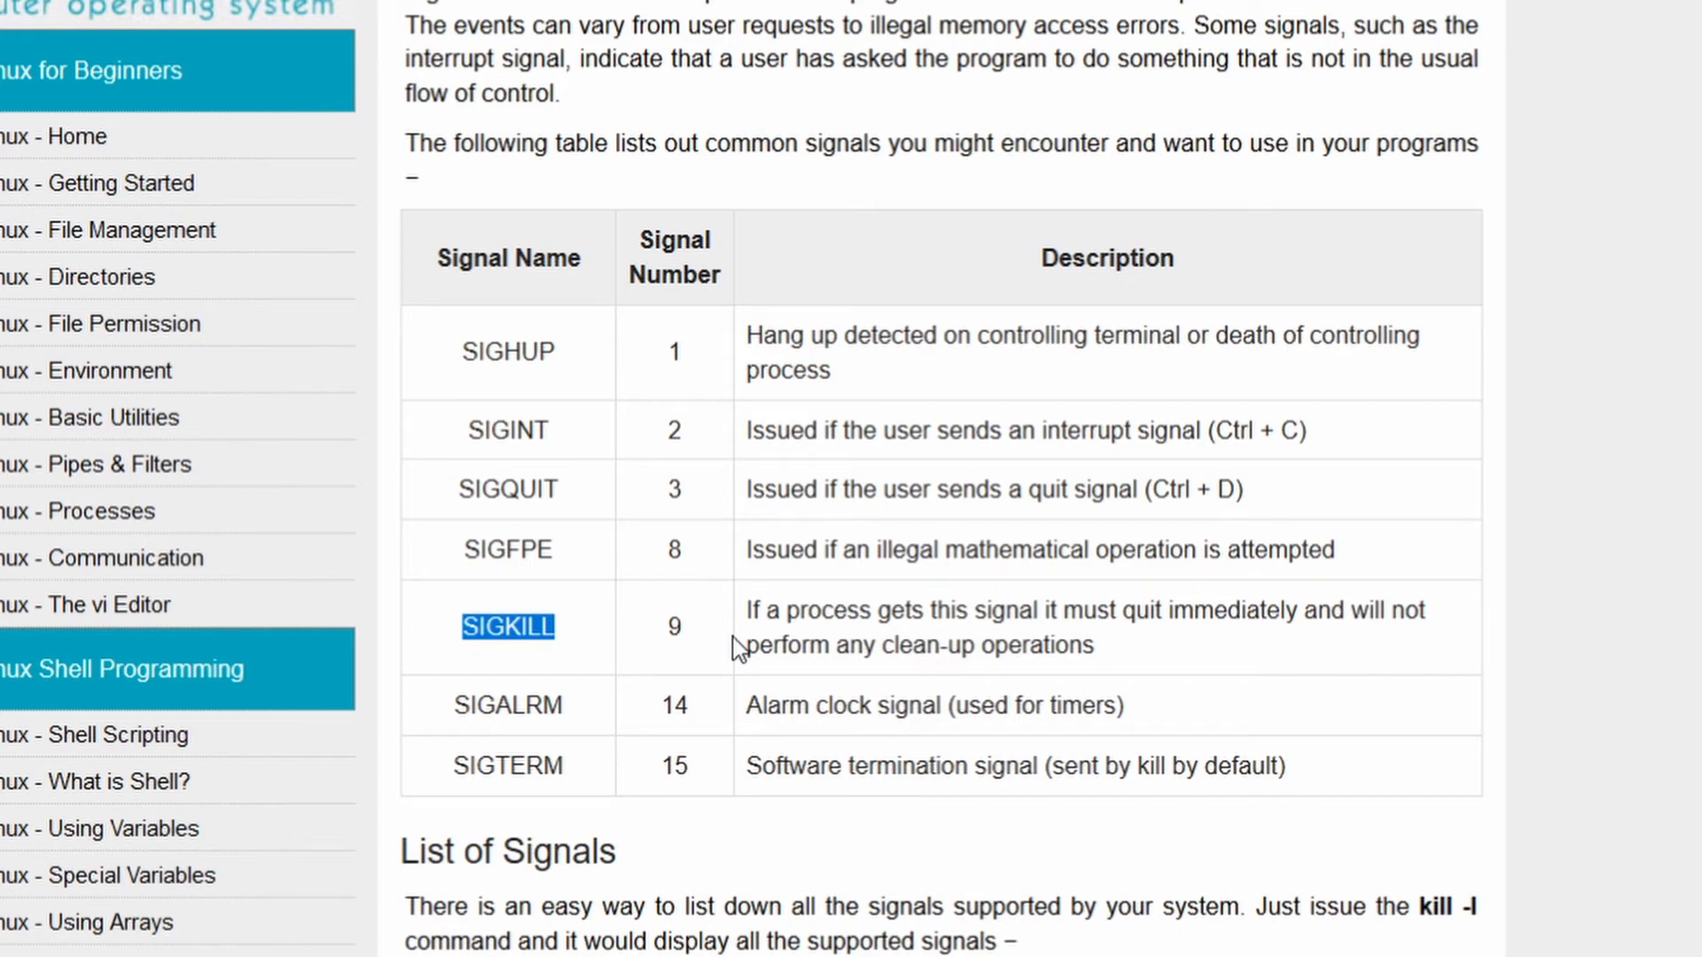
double_click(673, 626)
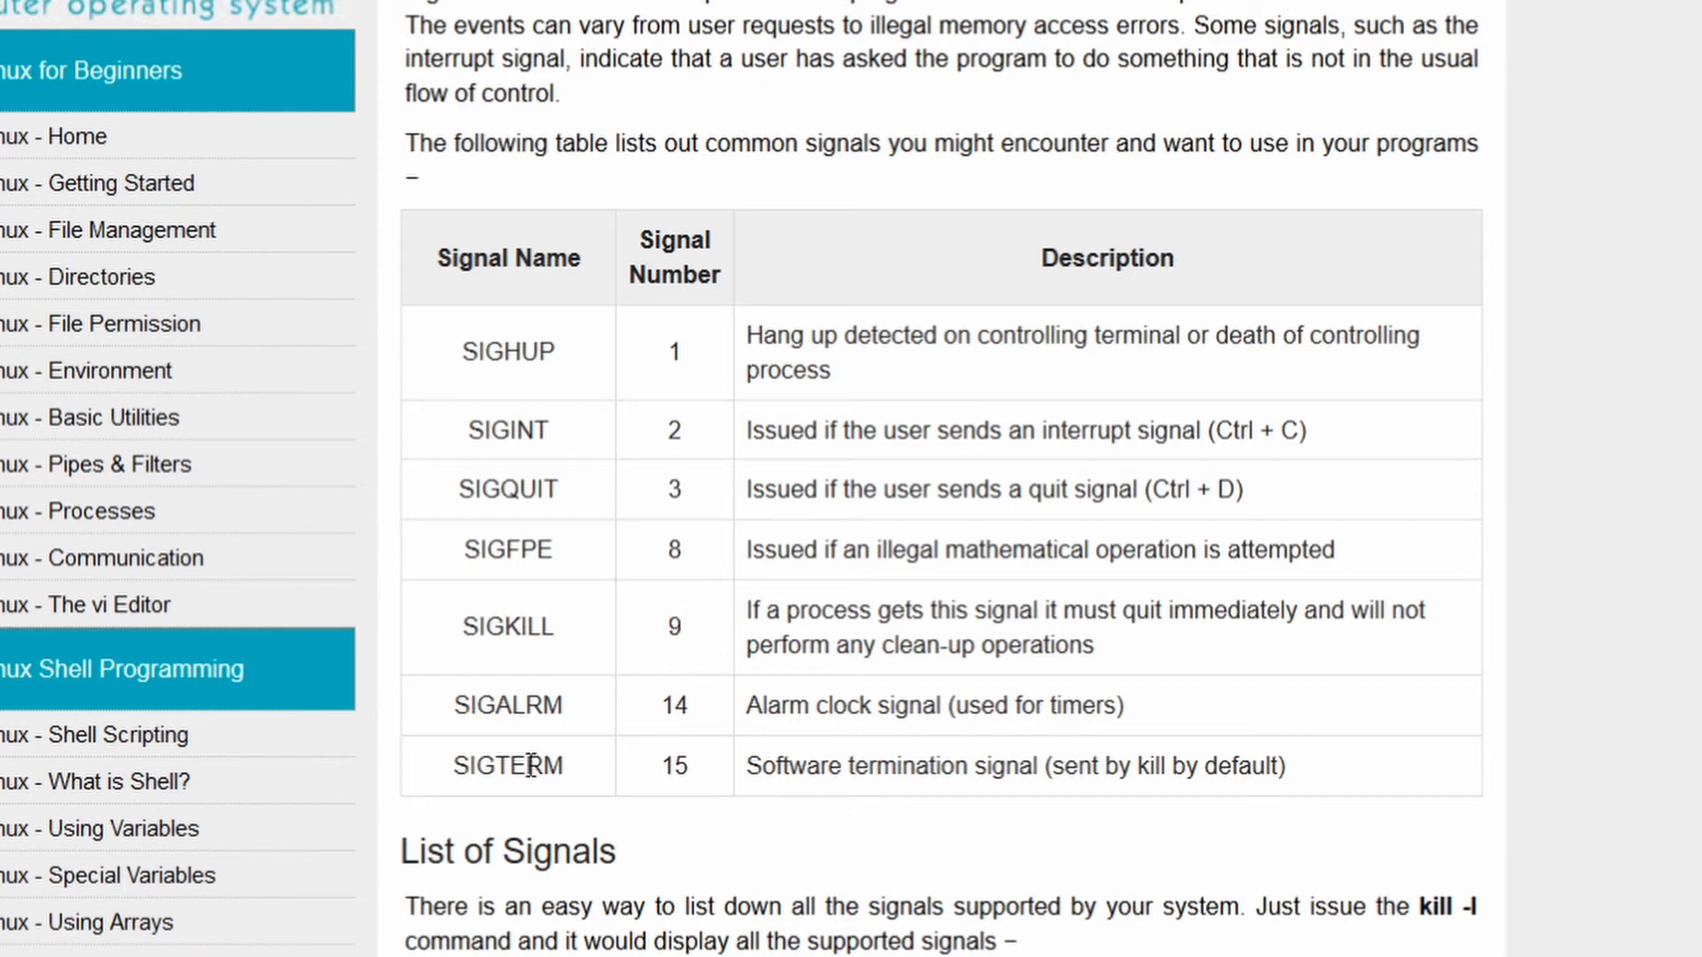
double_click(505, 765)
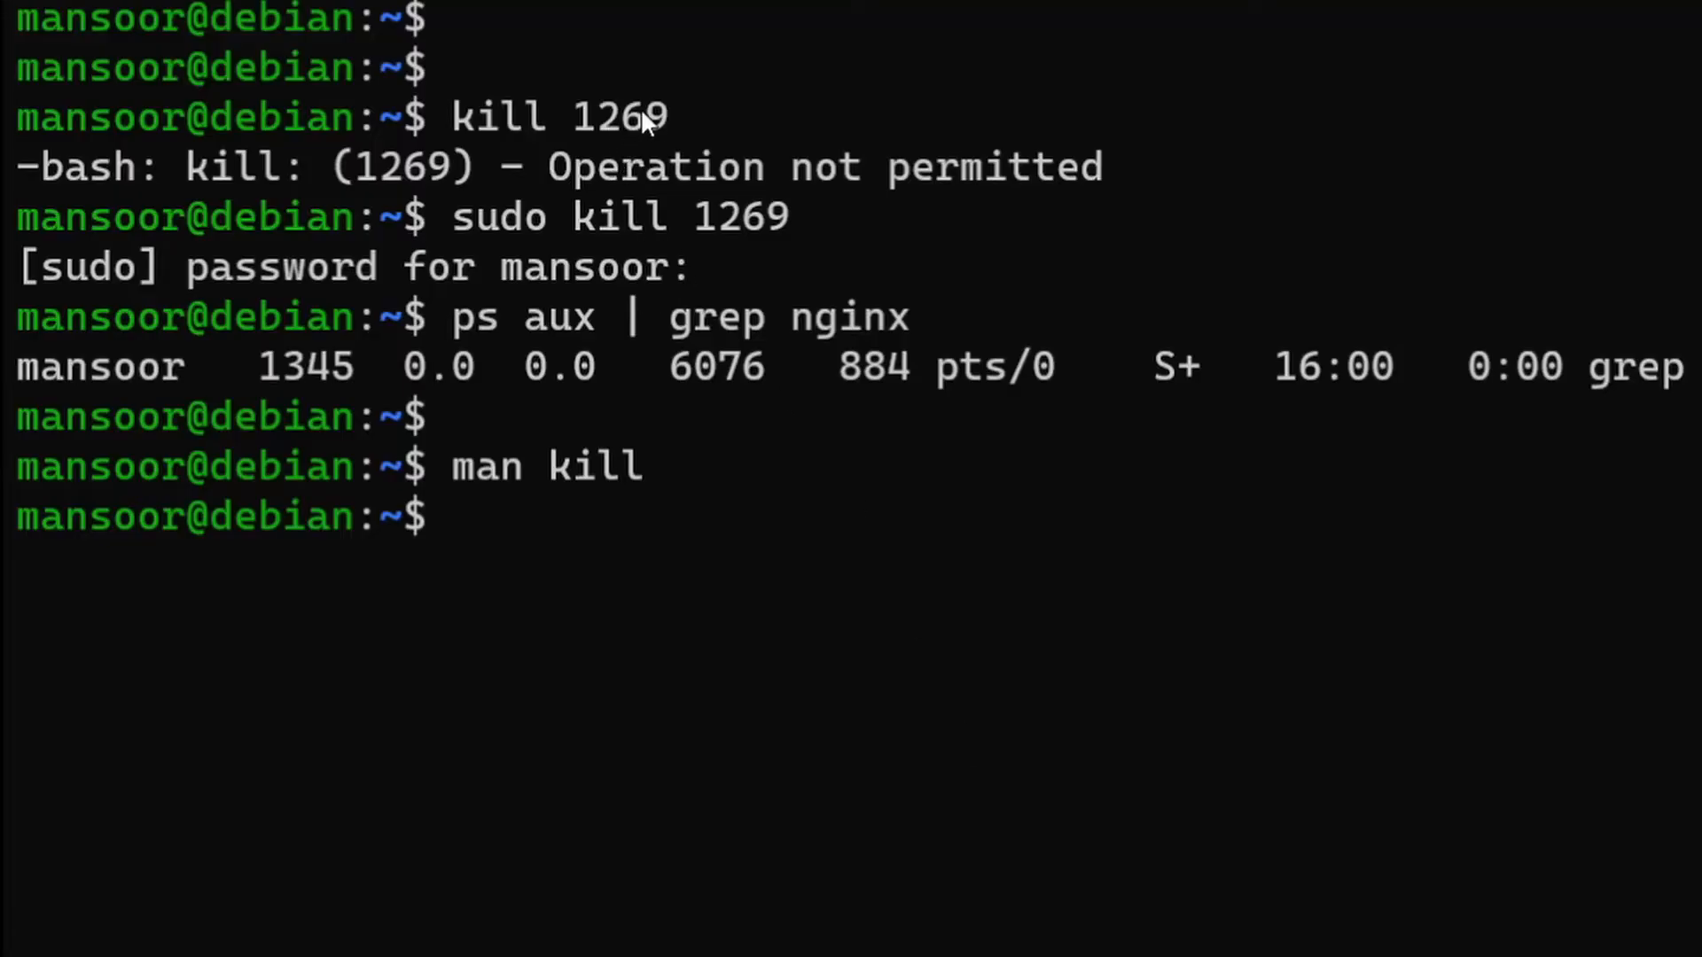
mouse_move(761, 225)
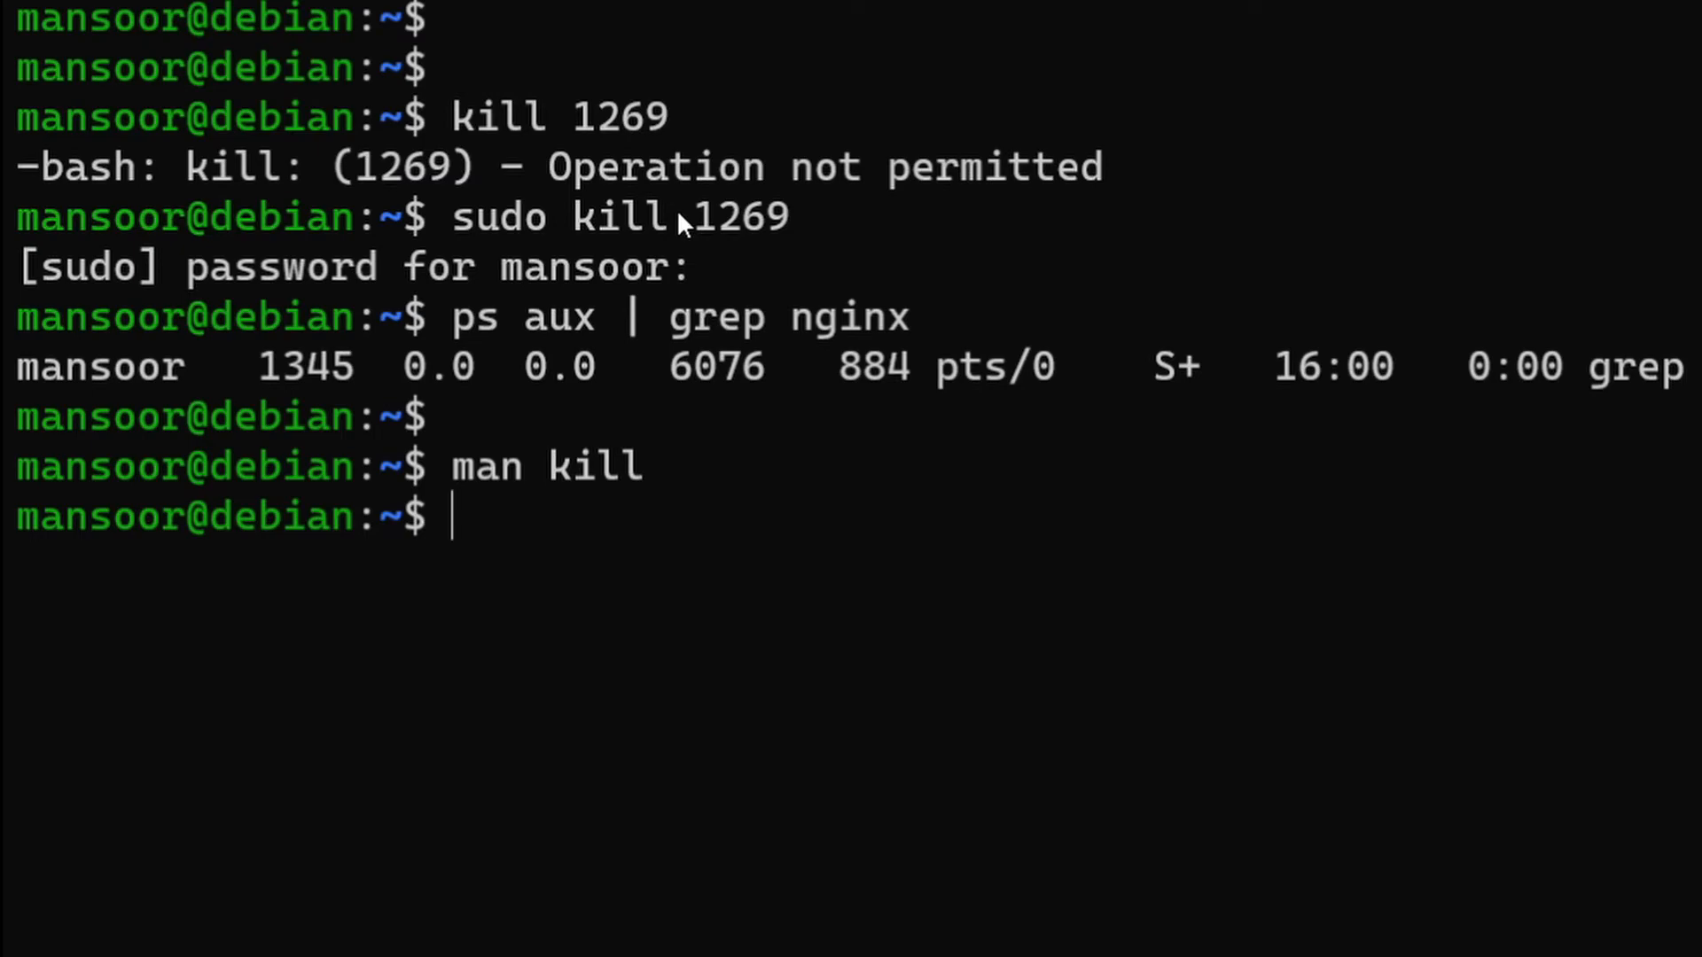
Consult man kill, enter sudo kill -9 1269 and point out the -9 signal option.
type("man kill")
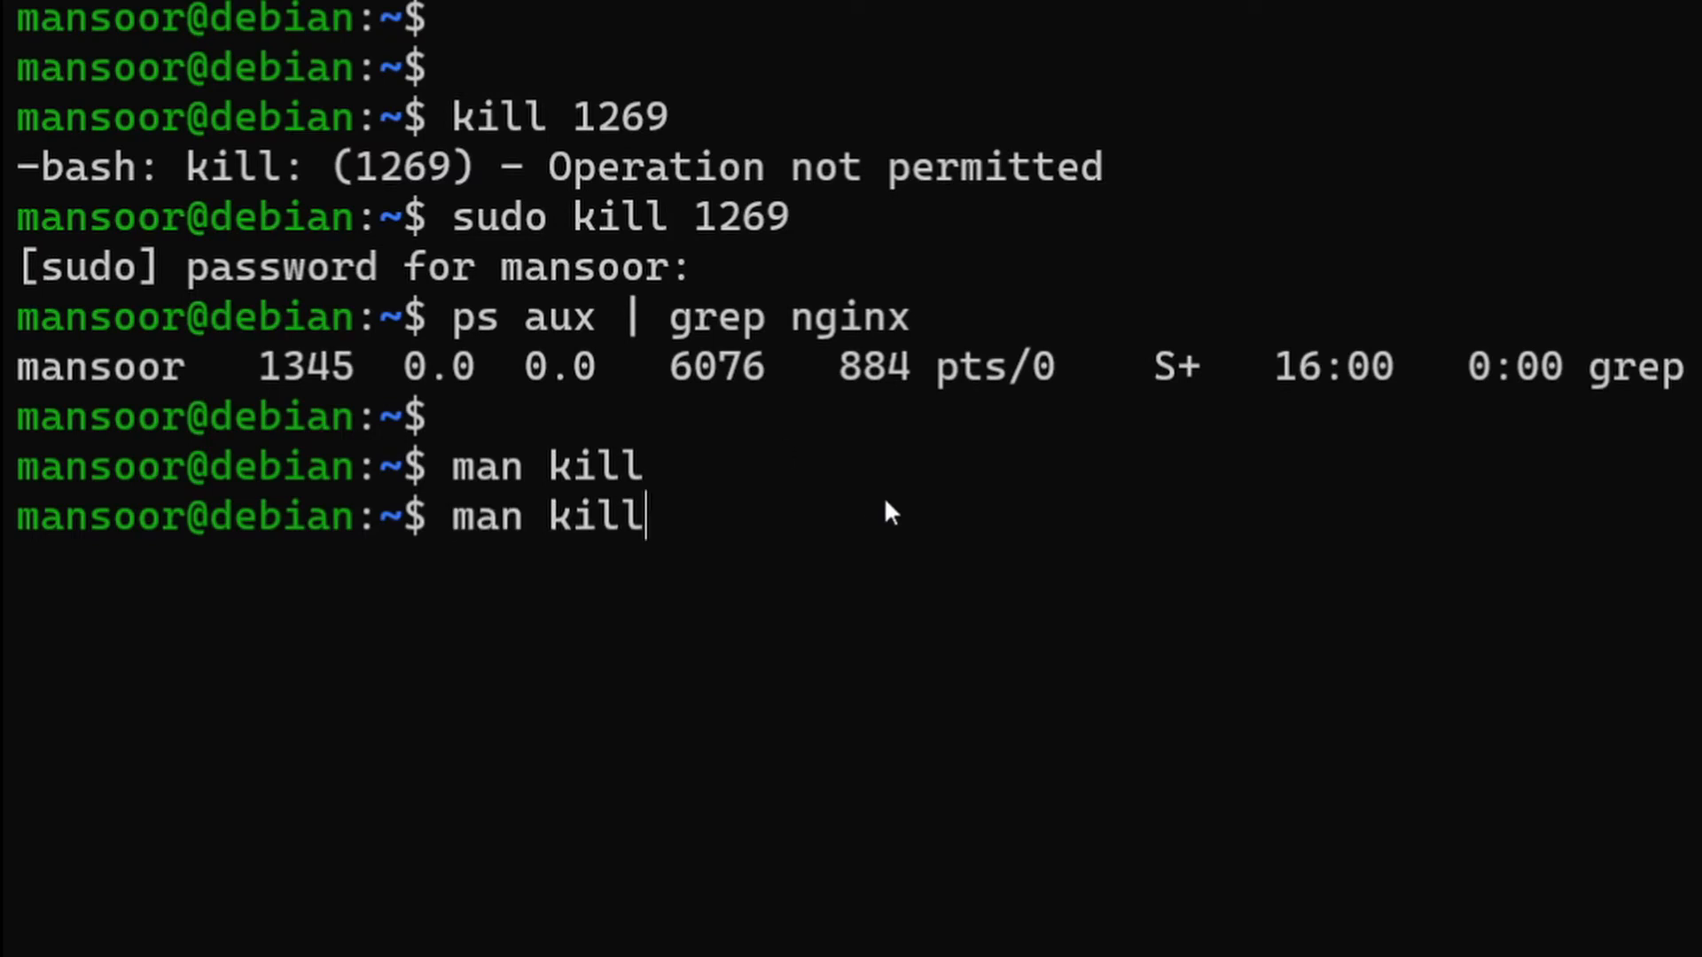
type("sudo kill -9 1269")
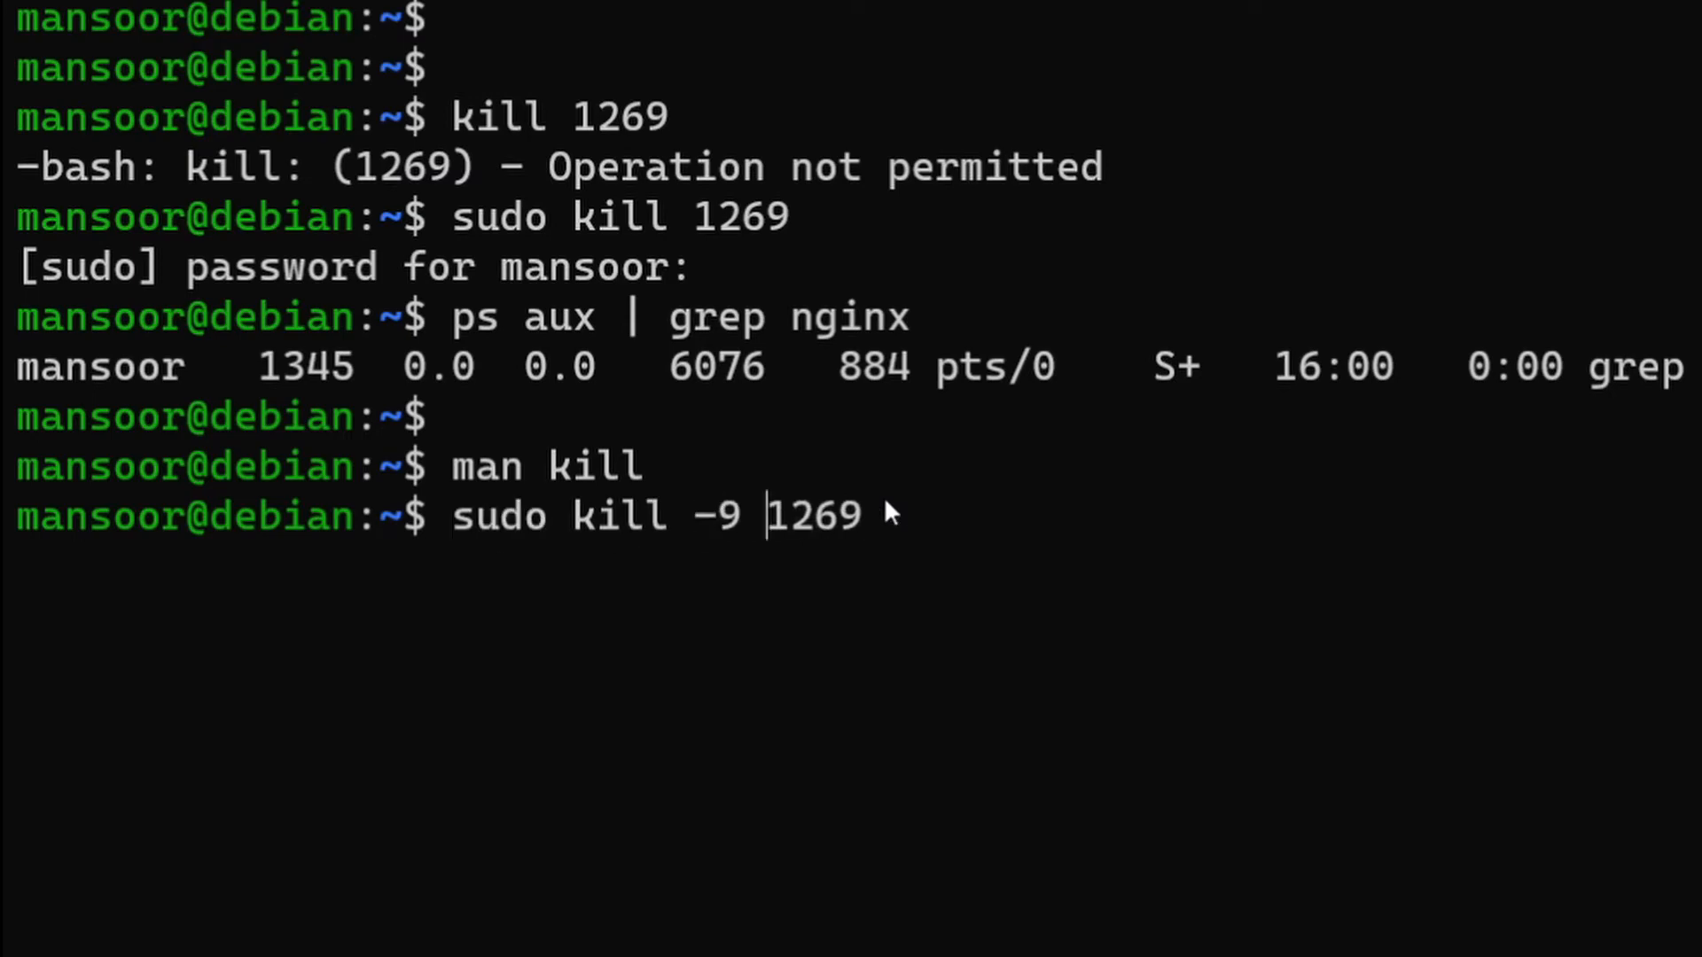
double_click(716, 516)
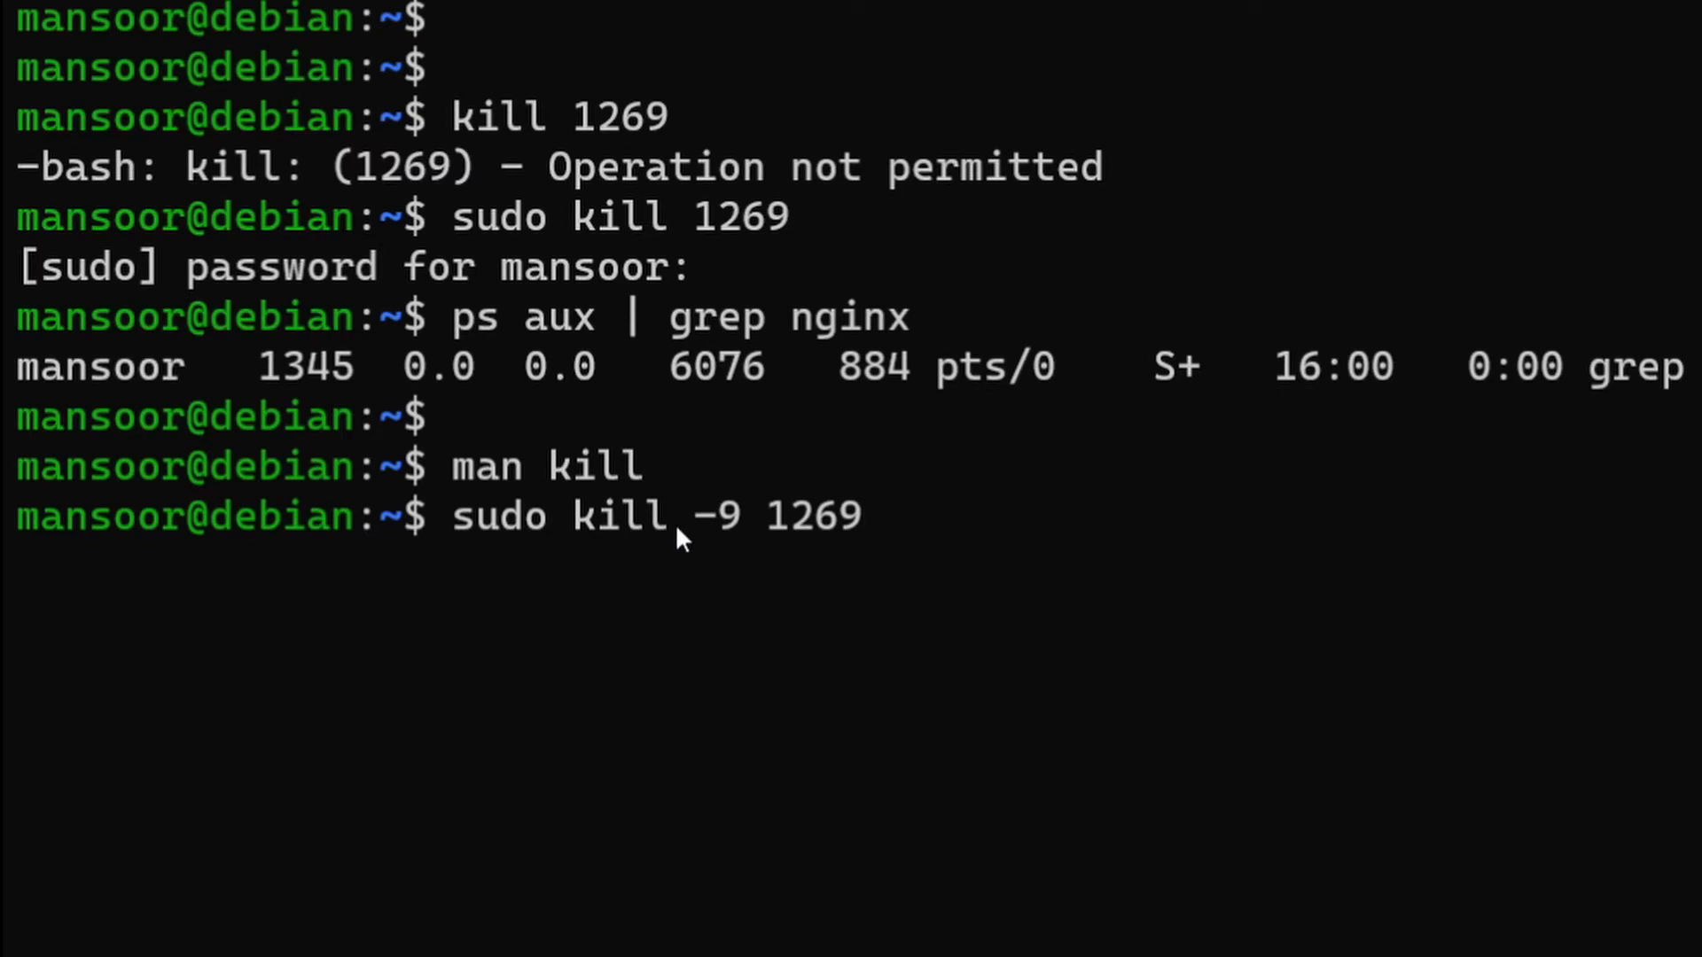
double_click(711, 516)
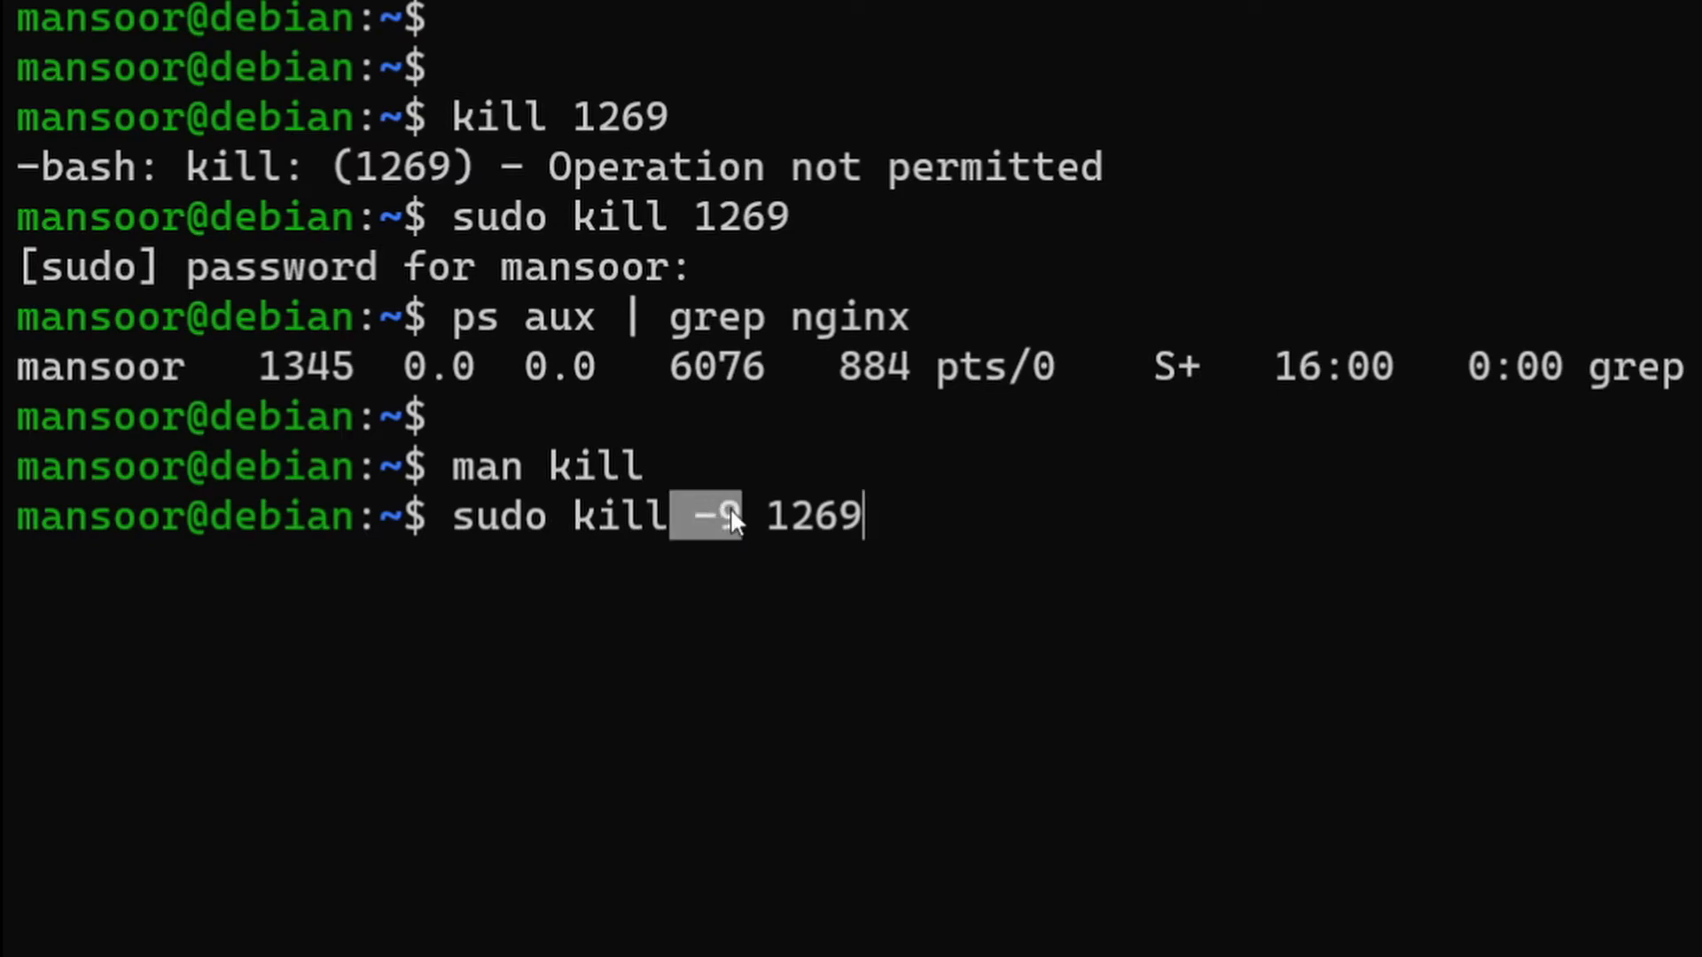
key("ctrl+c")
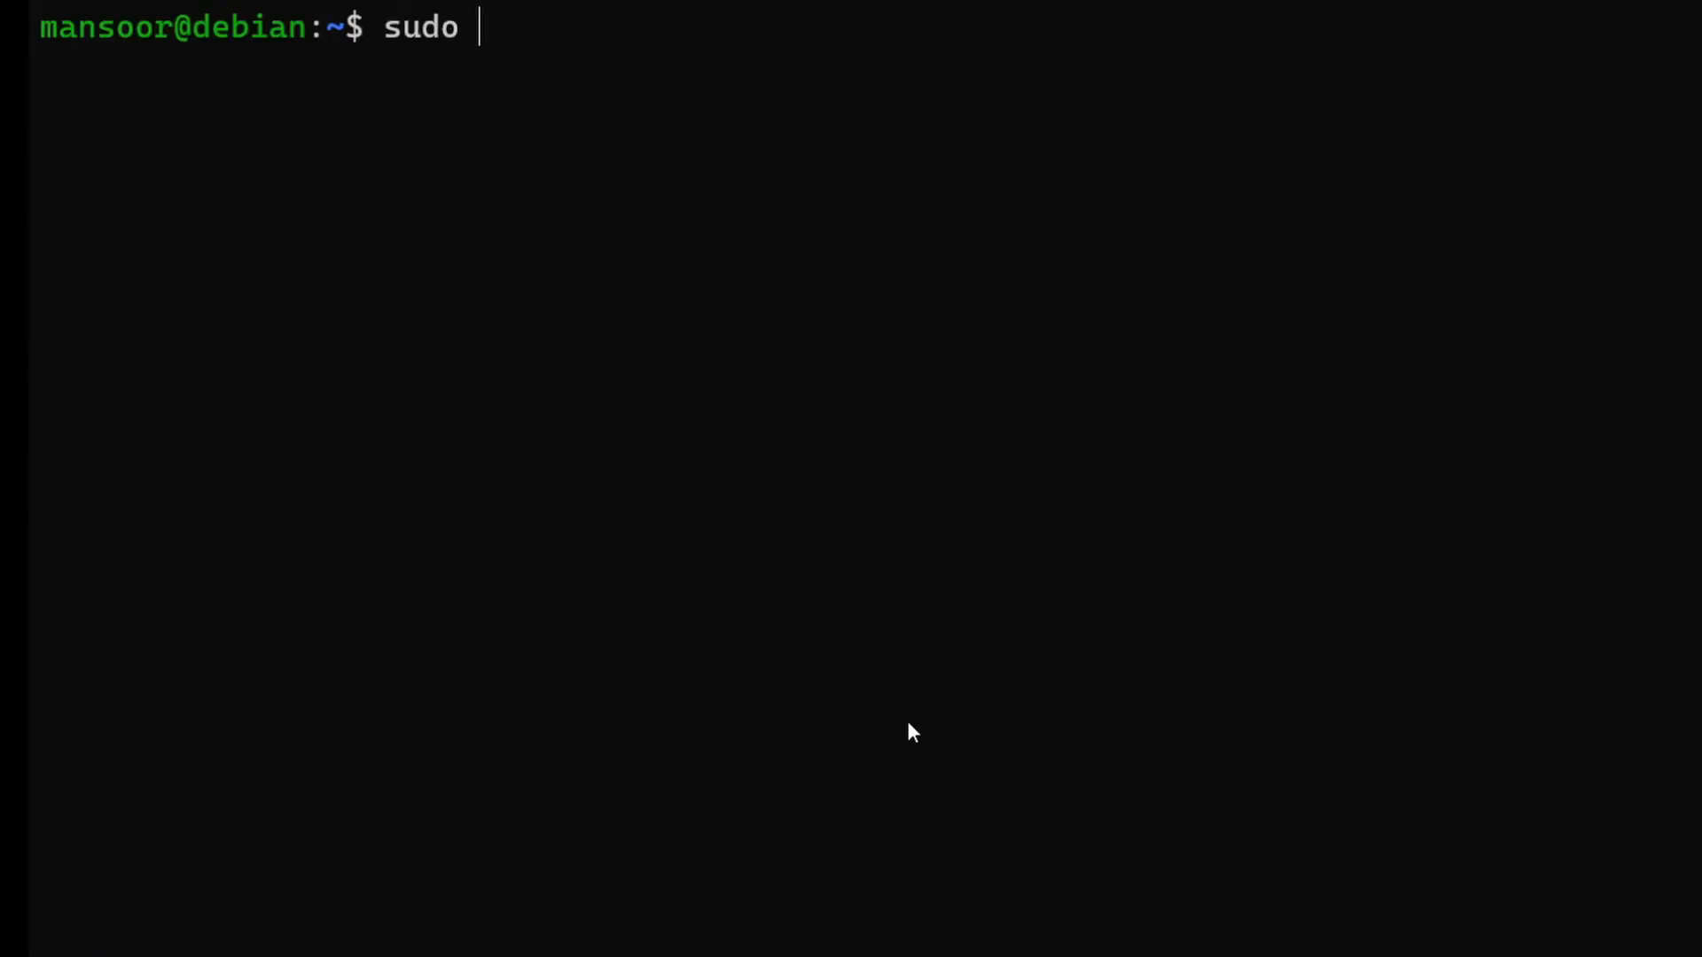
Discard the unfinished sudo systemctl command and run netstat instead.
type("system")
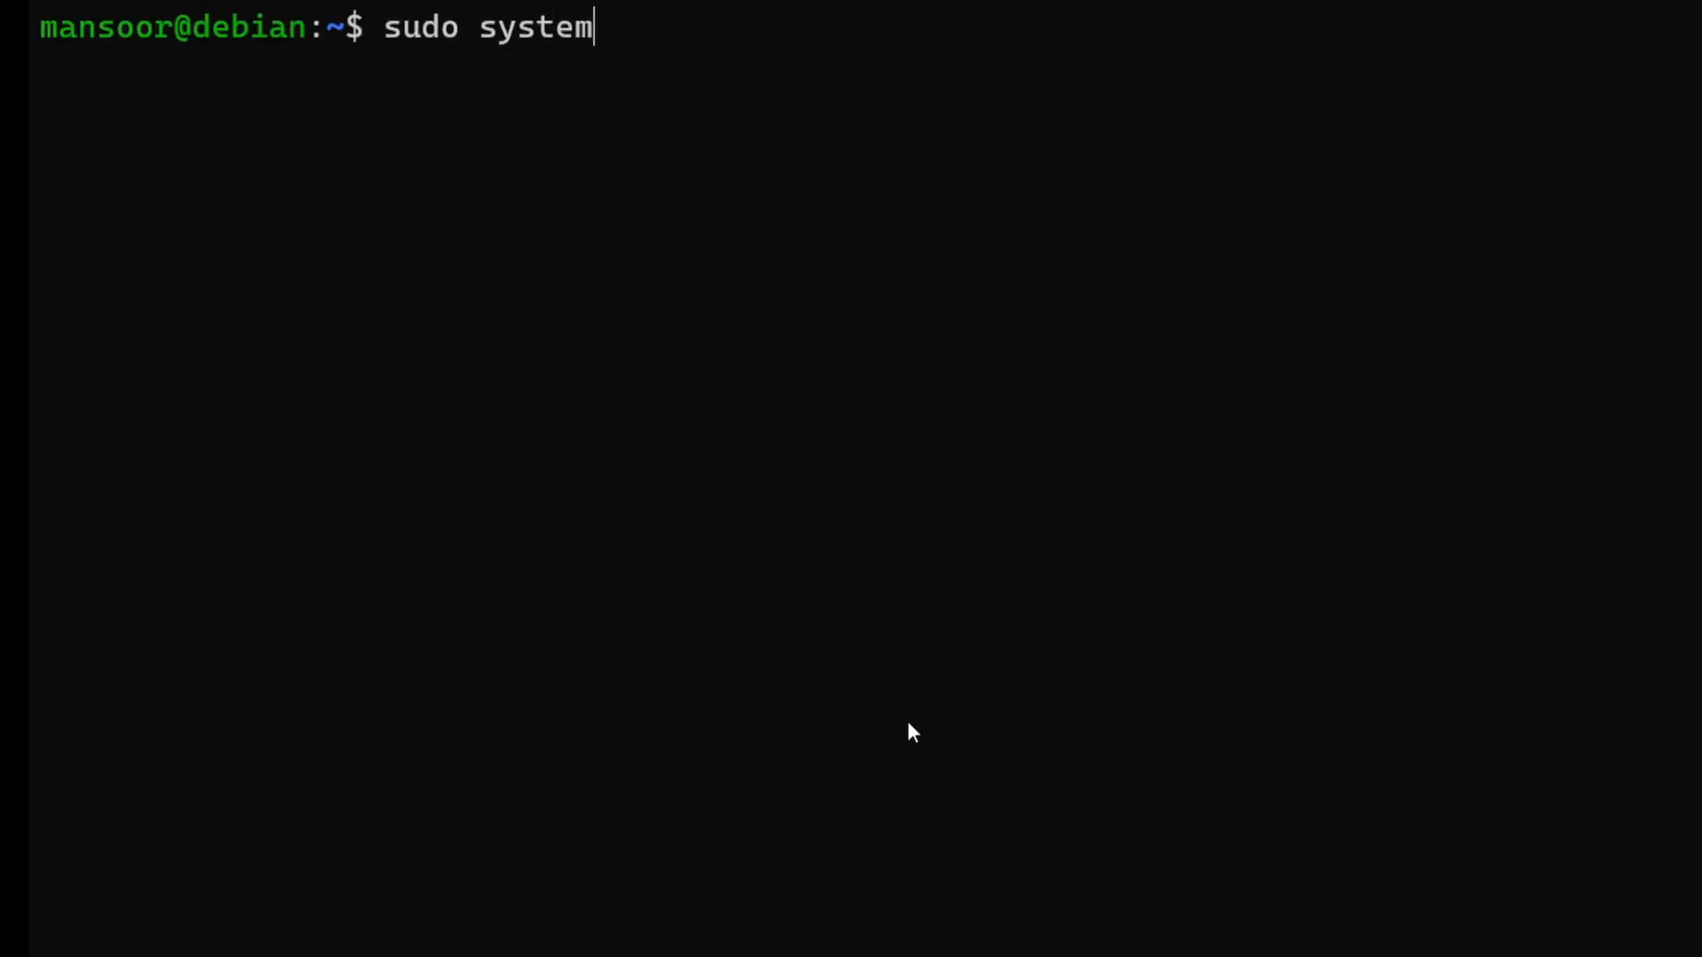
key("ctrl+c")
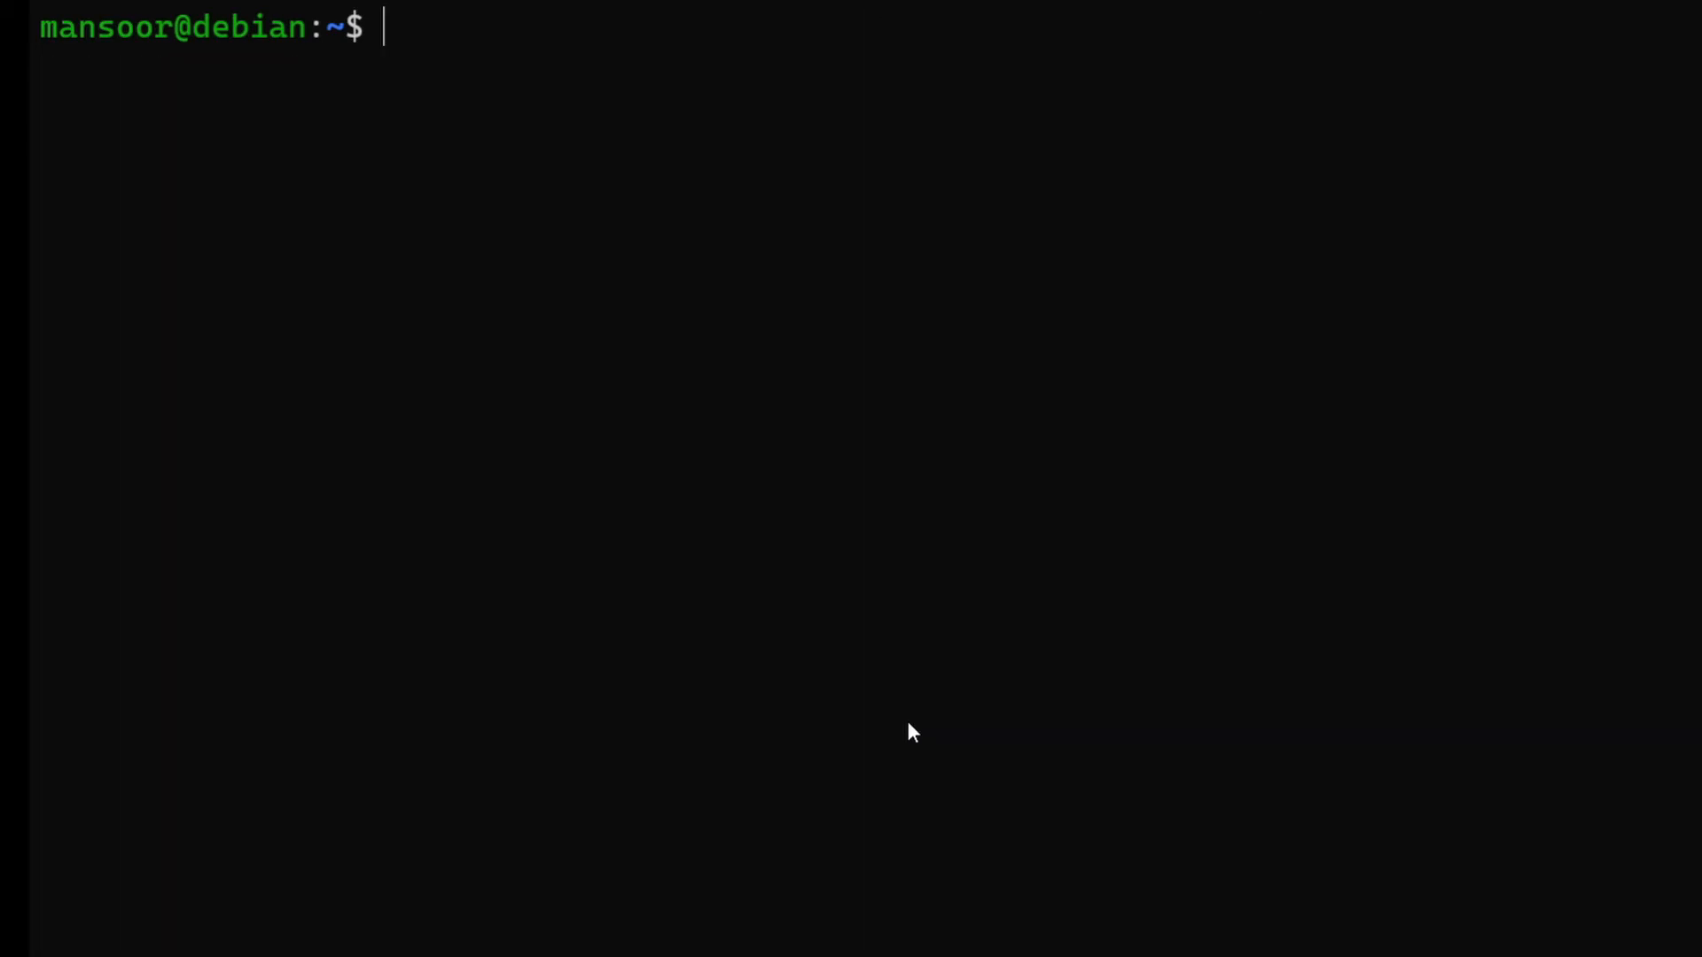
type("netstat")
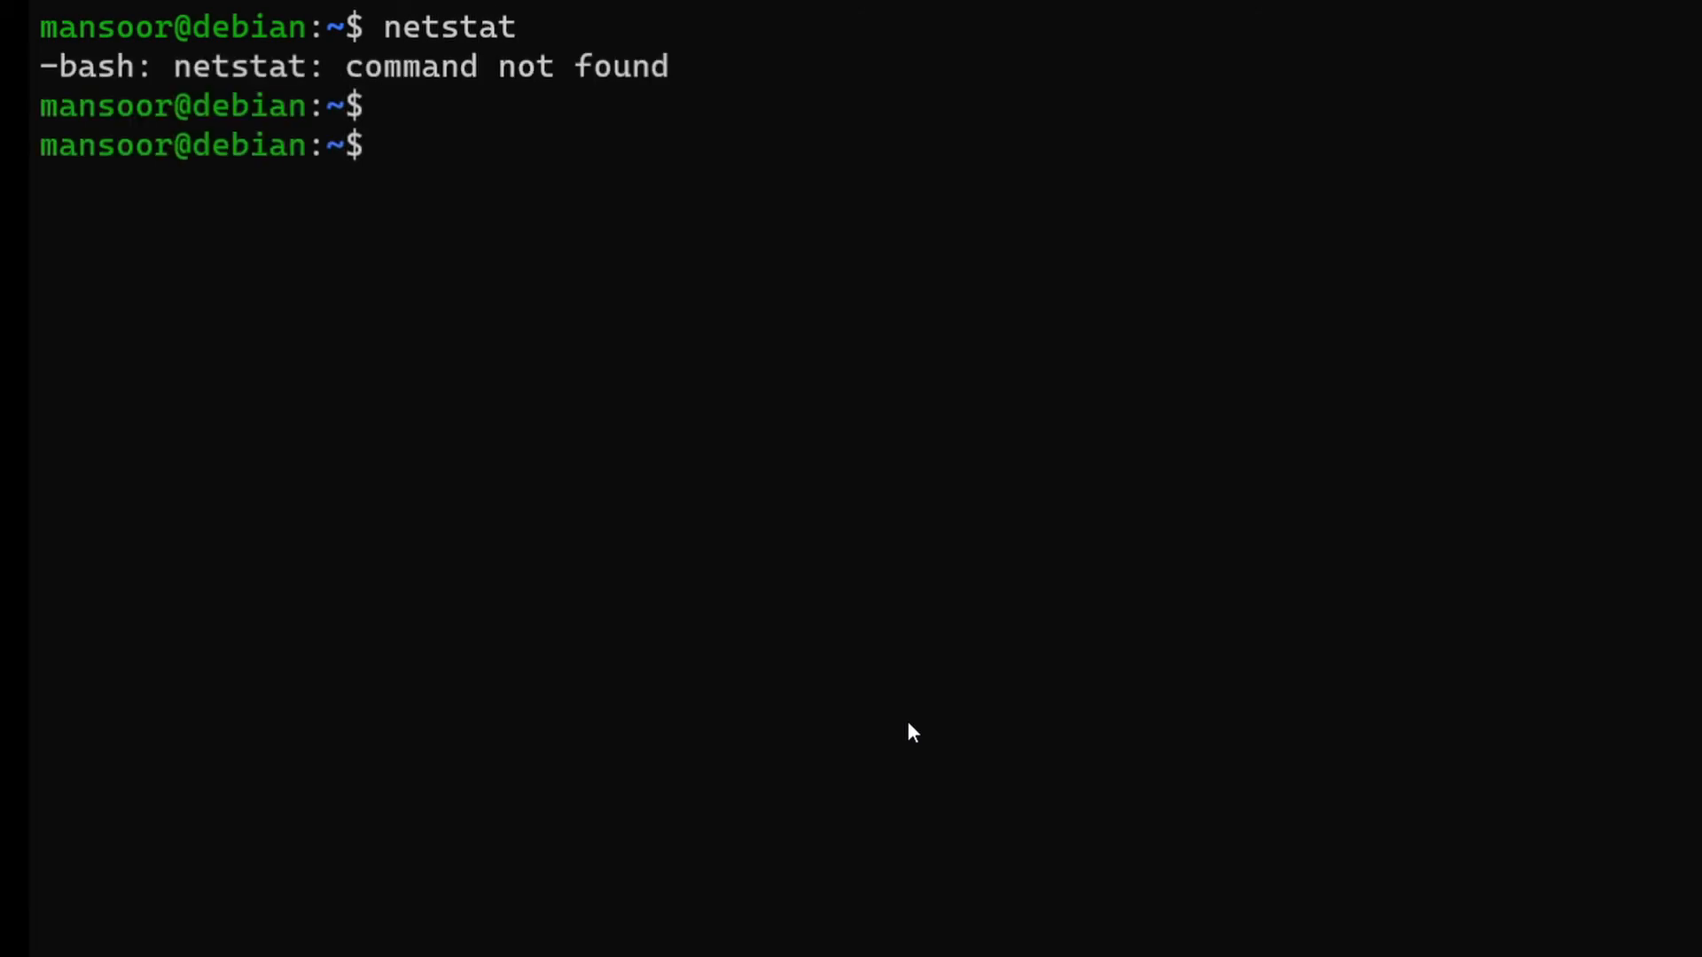
Attempt sudo apt-get install netstat, which finds no such package.
type("sudo apt-get i")
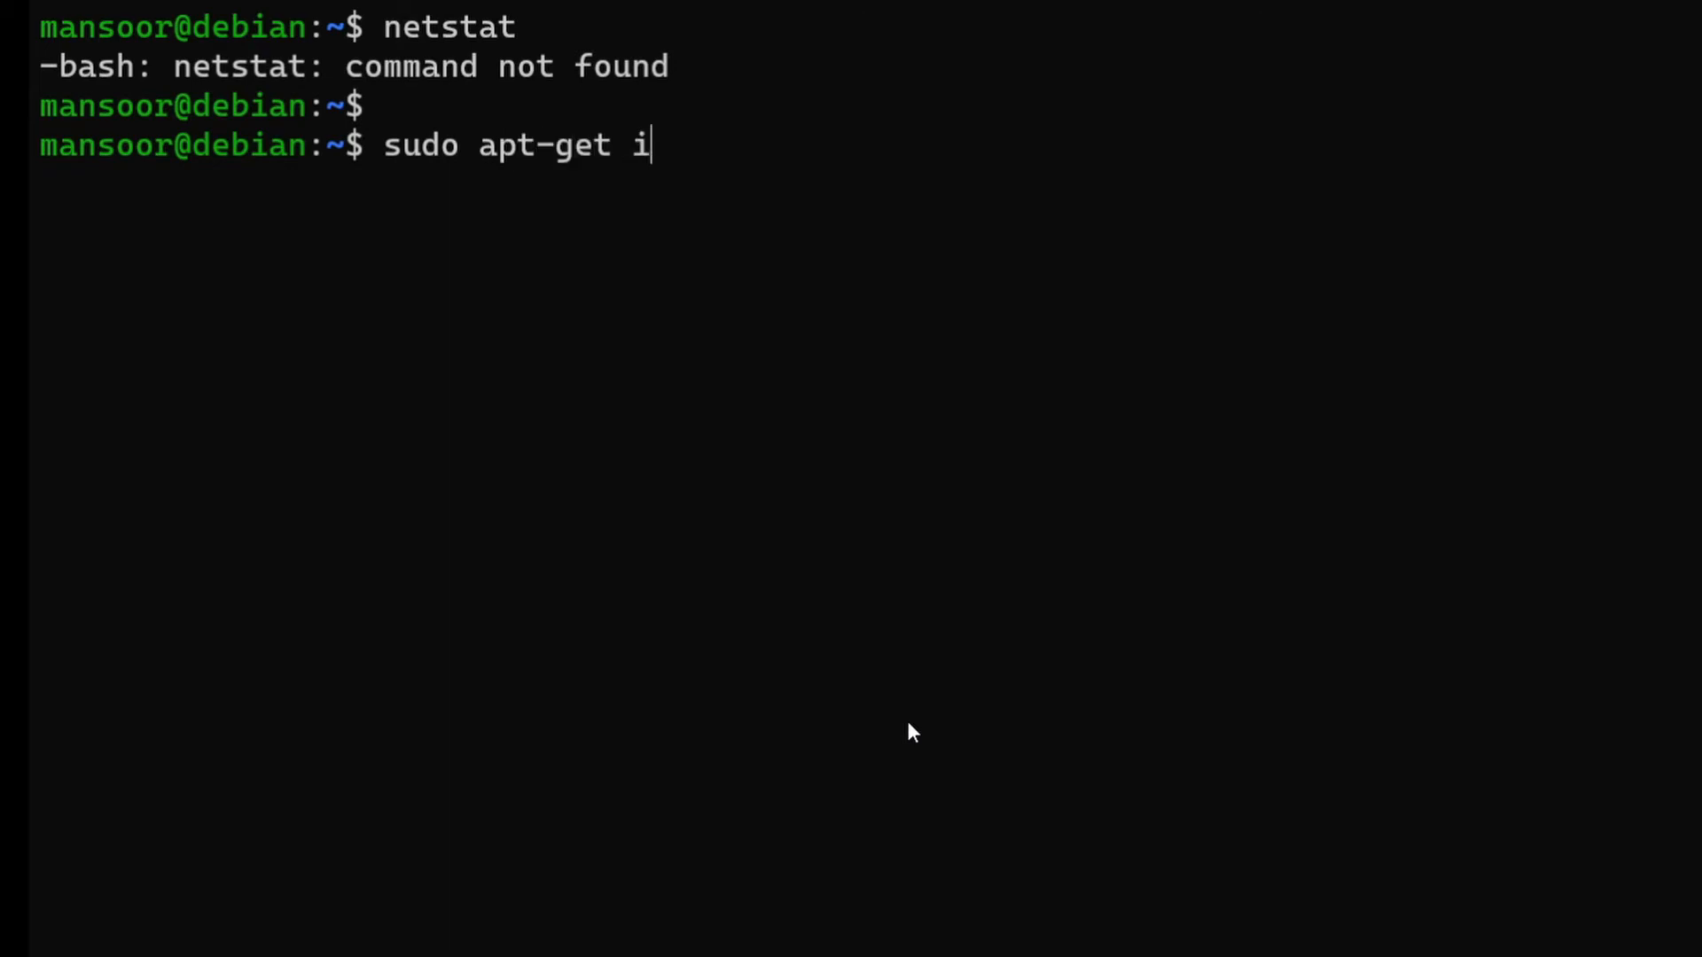
type("nstall netstat")
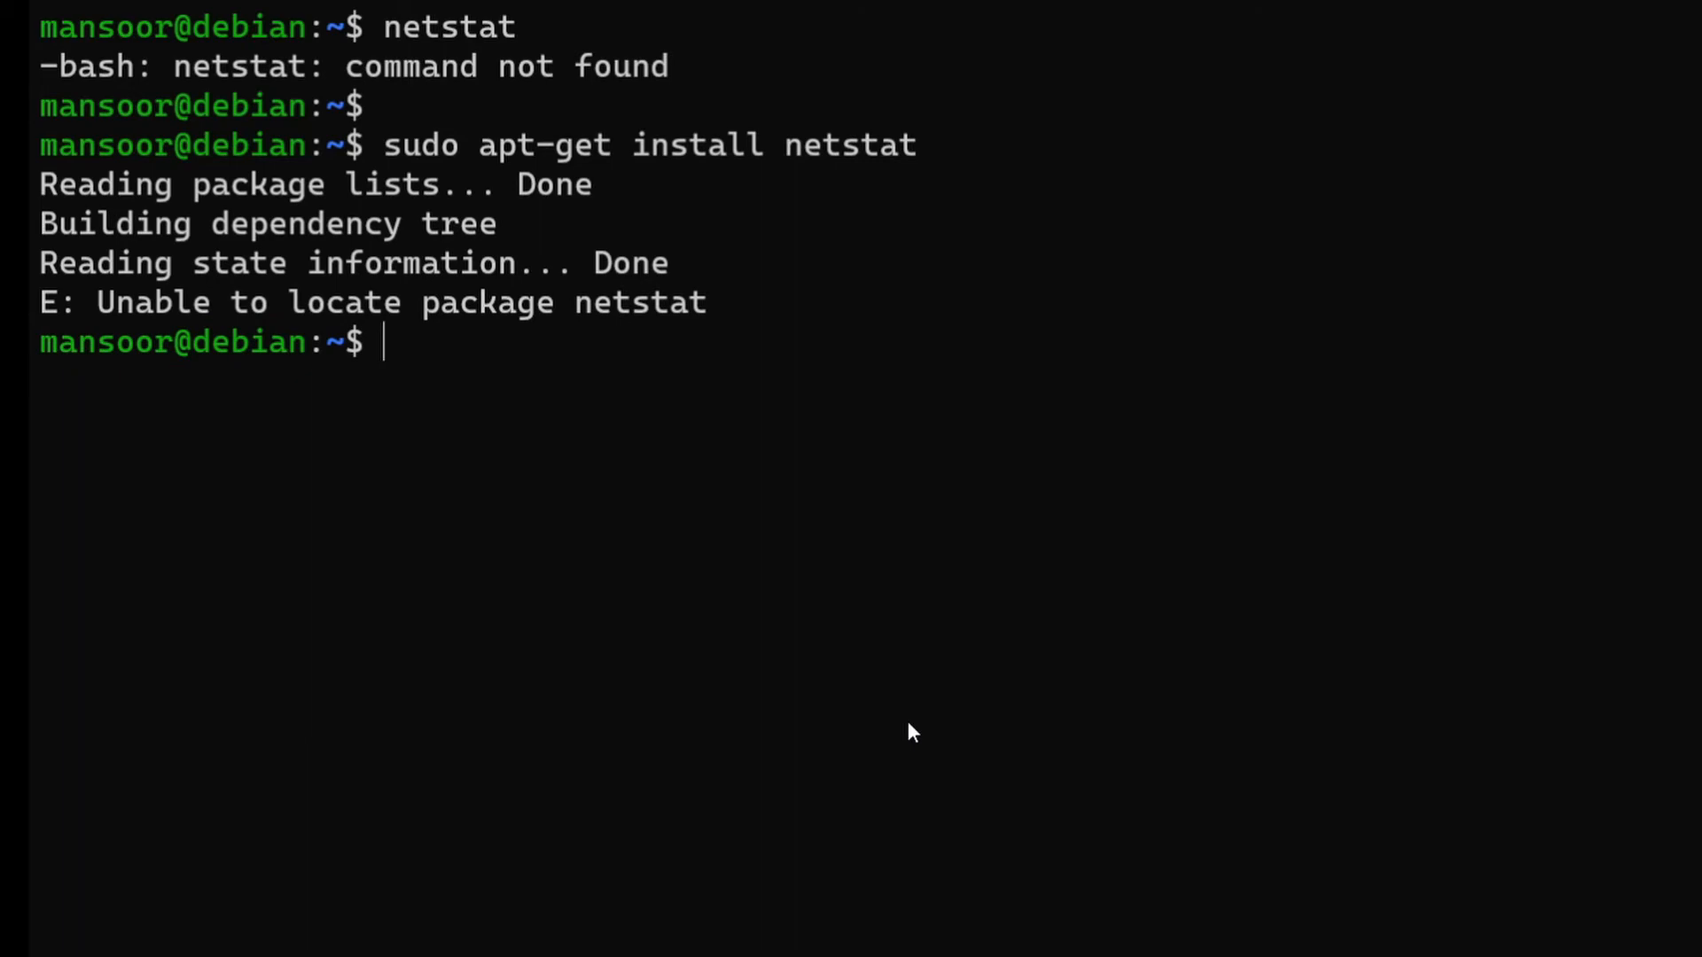
Search the package cache for netstat and spot net-tools as its provider.
type("sudo apt-")
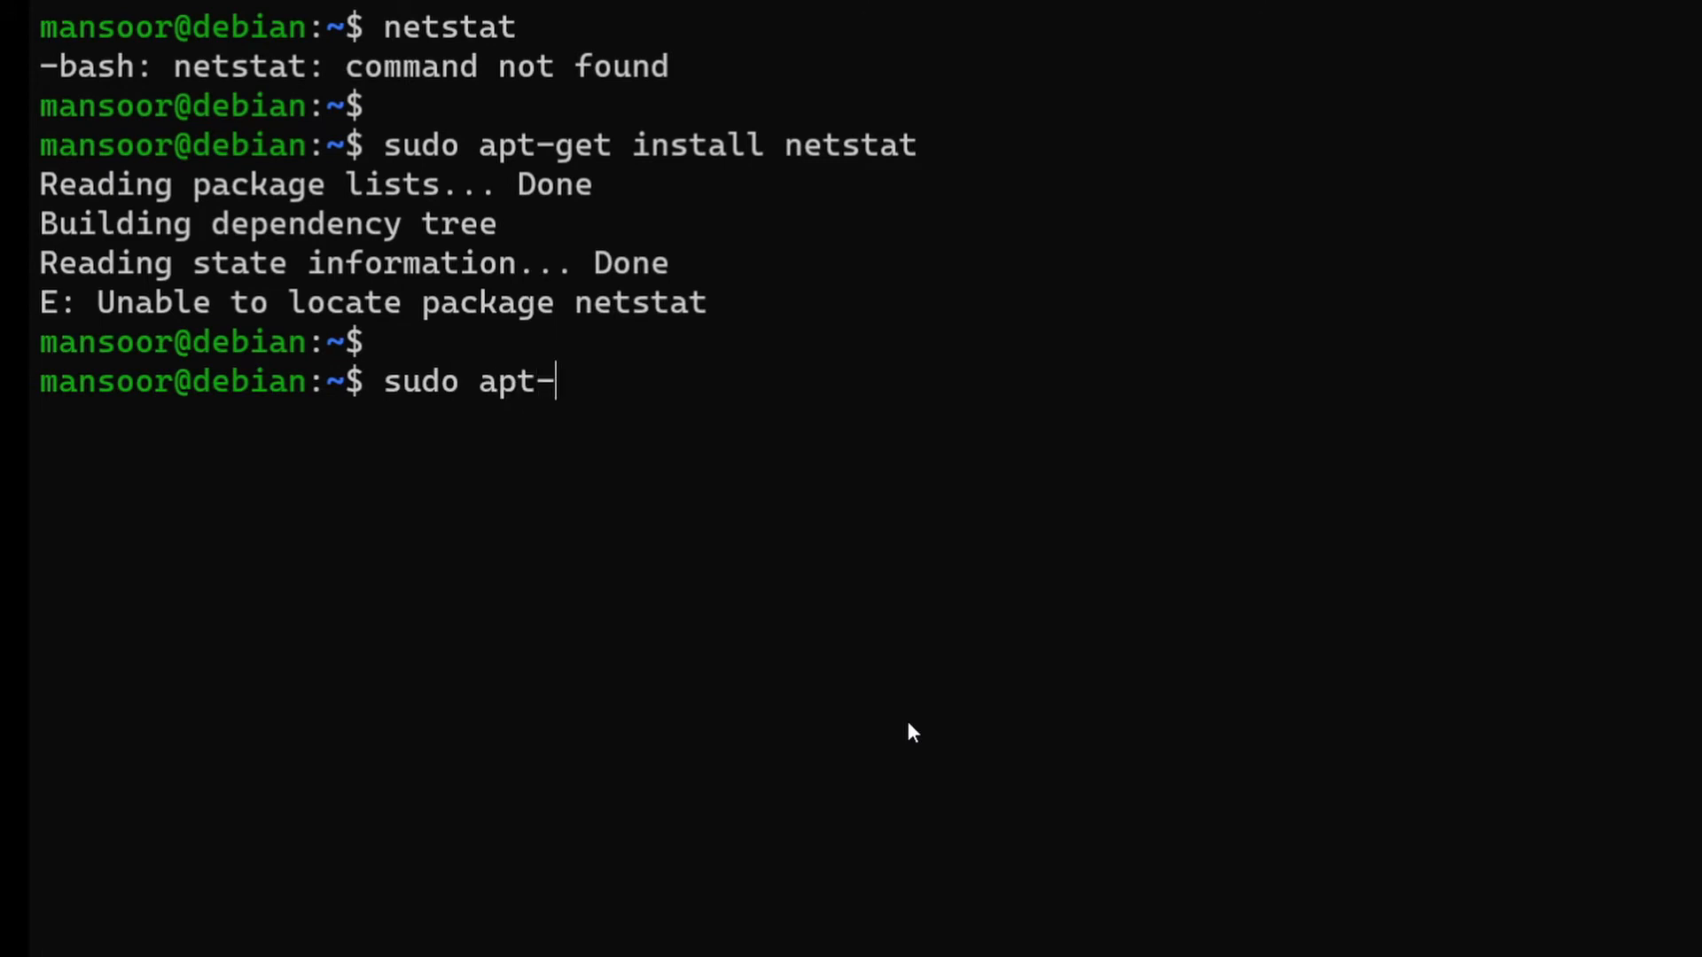
type("cache")
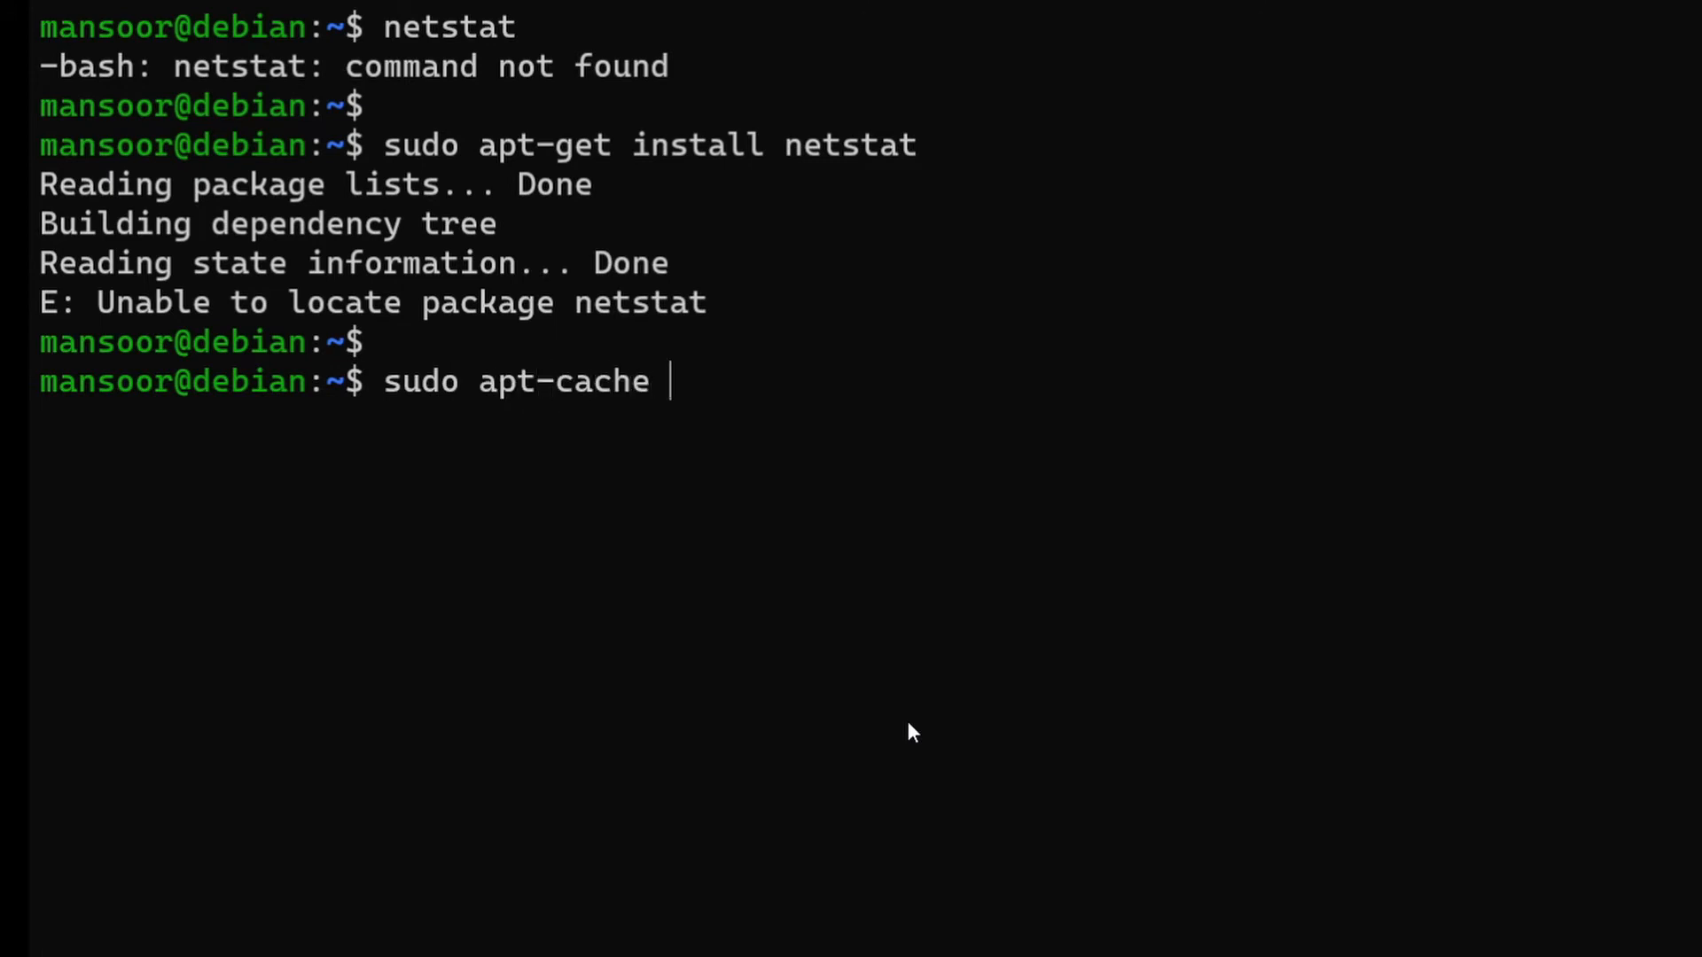
type("search")
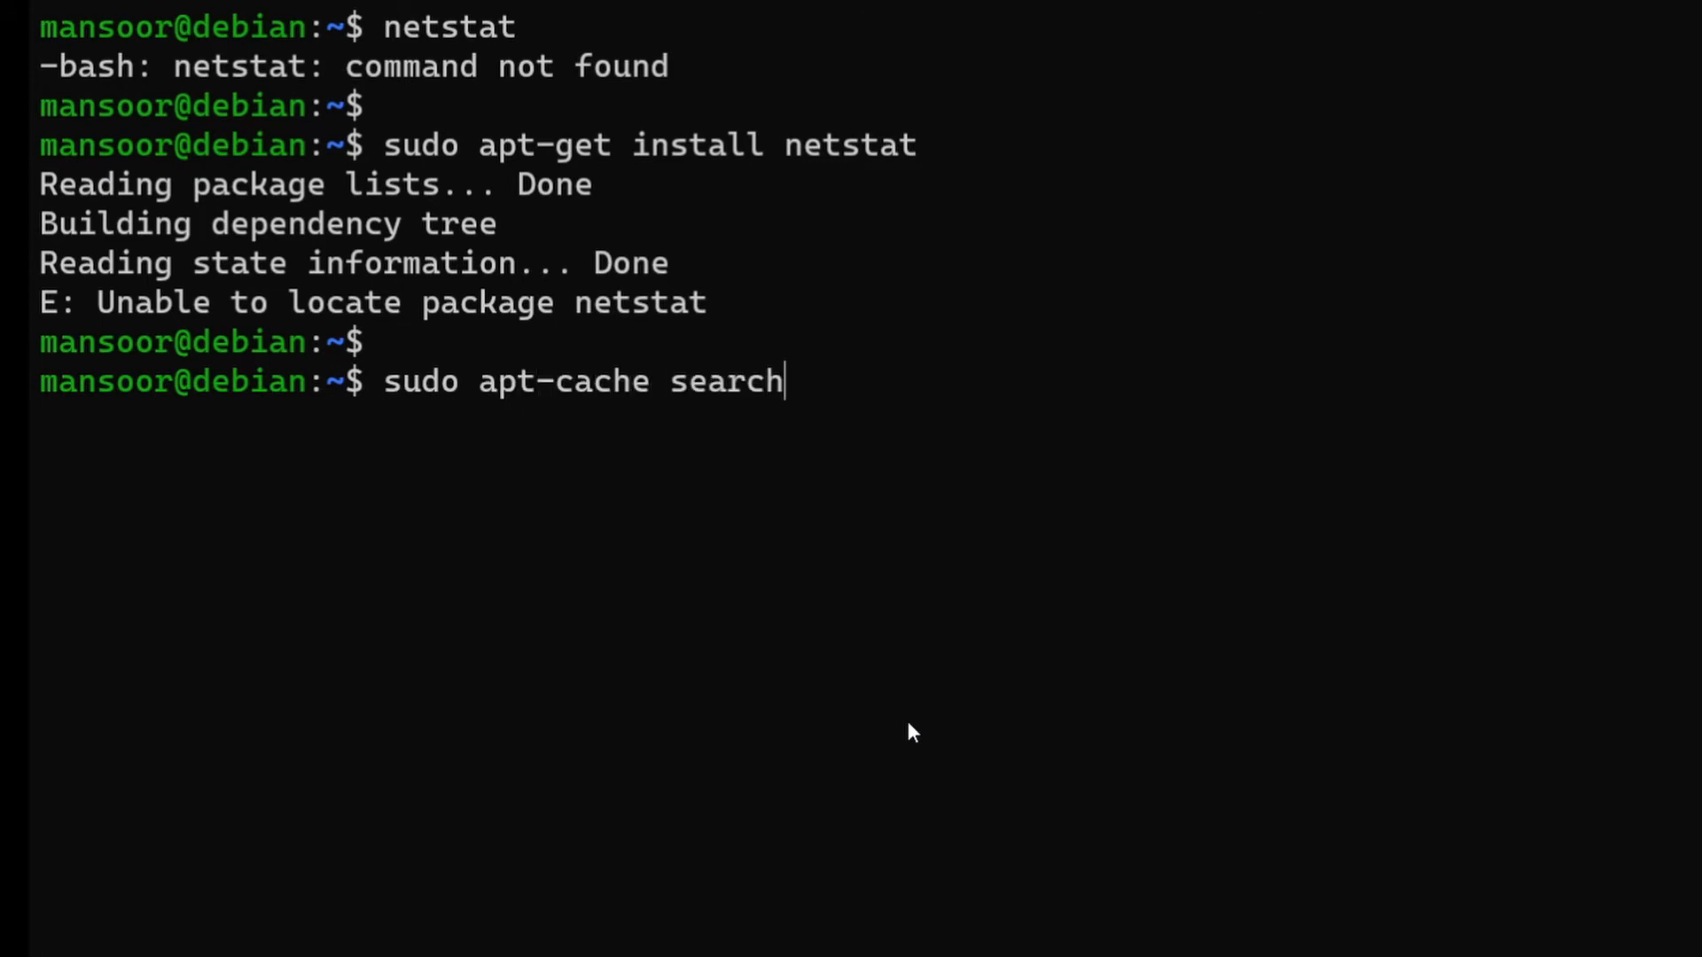
type("netstat")
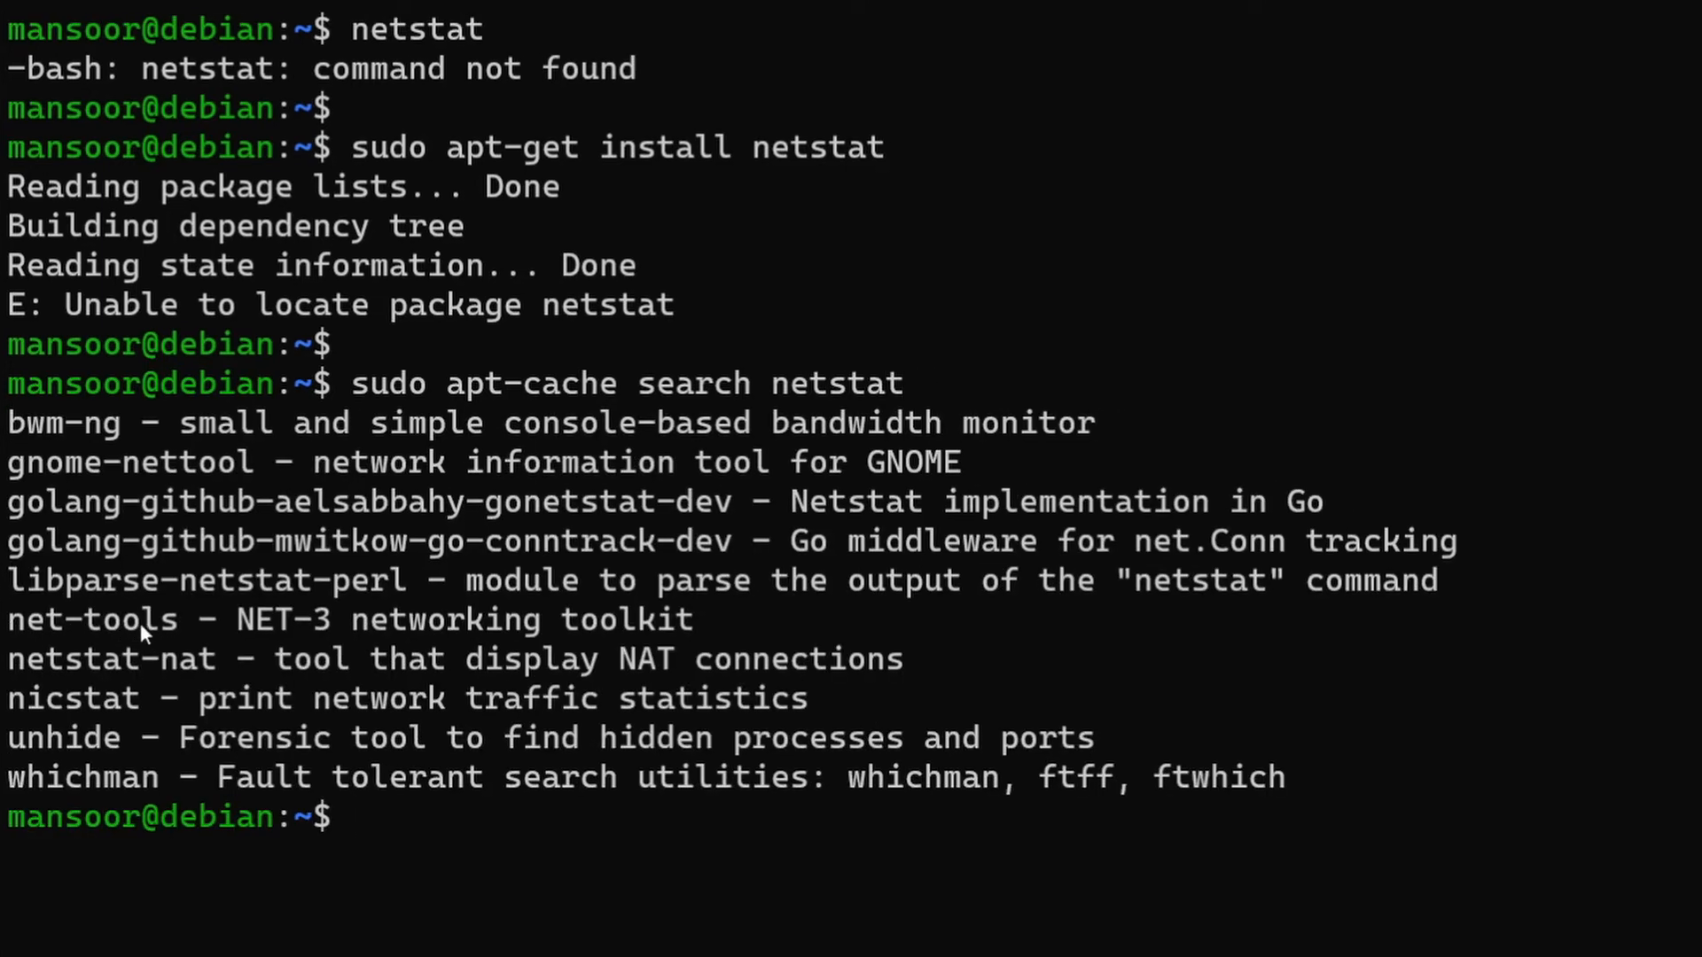
double_click(92, 621)
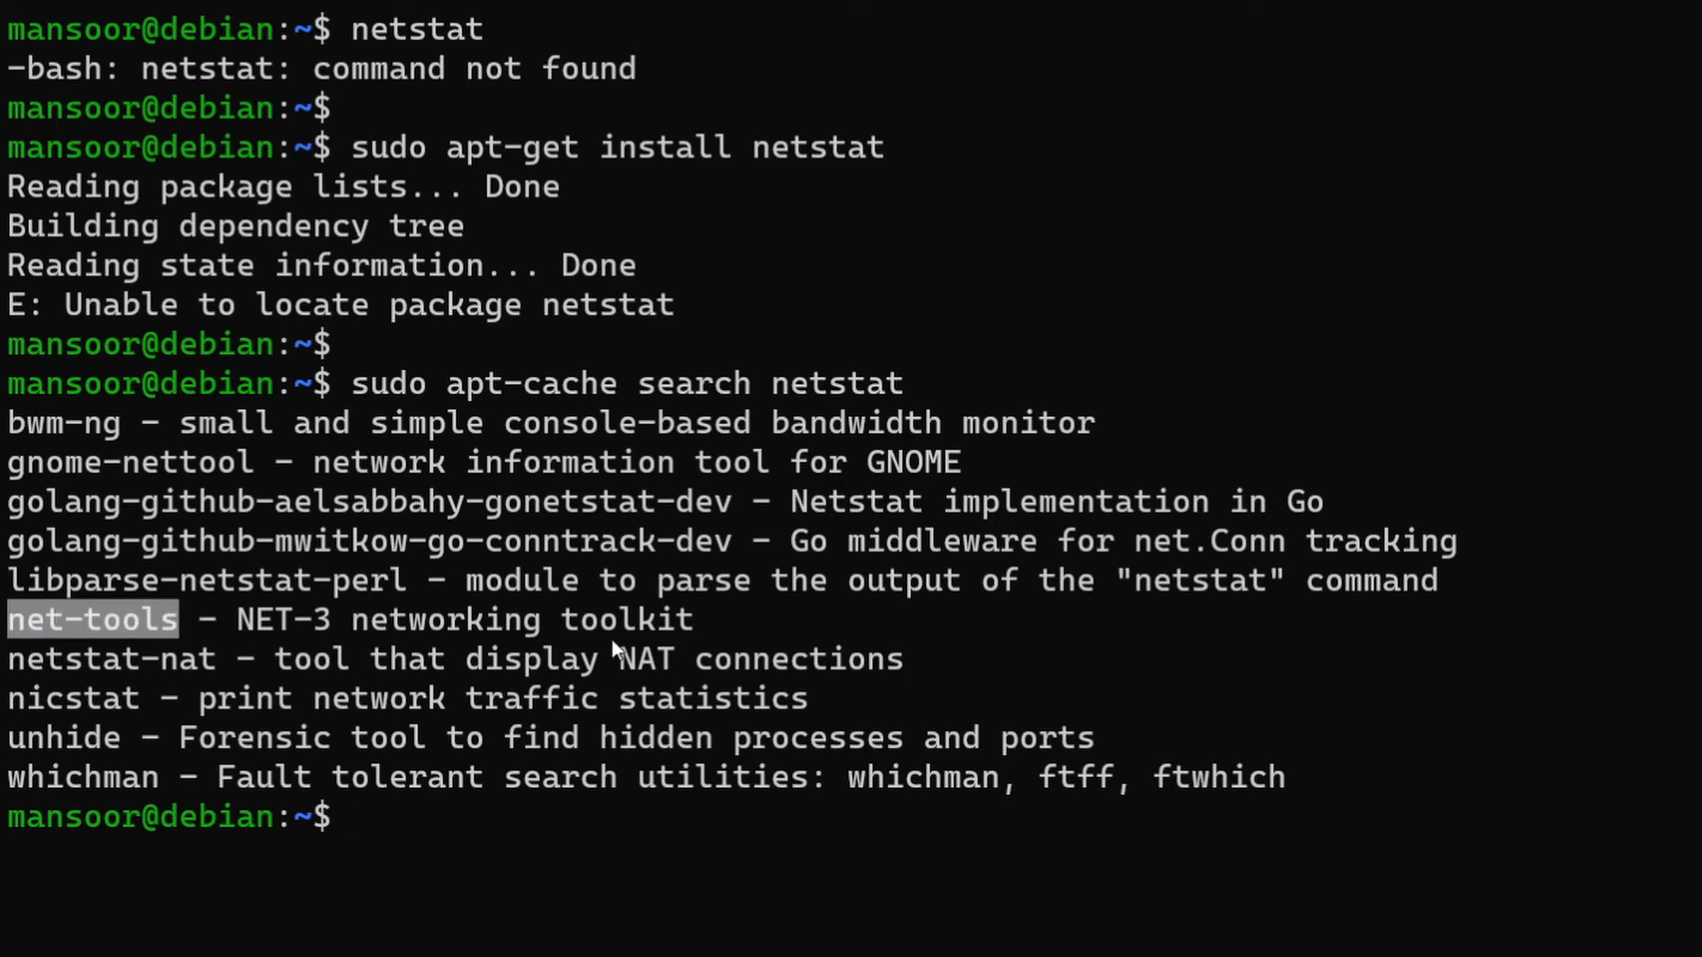
Install the net-tools package with sudo apt-get.
type("sudo")
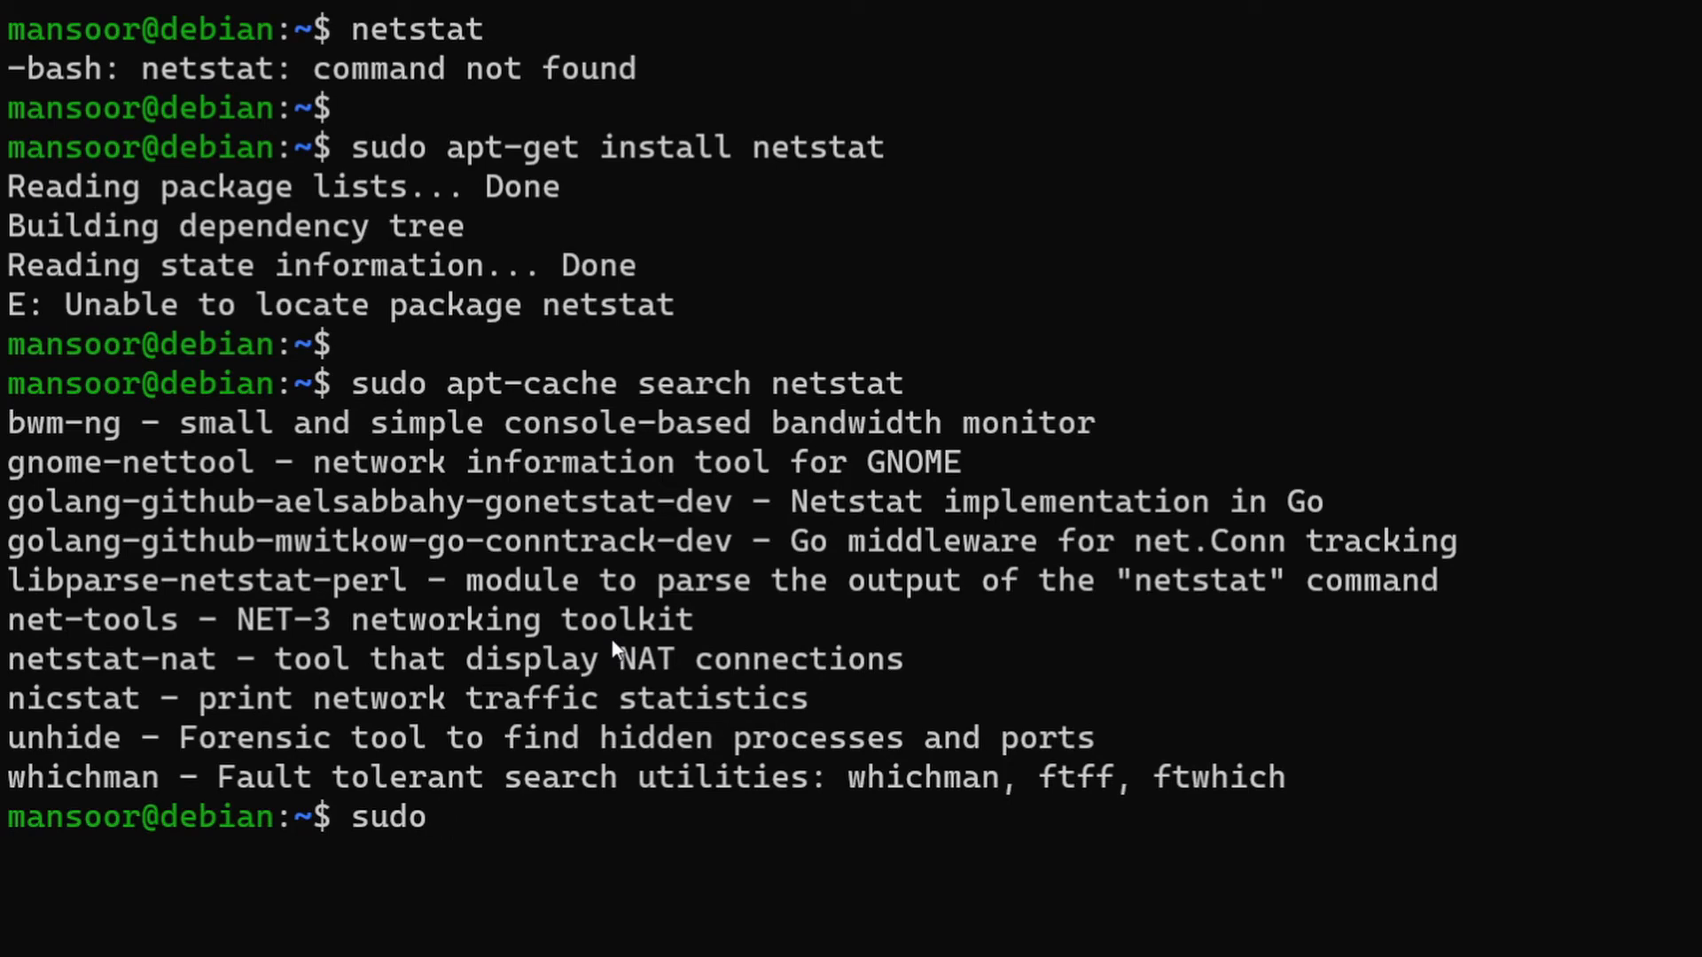
type("apt-get install net-too")
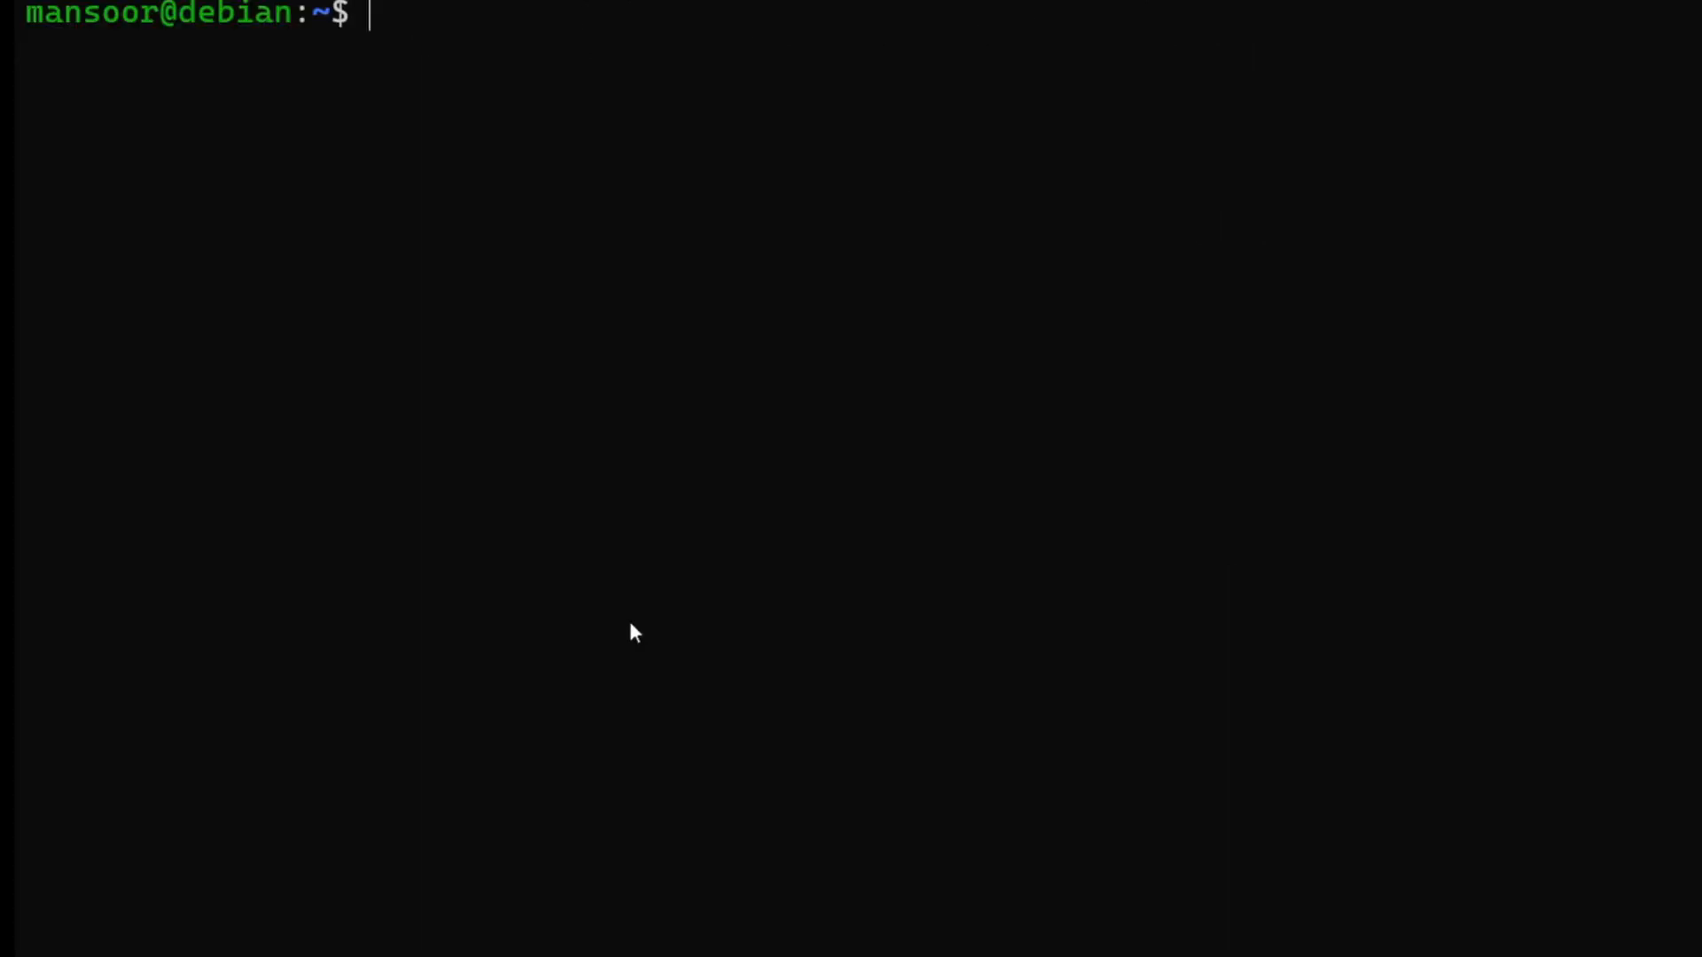
List listening TCP/UDP sockets with netstat -tulnp, then consult man netstat.
type("netst")
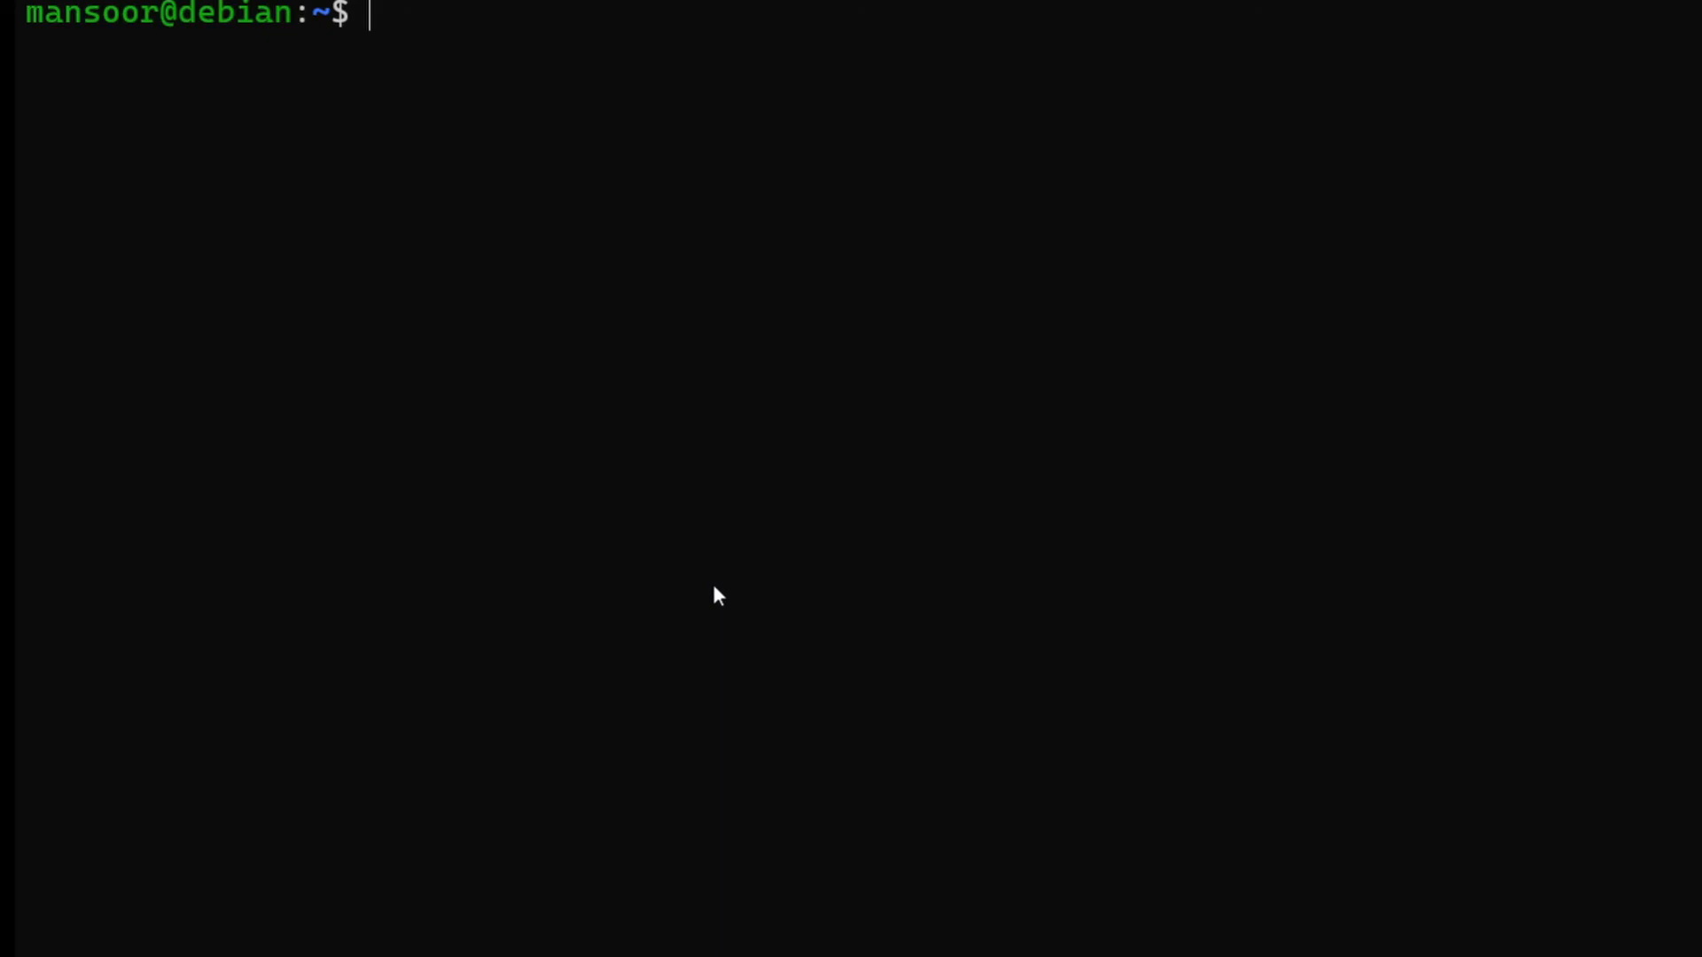
type("nets")
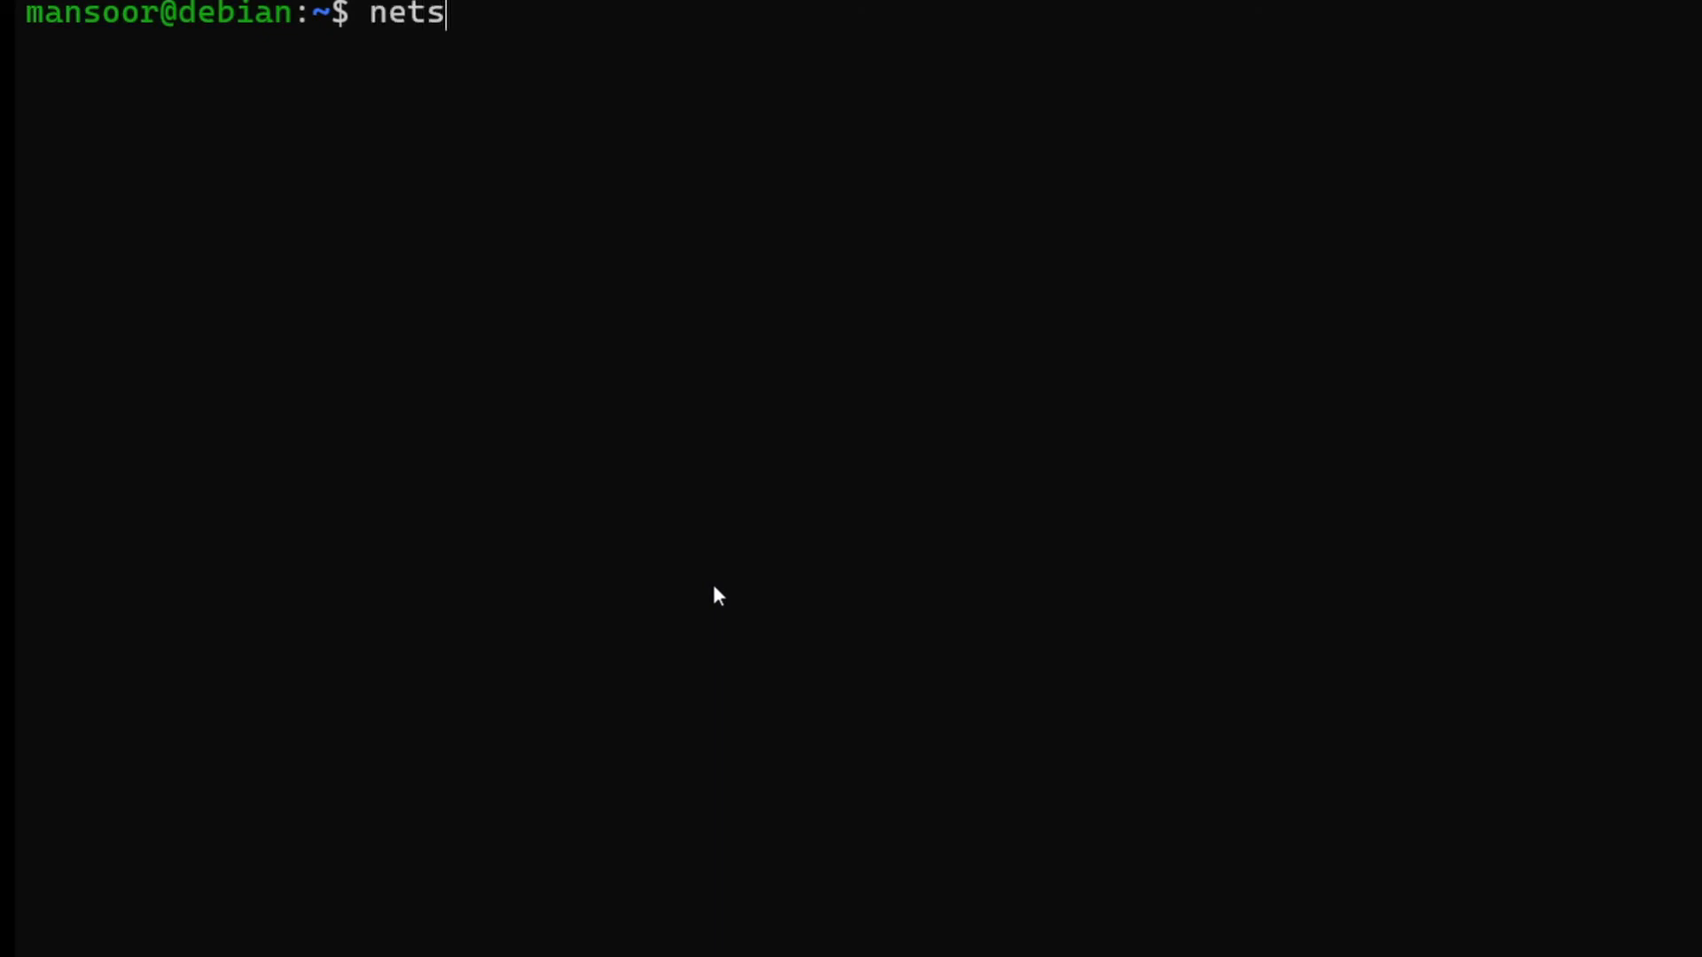
type("tat -t")
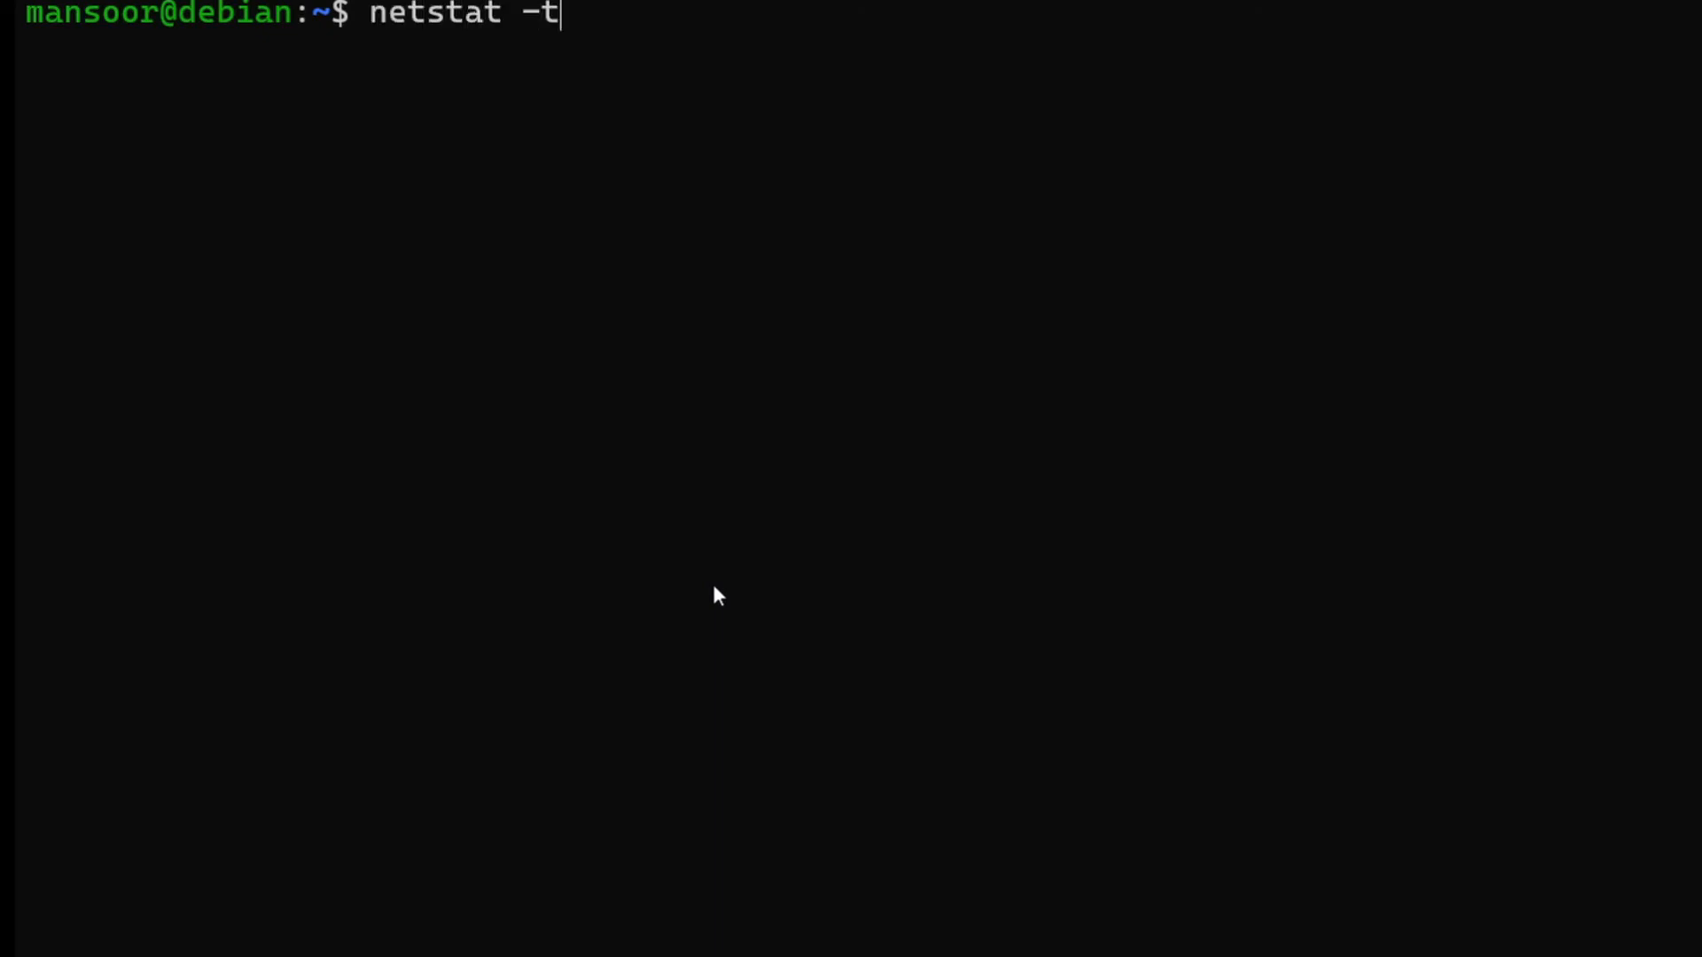
type("ulnp")
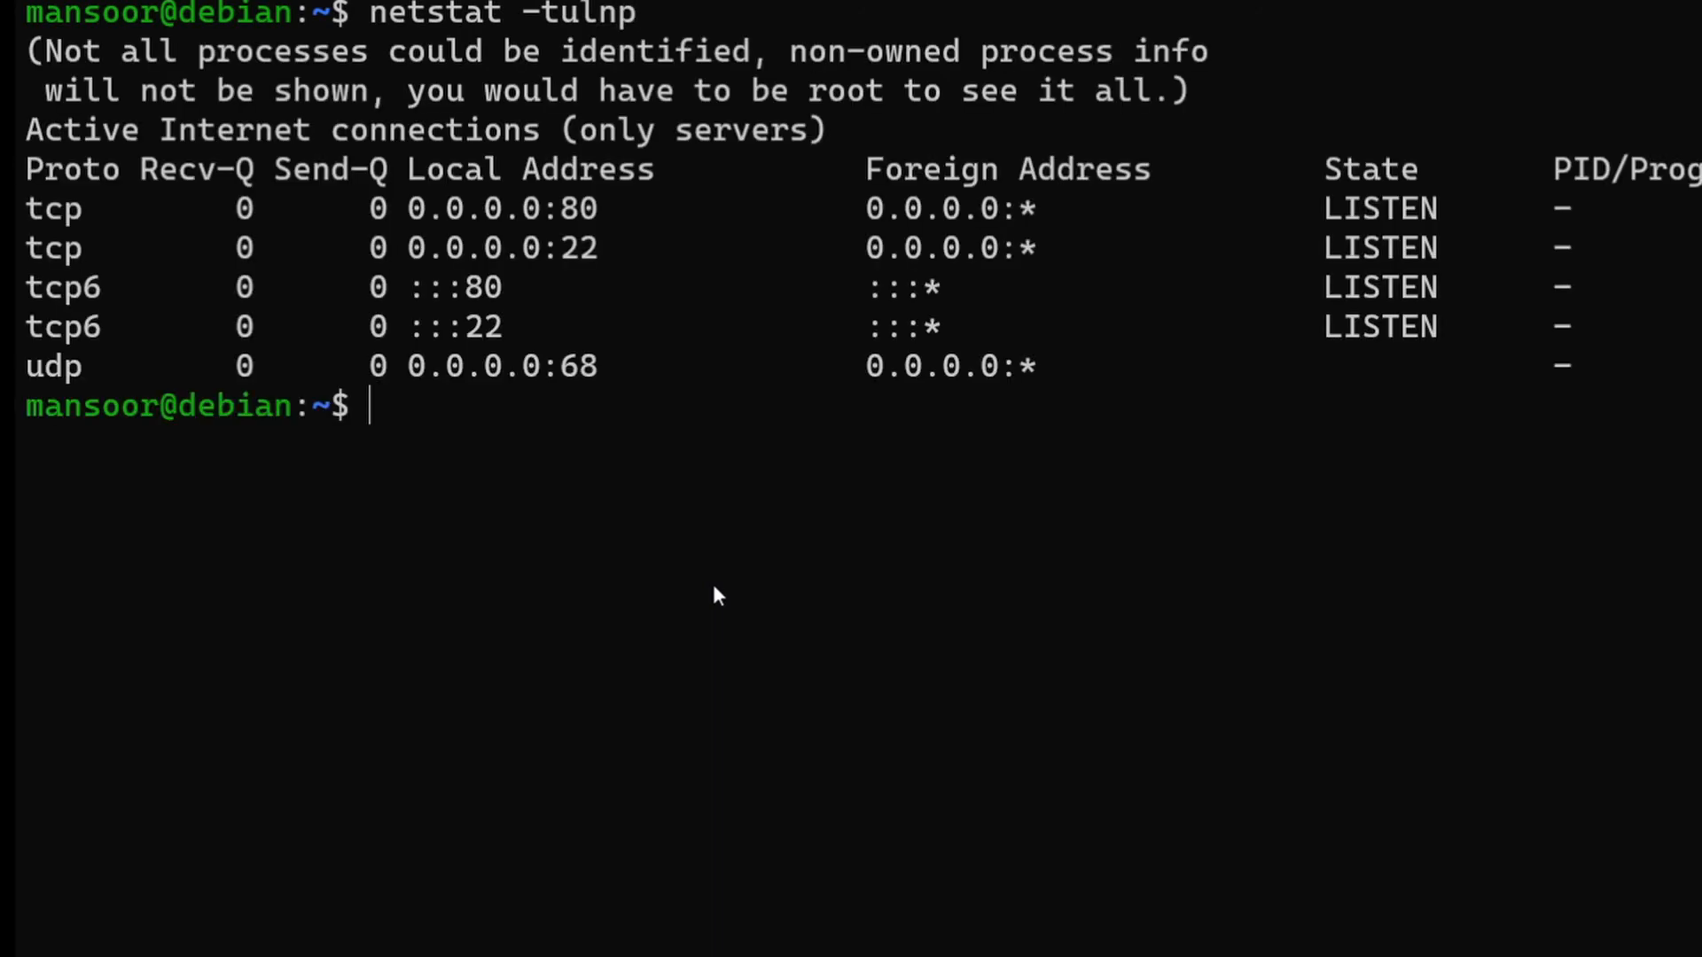
type("man netstat")
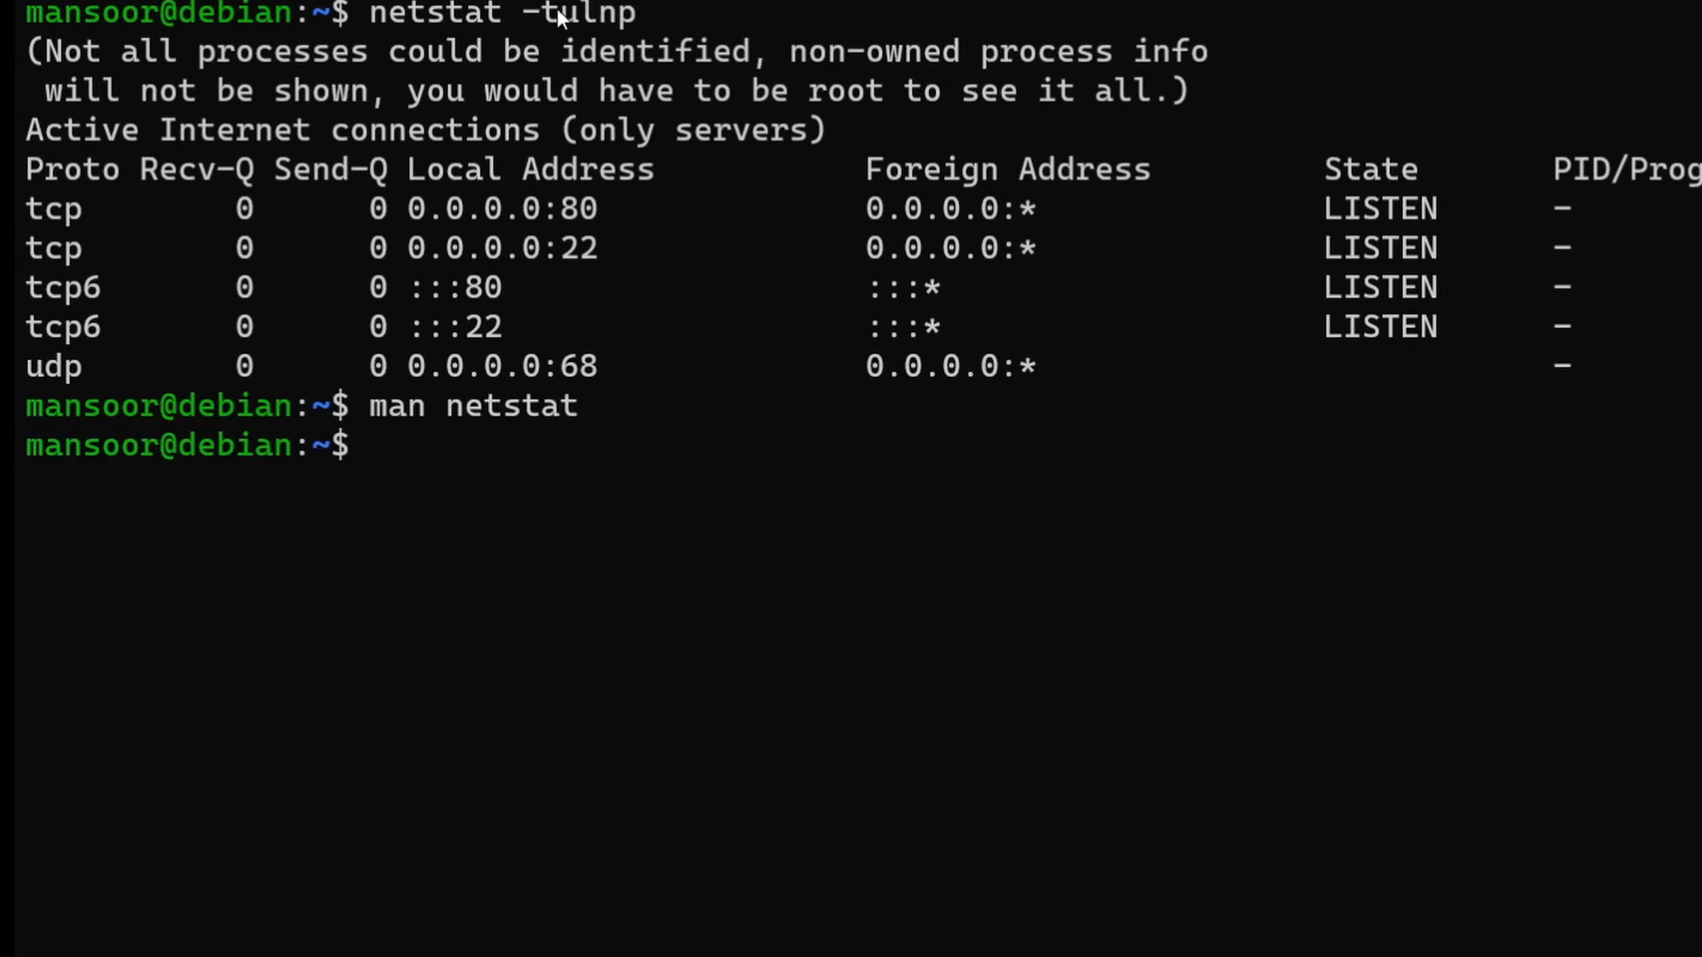
mouse_move(655, 372)
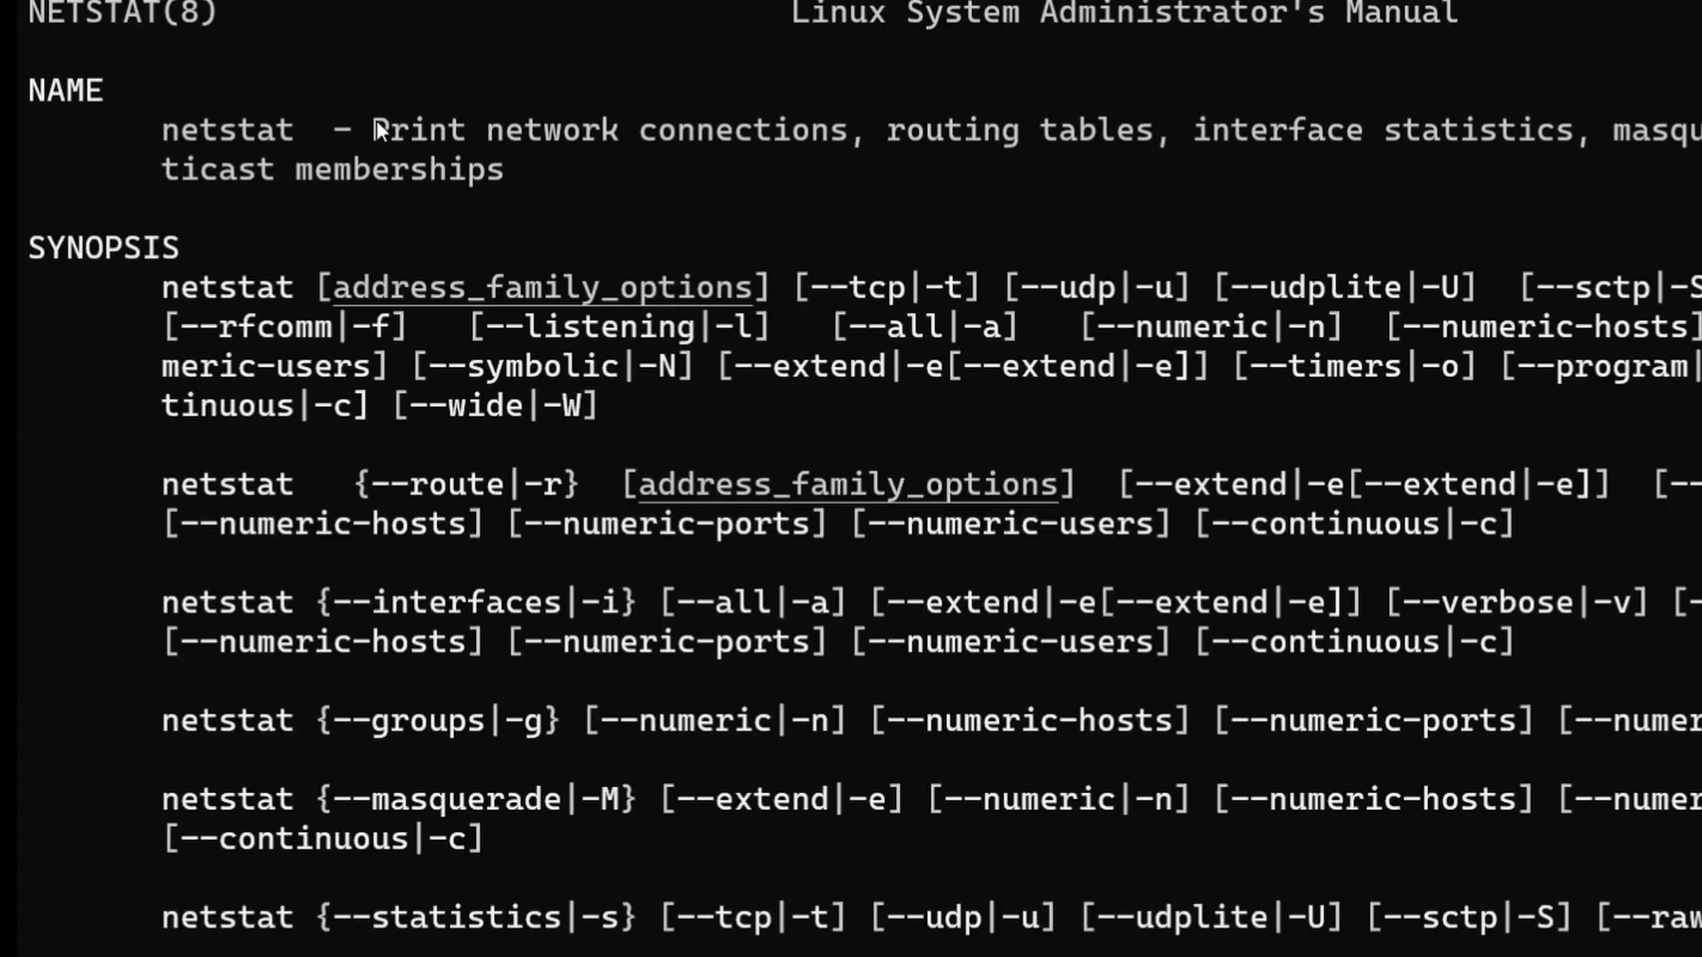
left_click_drag(375, 129, 848, 130)
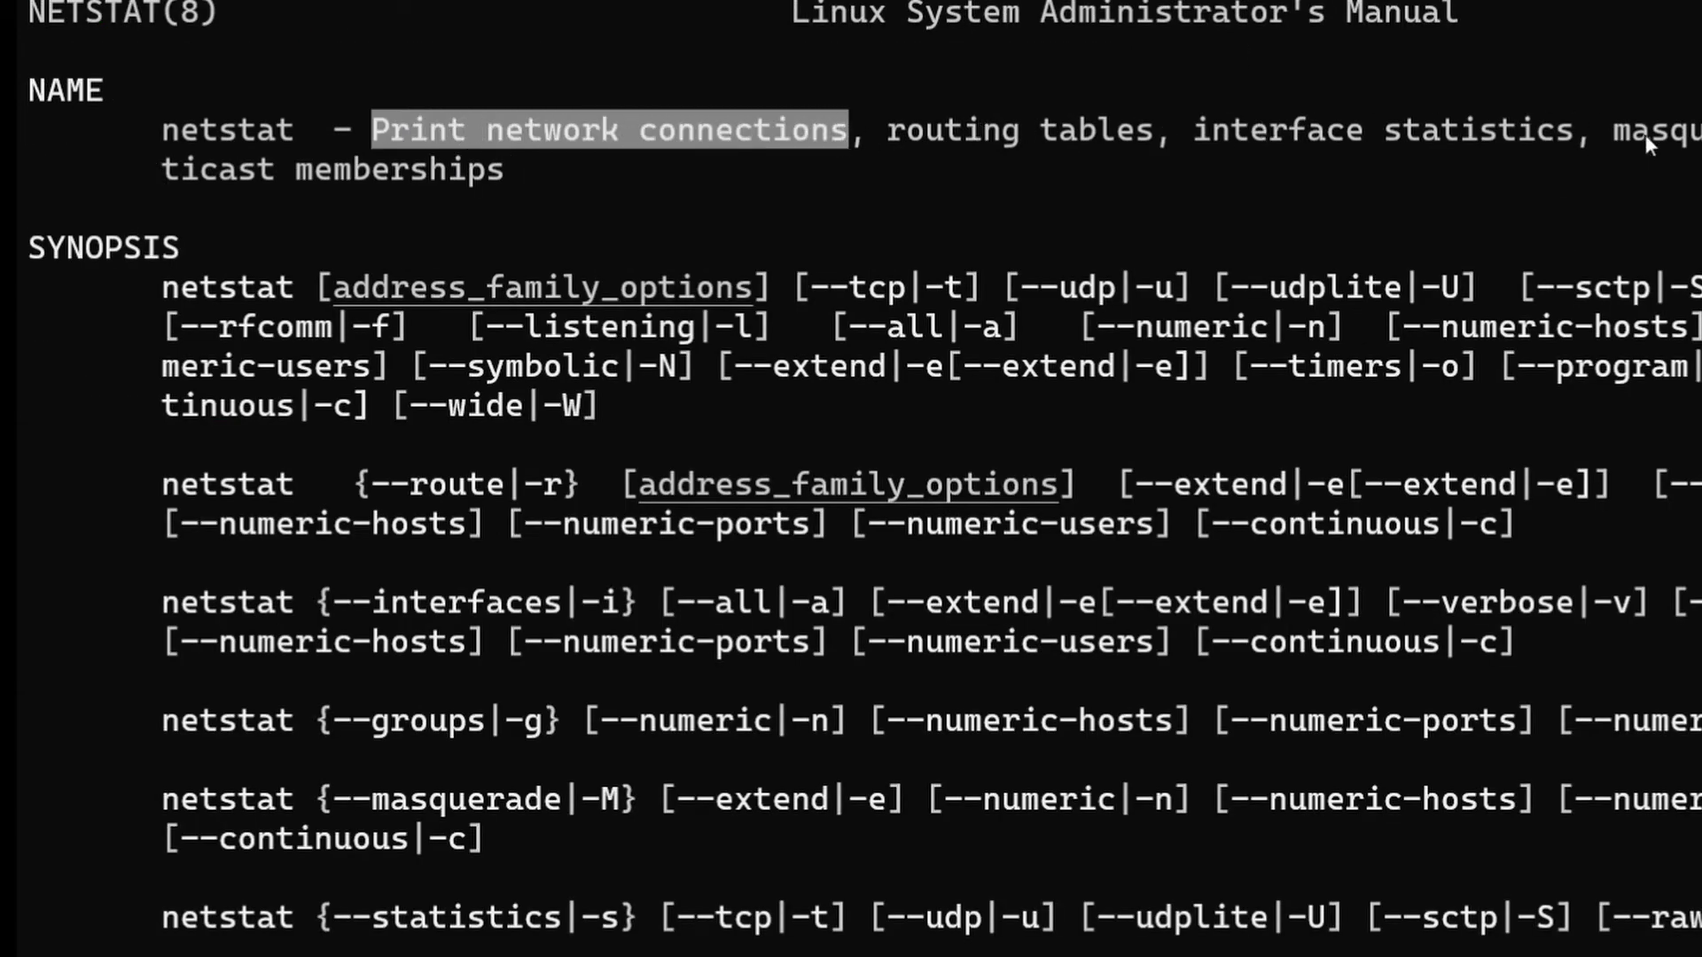
key("q")
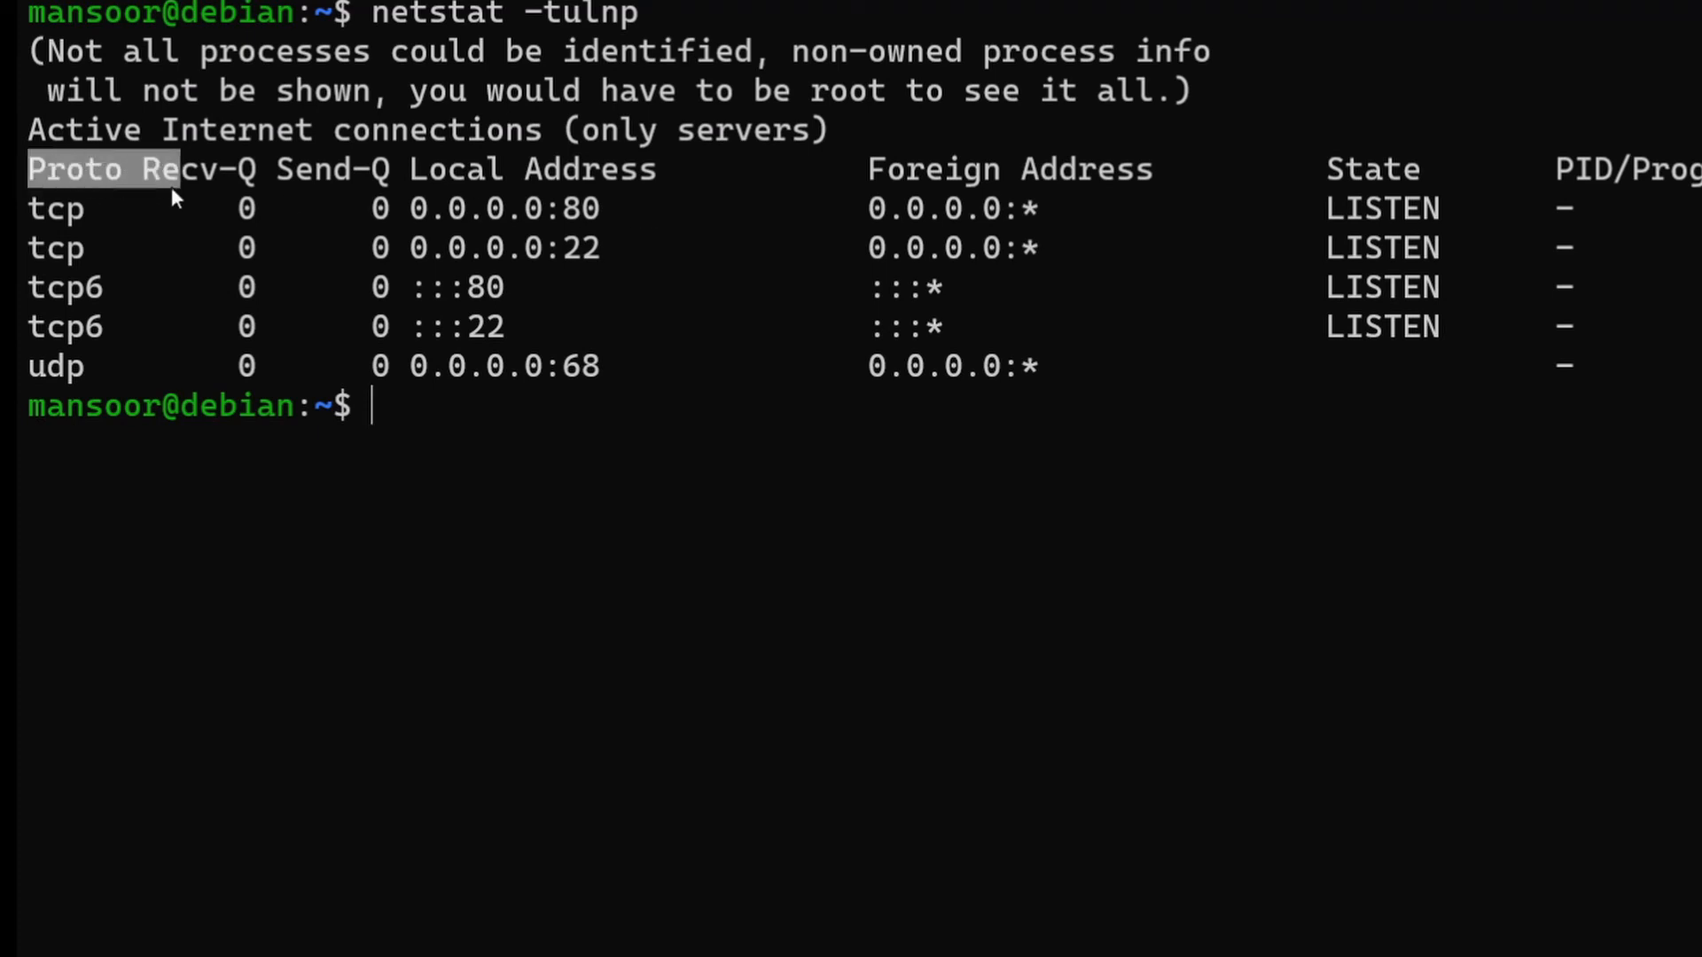
left_click_drag(174, 195, 1585, 369)
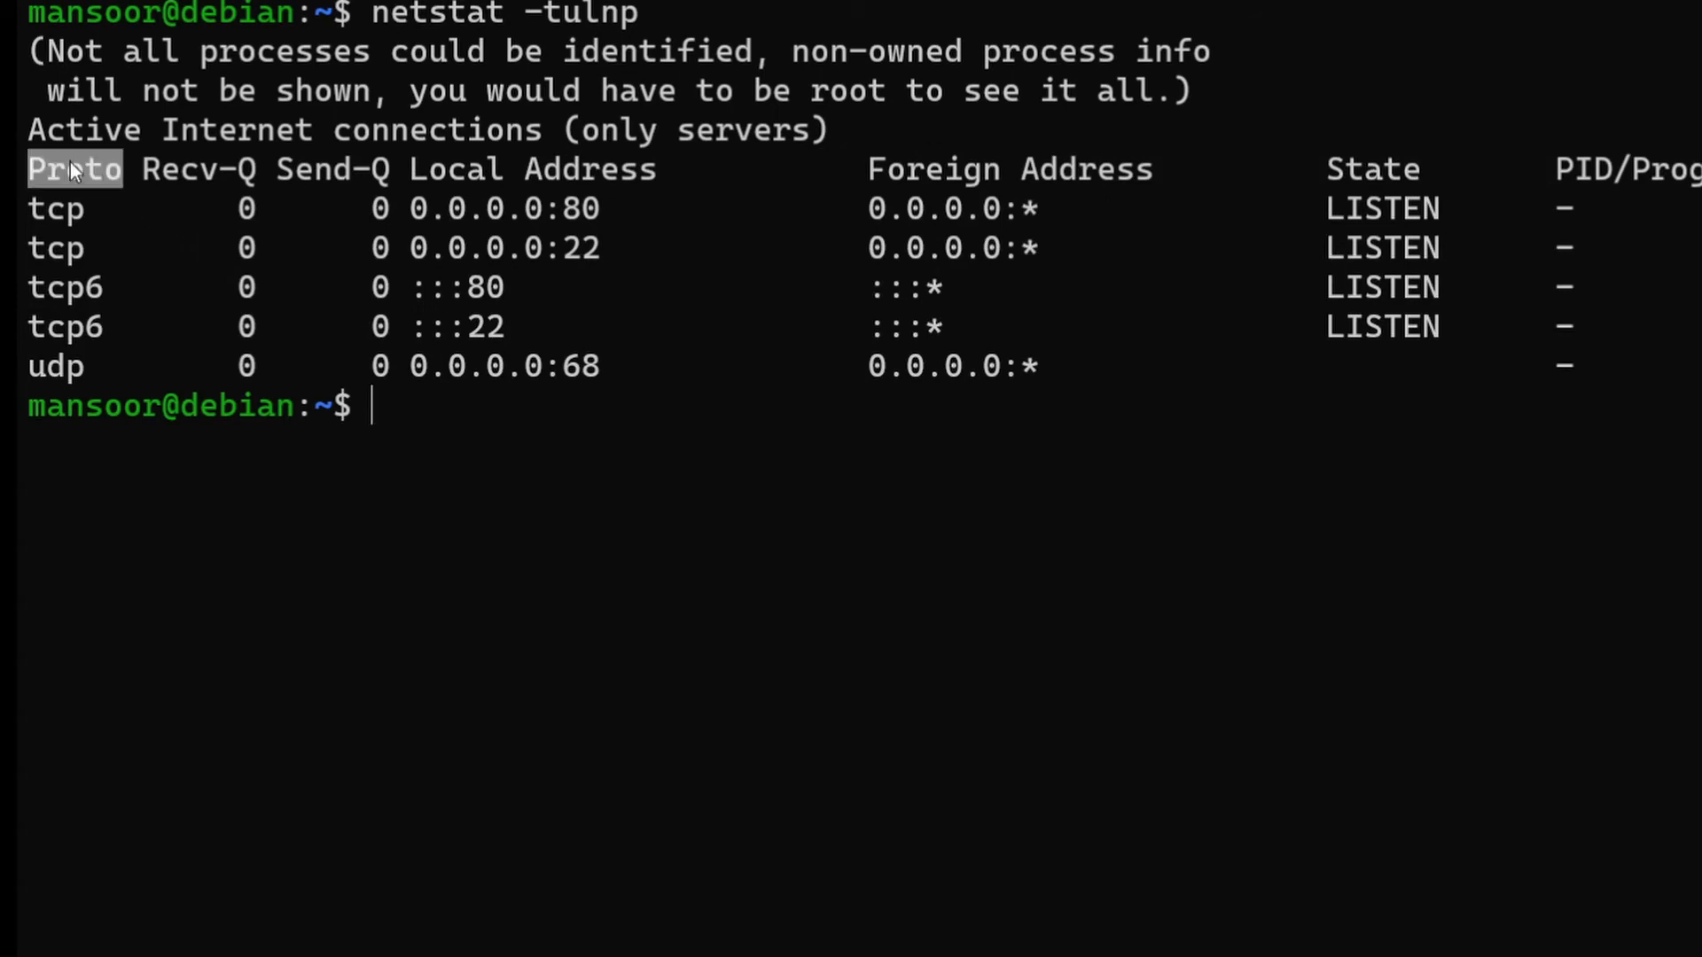
mouse_move(52, 223)
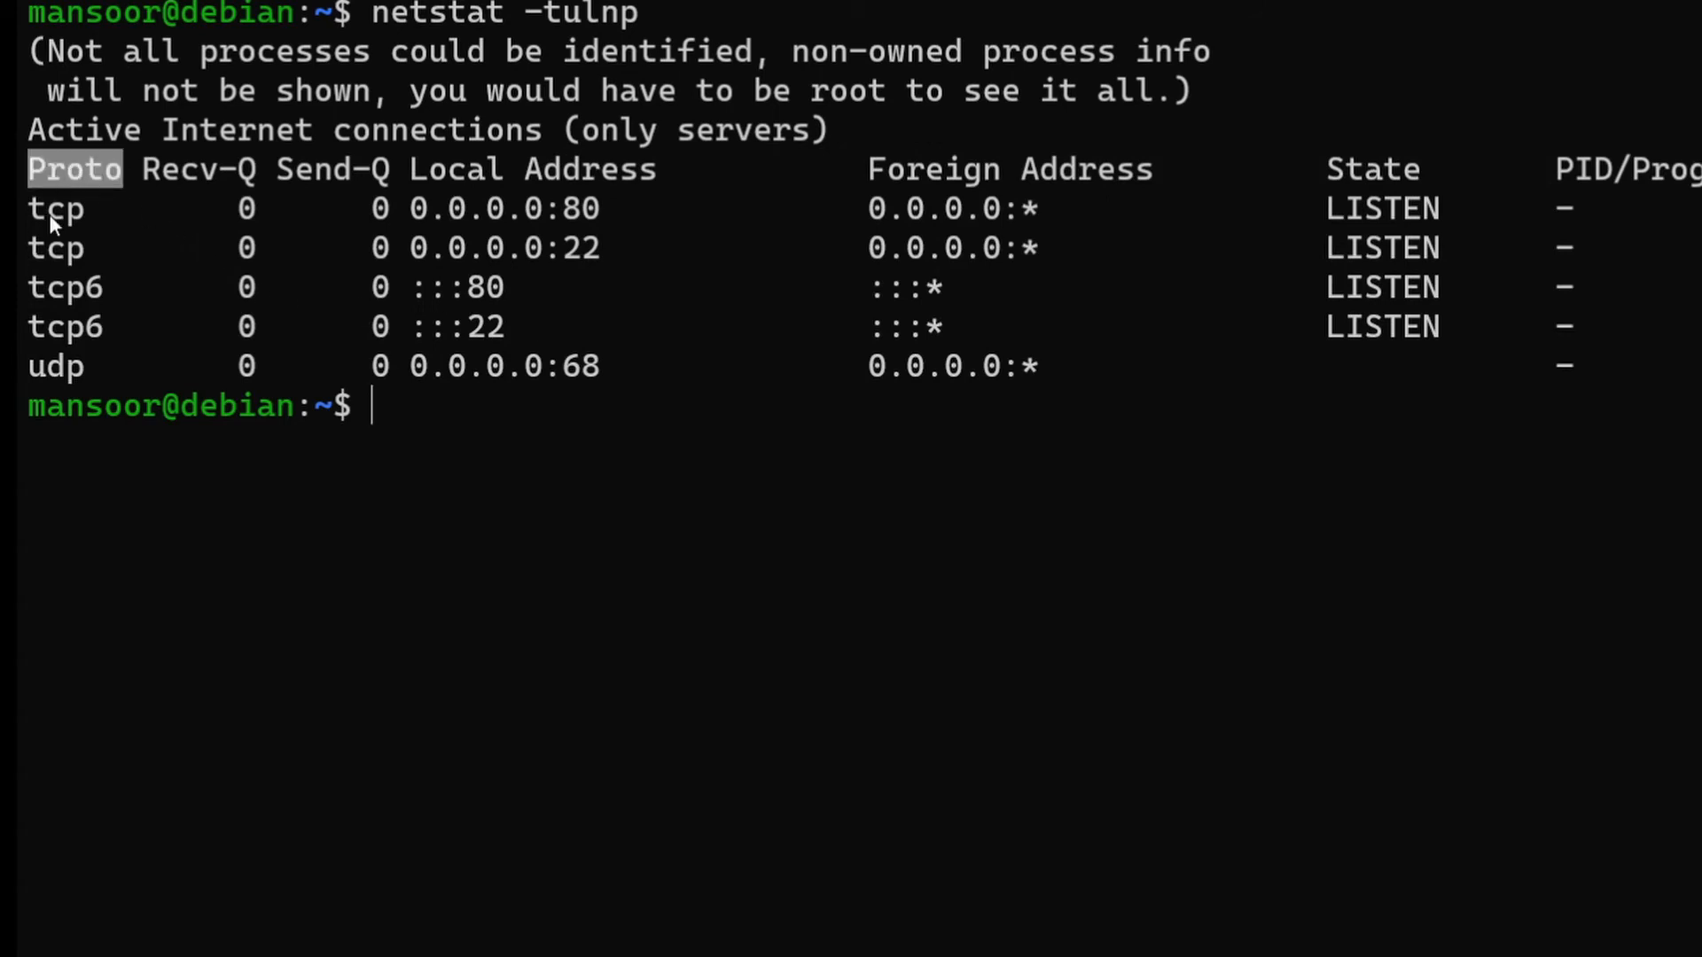
mouse_move(195, 186)
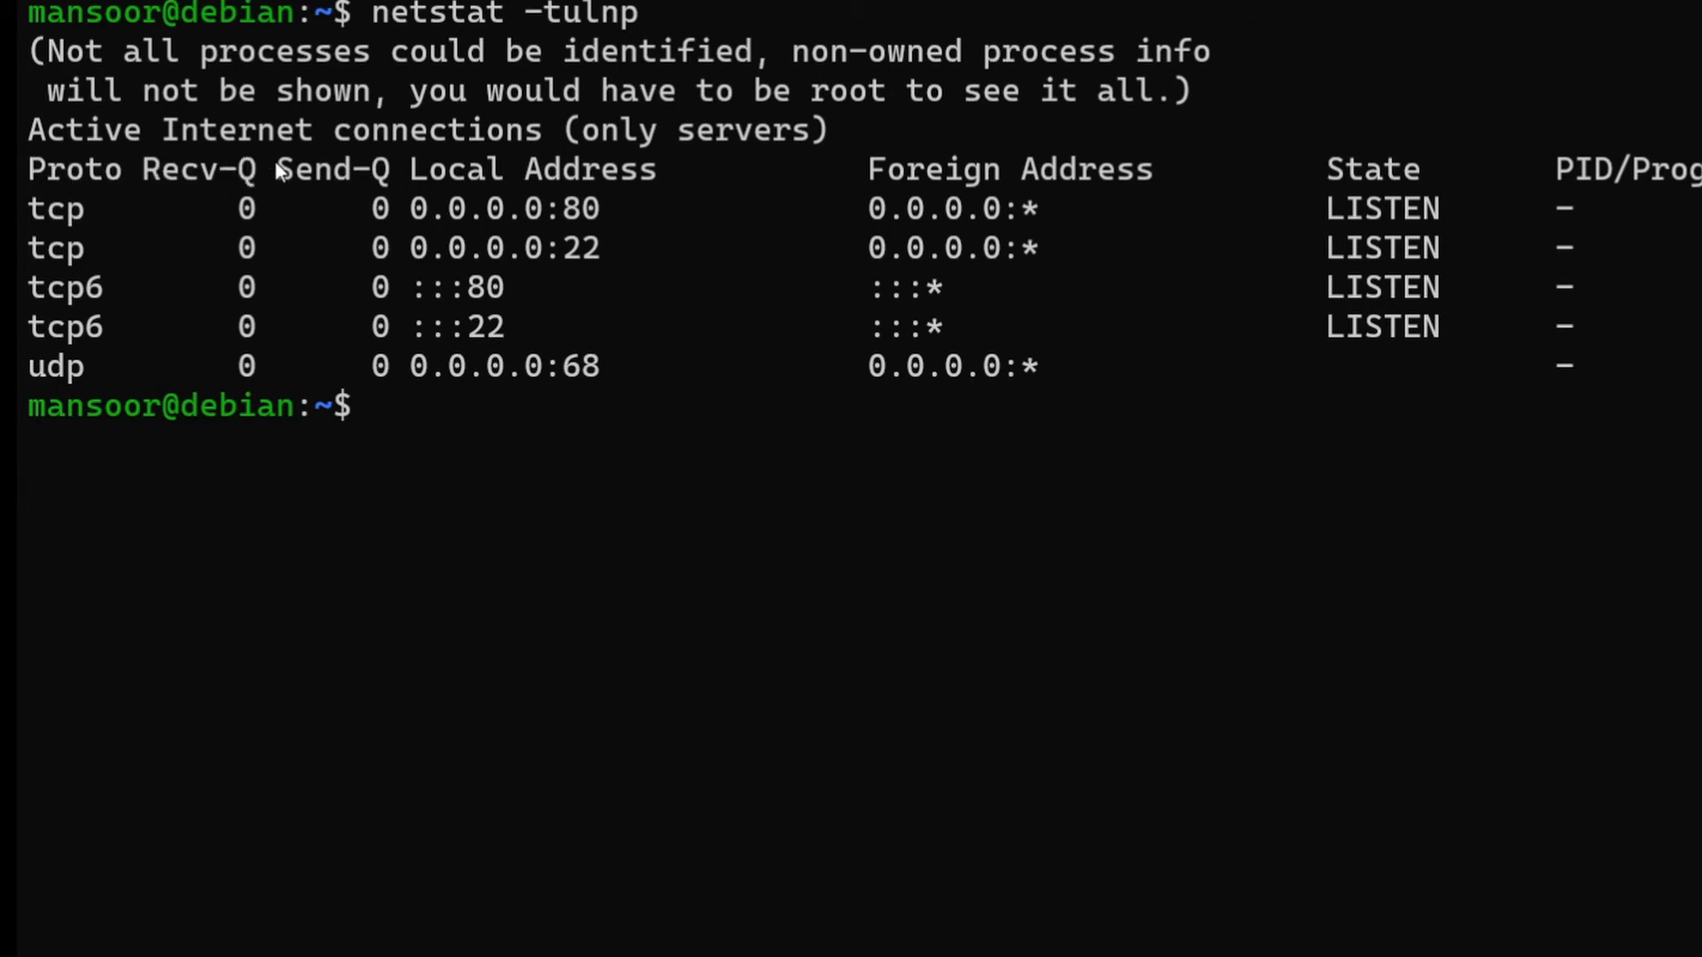
double_click(455, 168)
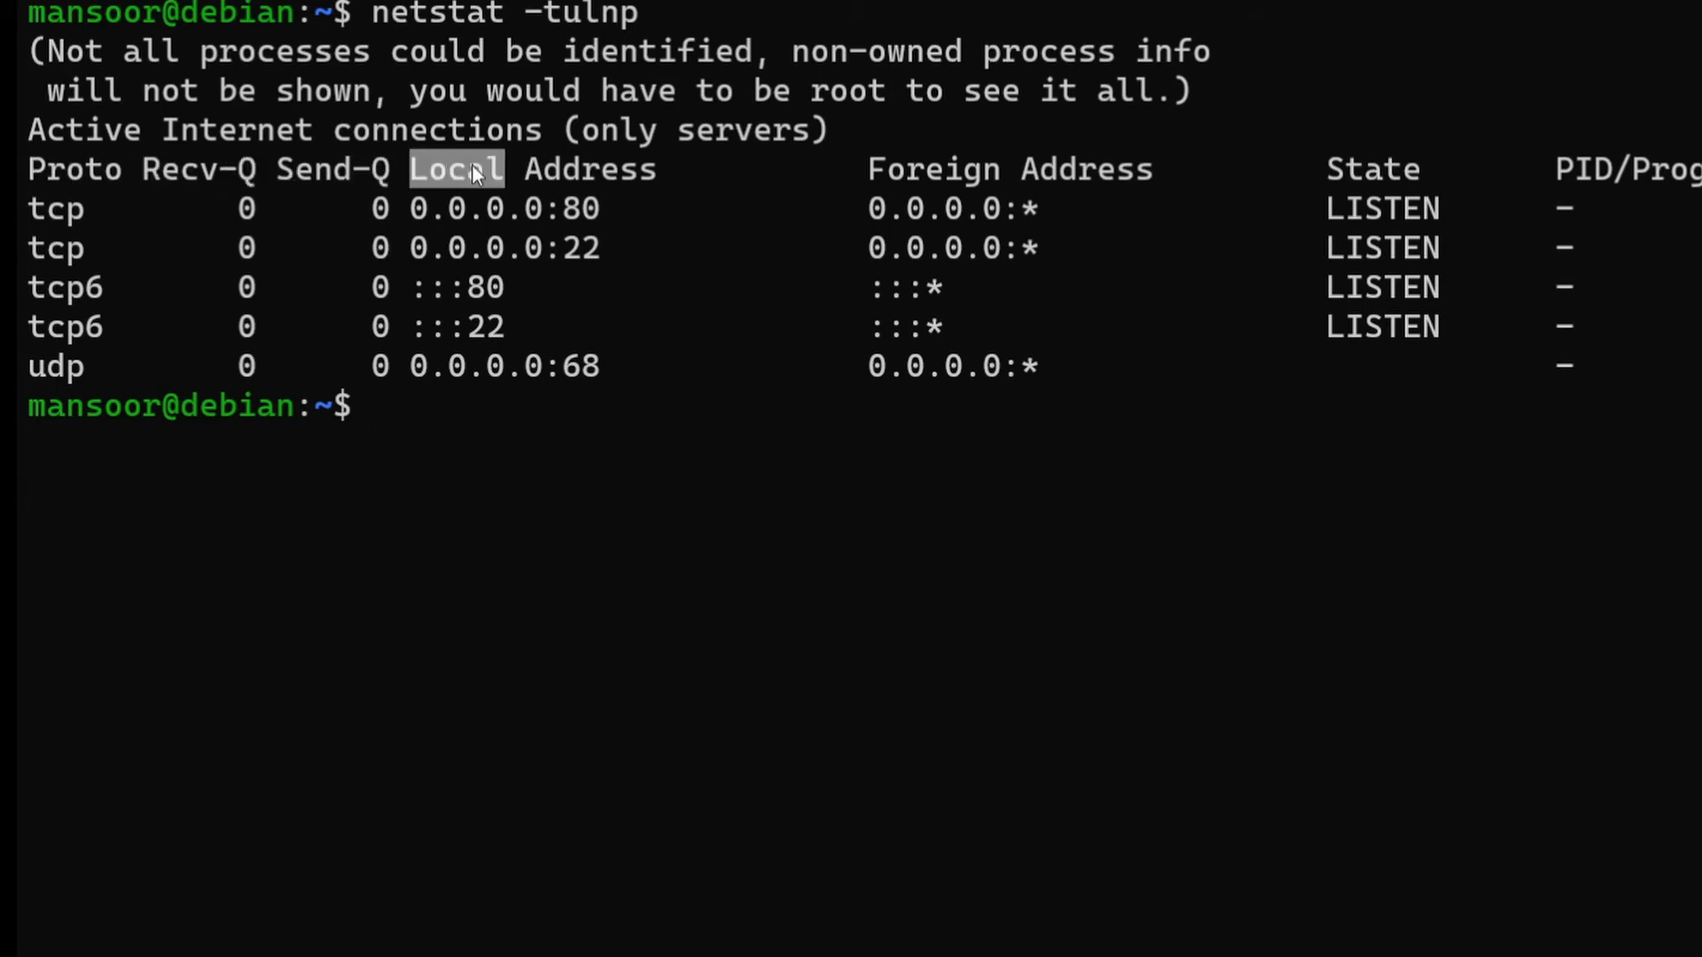
mouse_move(563, 176)
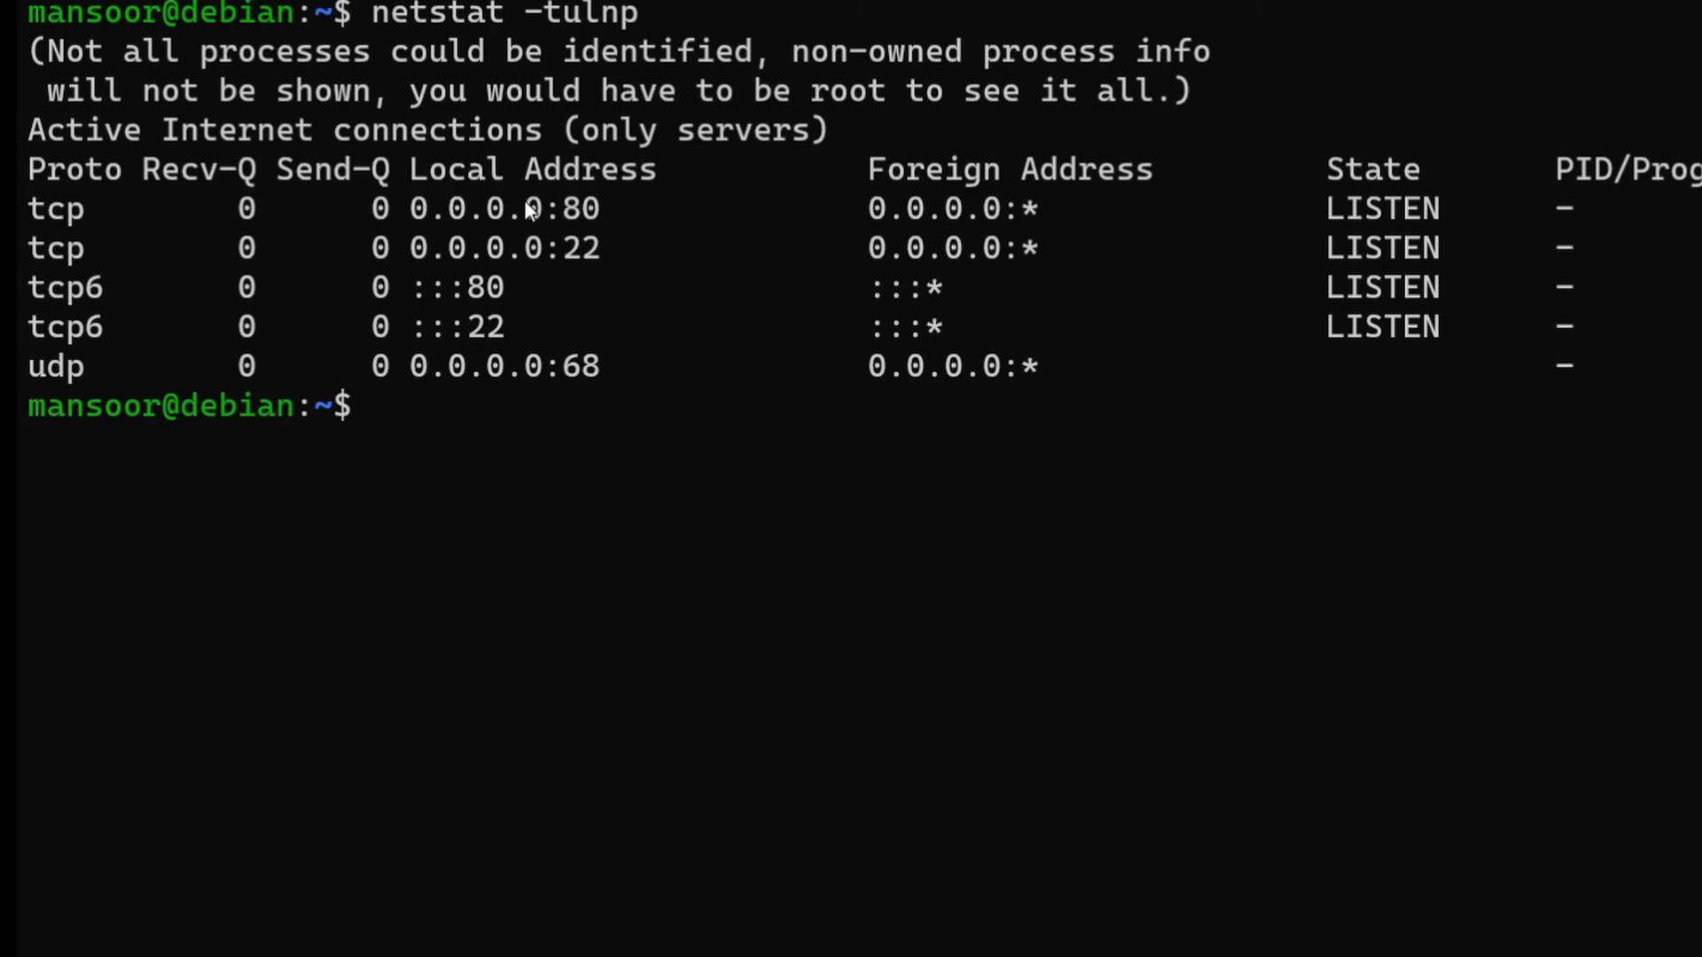
double_click(466, 209)
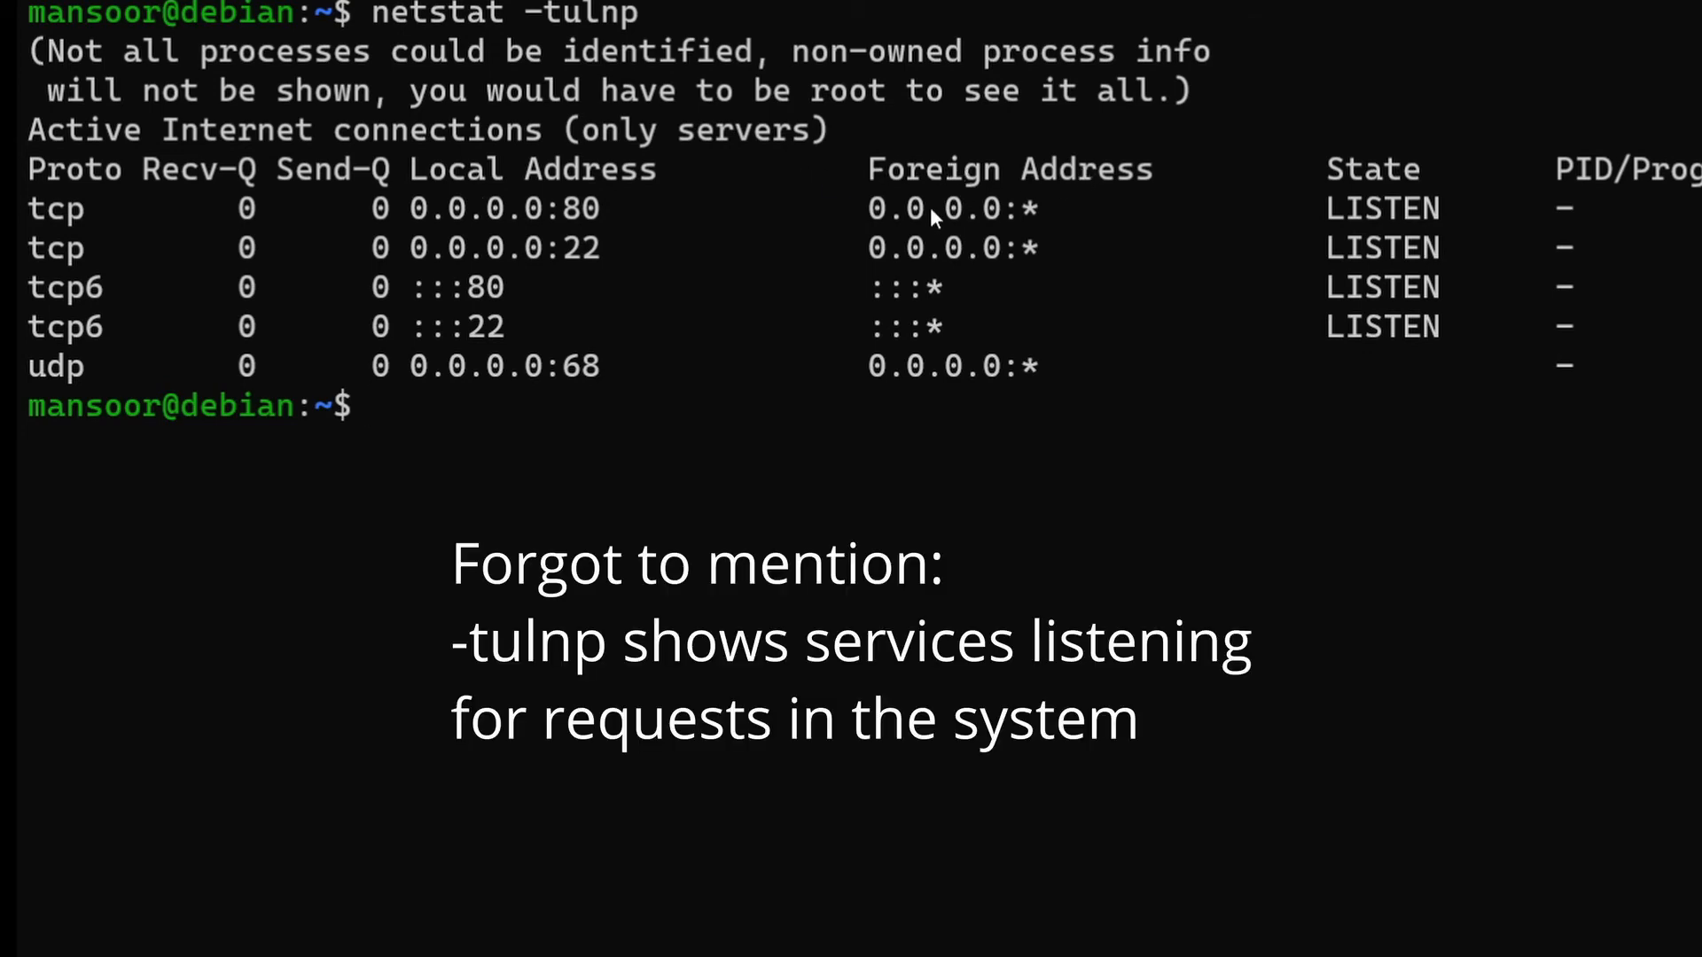
double_click(1382, 210)
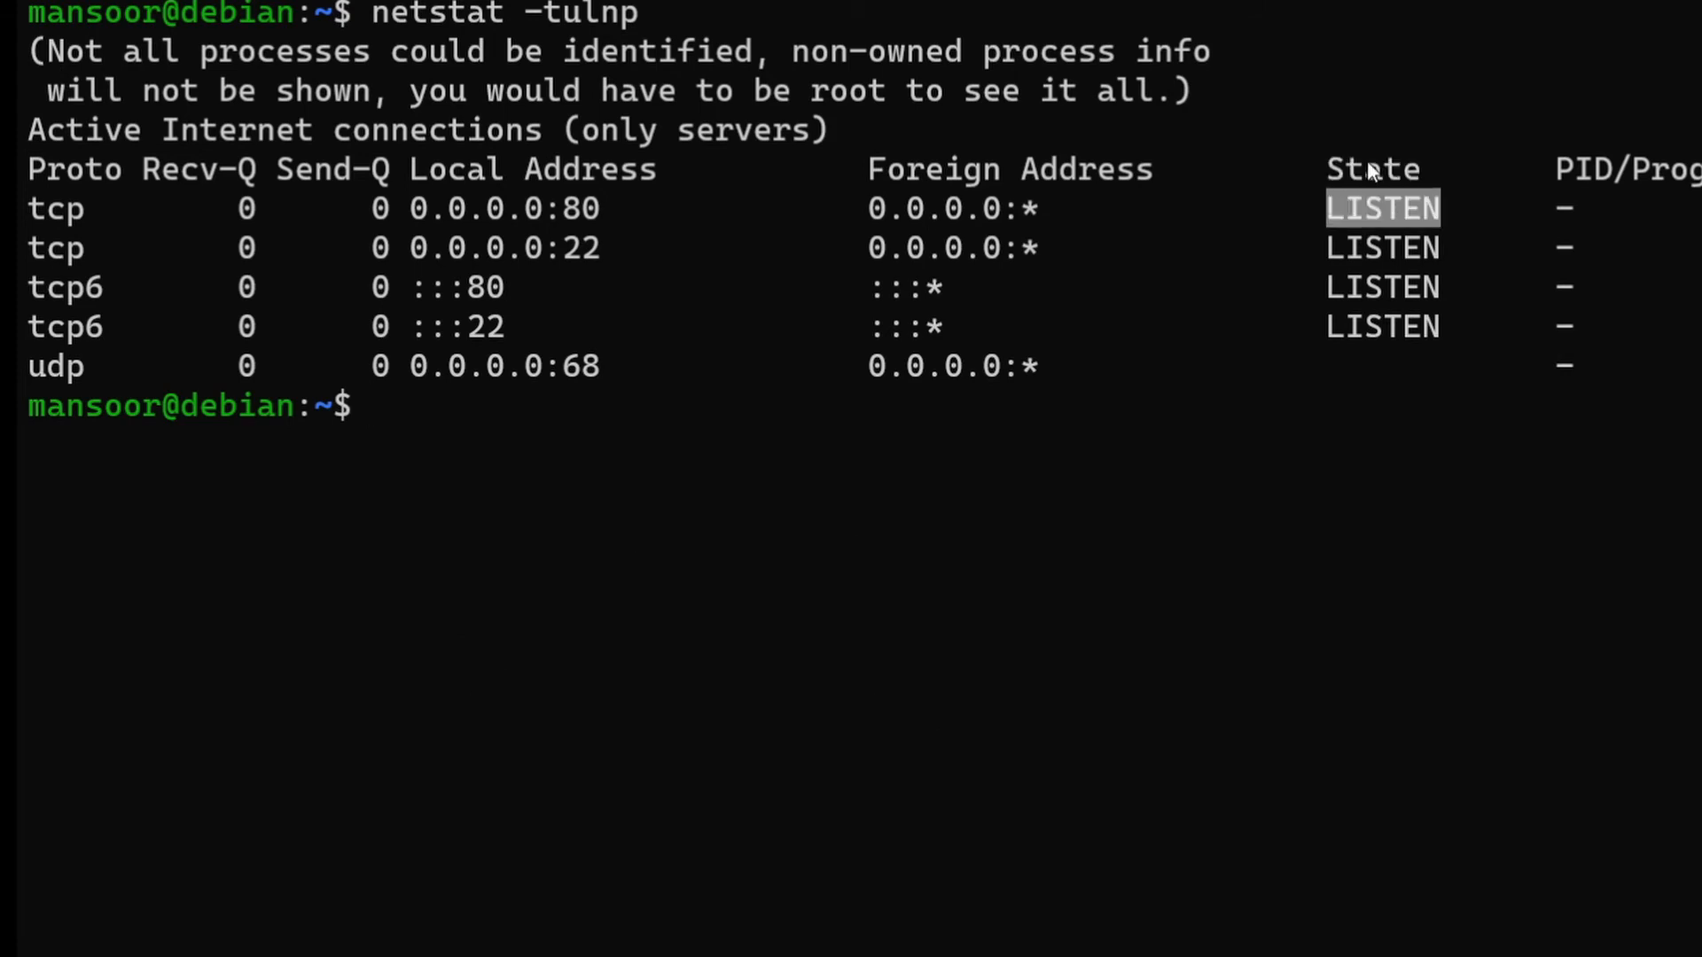
mouse_move(1236, 211)
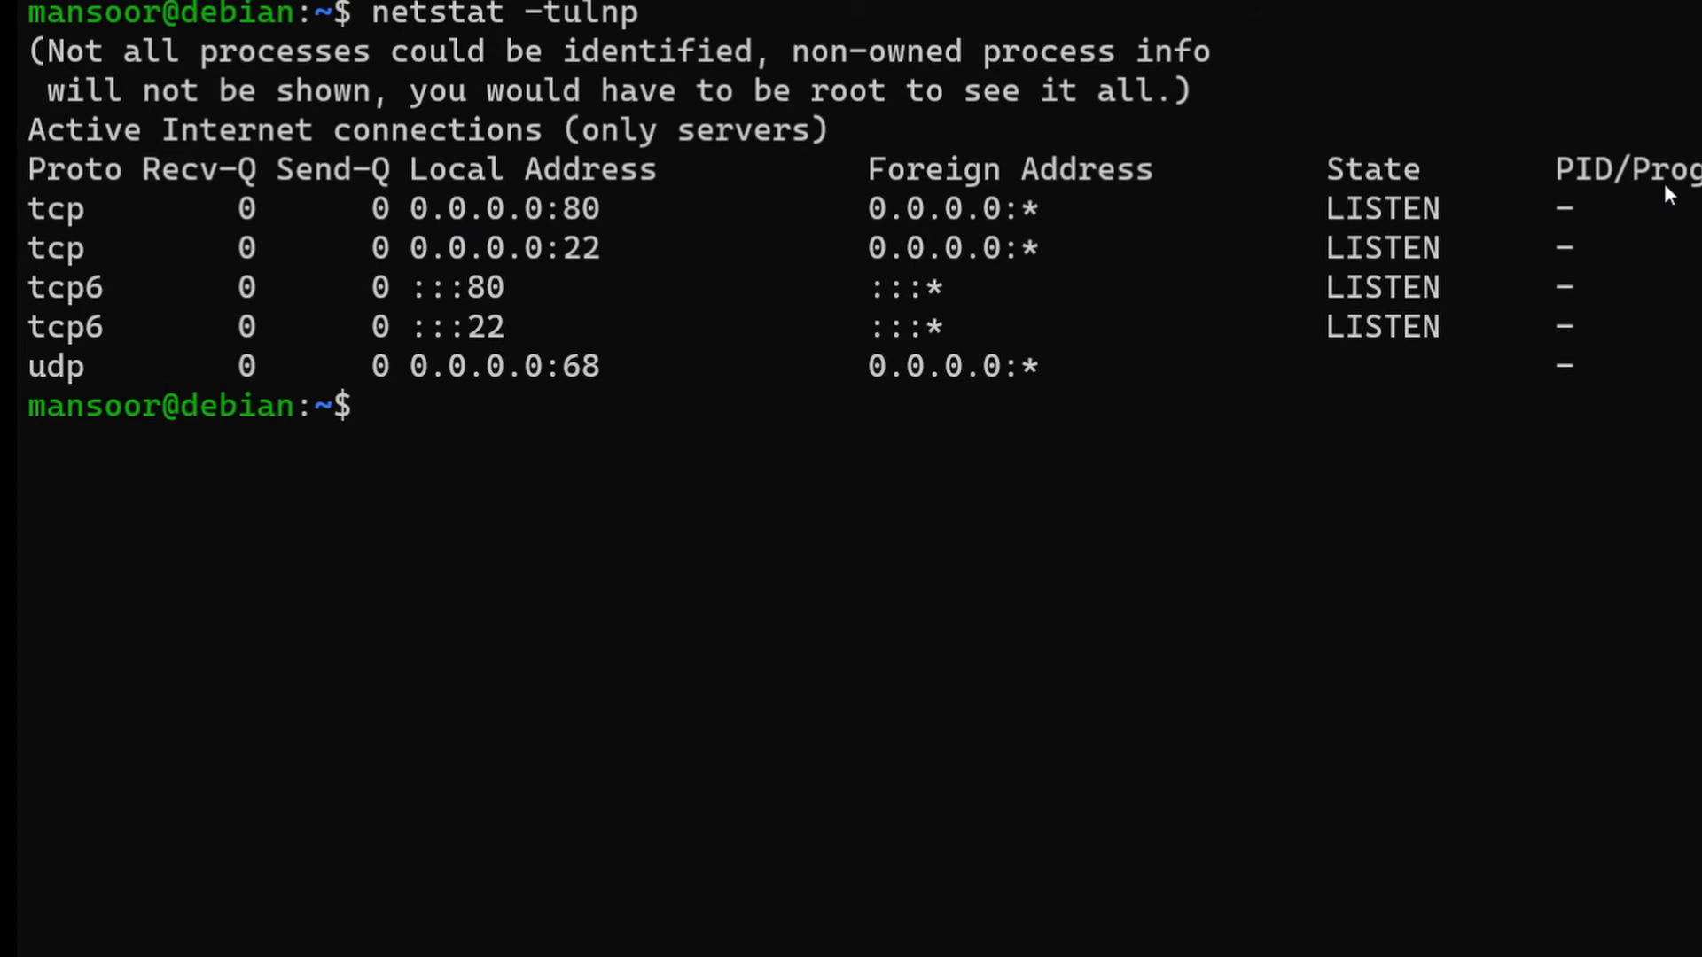
mouse_move(612, 231)
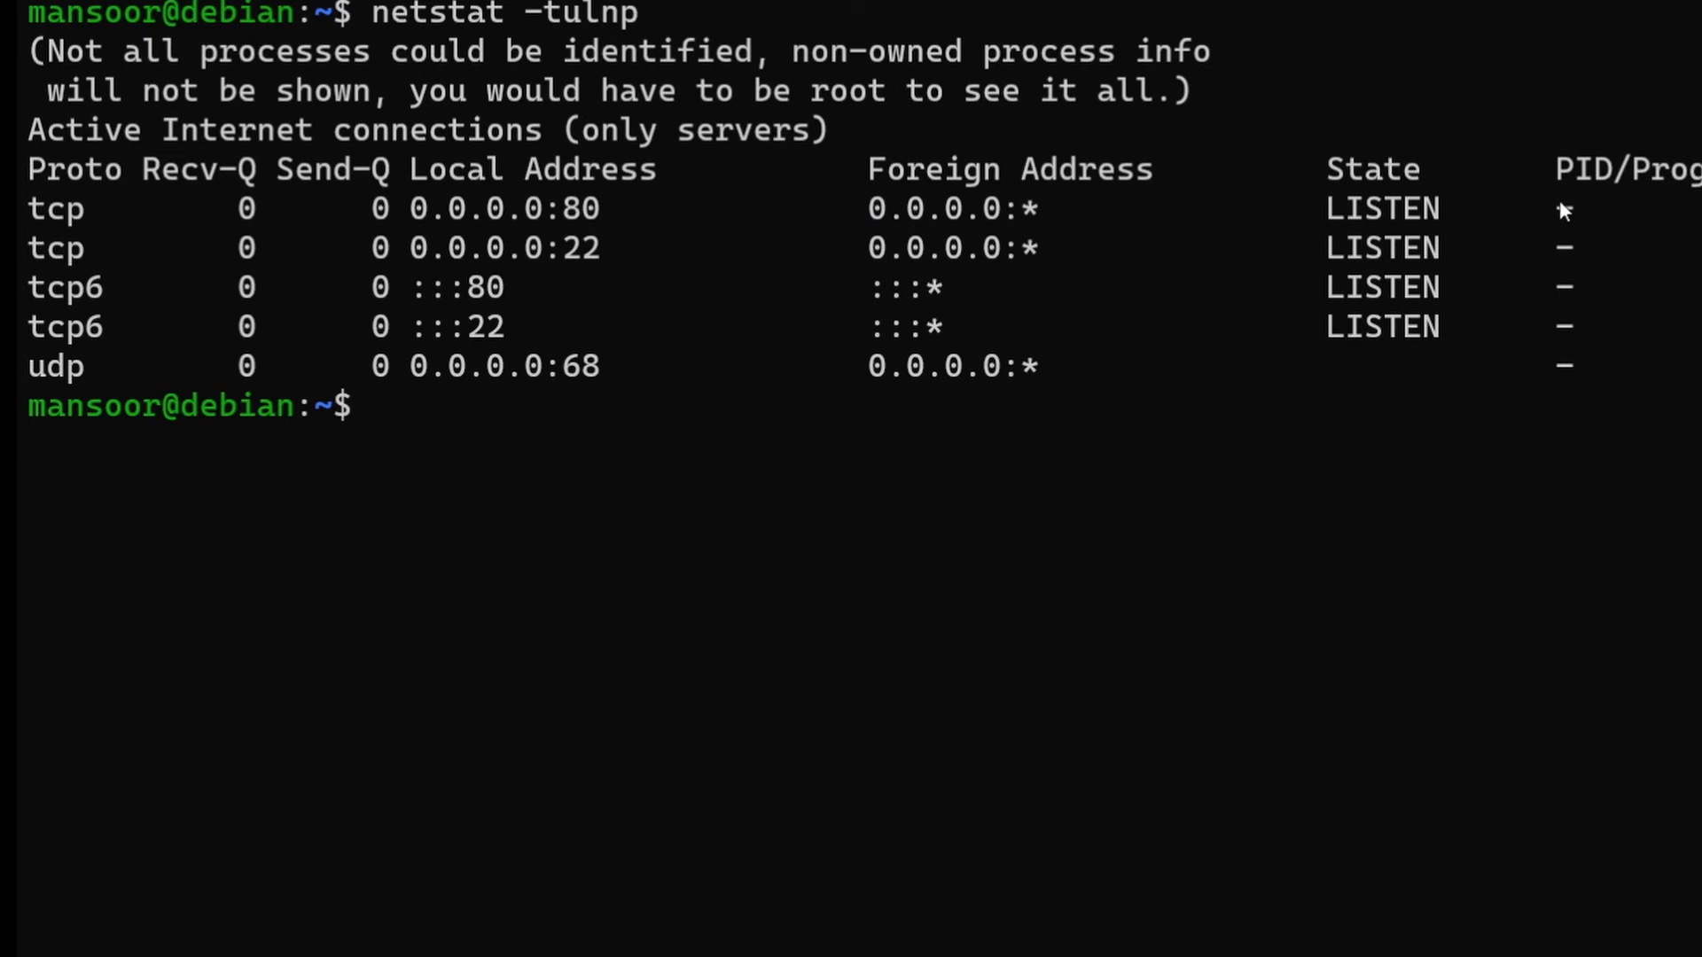
mouse_move(374, 22)
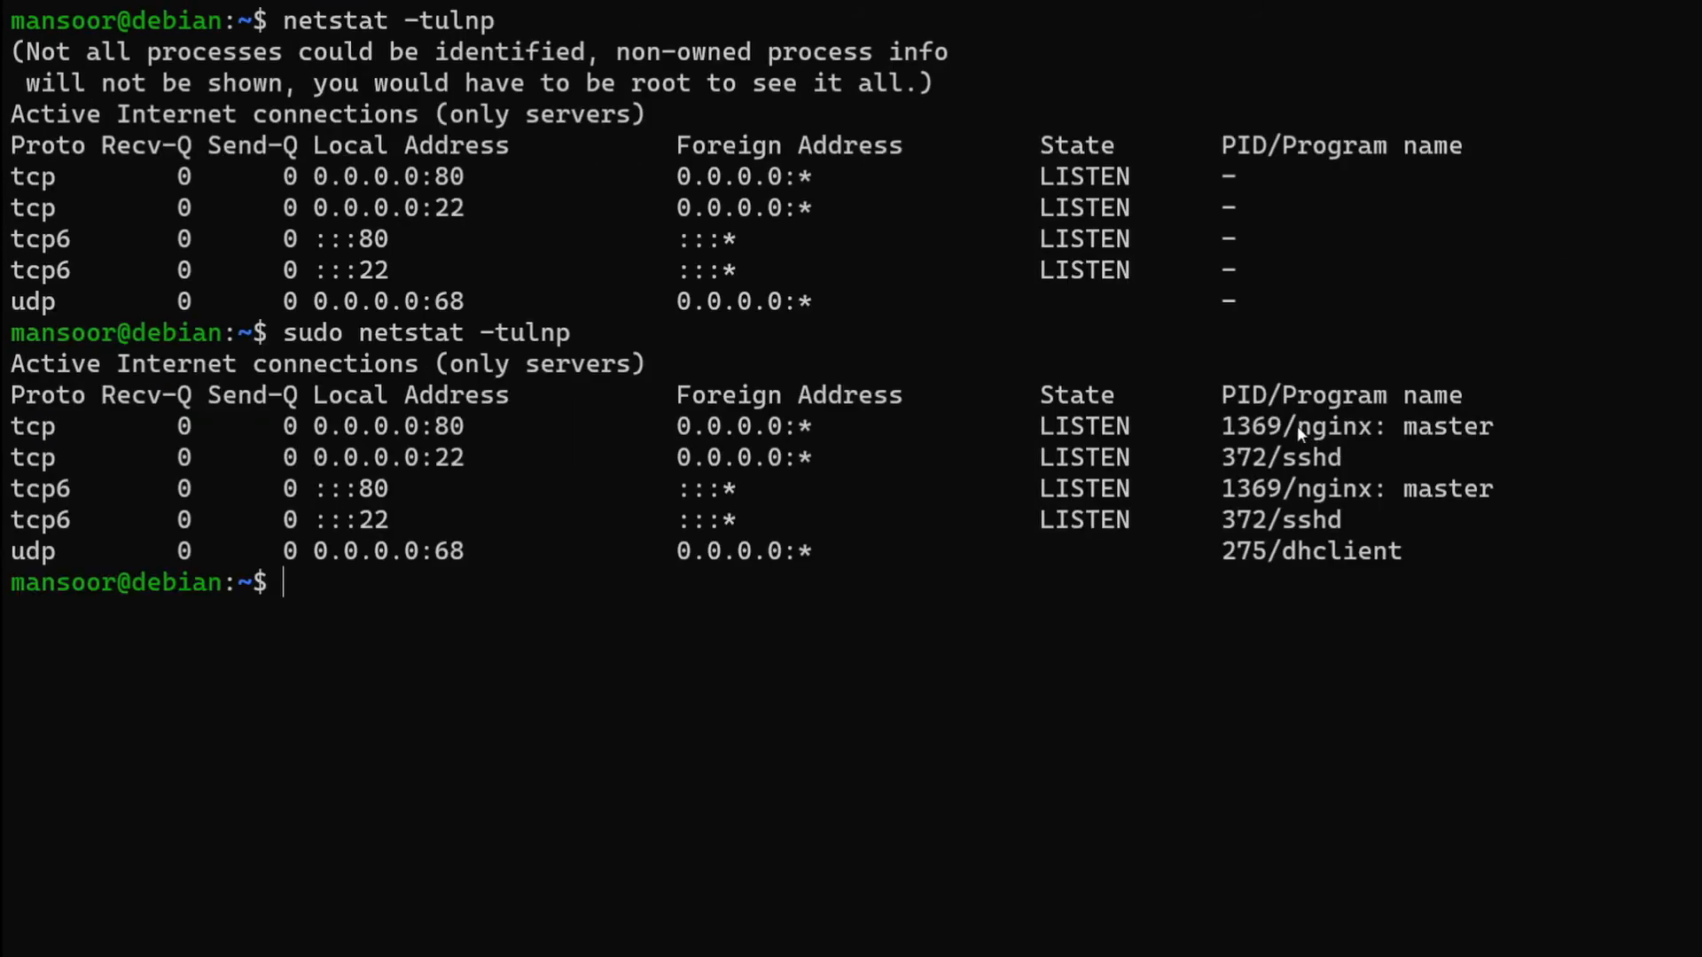
Highlight nginx master on 0.0.0.0:80 in the sudo netstat output and the sudo prefix that reveals owners.
double_click(1250, 425)
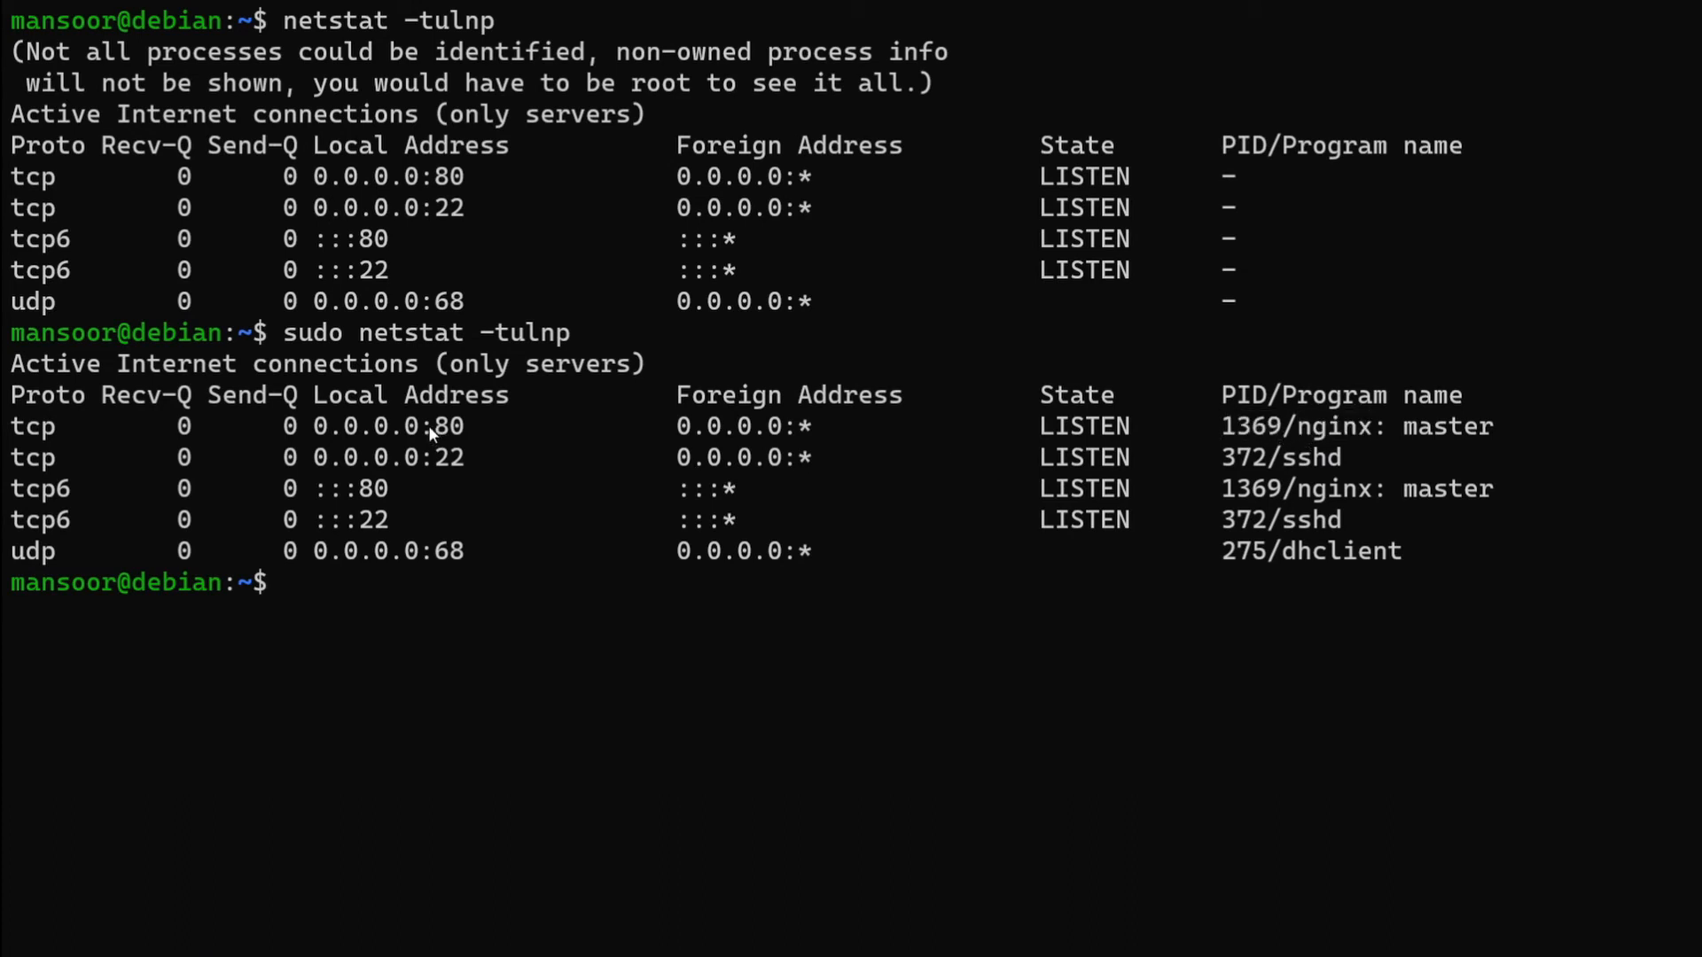
double_click(440, 426)
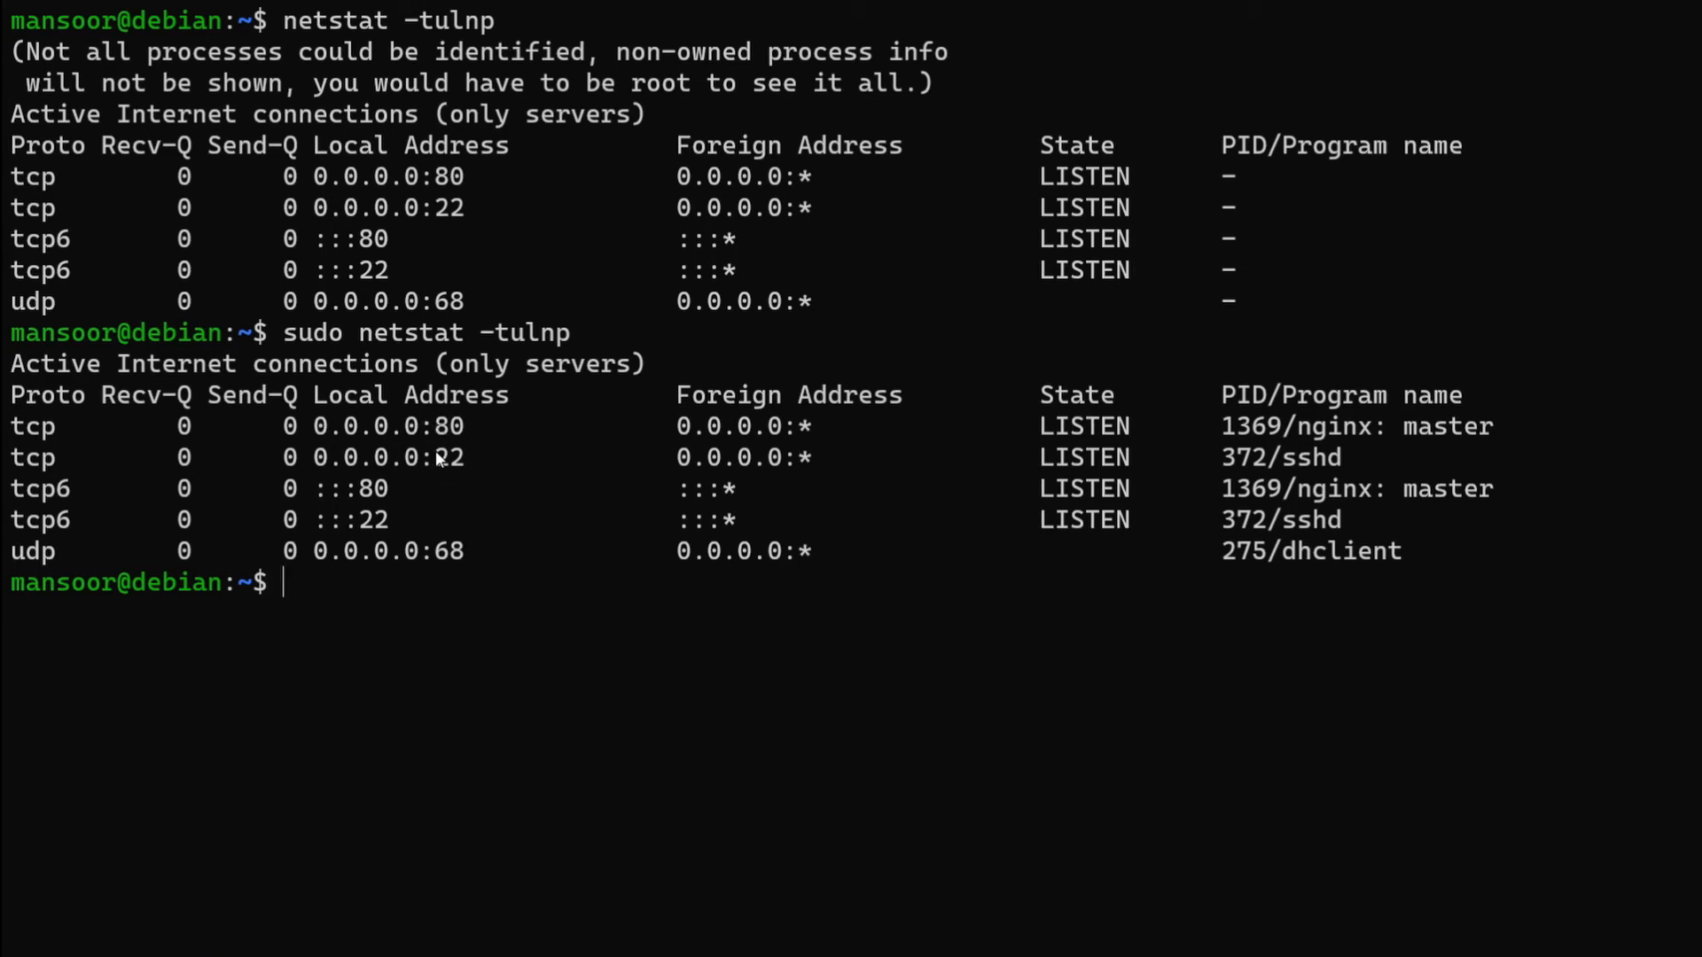
mouse_move(445, 461)
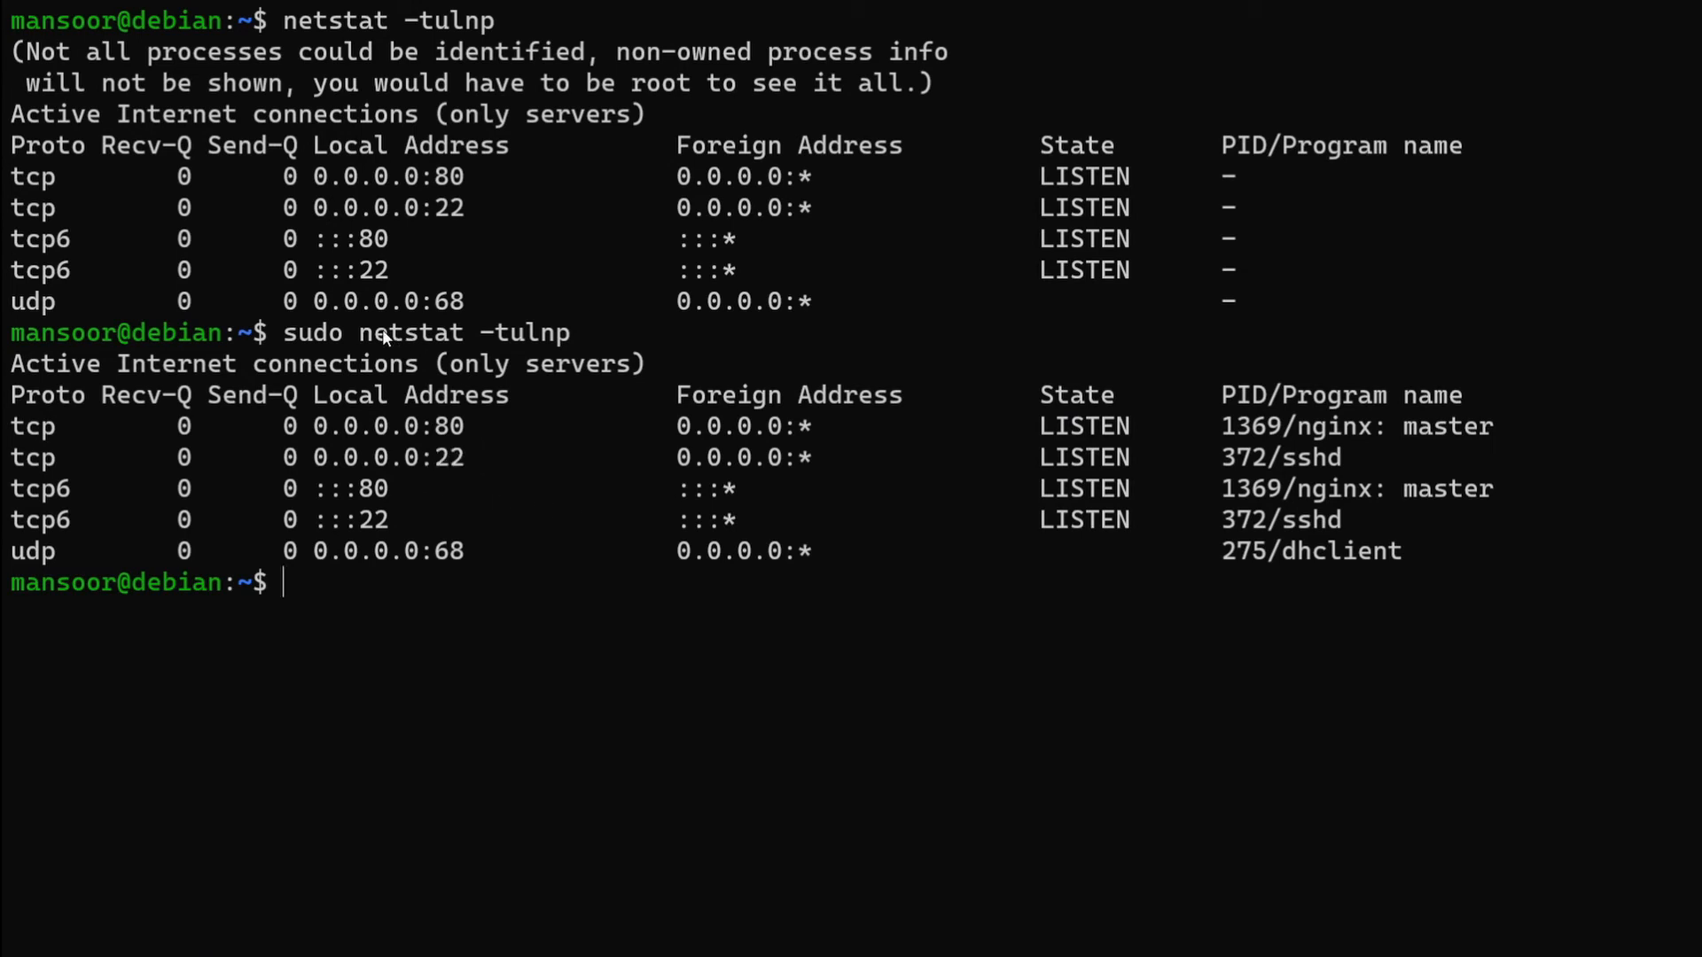
mouse_move(363, 337)
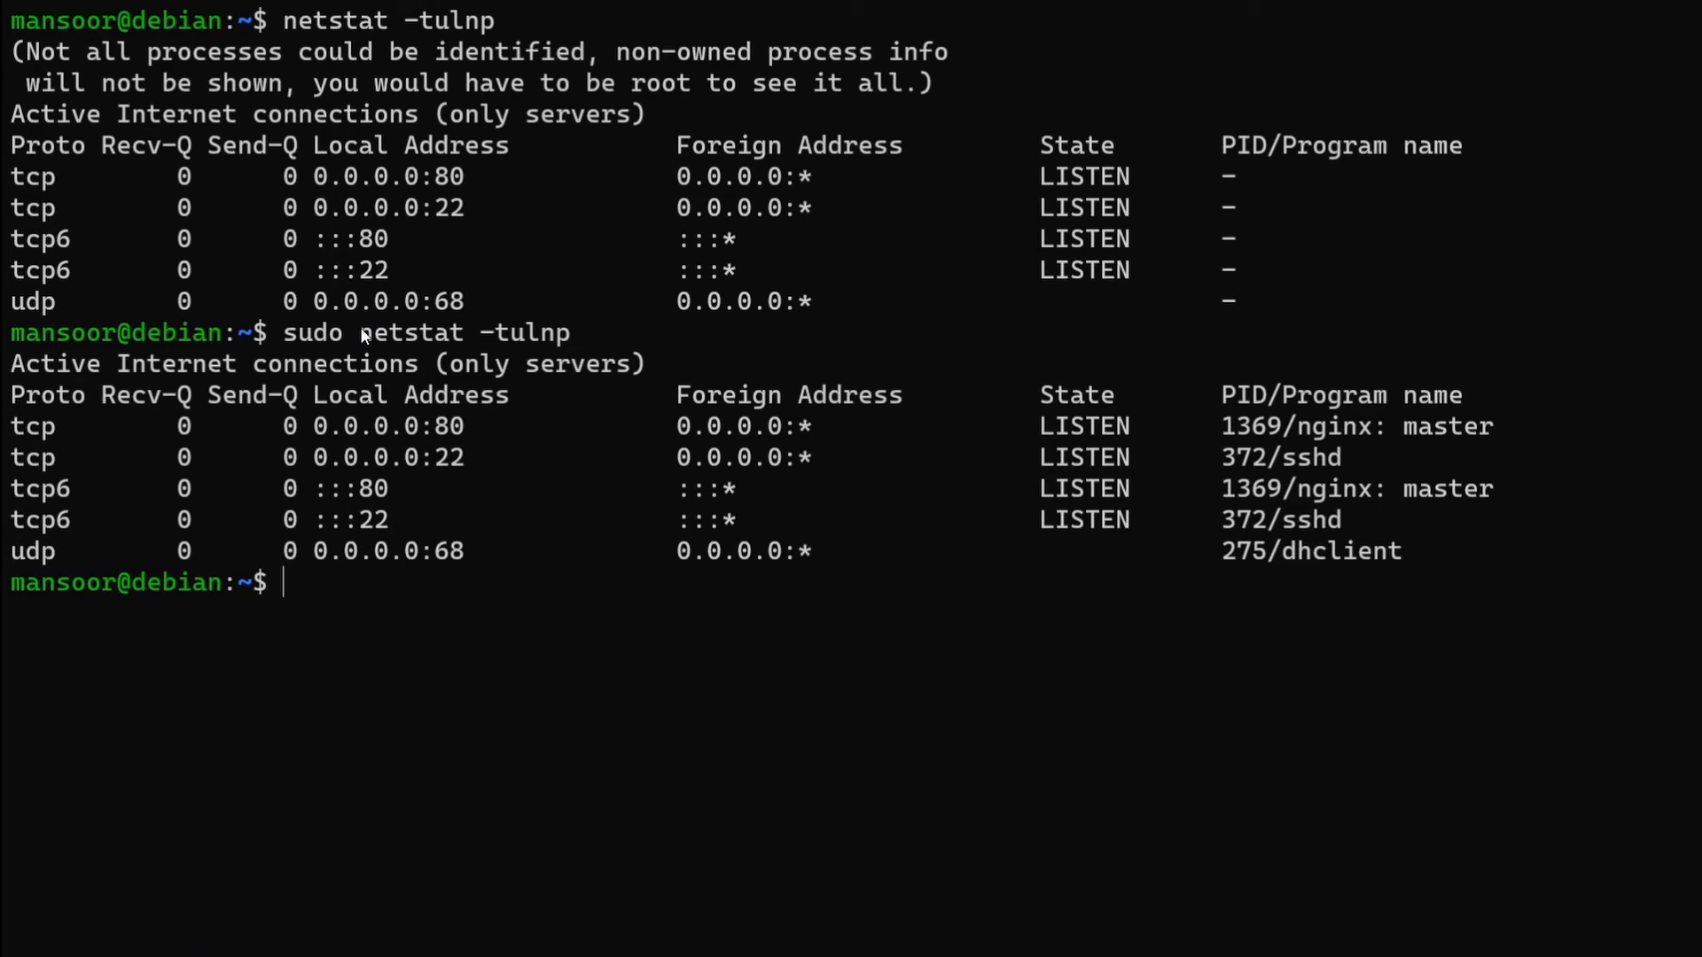
left_click_drag(359, 332, 569, 332)
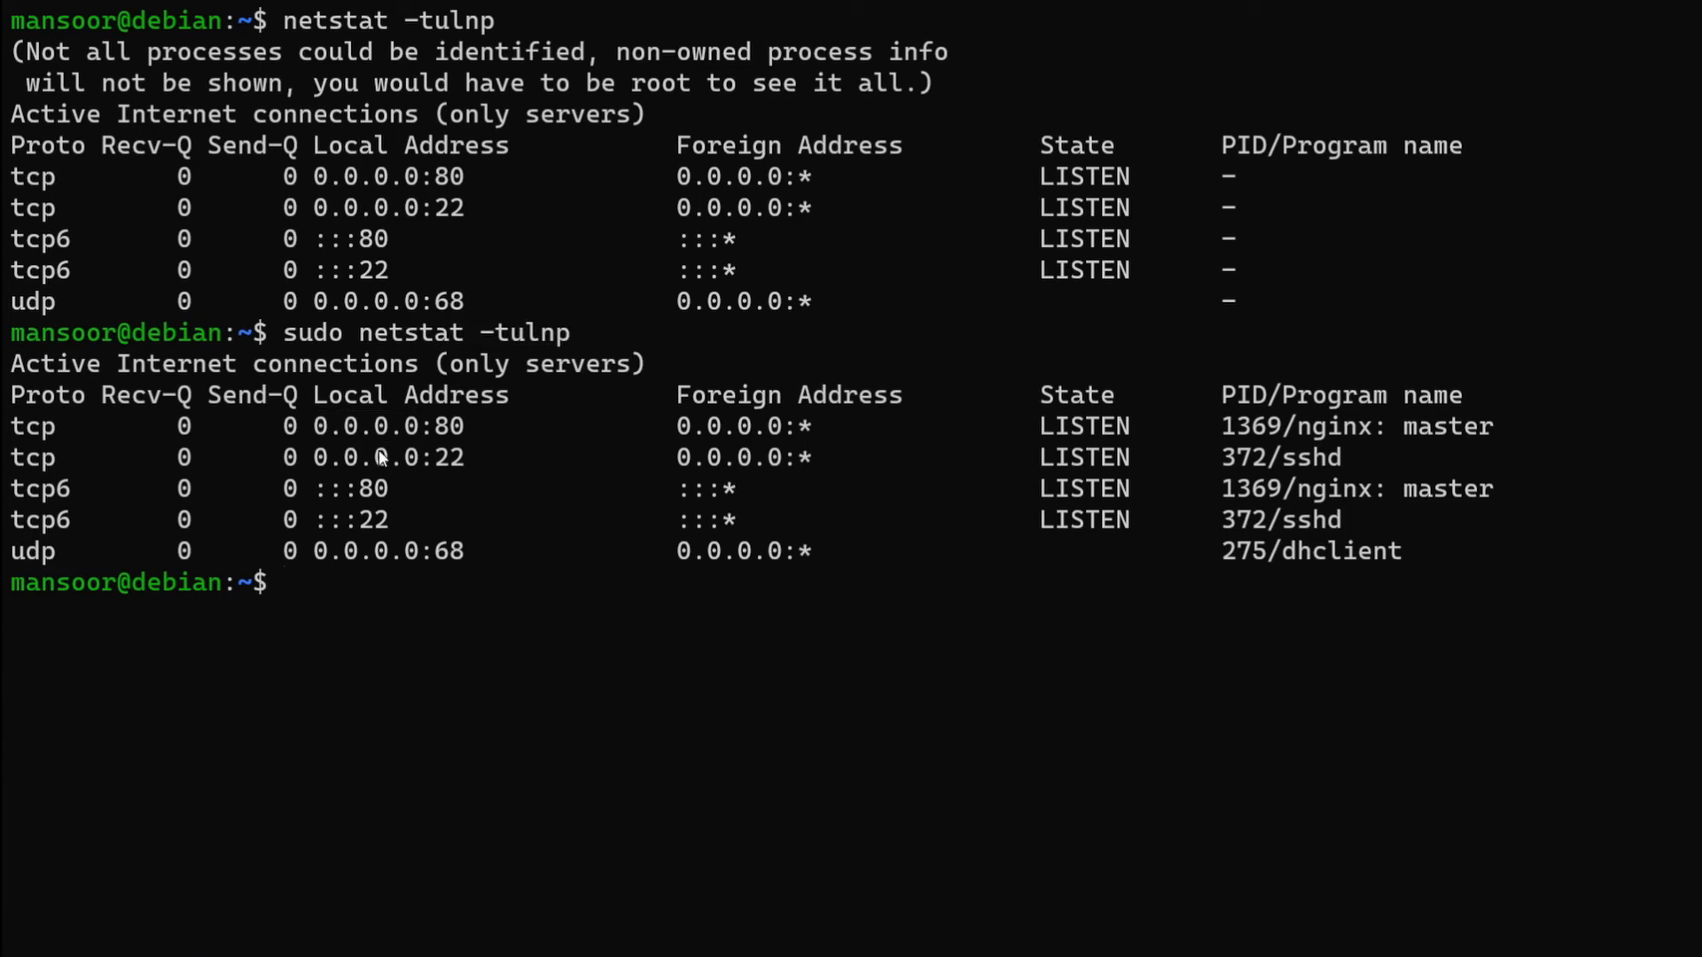
type("ip")
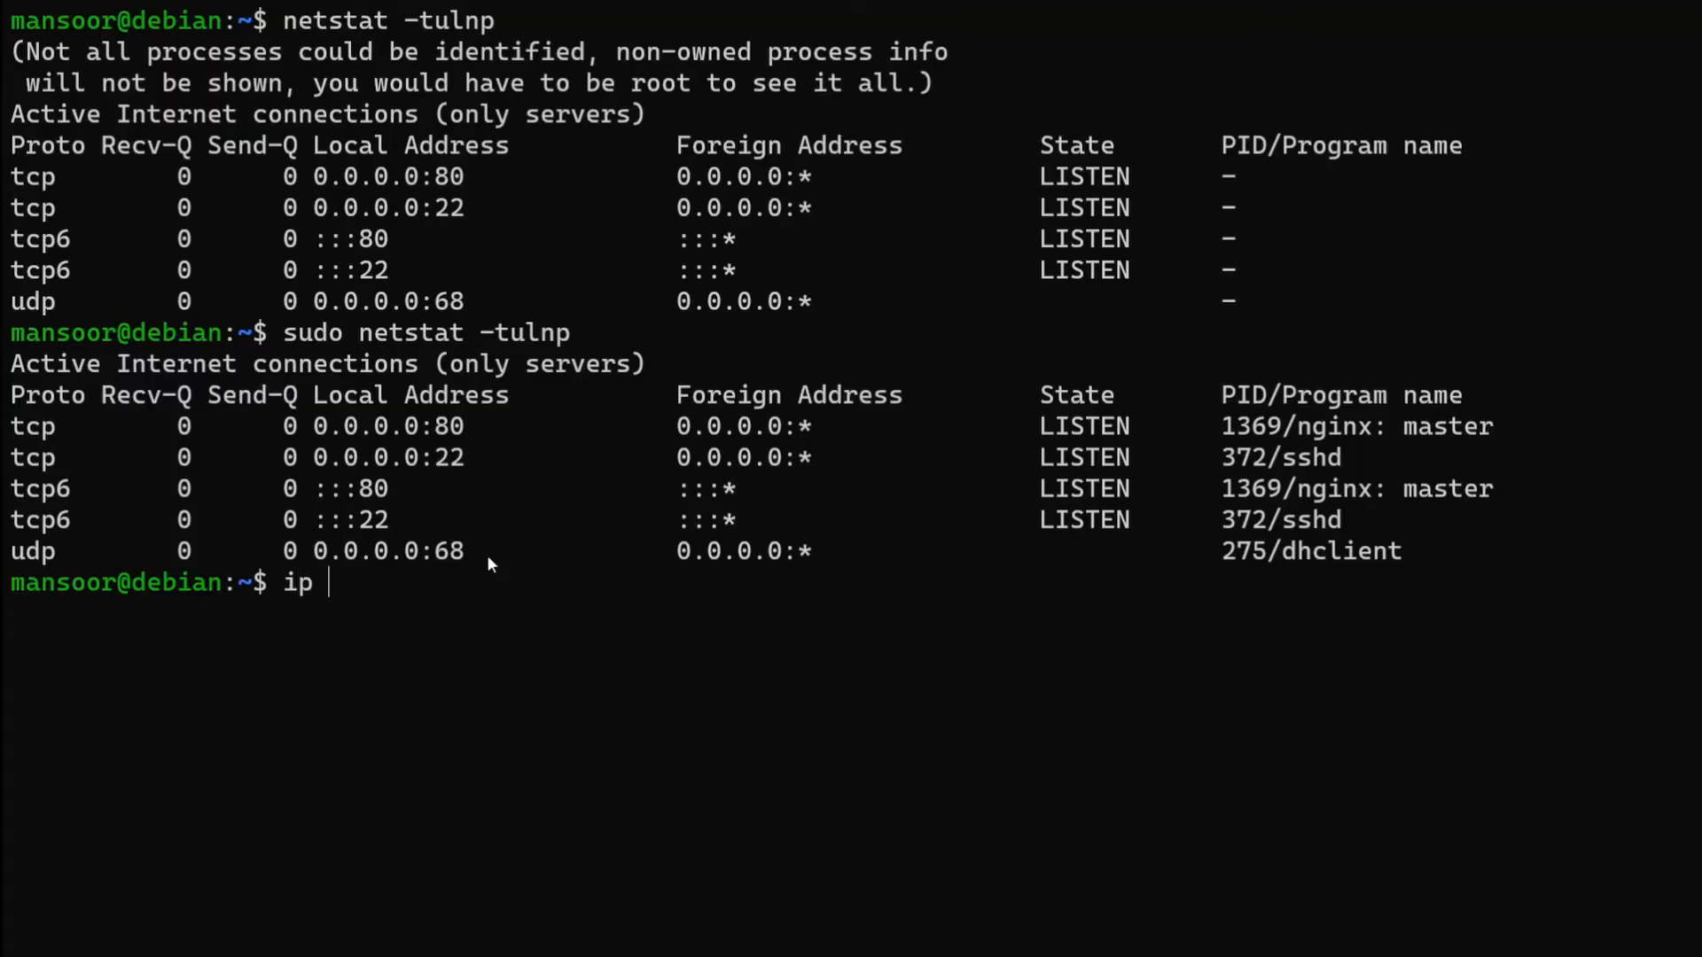
Run ip a, highlight loopback 127.0.0.1, the interface address and nginx's 0.0.0.0, then clear the screen.
type("a")
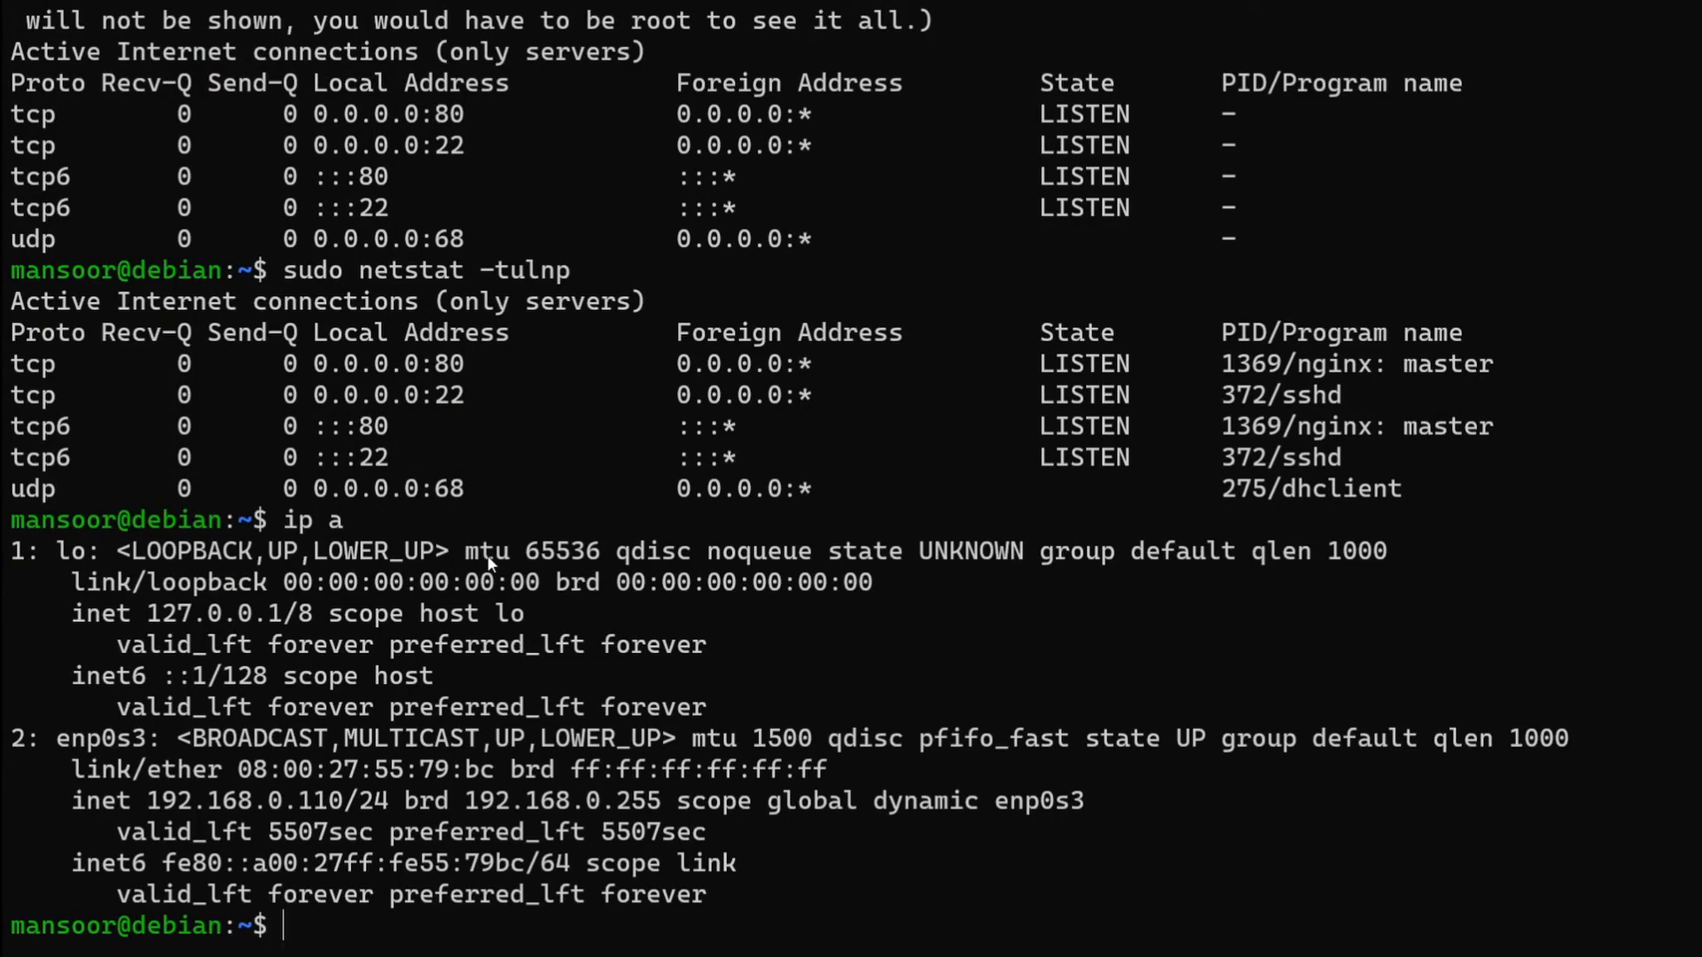
mouse_move(66, 587)
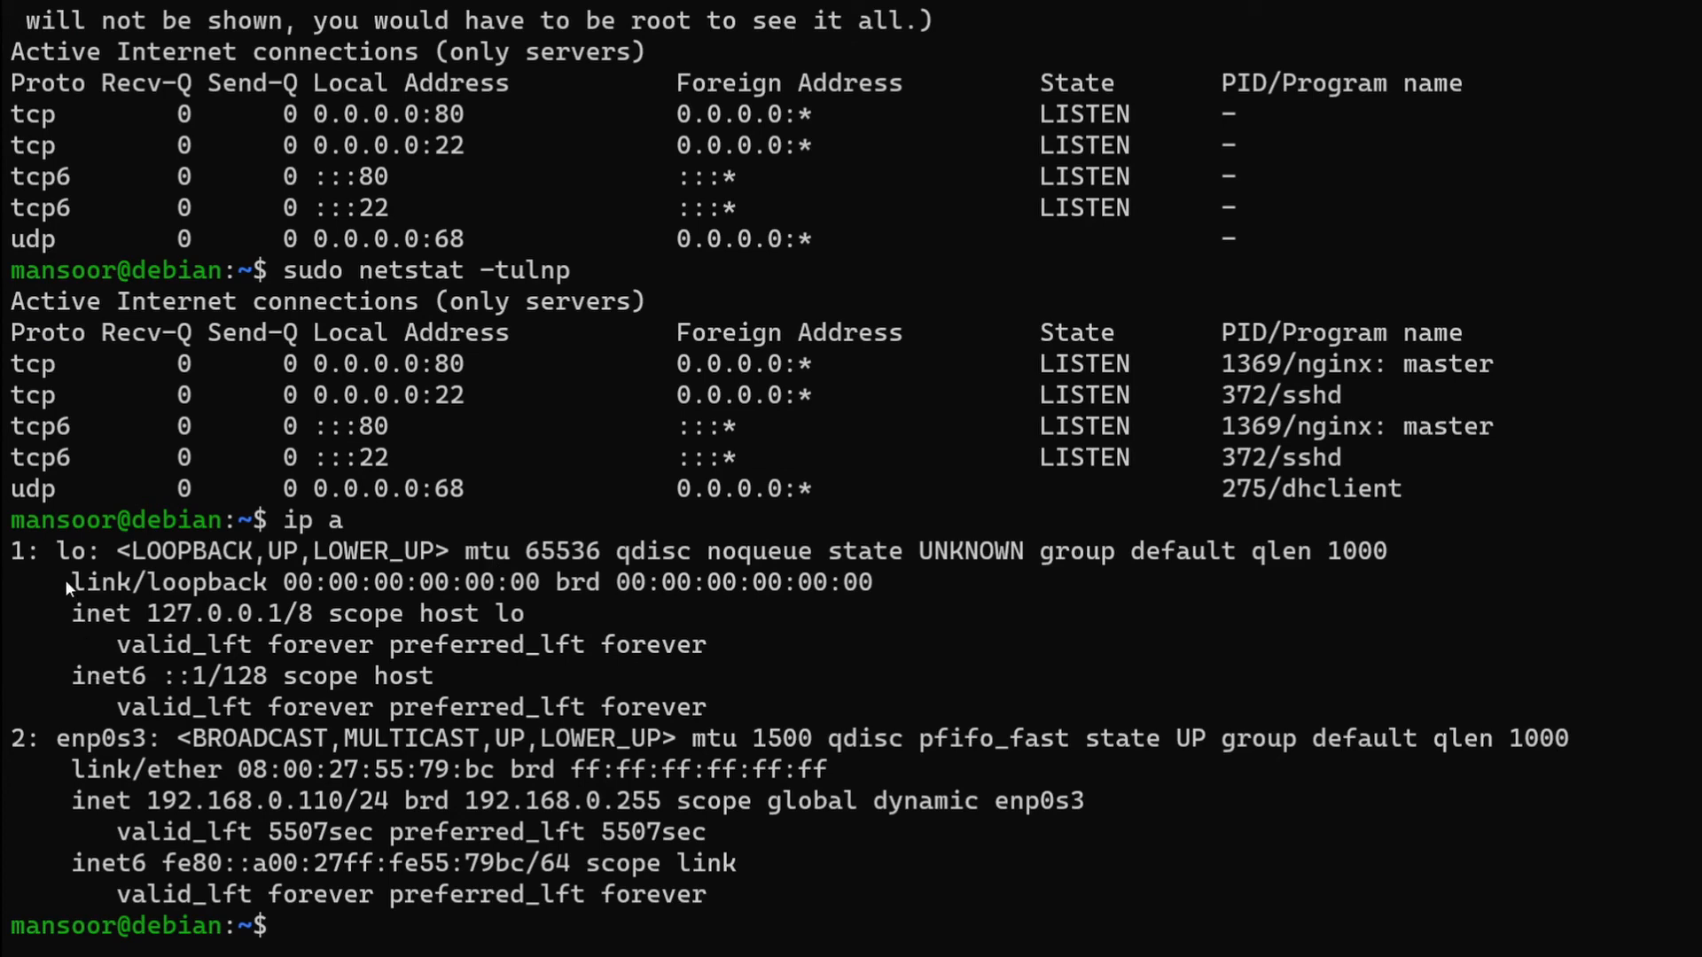
mouse_move(158, 619)
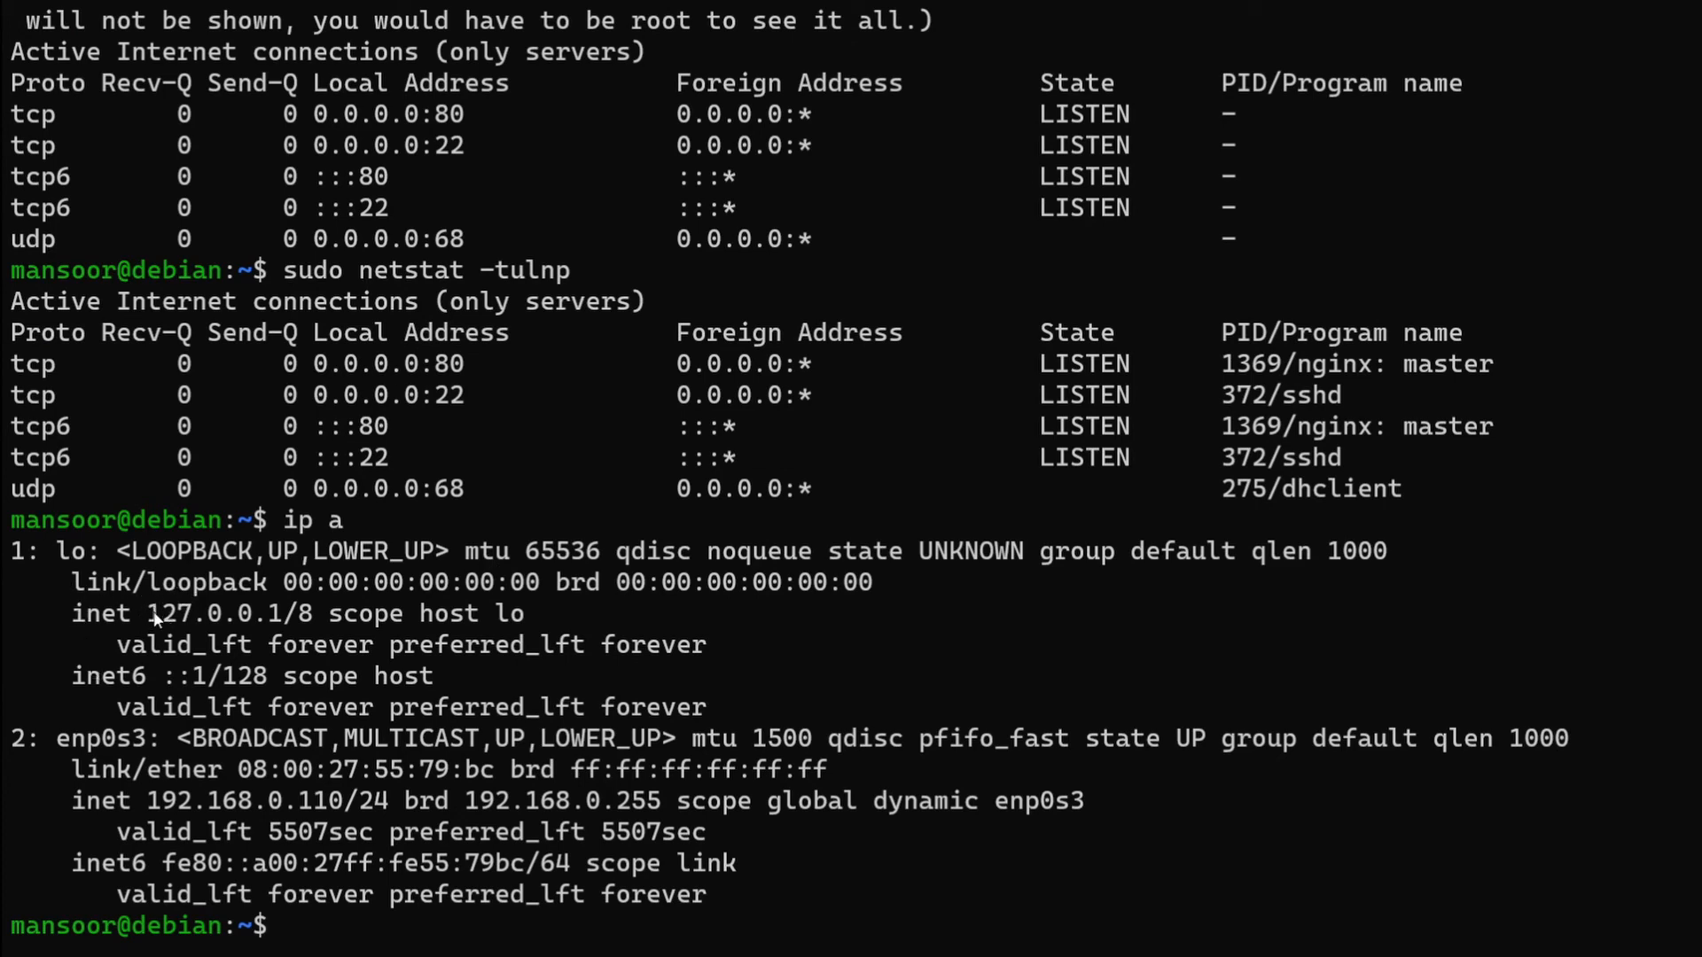
double_click(206, 584)
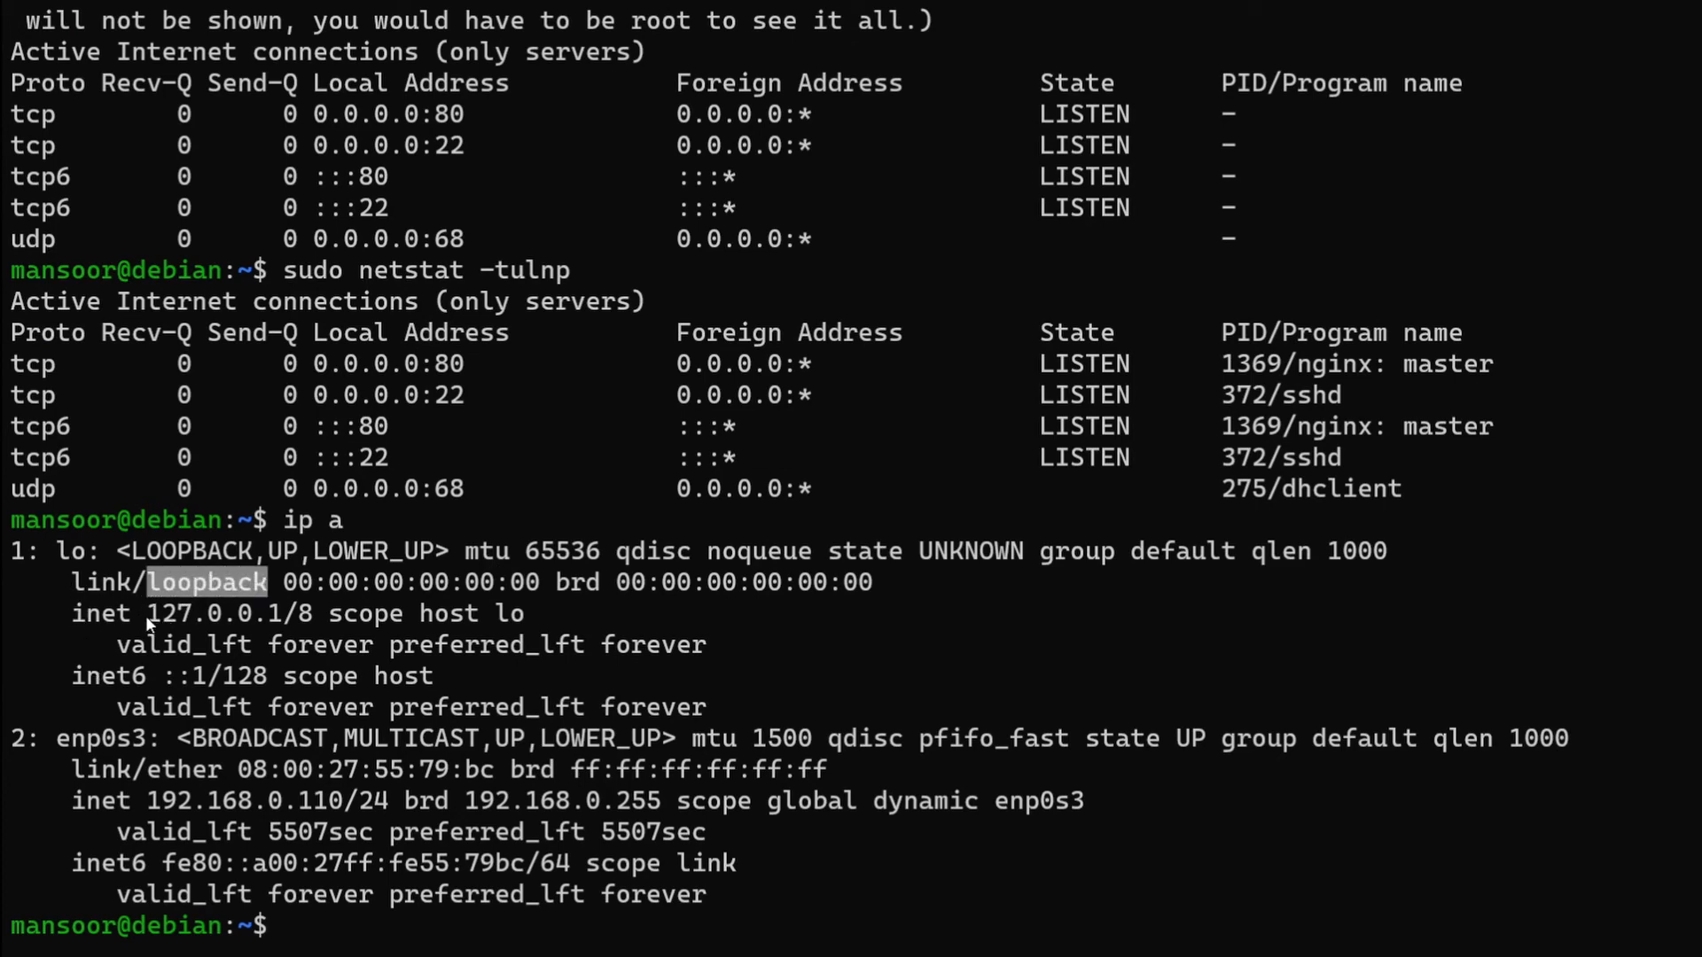
double_click(209, 614)
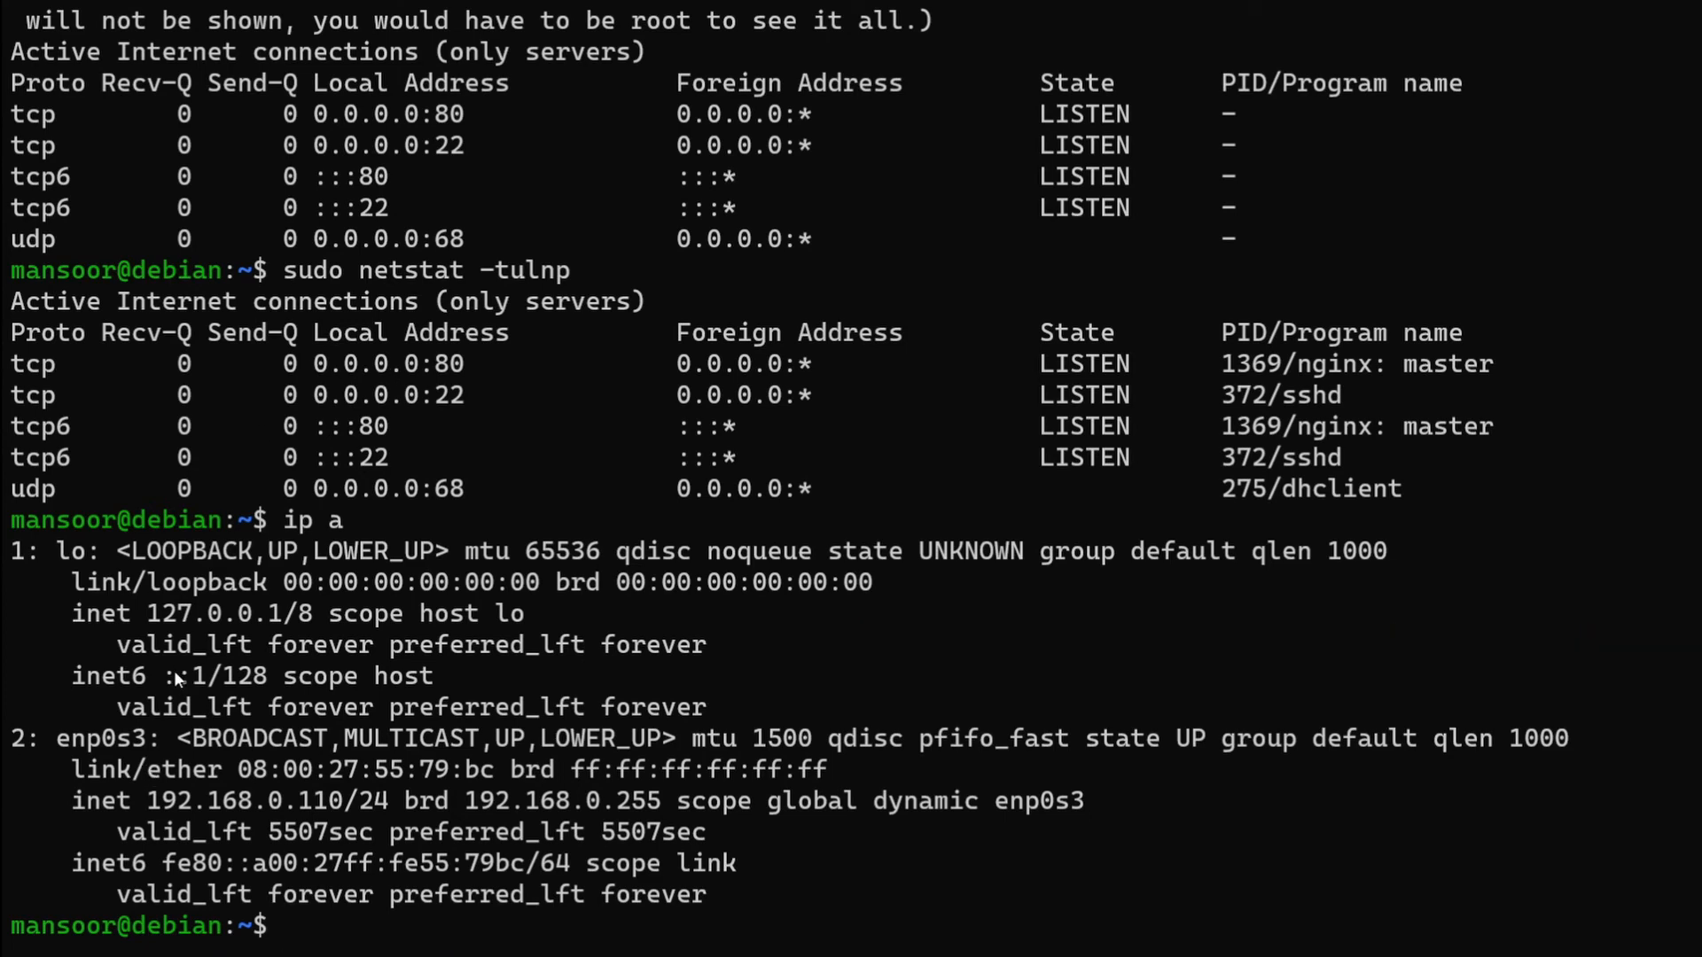
mouse_move(467, 467)
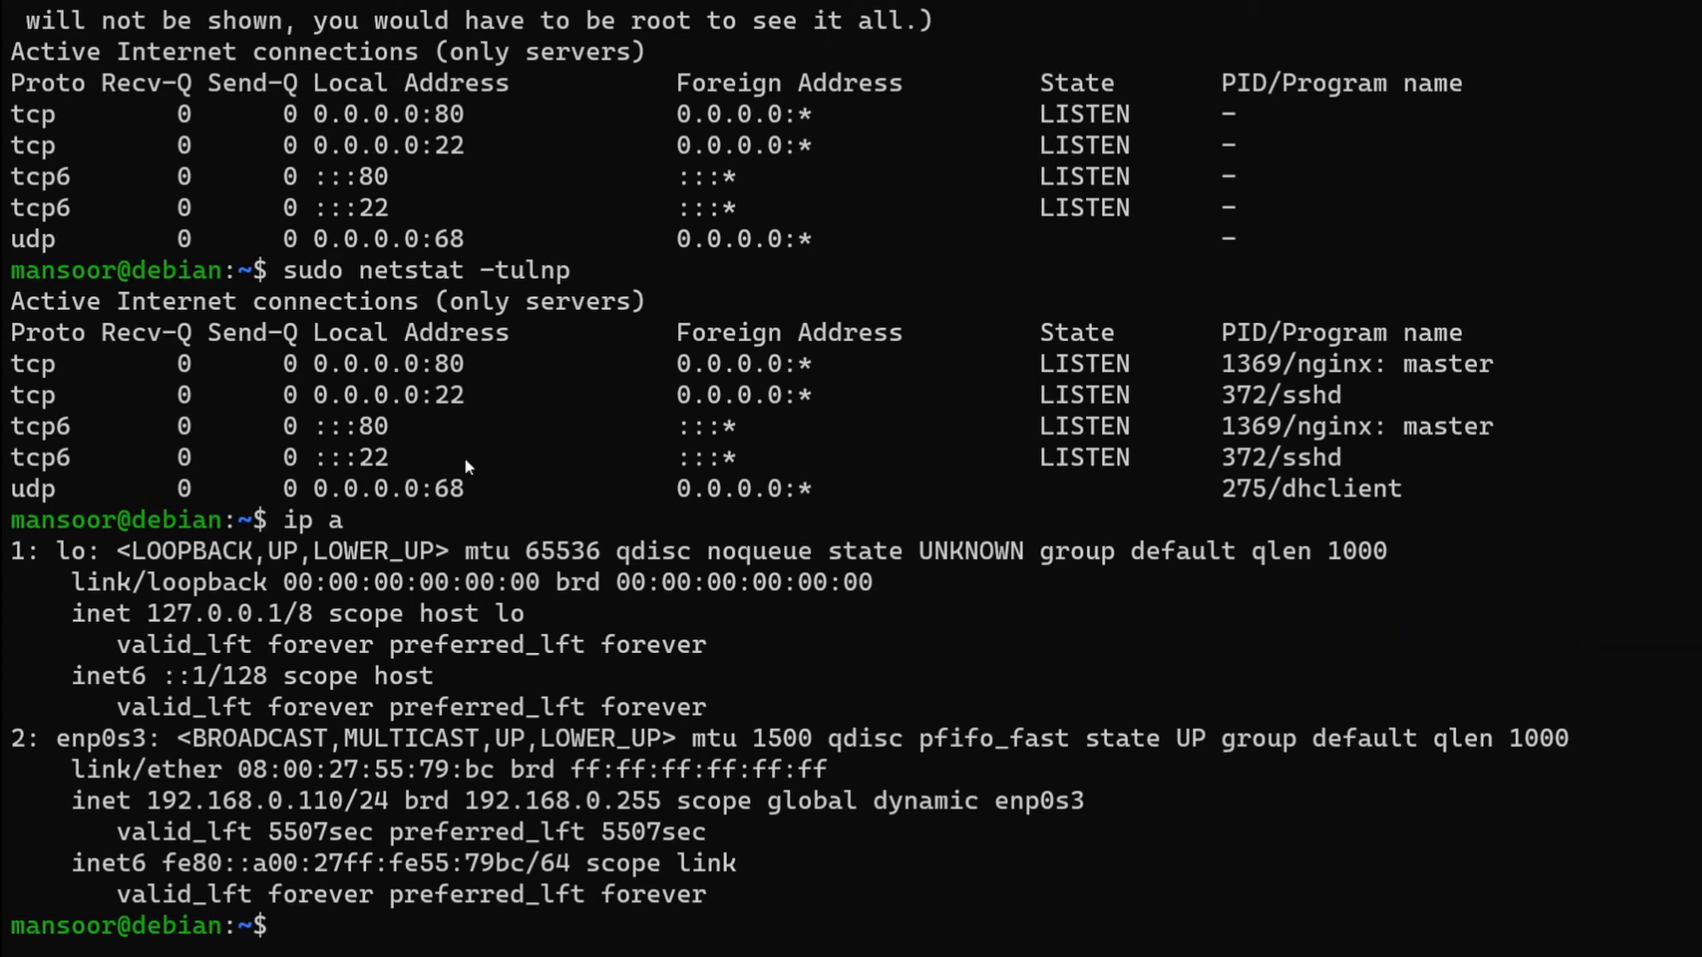
mouse_move(410, 369)
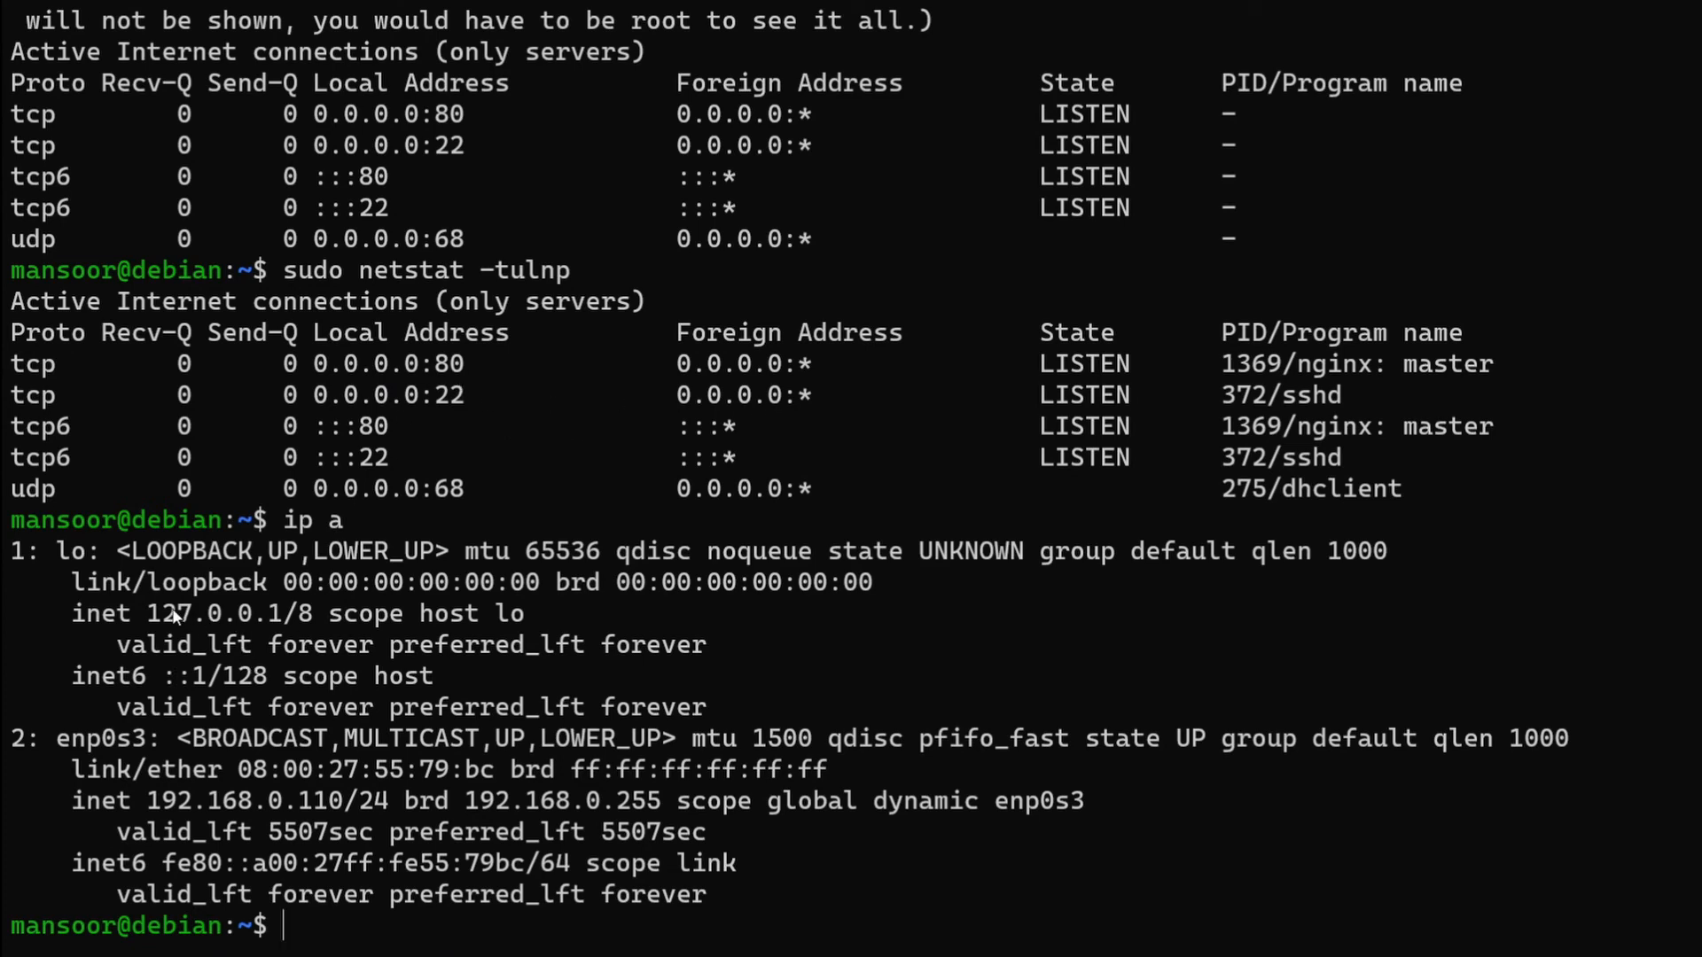
double_click(223, 613)
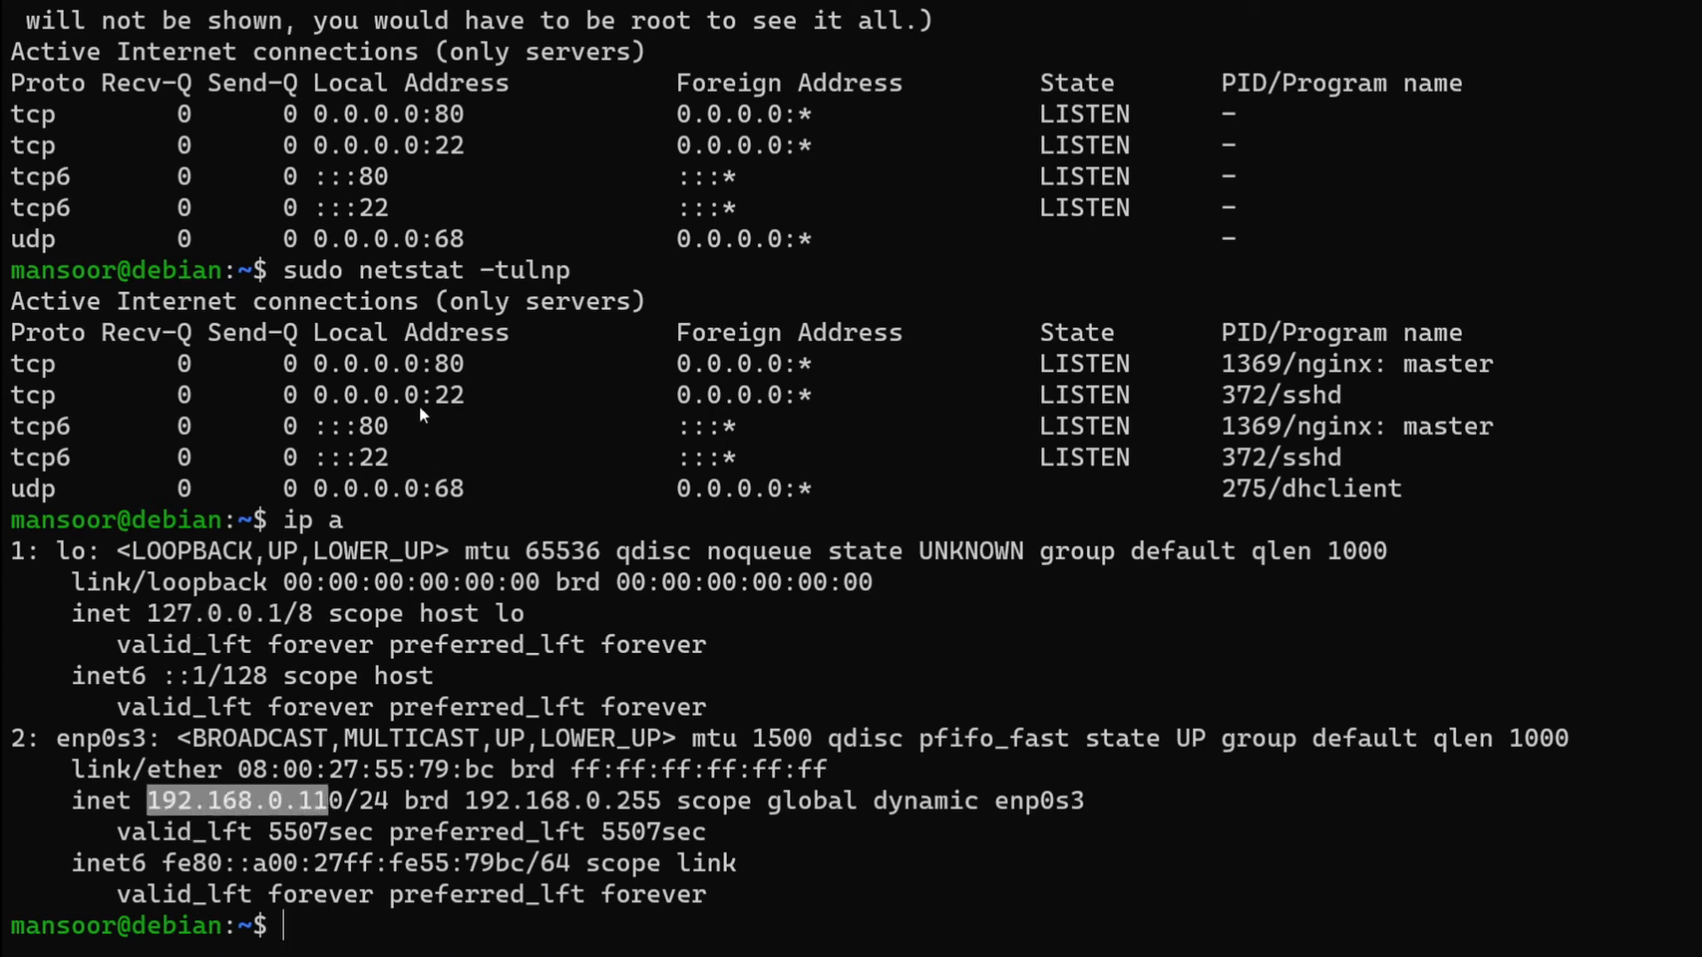
double_click(358, 363)
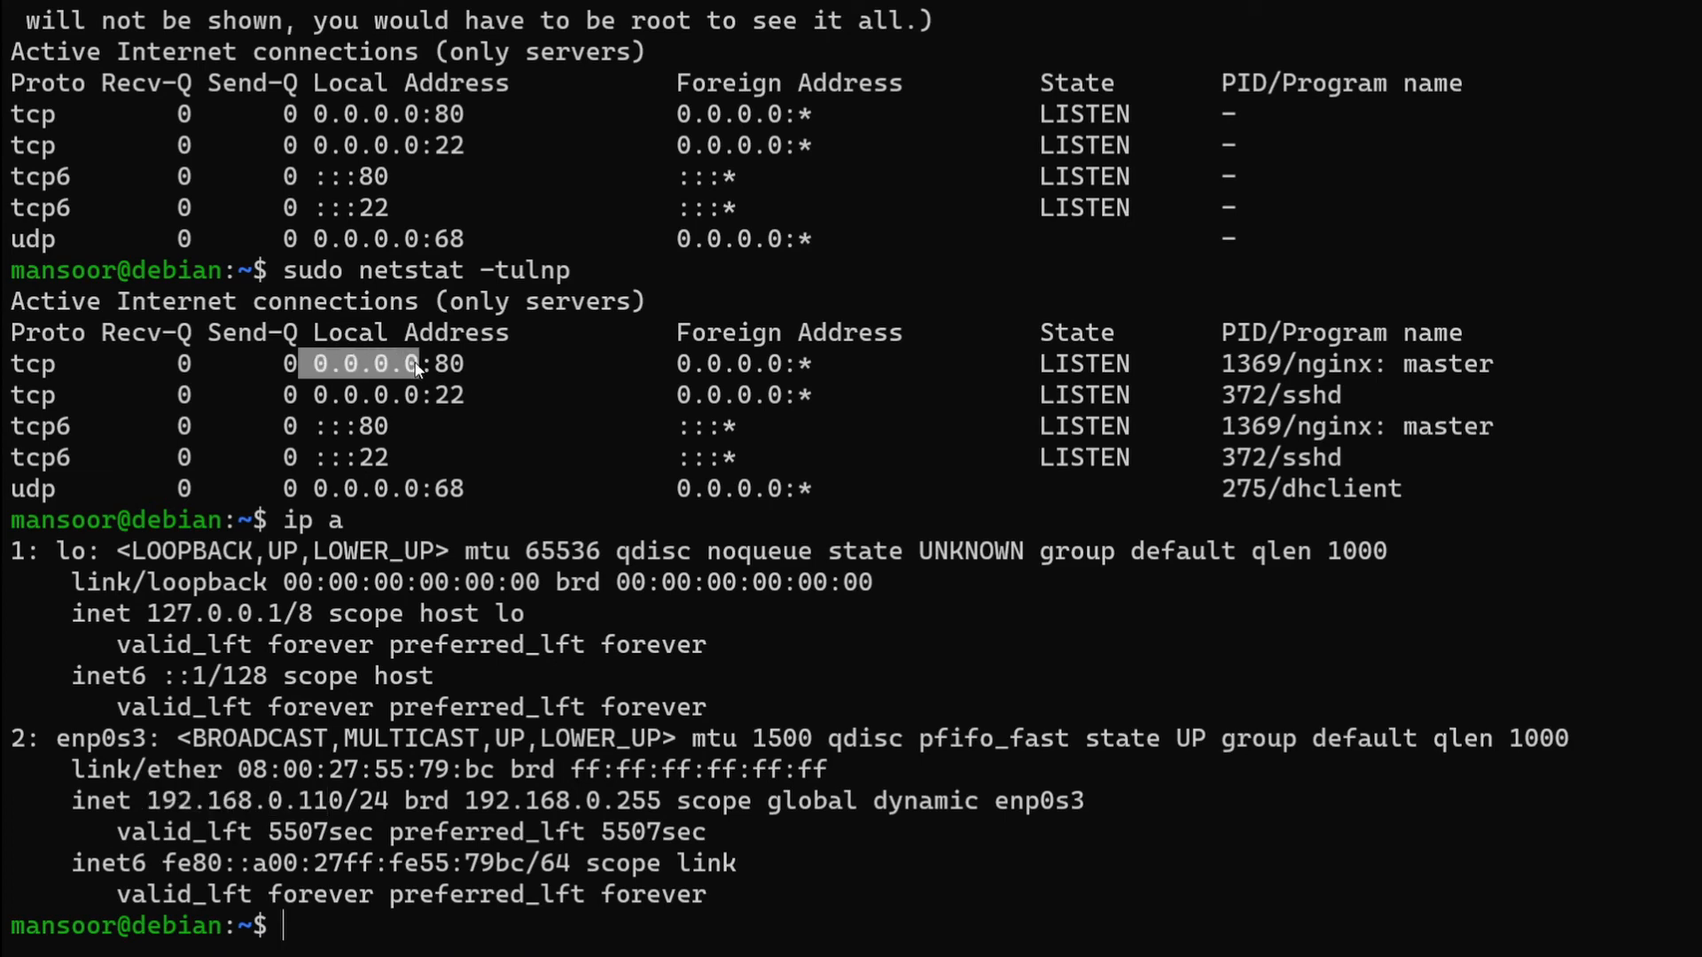
key("ctrl+l")
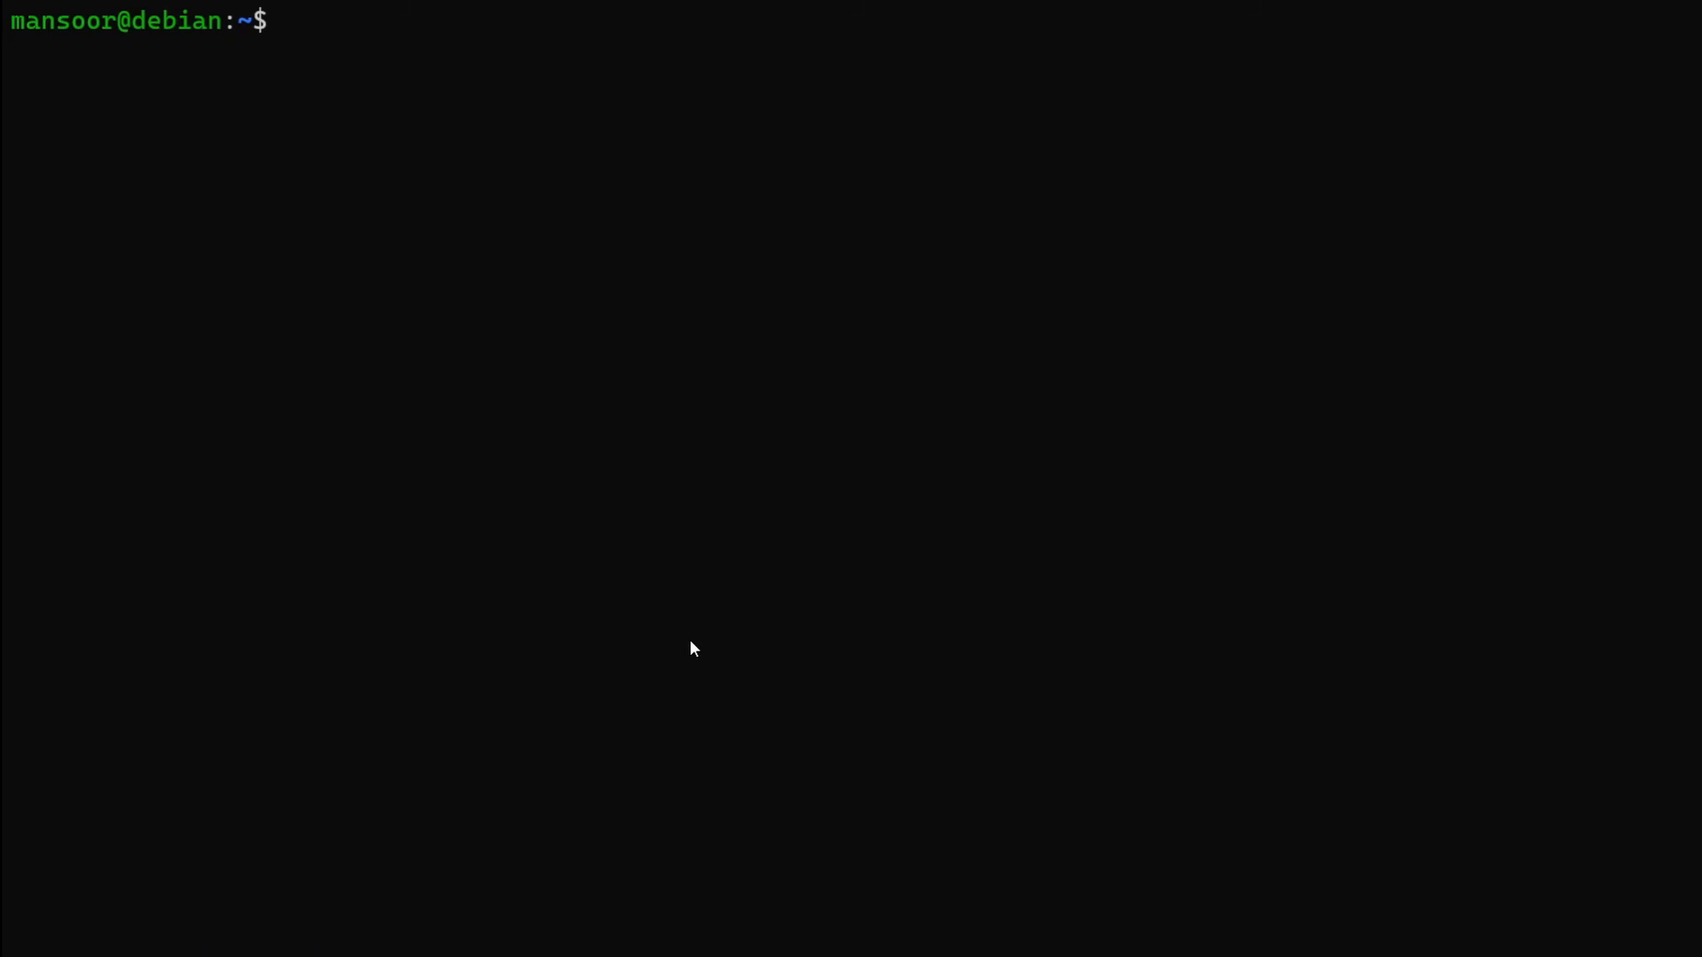
Launch sudo vim on /etc/nginx/sites-enabled/default.
type("su")
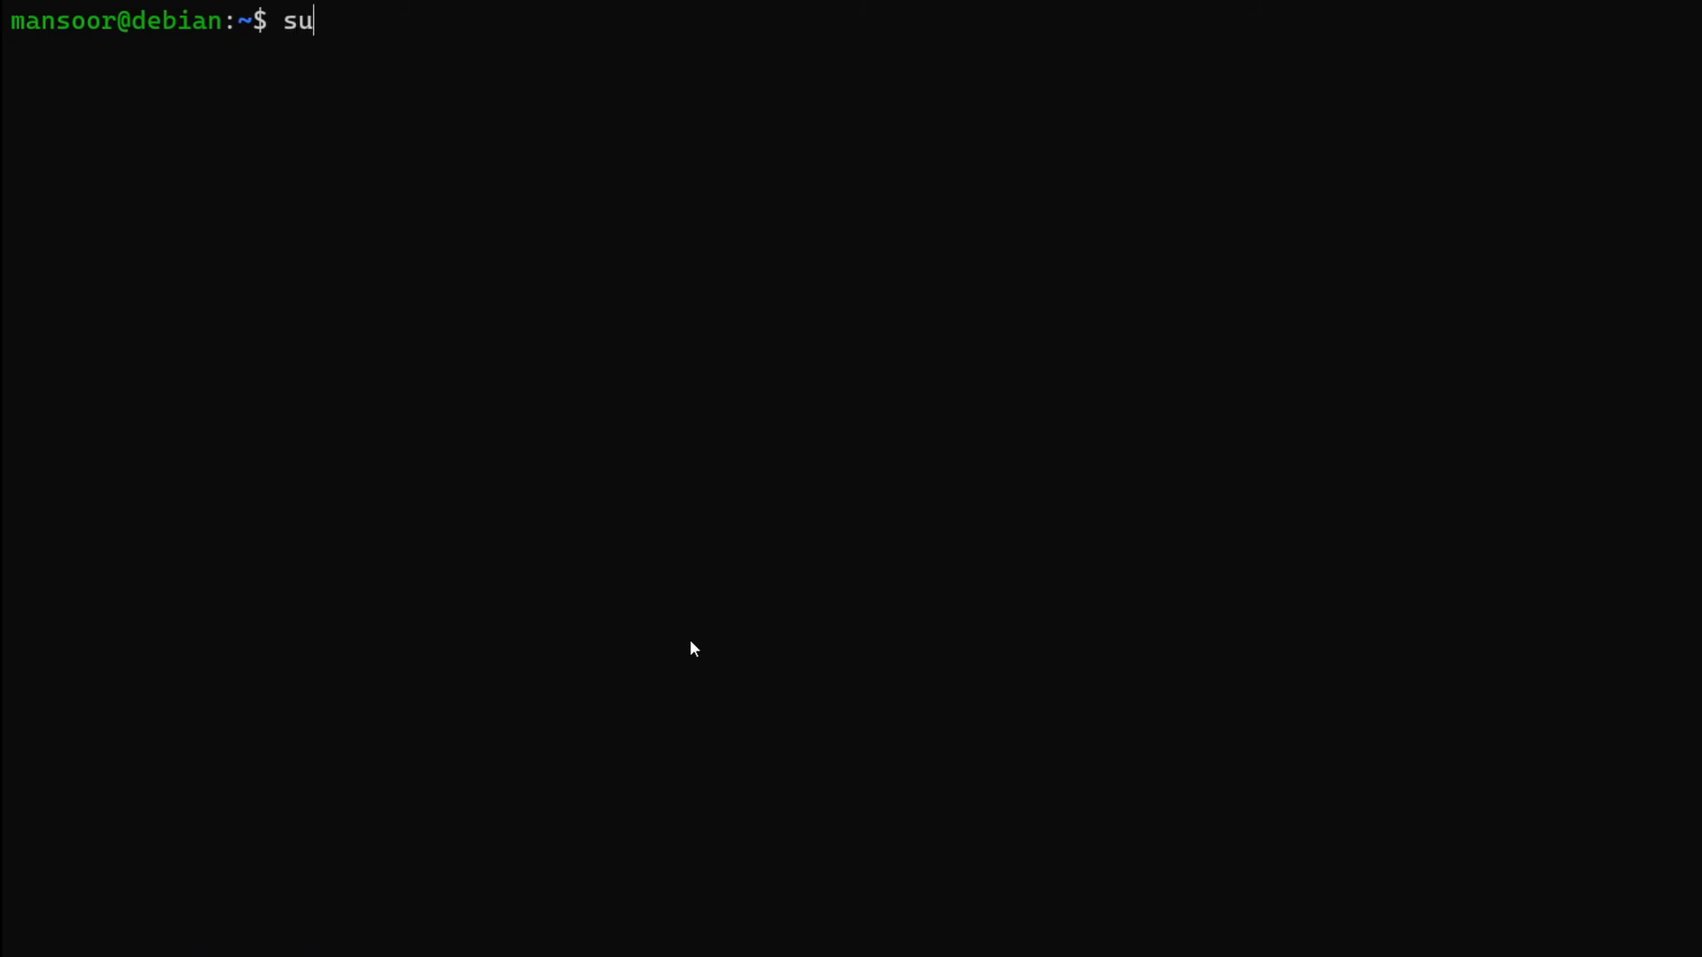
type("do vim")
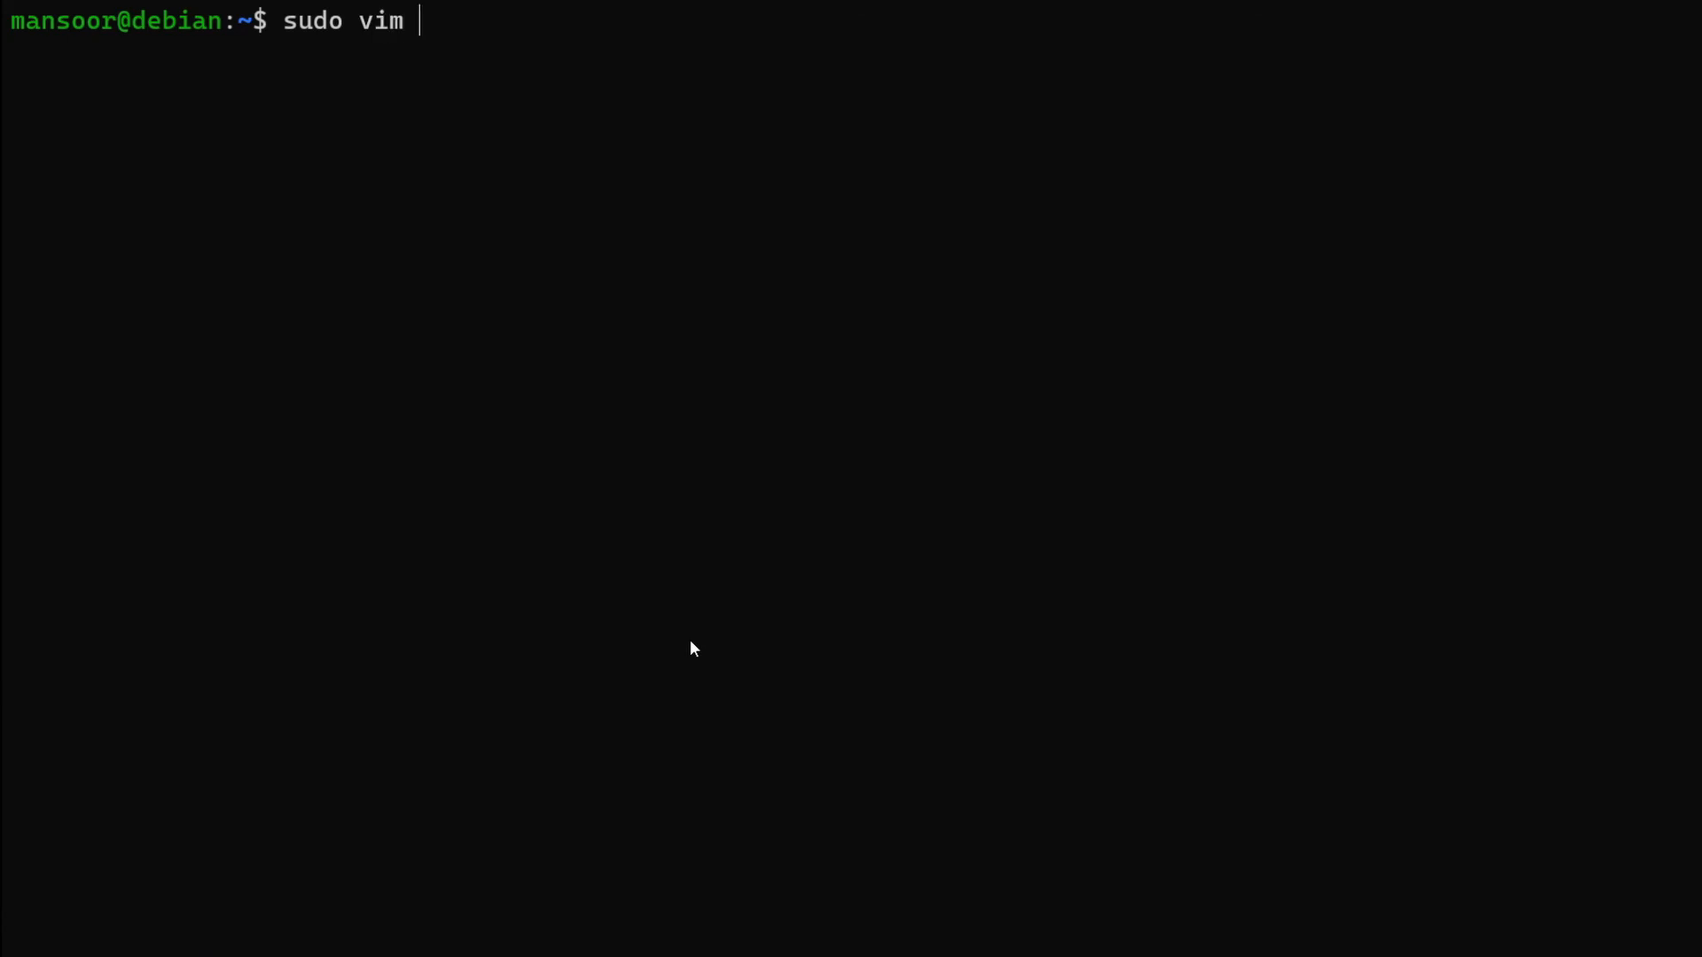
type("/etc/")
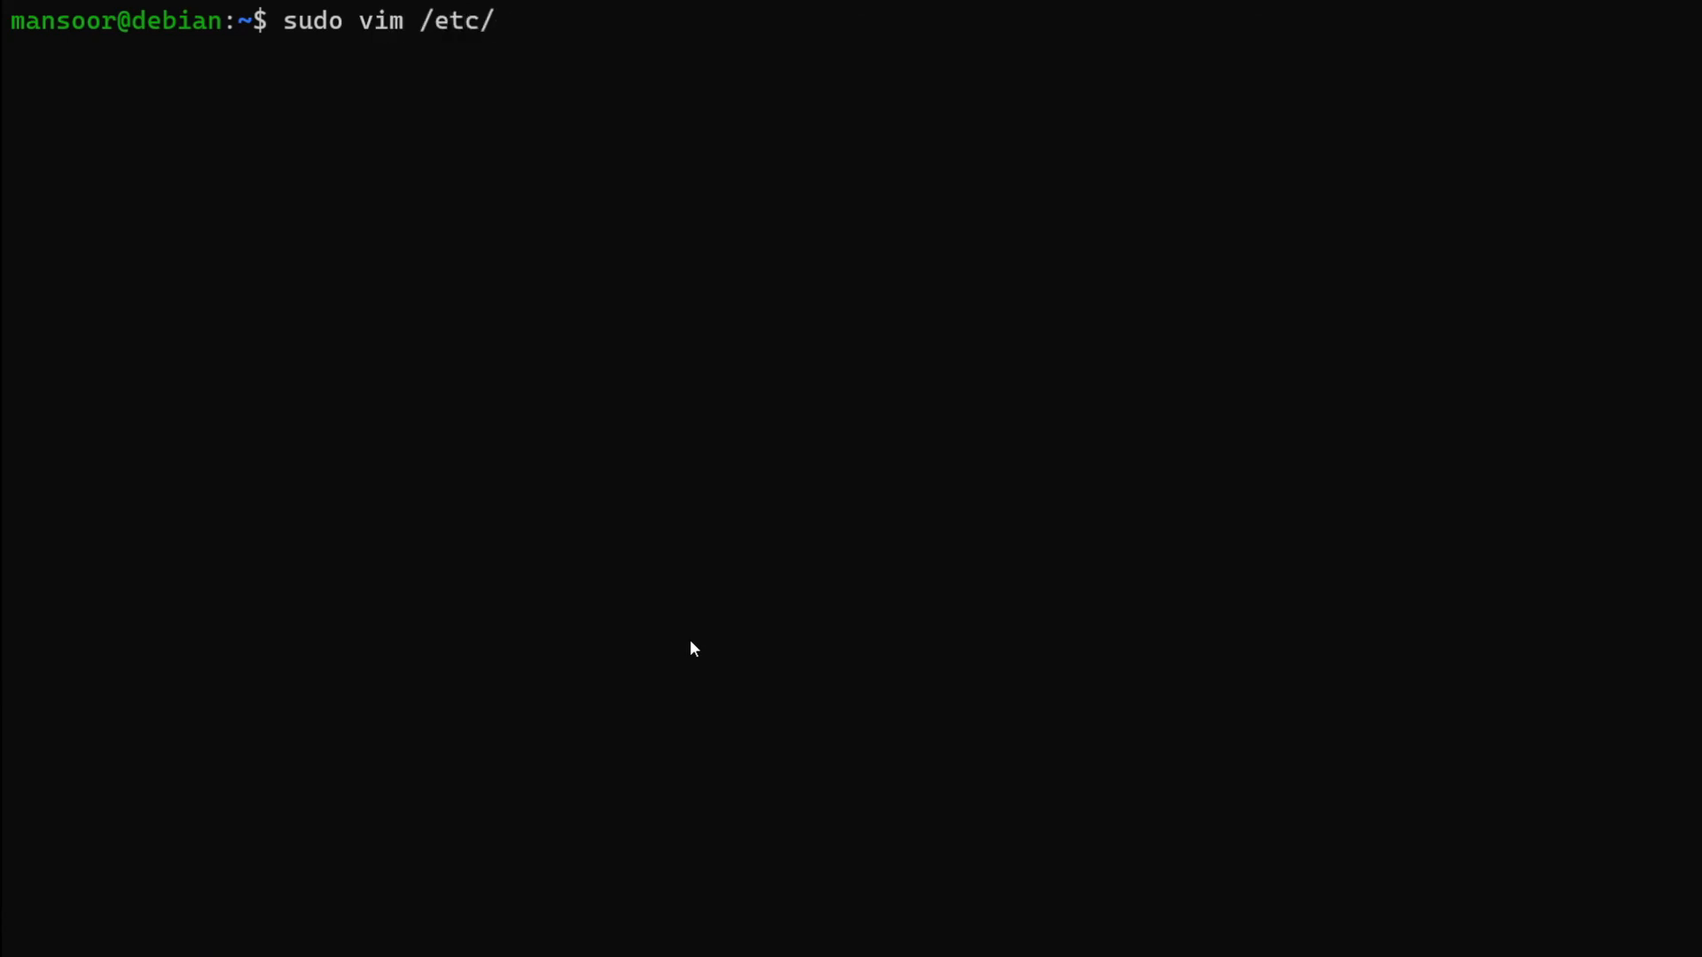
type("nginx/sites-enabled/")
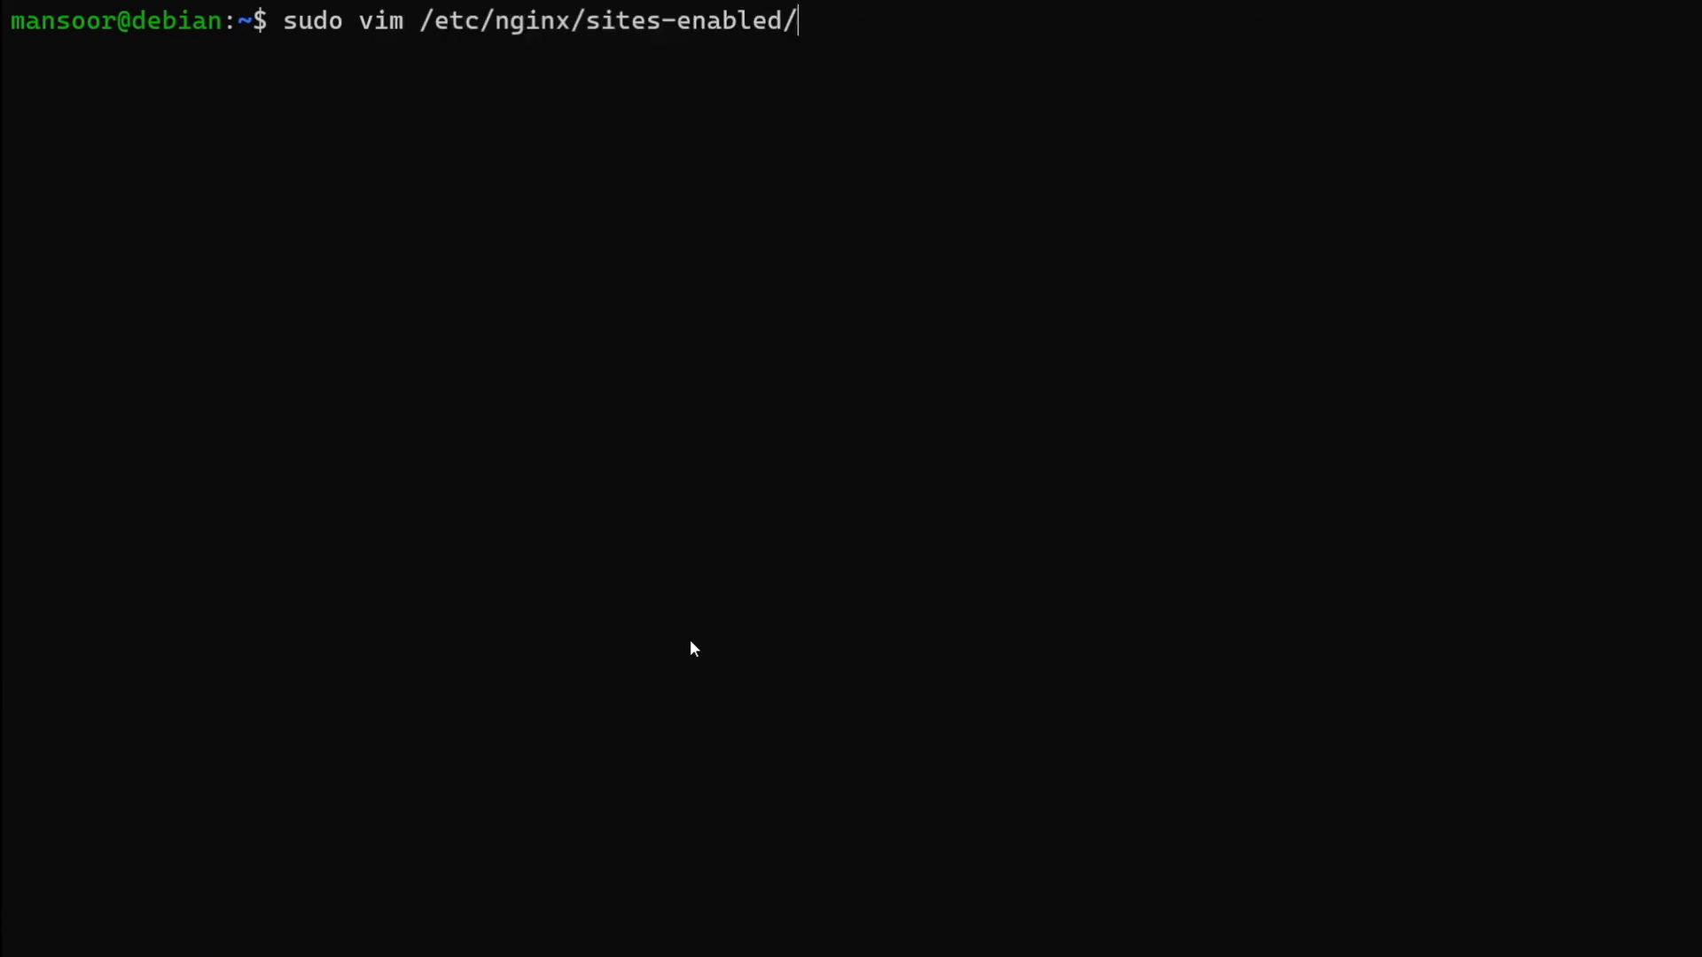
type("default")
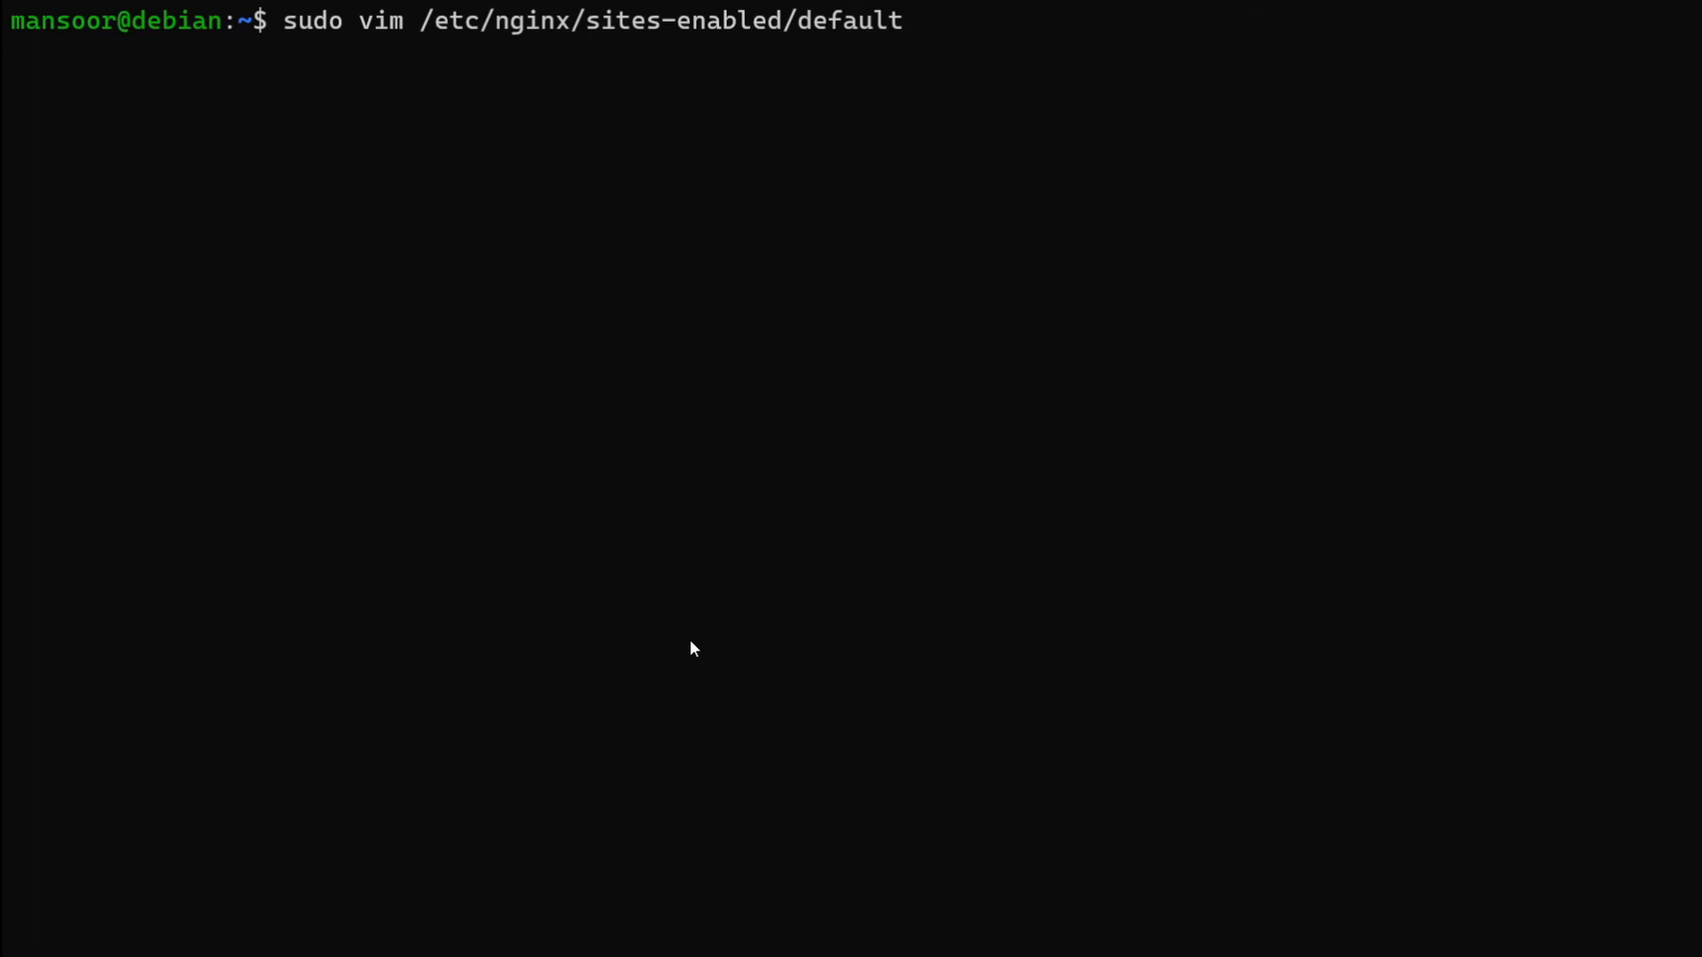
key("Enter")
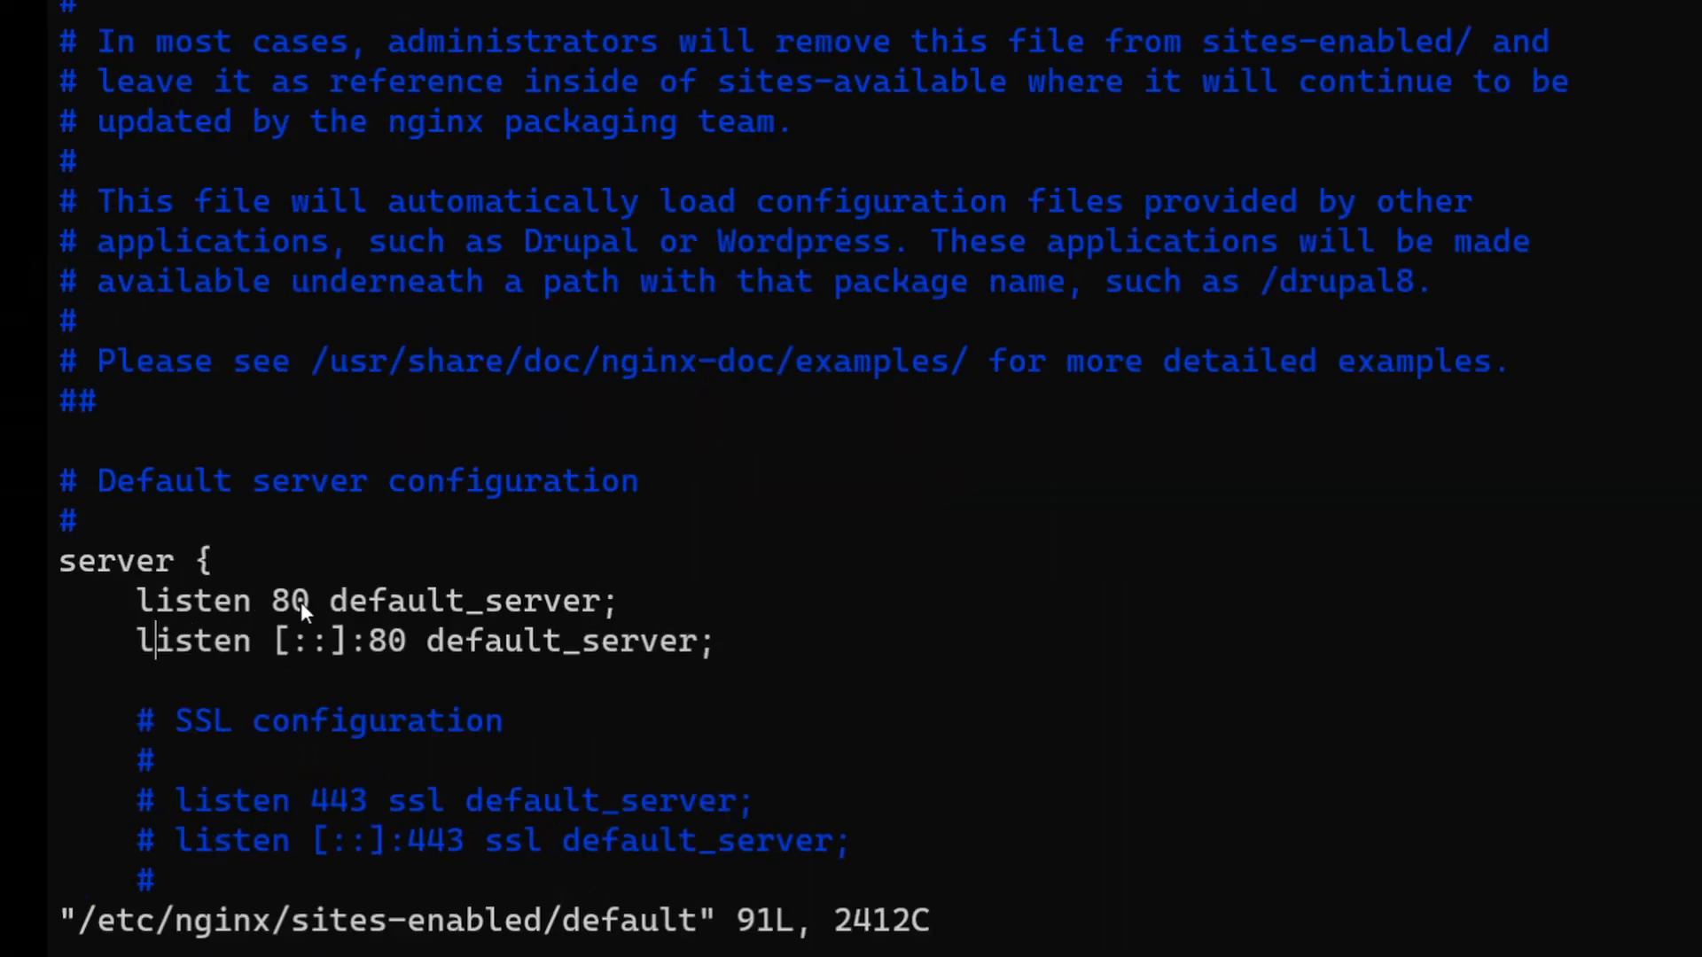
Comment out the [::]:80 listen line and change the IPv4 listen to 127.0.0.1:80.
key("i")
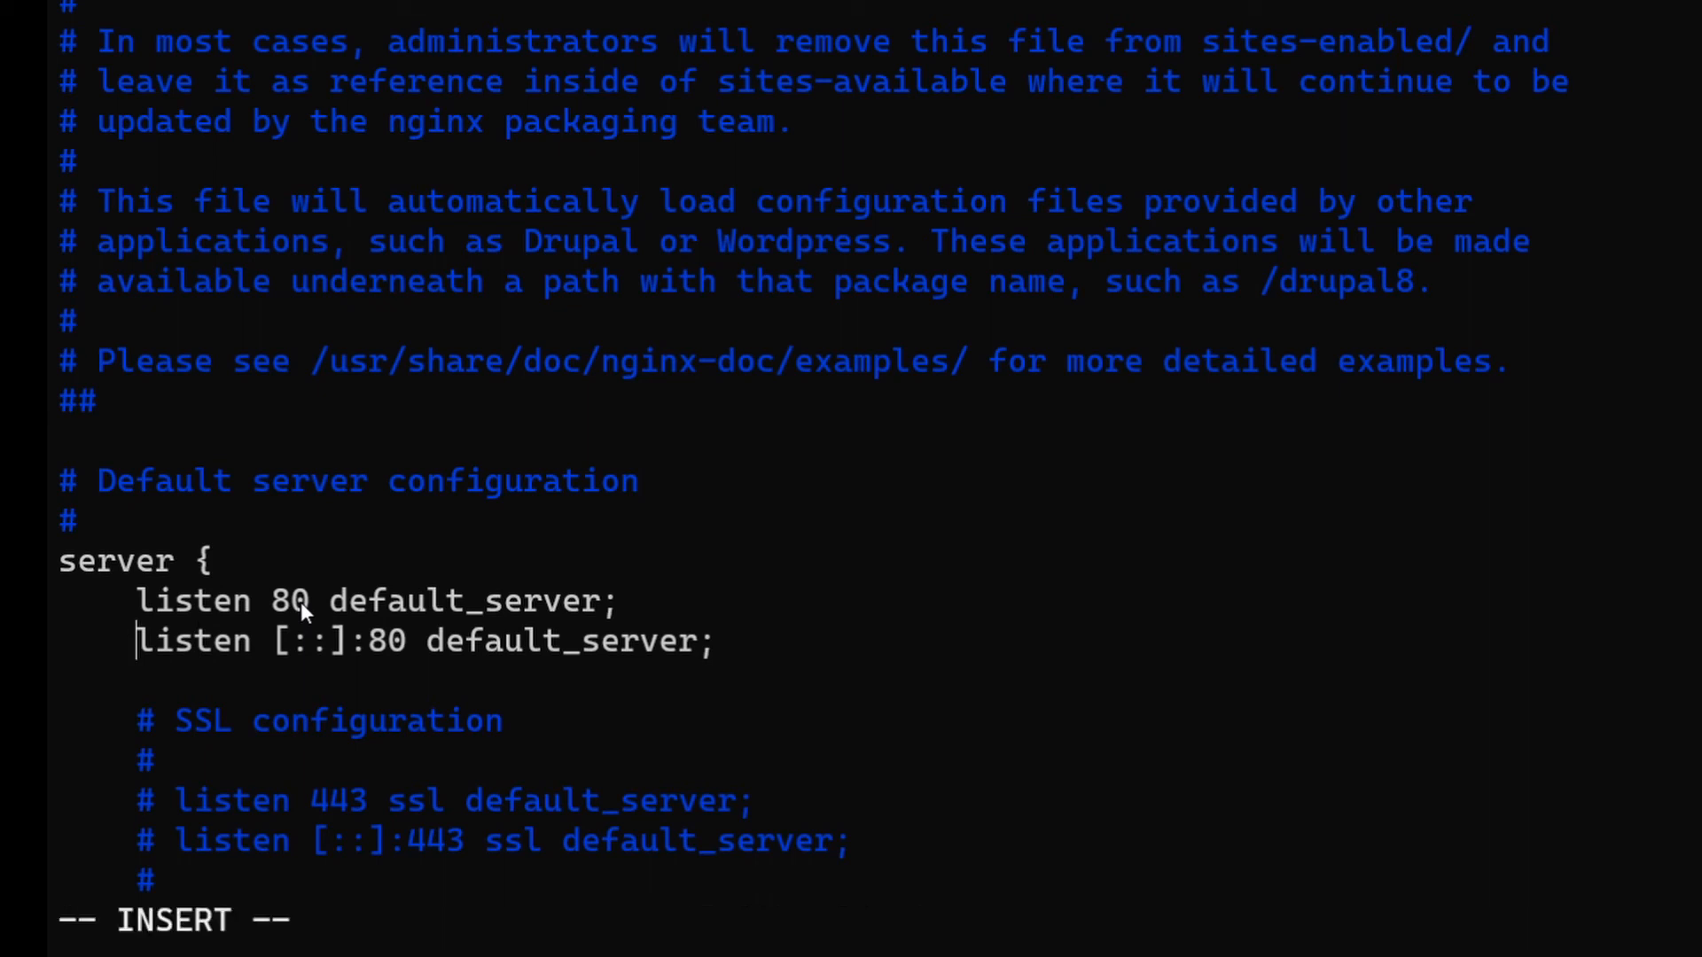
type("#")
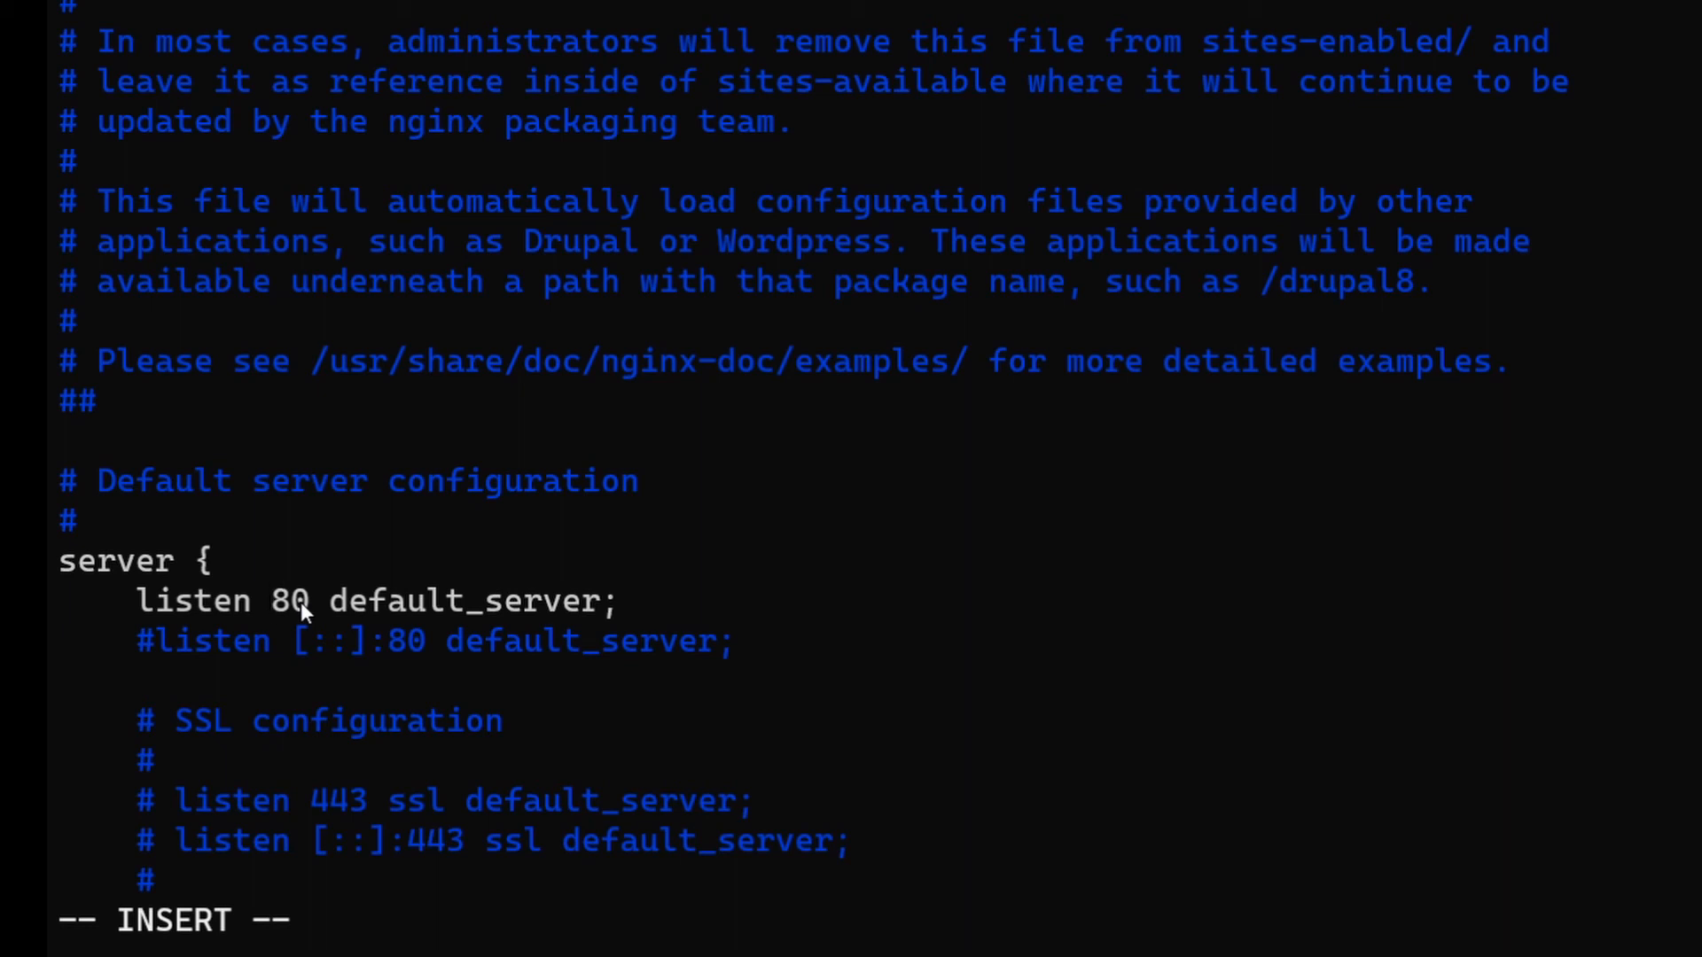
type("127.0.")
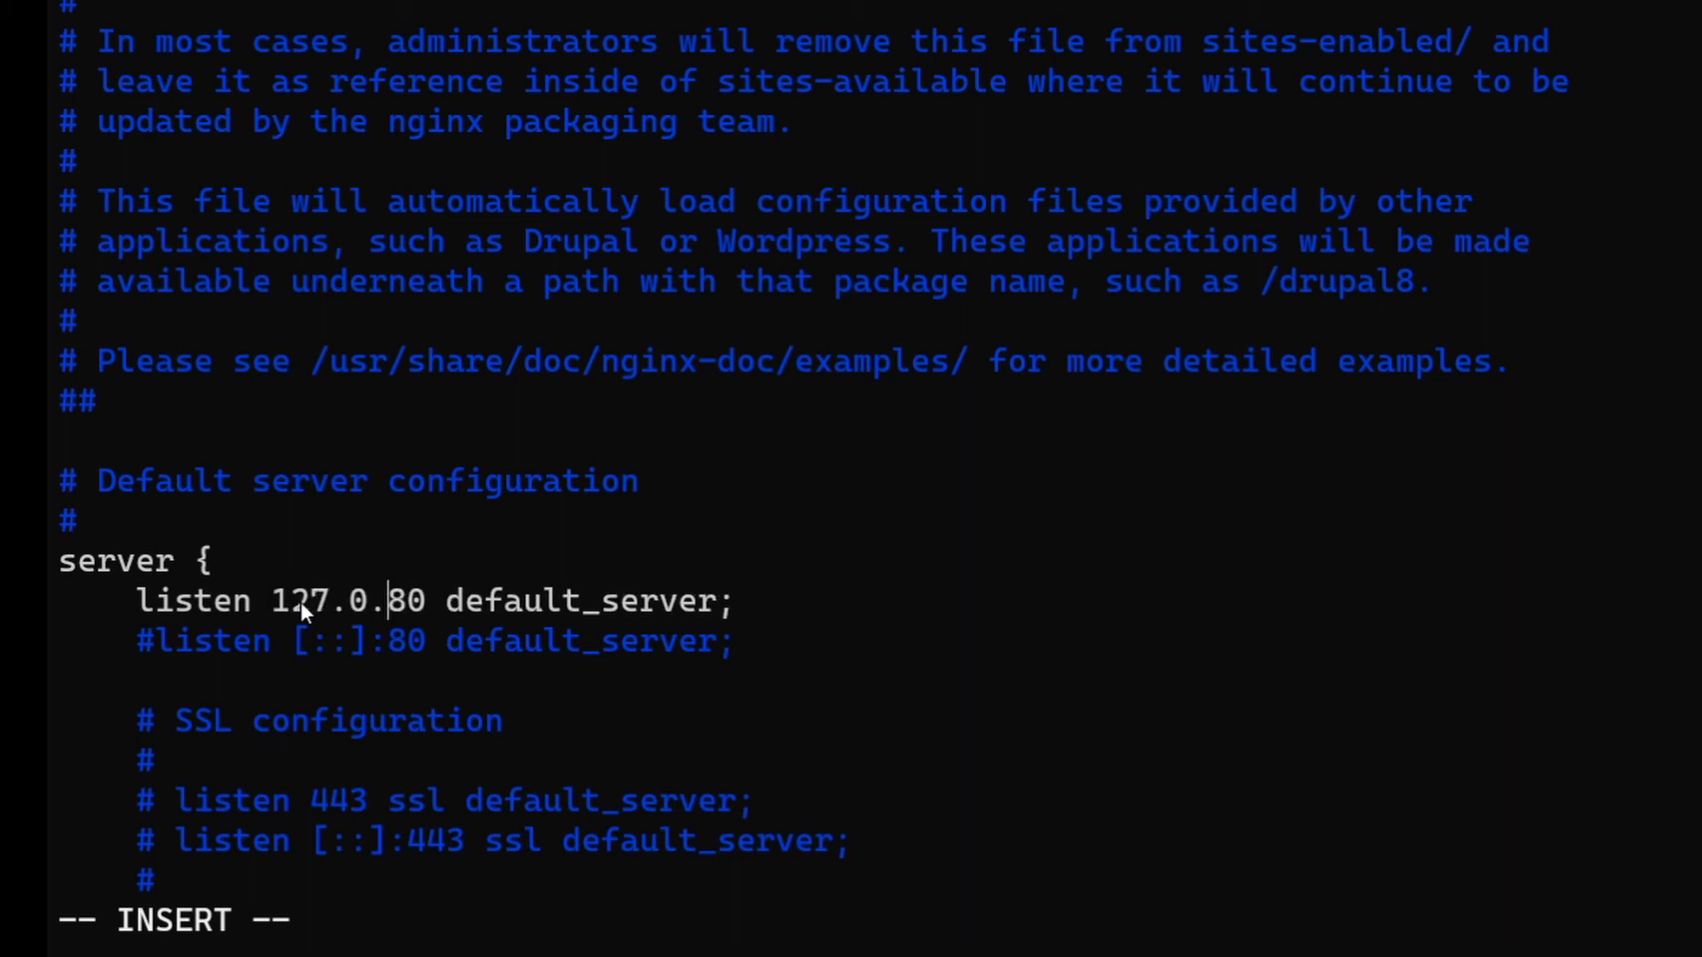
type("0.1:")
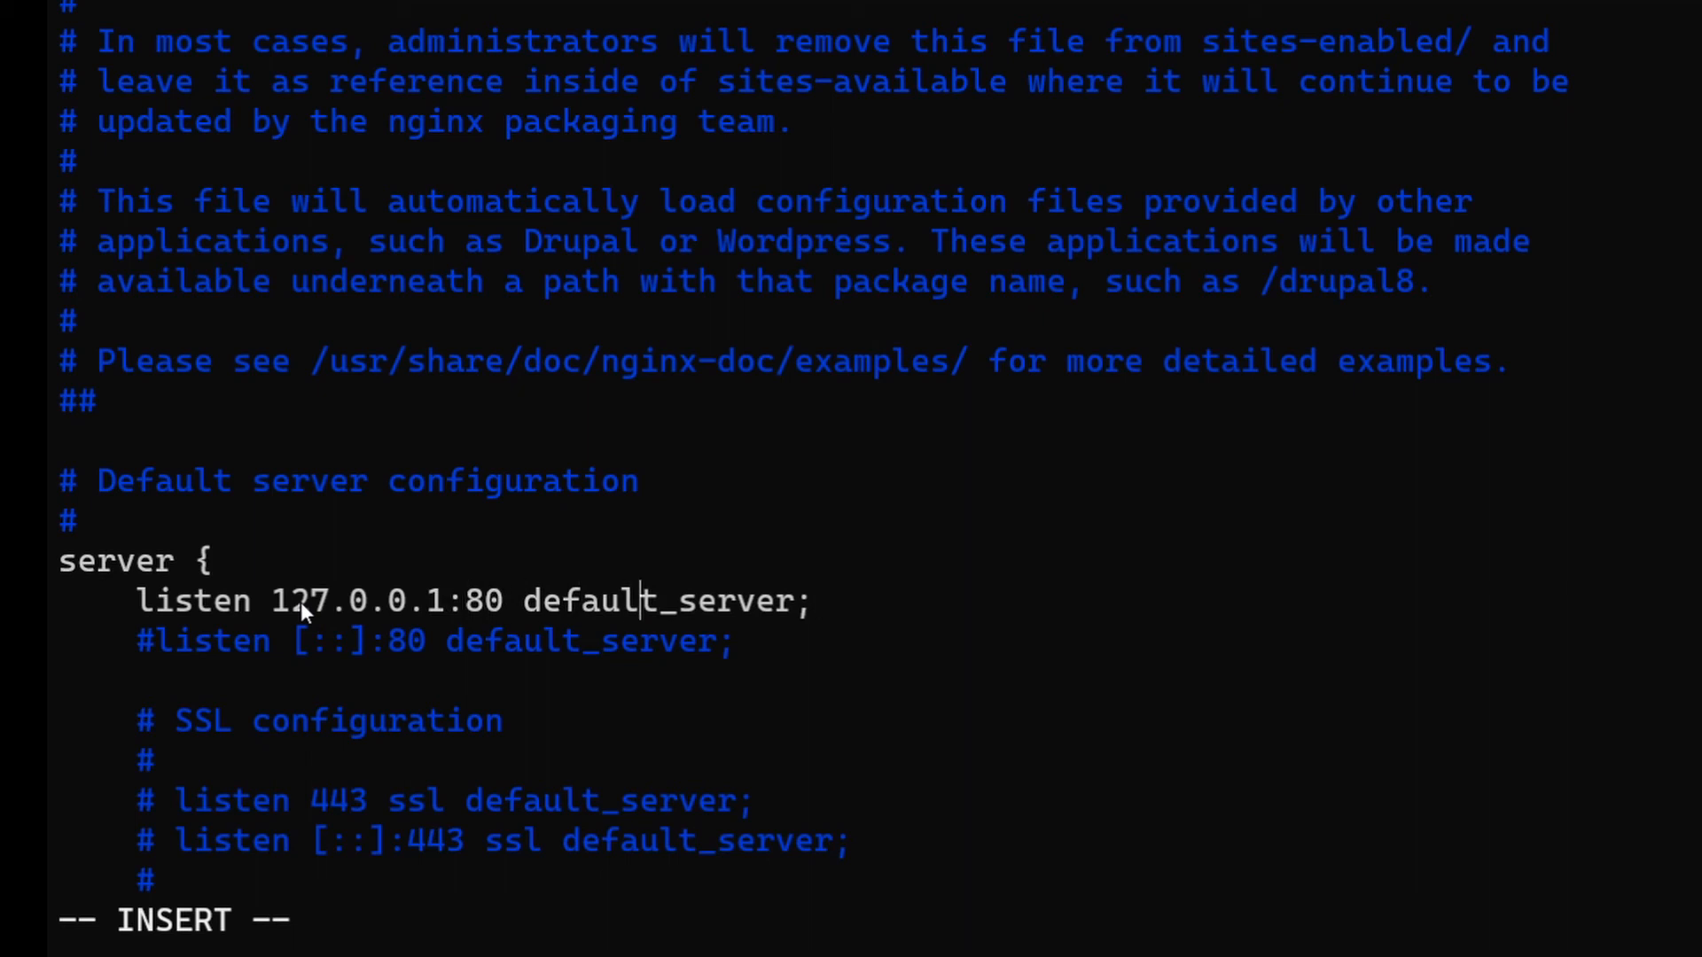
mouse_move(327, 635)
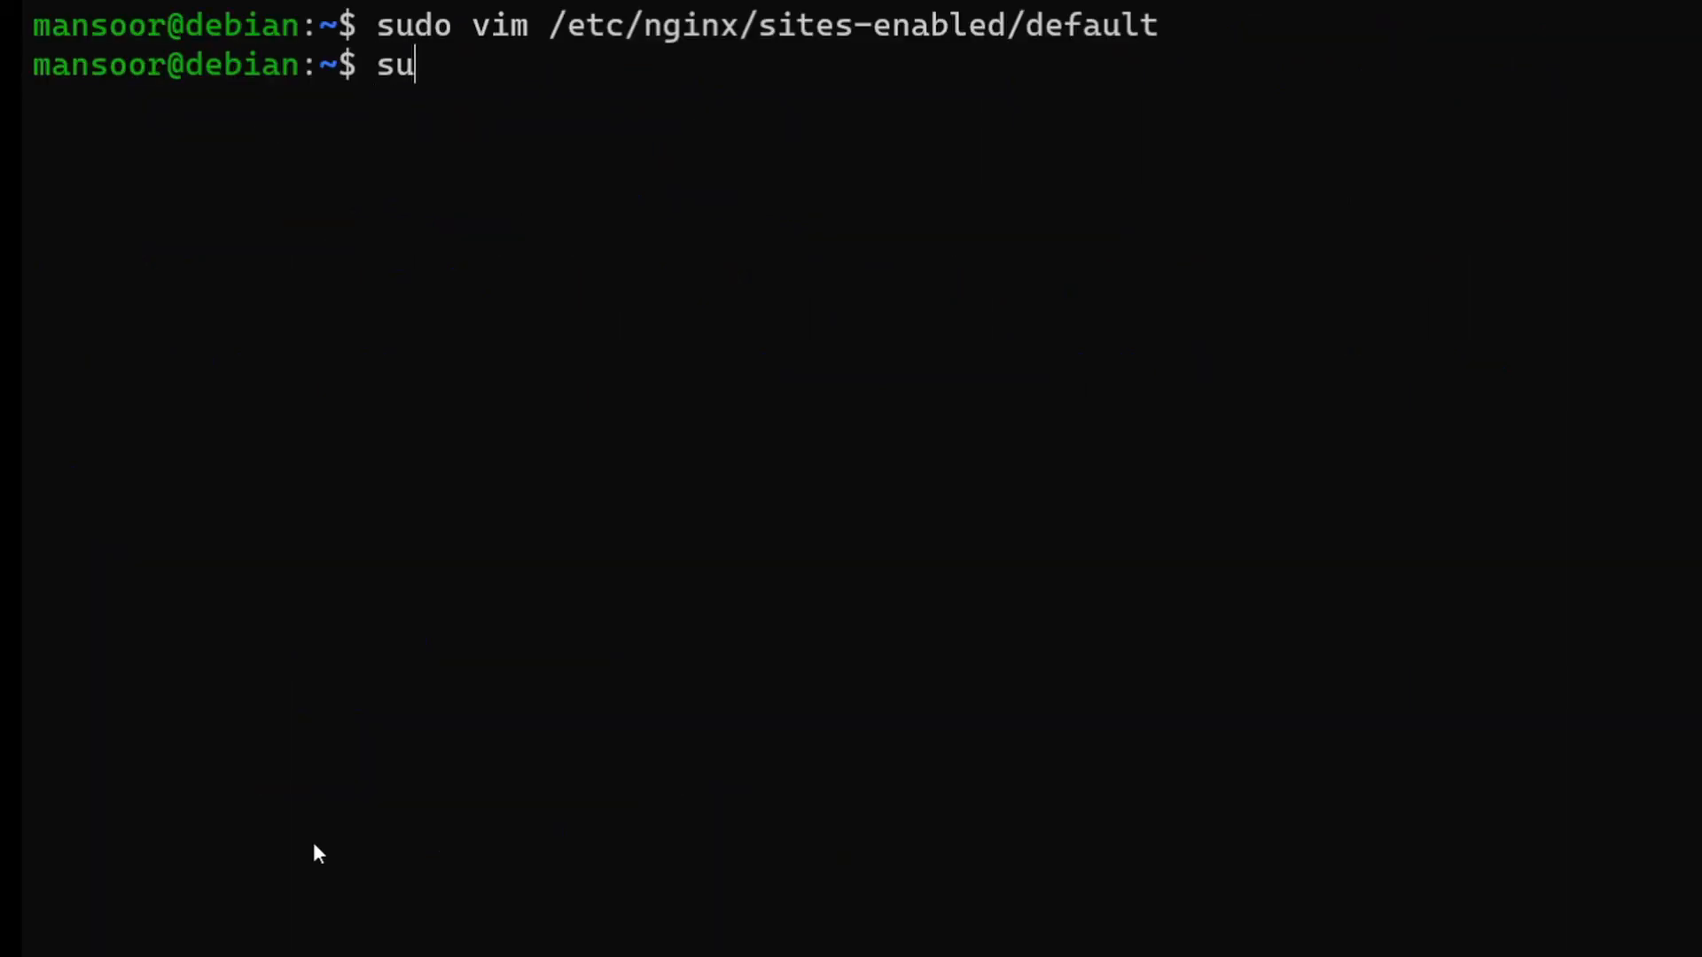
Test the nginx configuration with sudo nginx -t, which reports syntax ok.
type("d")
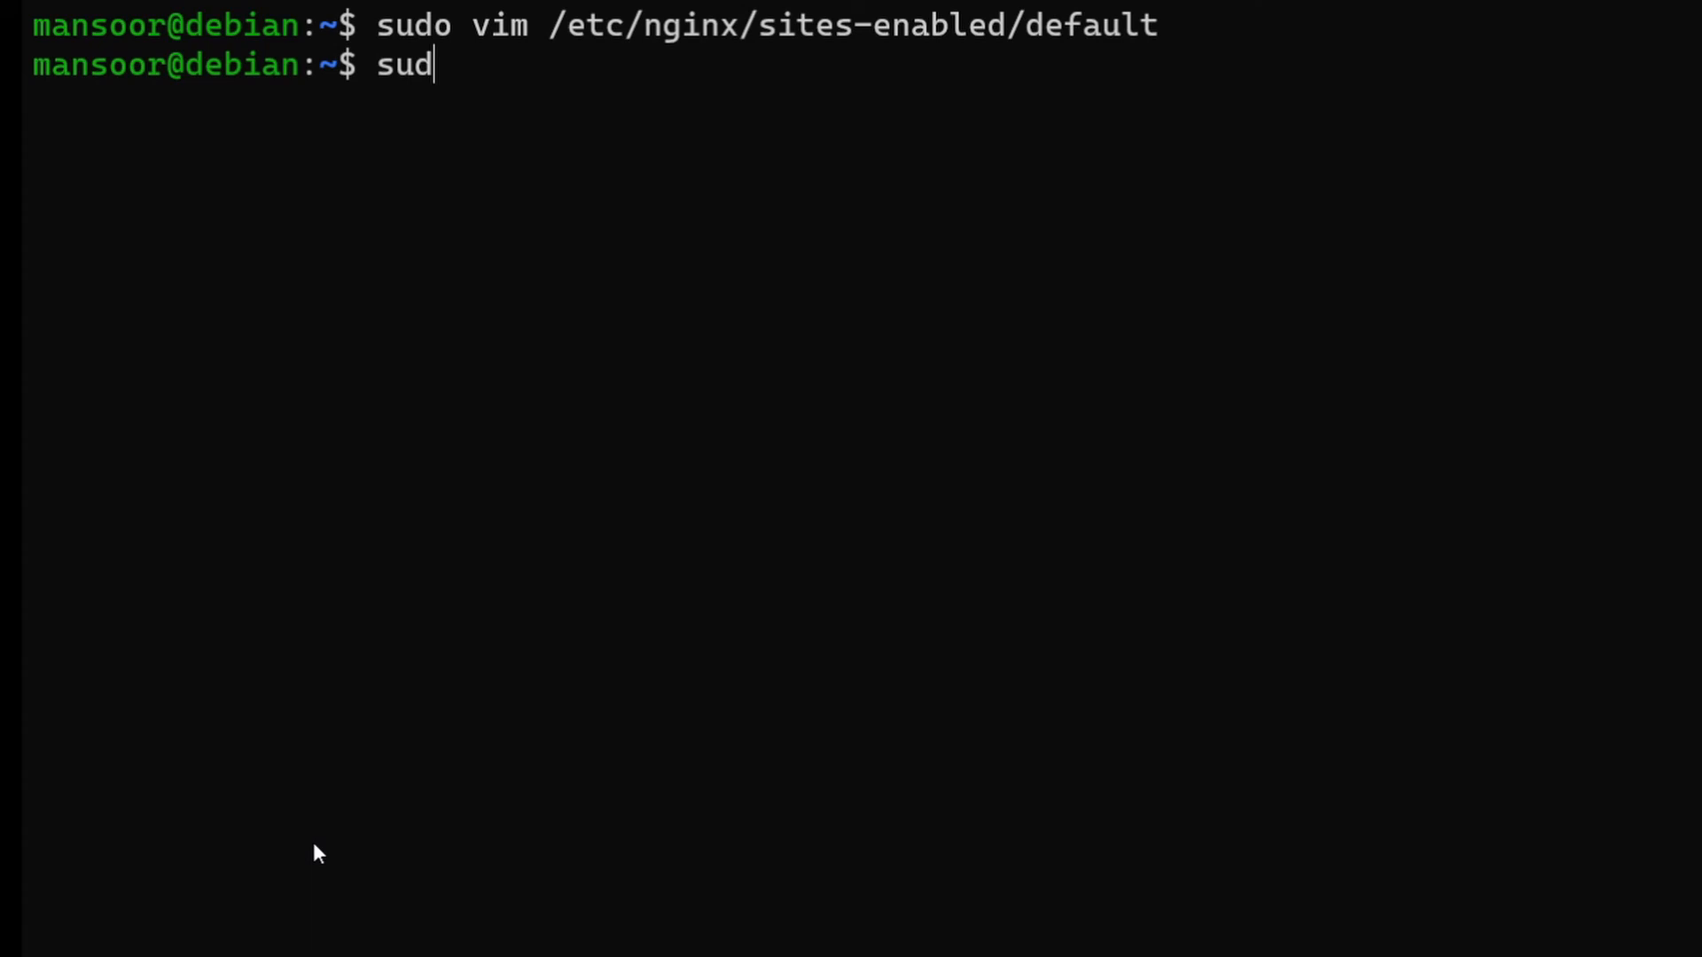
type("o nginx")
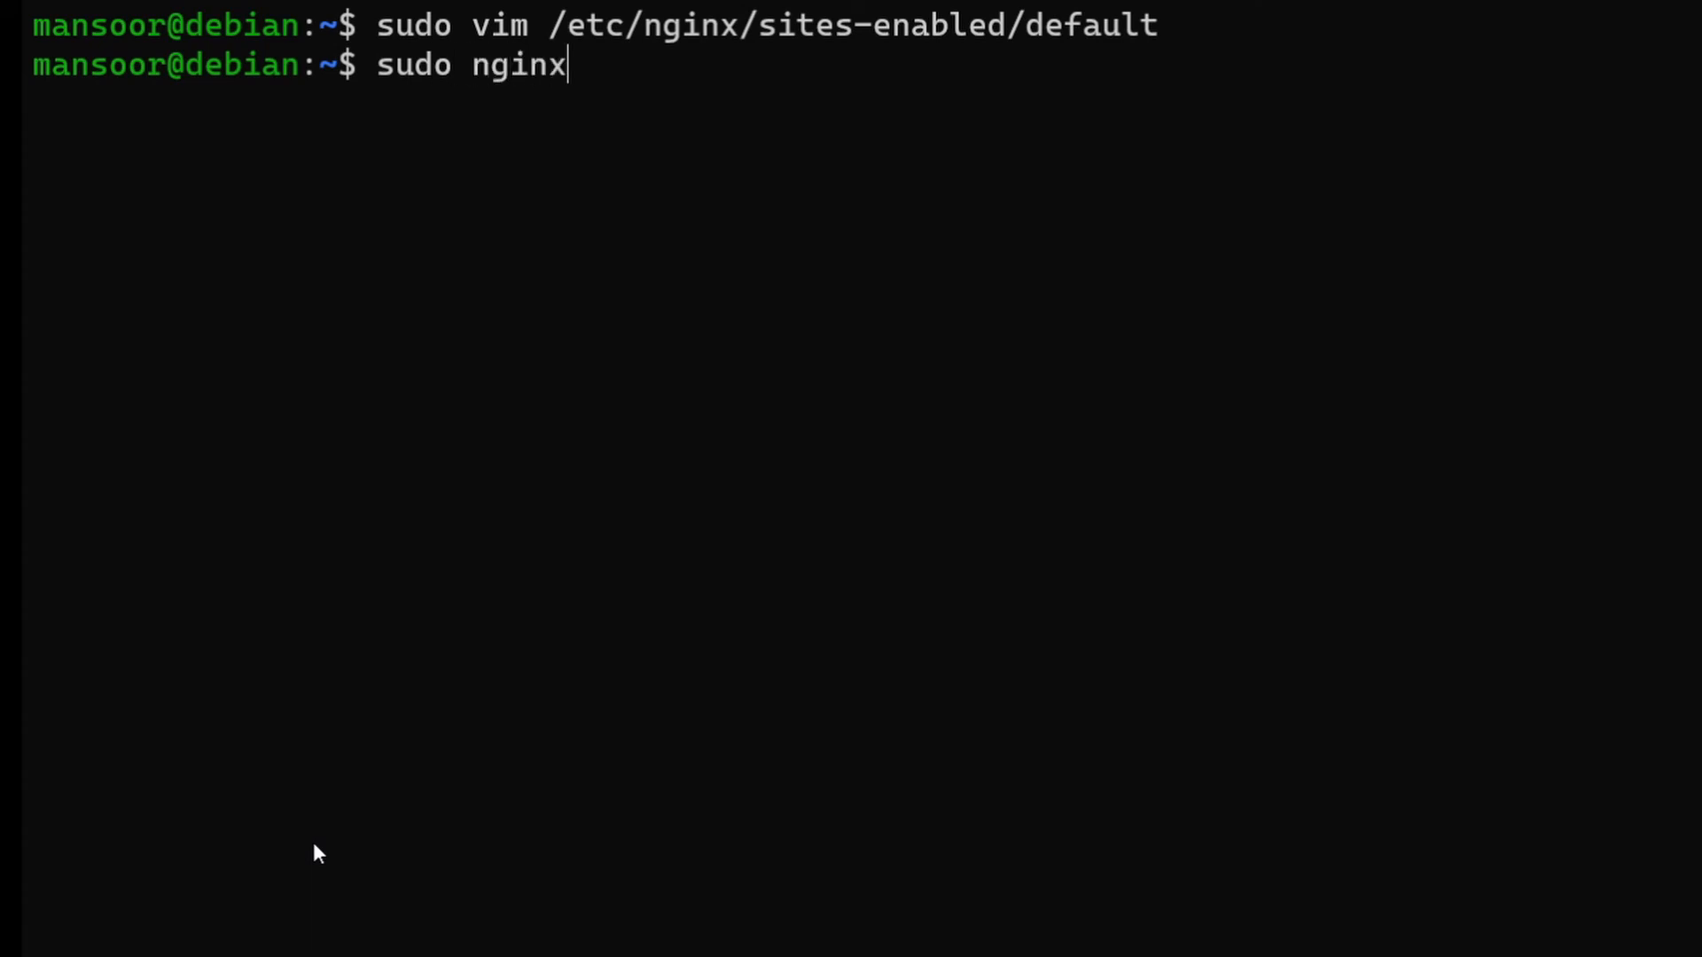
type("-t")
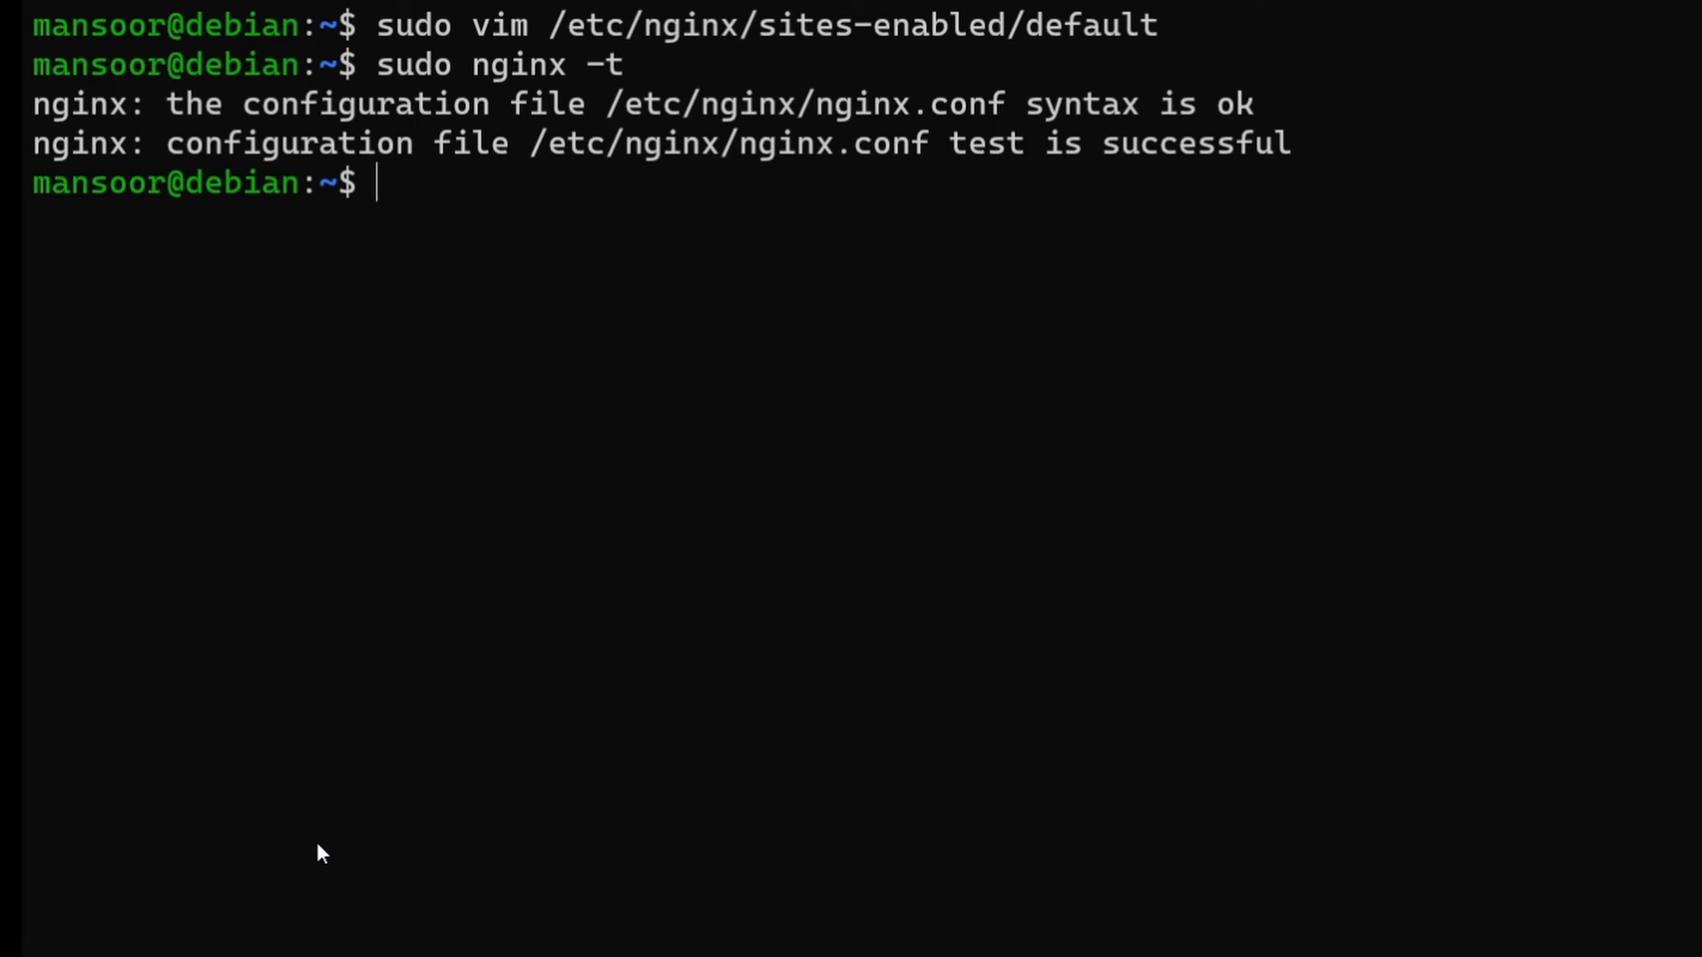
mouse_move(99, 108)
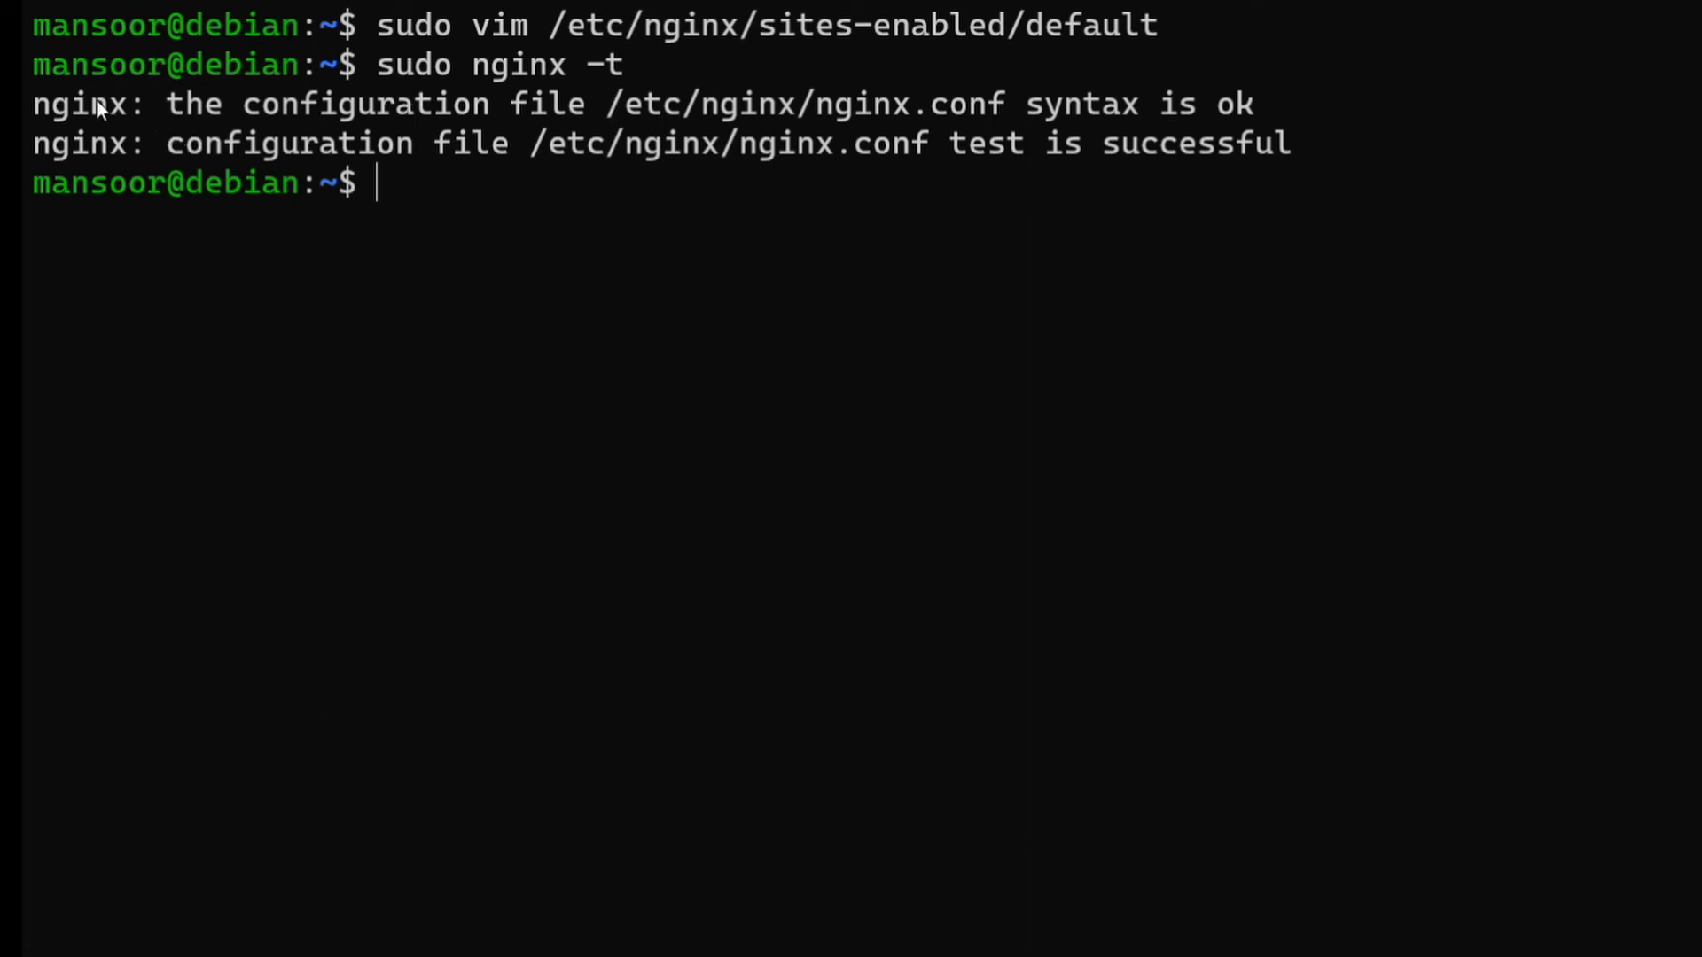
mouse_move(987, 250)
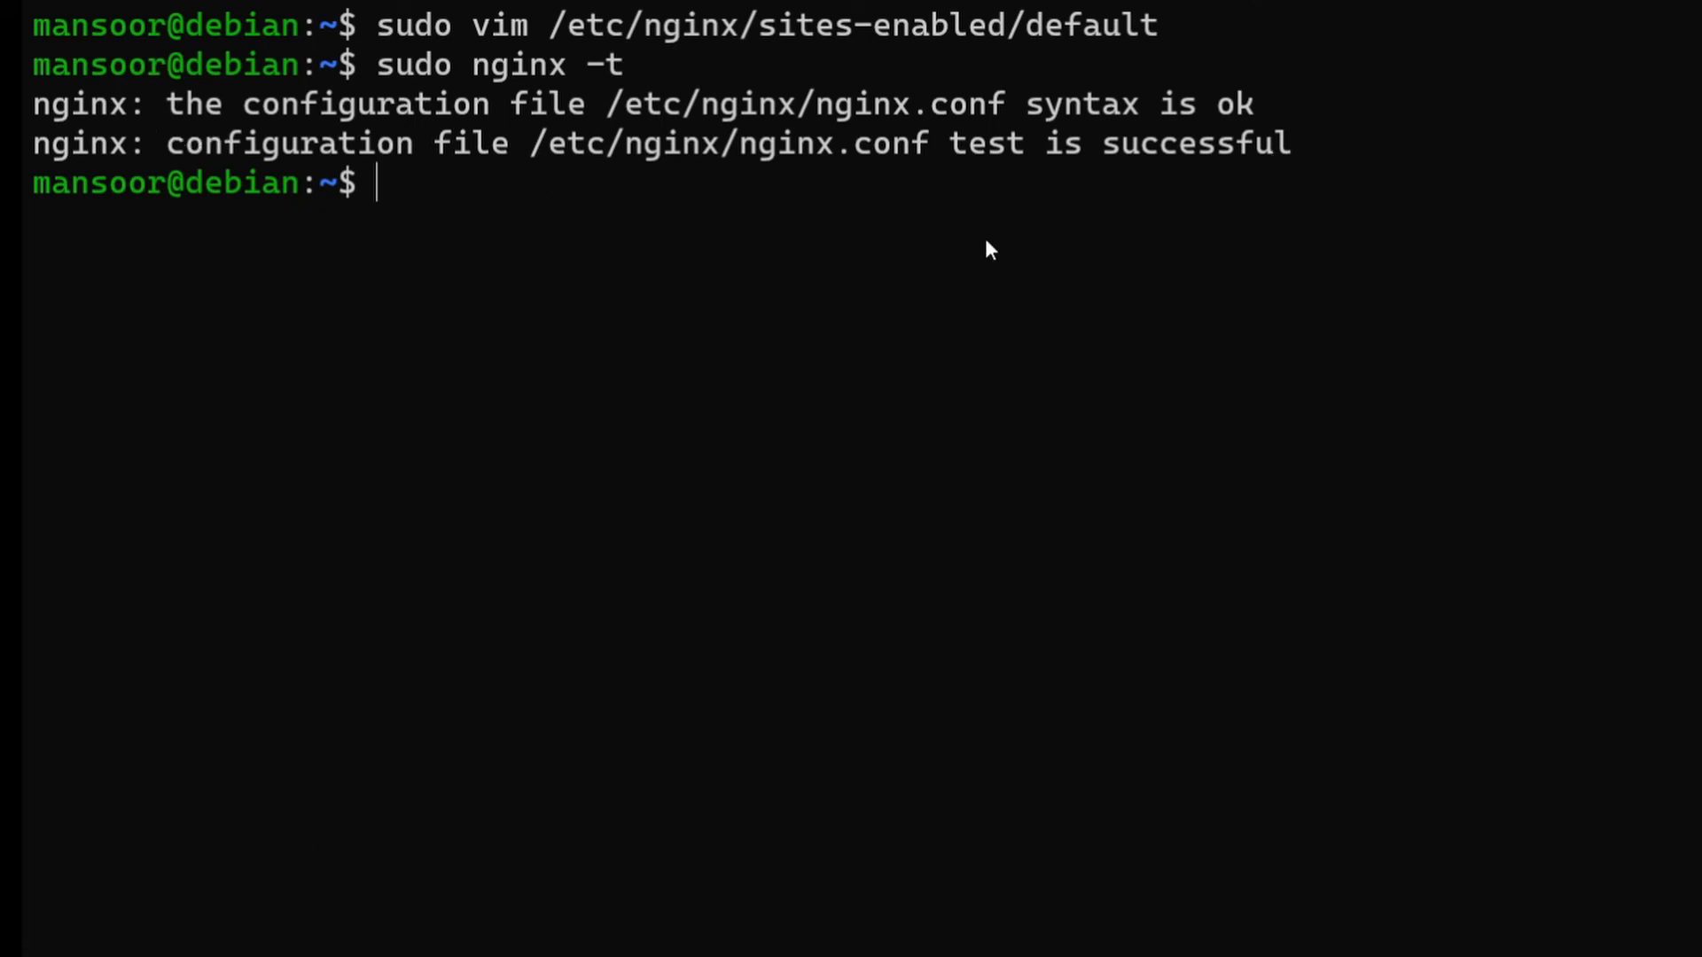
Restart nginx with sudo systemctl restart nginx and begin the netstat check.
type("sudo")
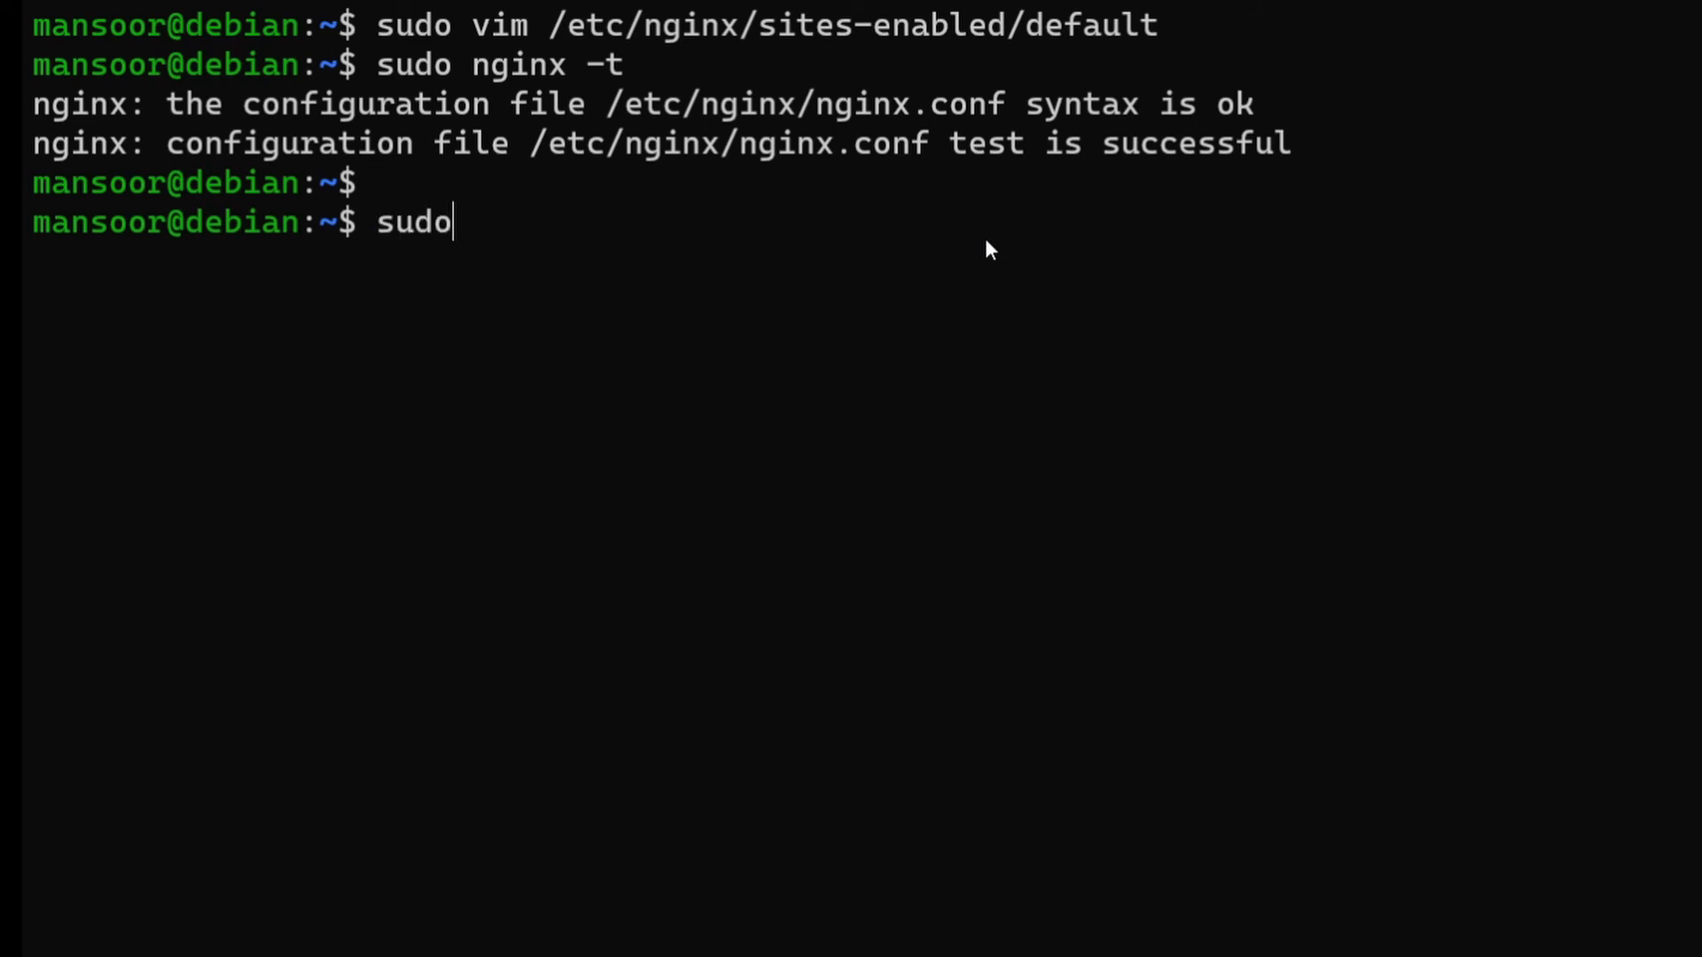
type("system")
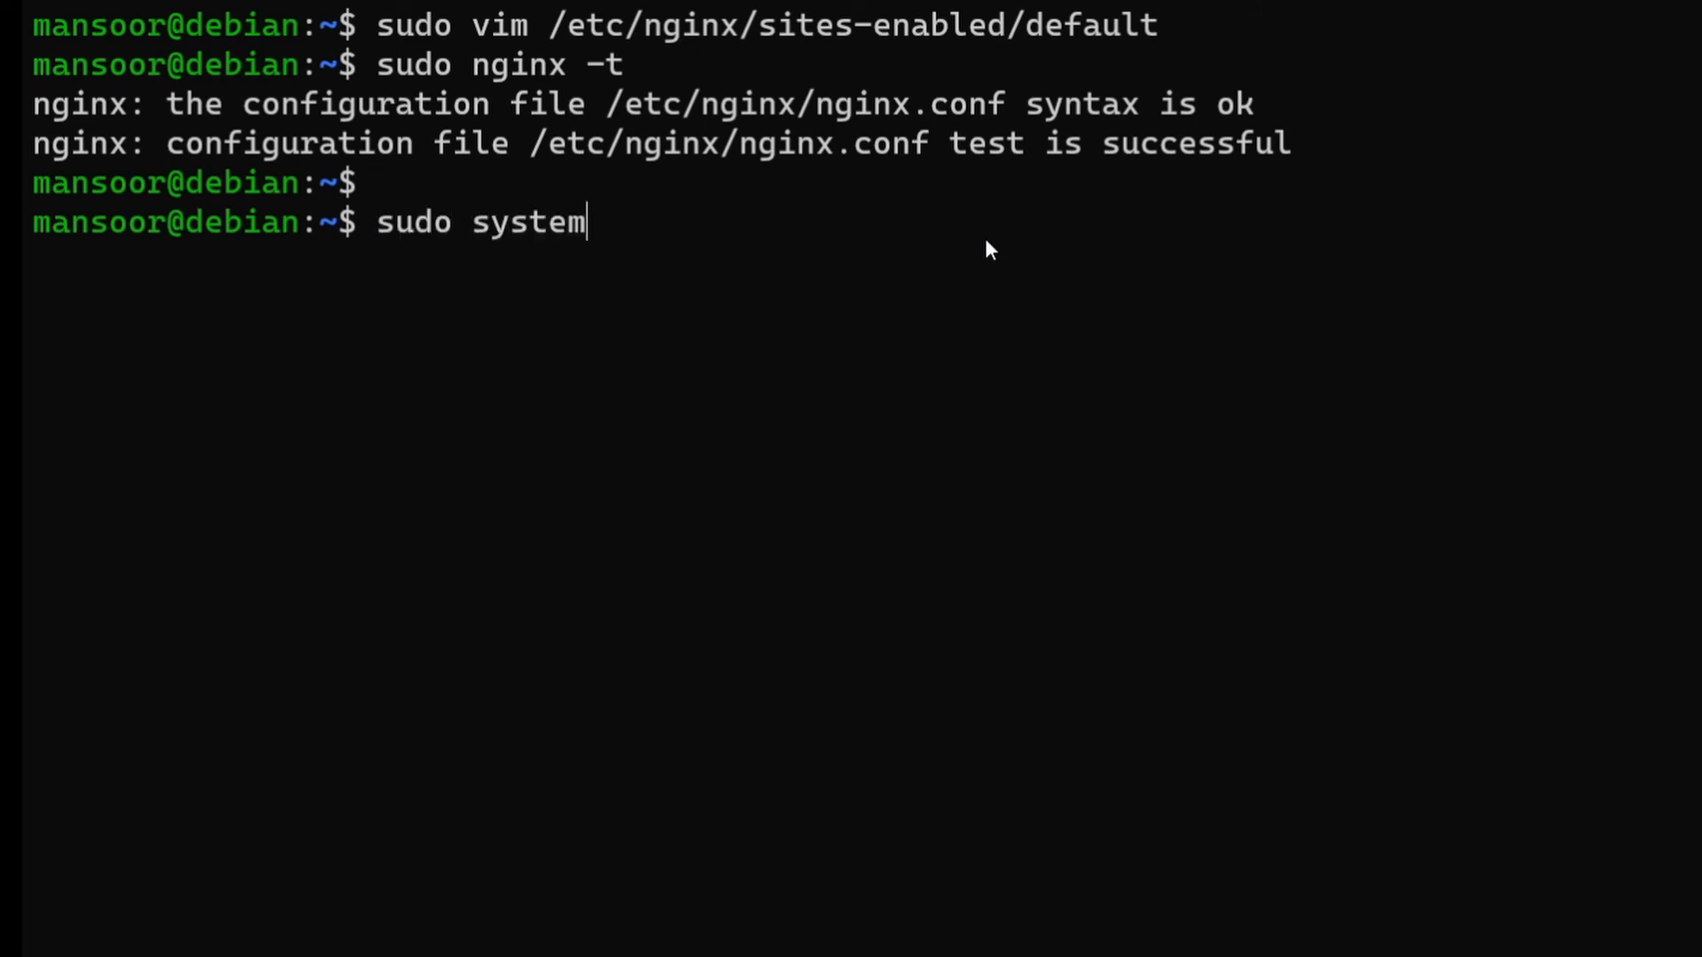
type("ctl restart")
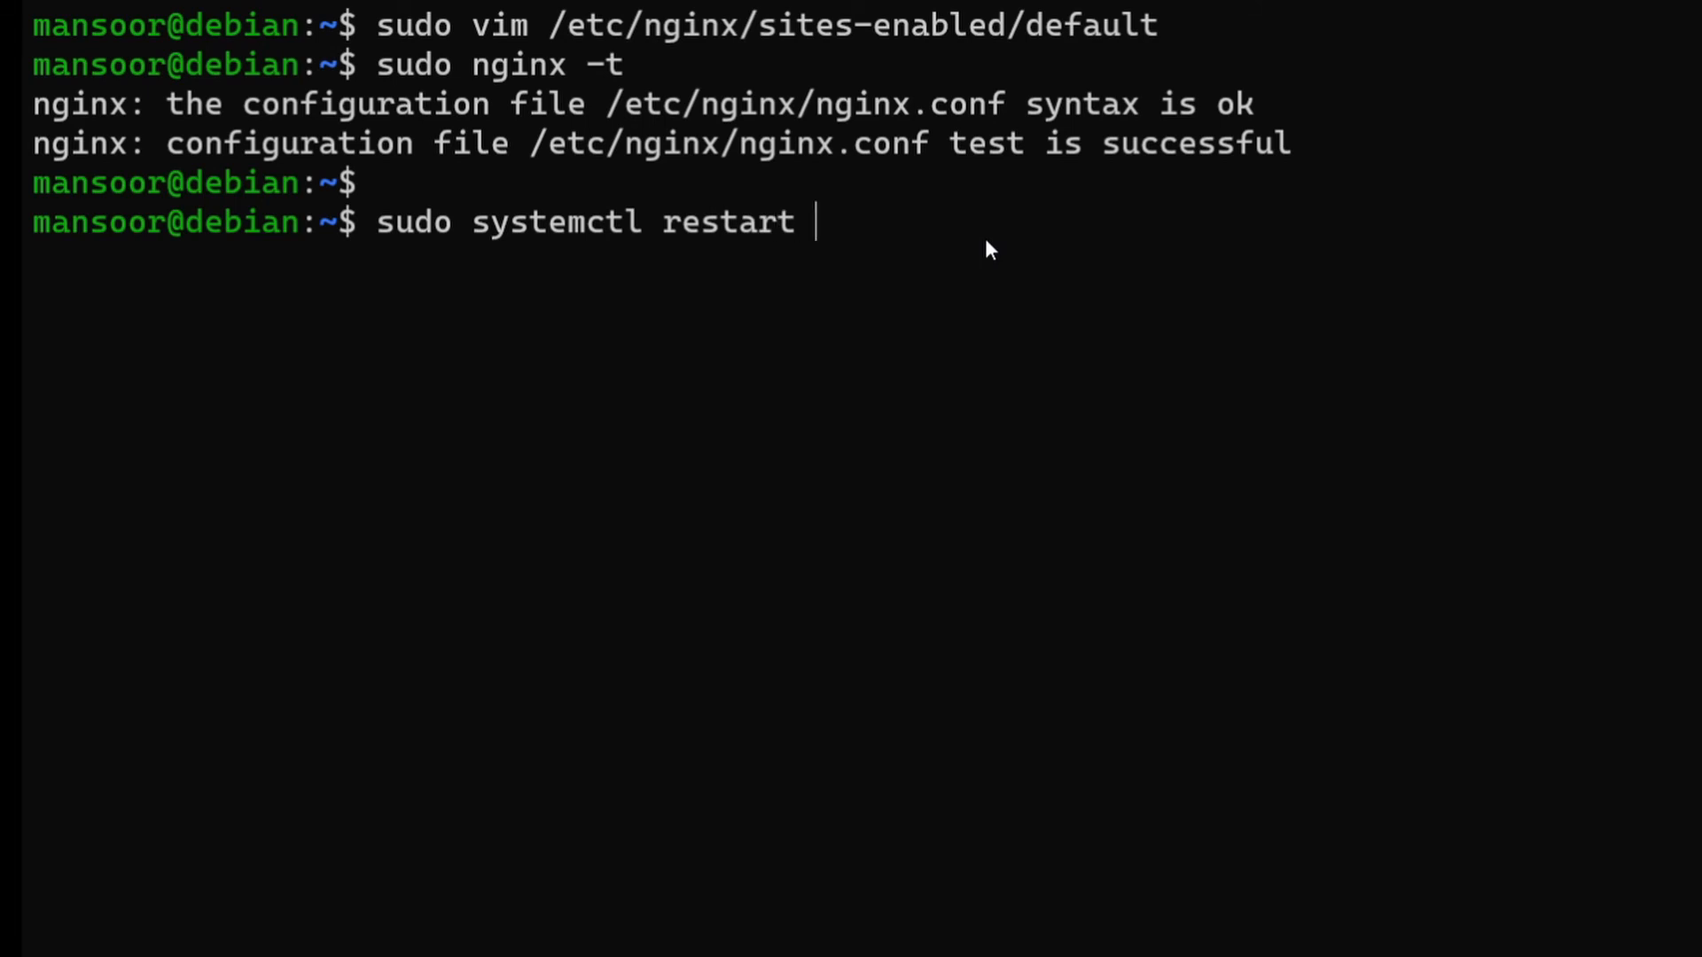
type("nginx")
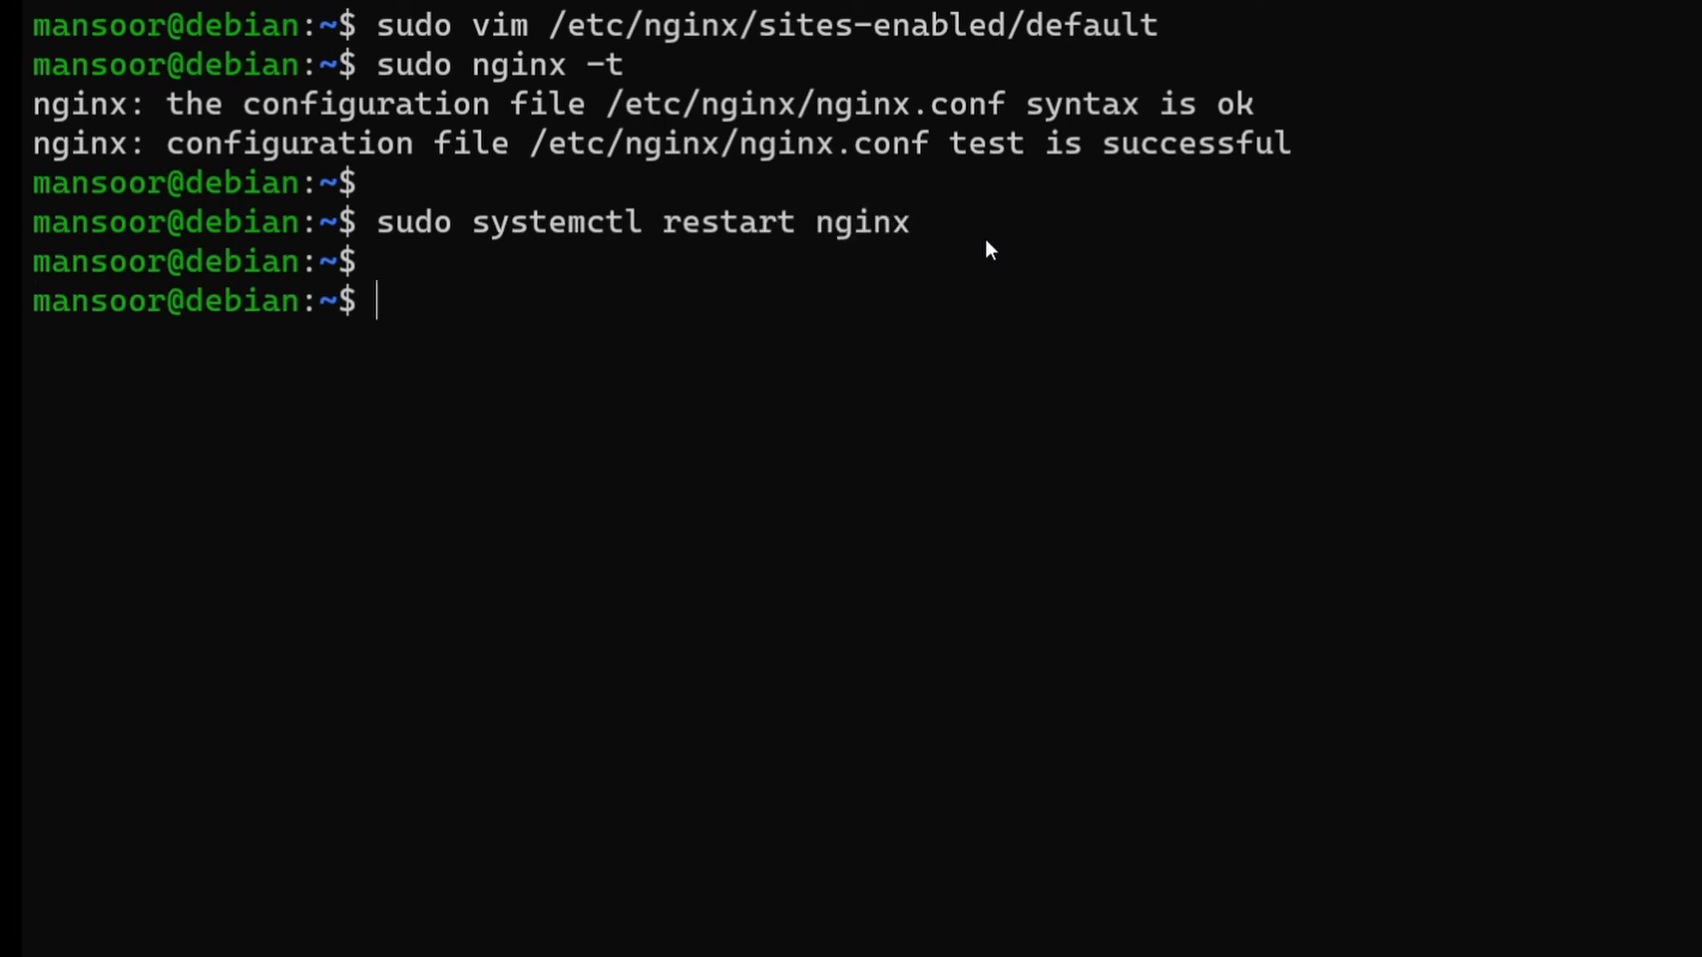
type("netstat -t")
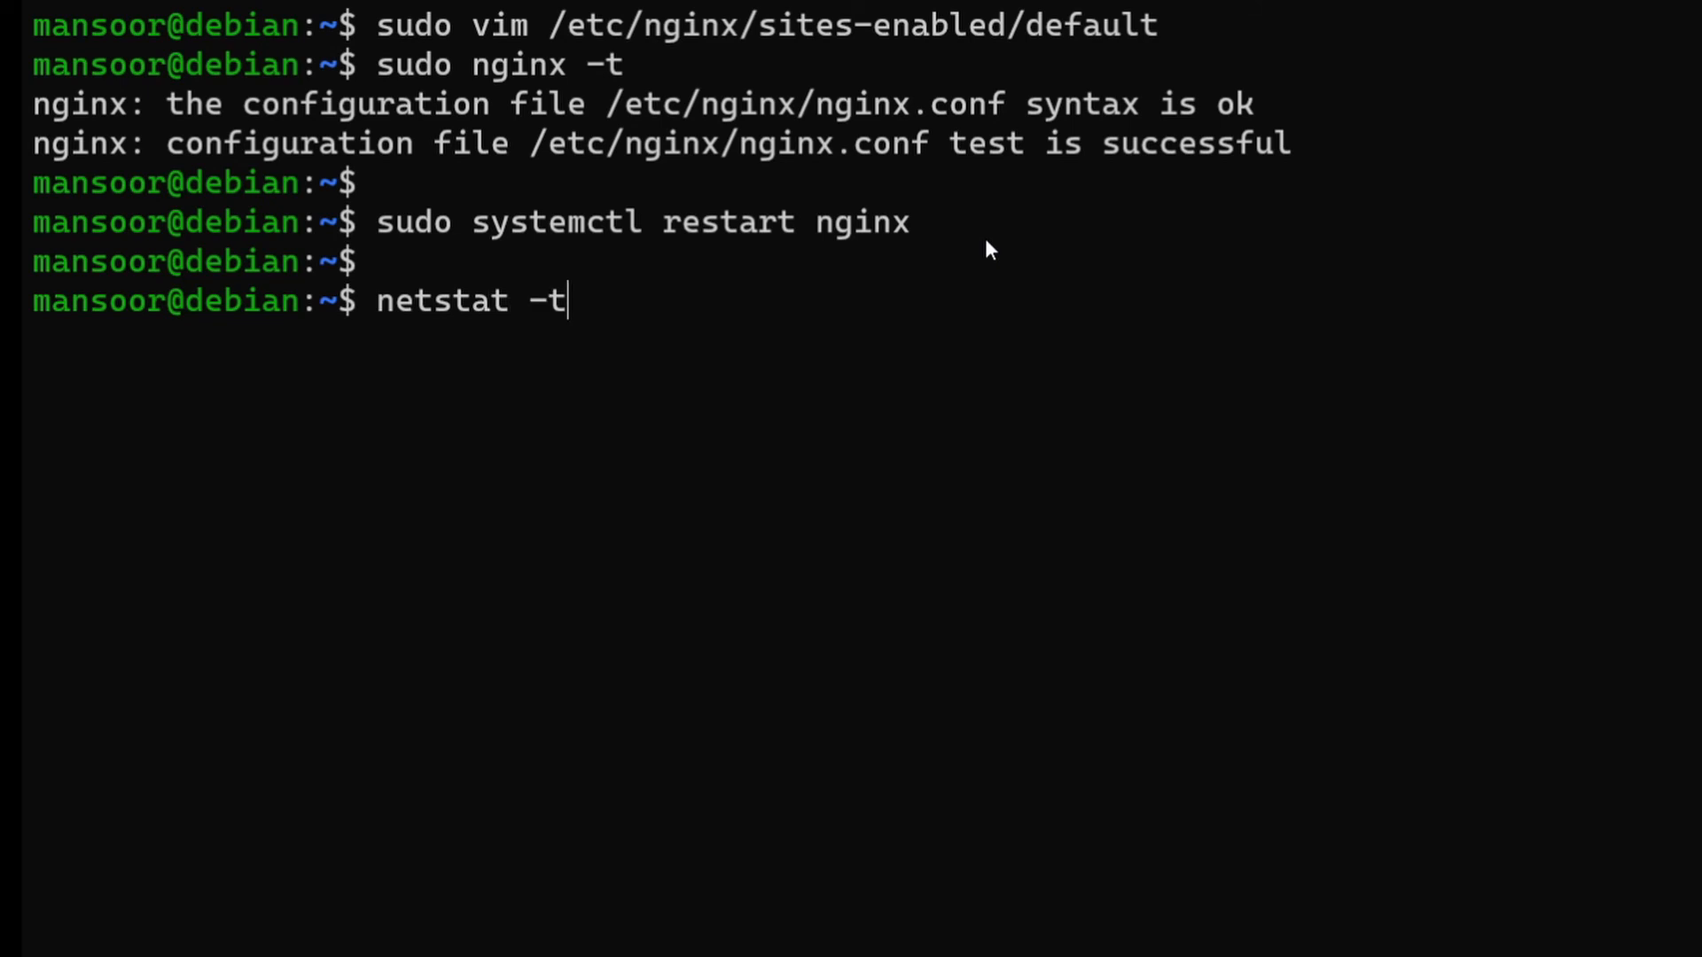
Confirm netstat -tulnp shows nginx on 127.0.0.1:80 and rerun ip a for the 192.168.0.110 address.
type("uln[")
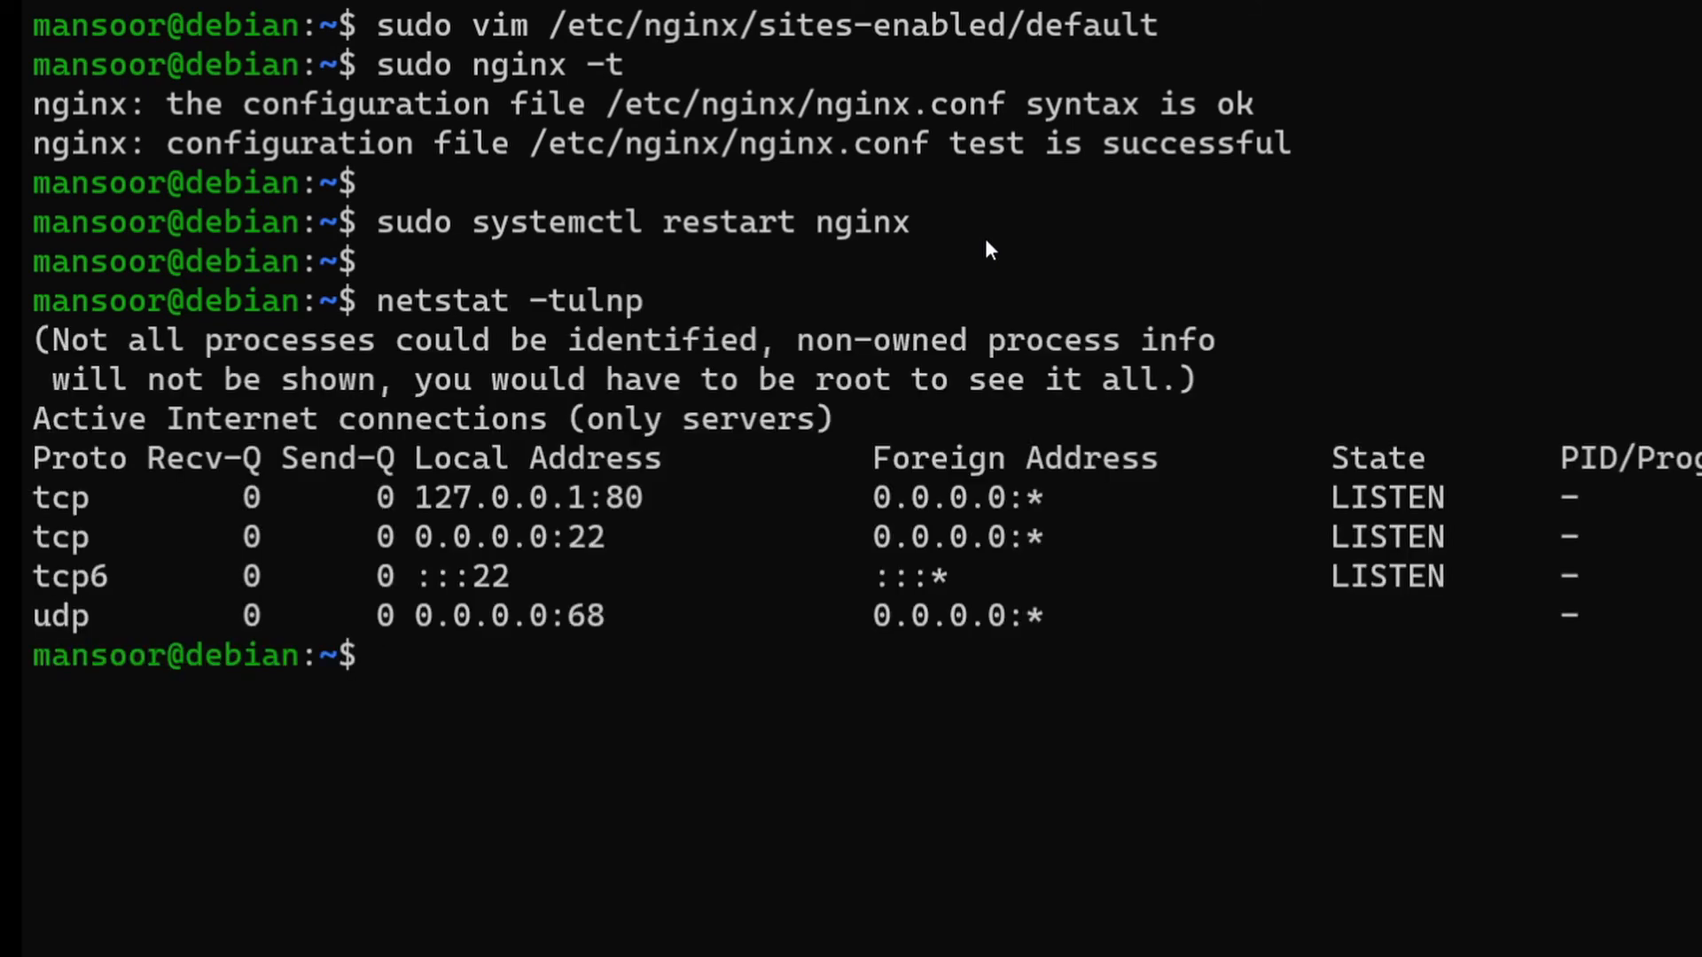
mouse_move(422, 502)
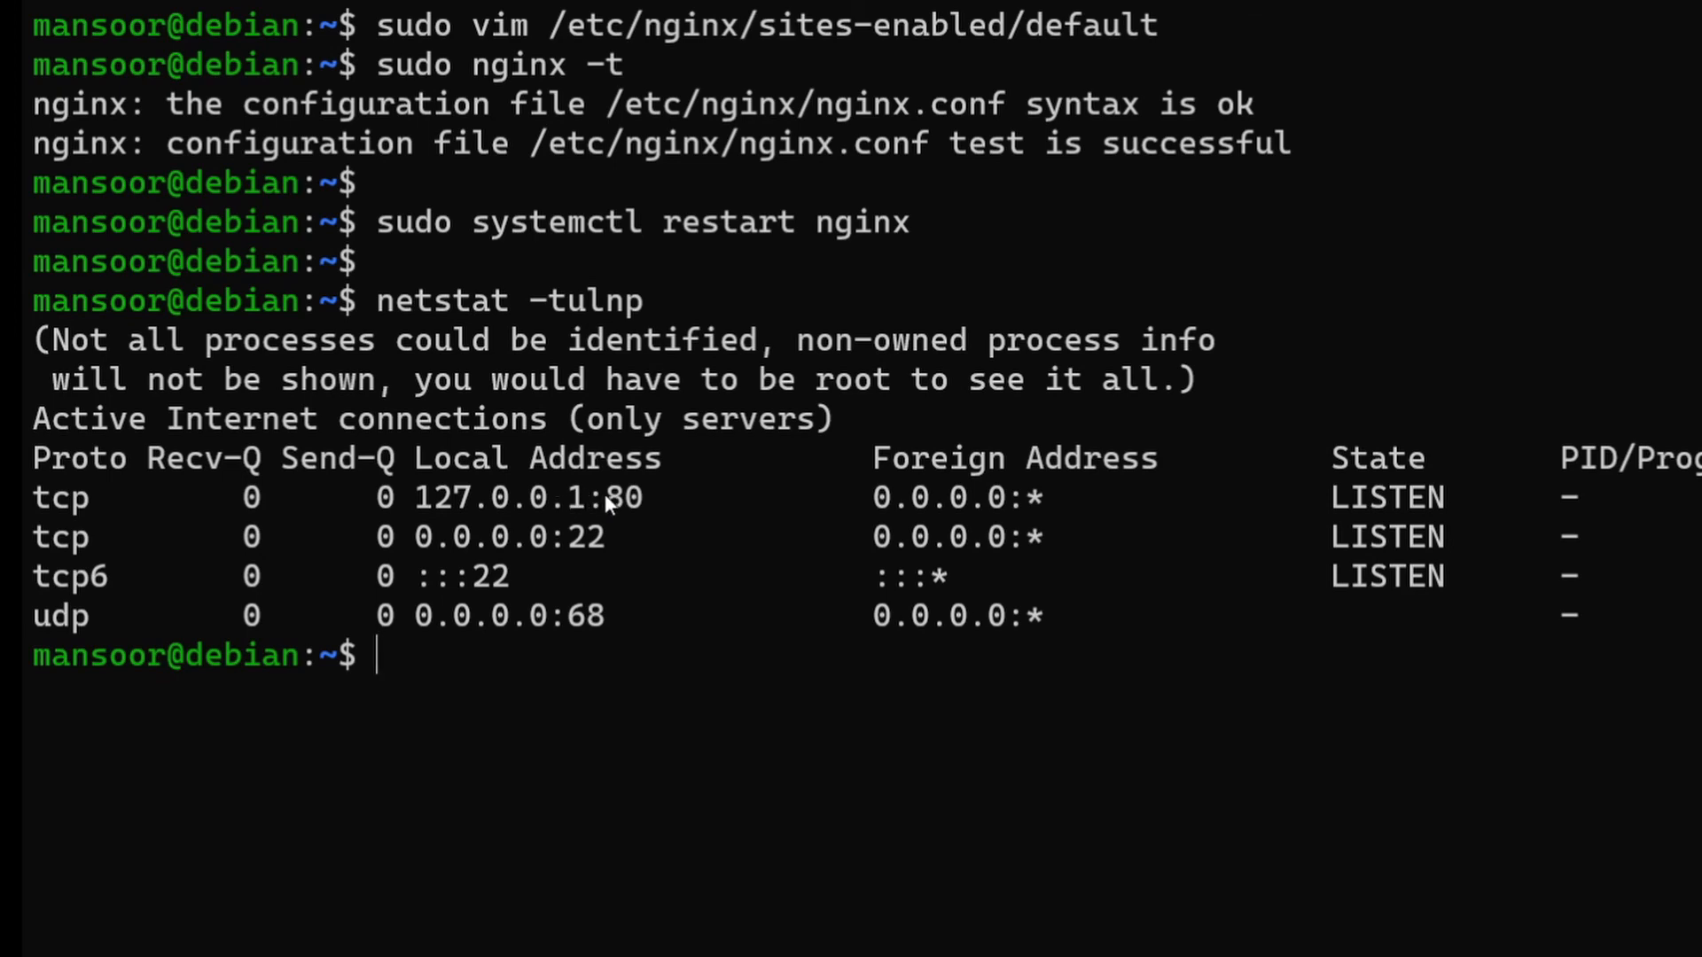
double_click(433, 496)
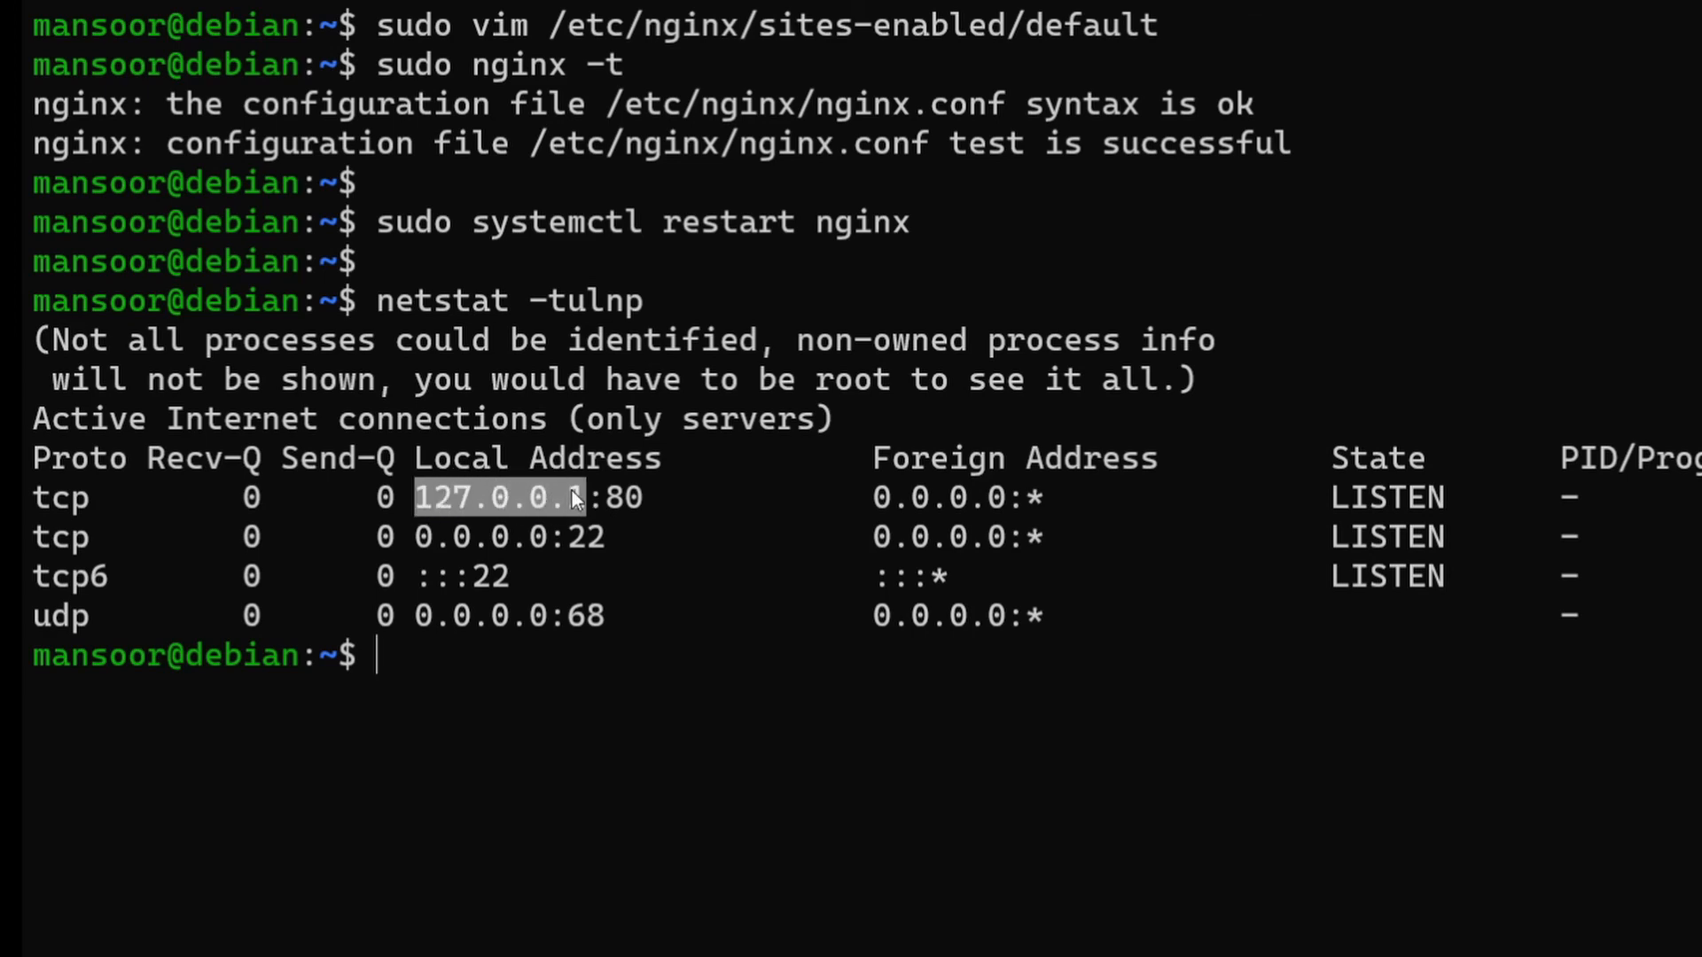
type("ip a")
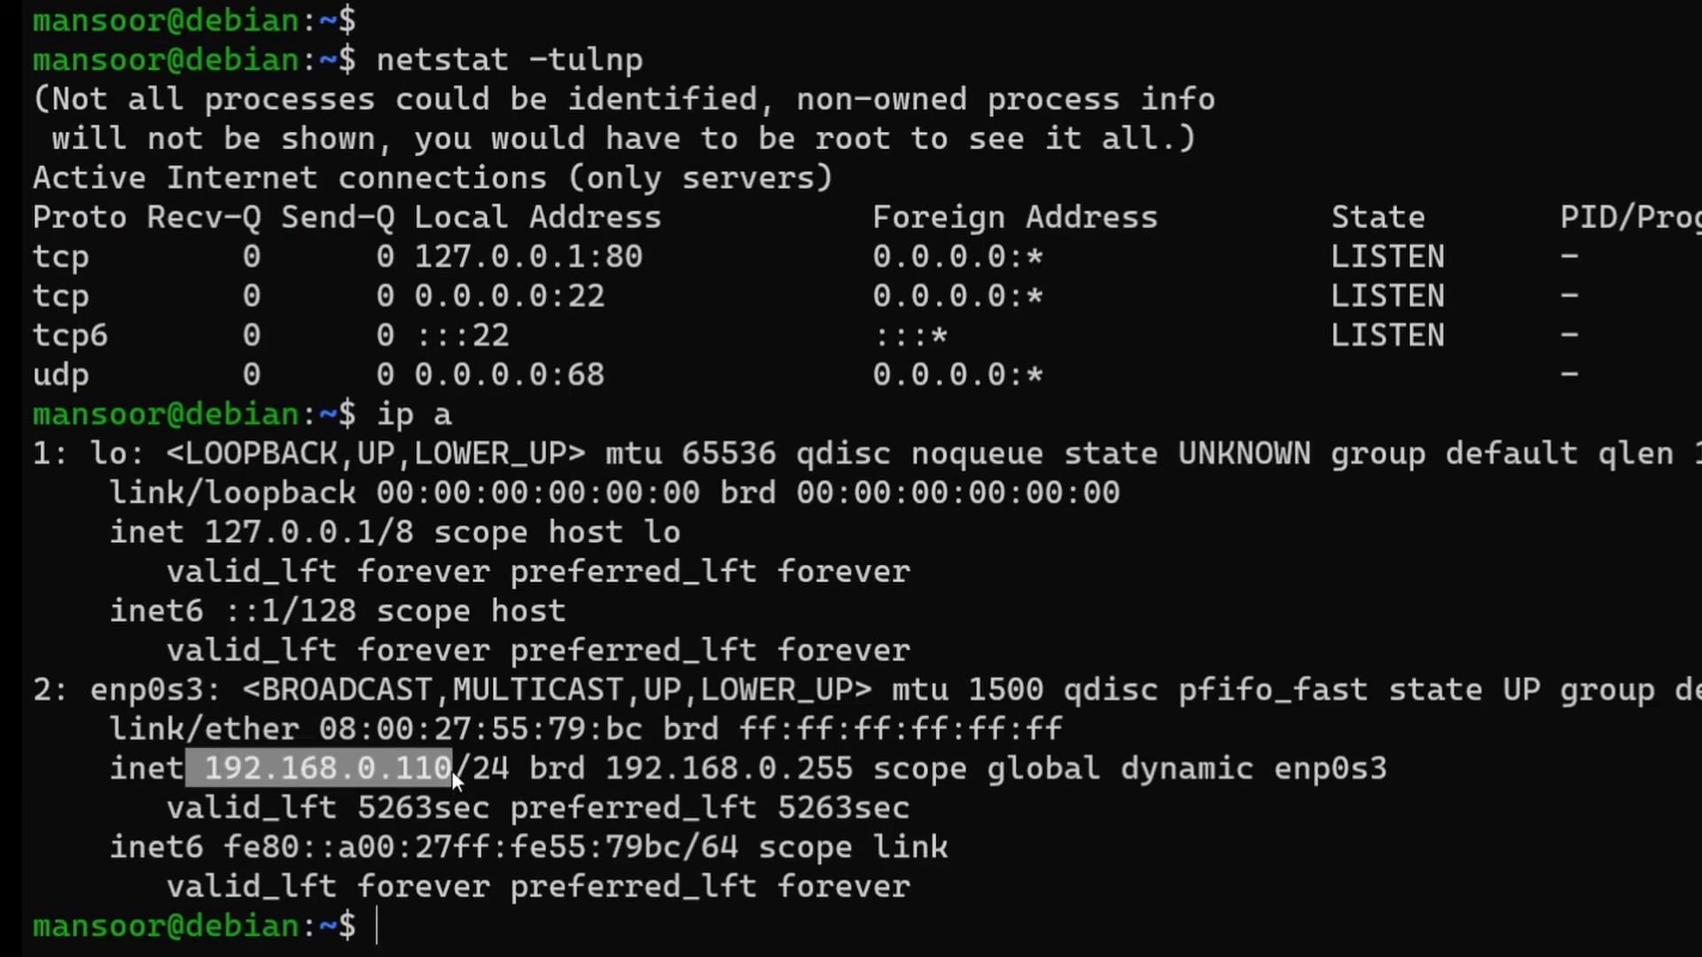
mouse_move(690, 300)
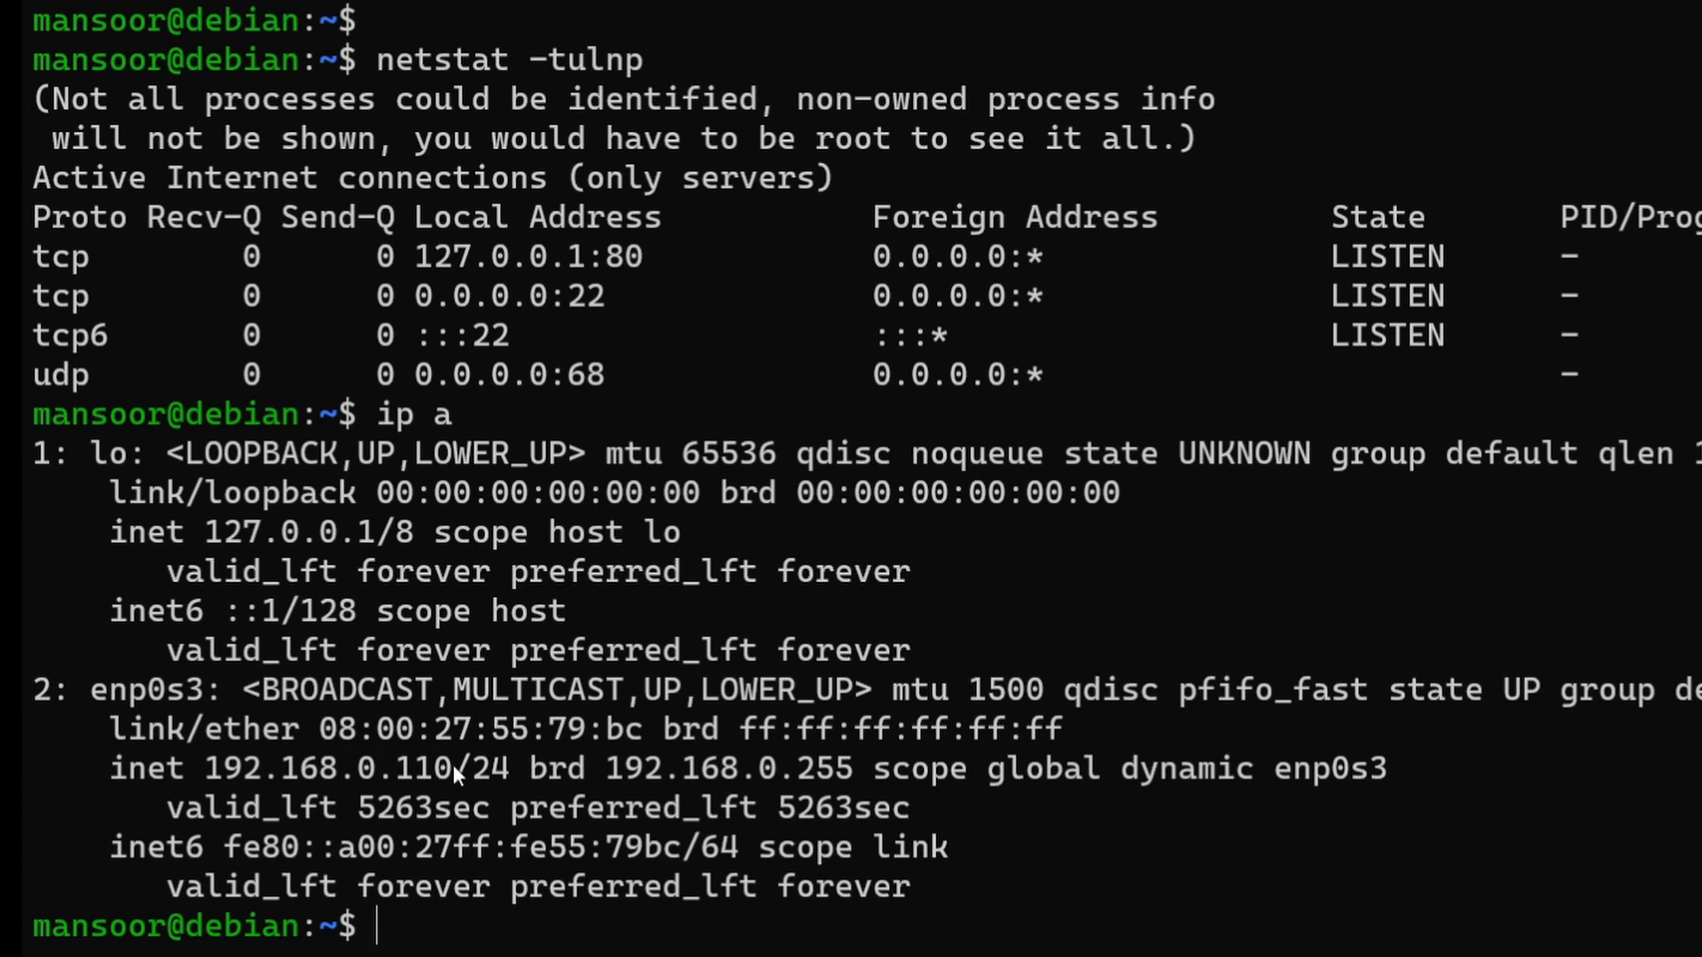
mouse_move(605, 287)
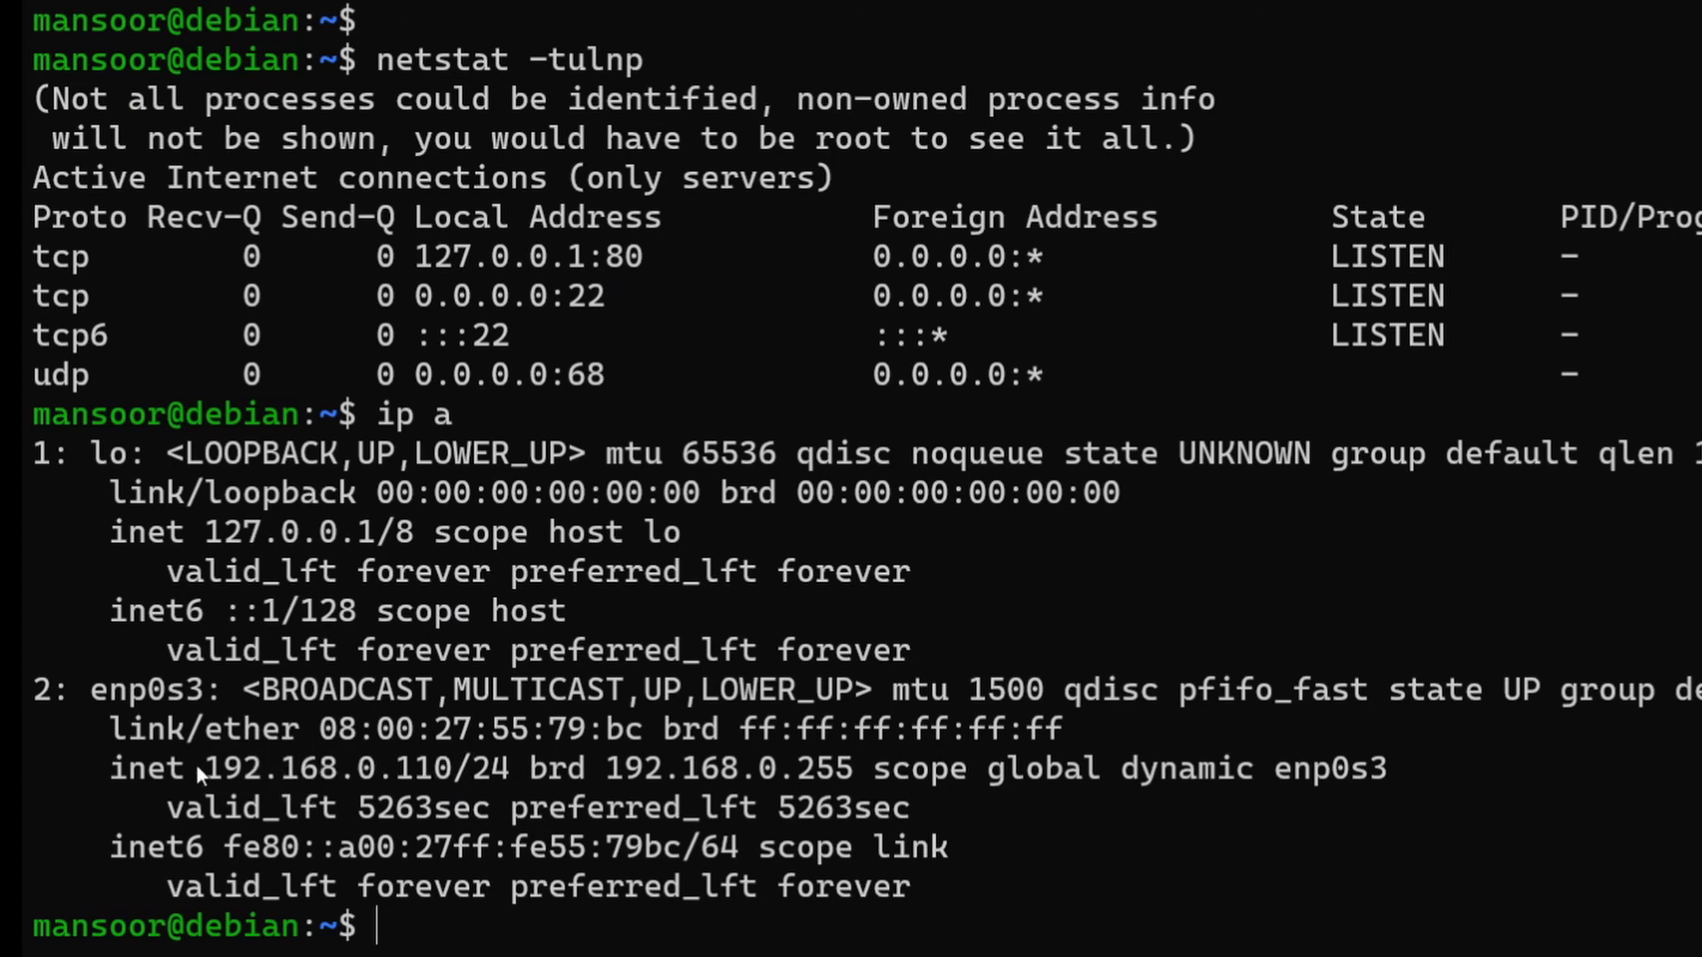
double_click(495, 256)
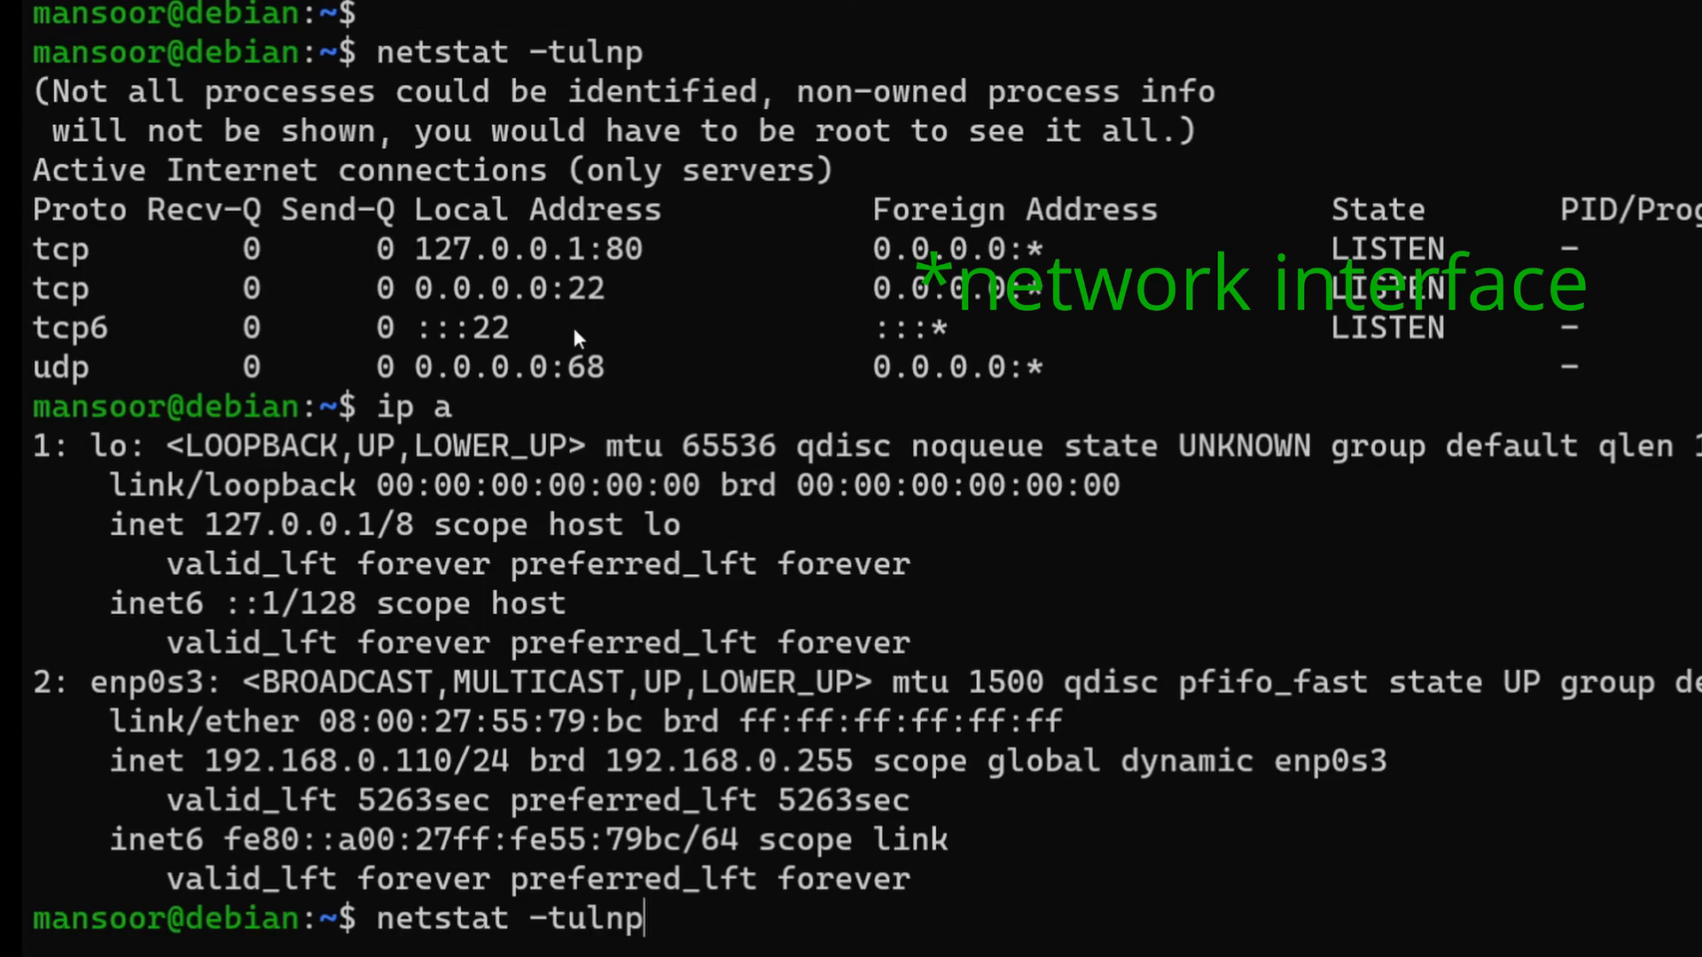
Reopen the default site in vim and delete 127.0.0.1: from the listen line, saving with :wq.
type("sudo vim /etc/nginx/sites-enabled/default")
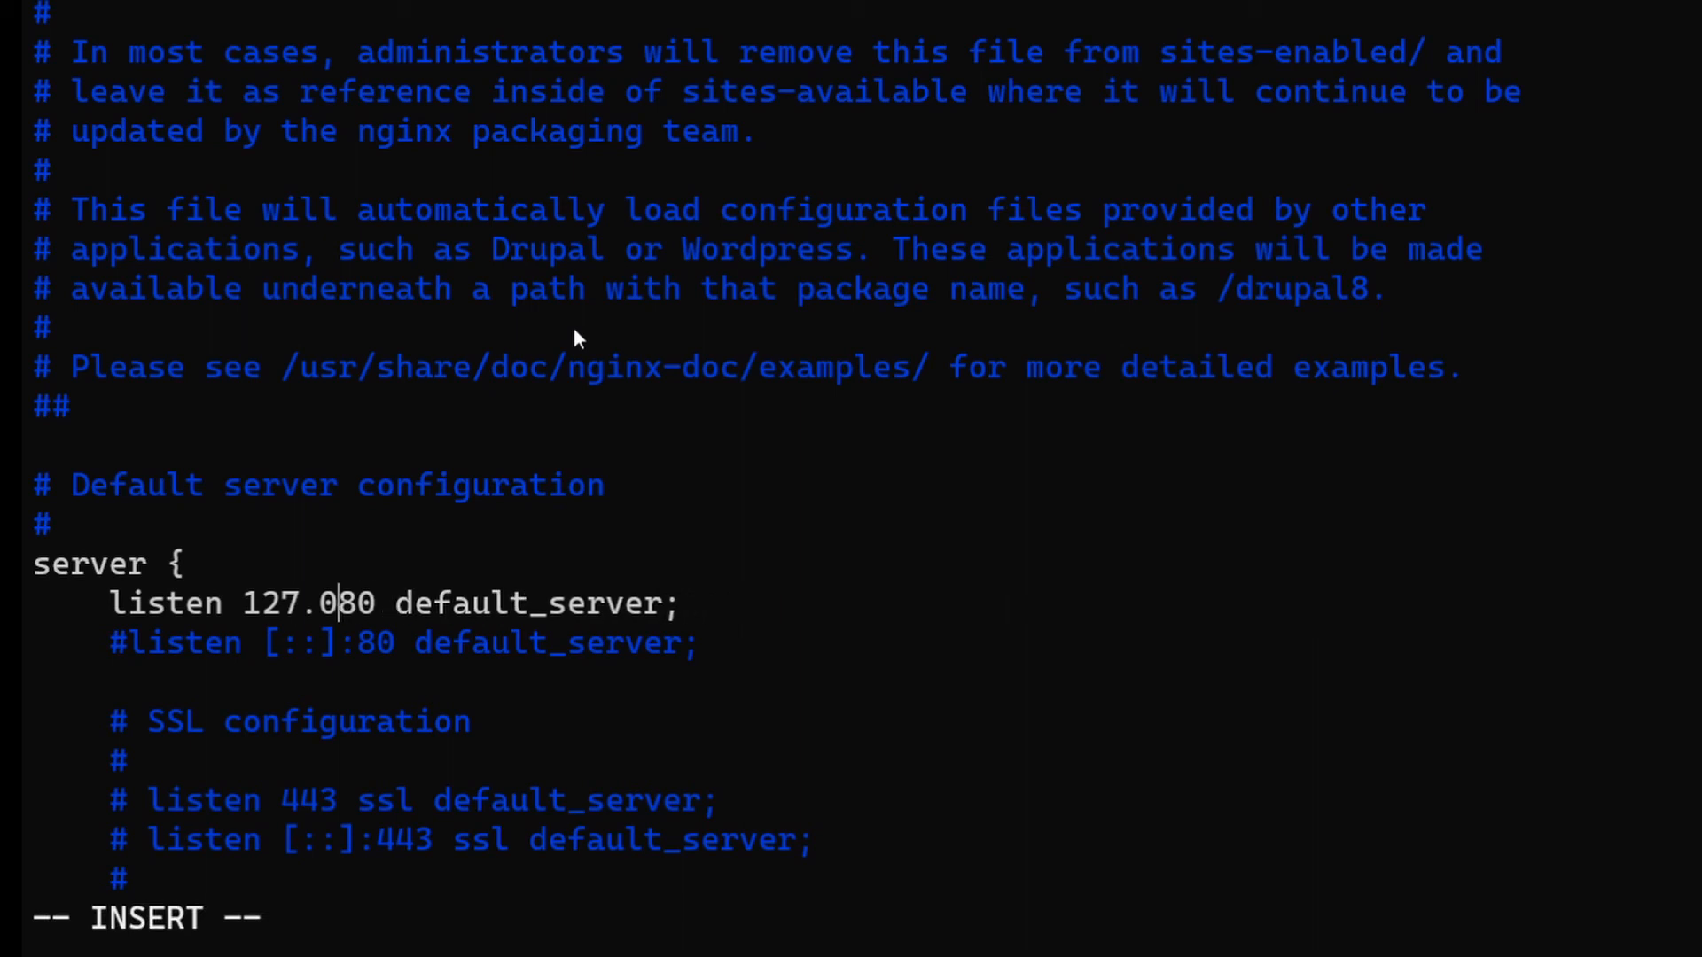
key("BackSpace")
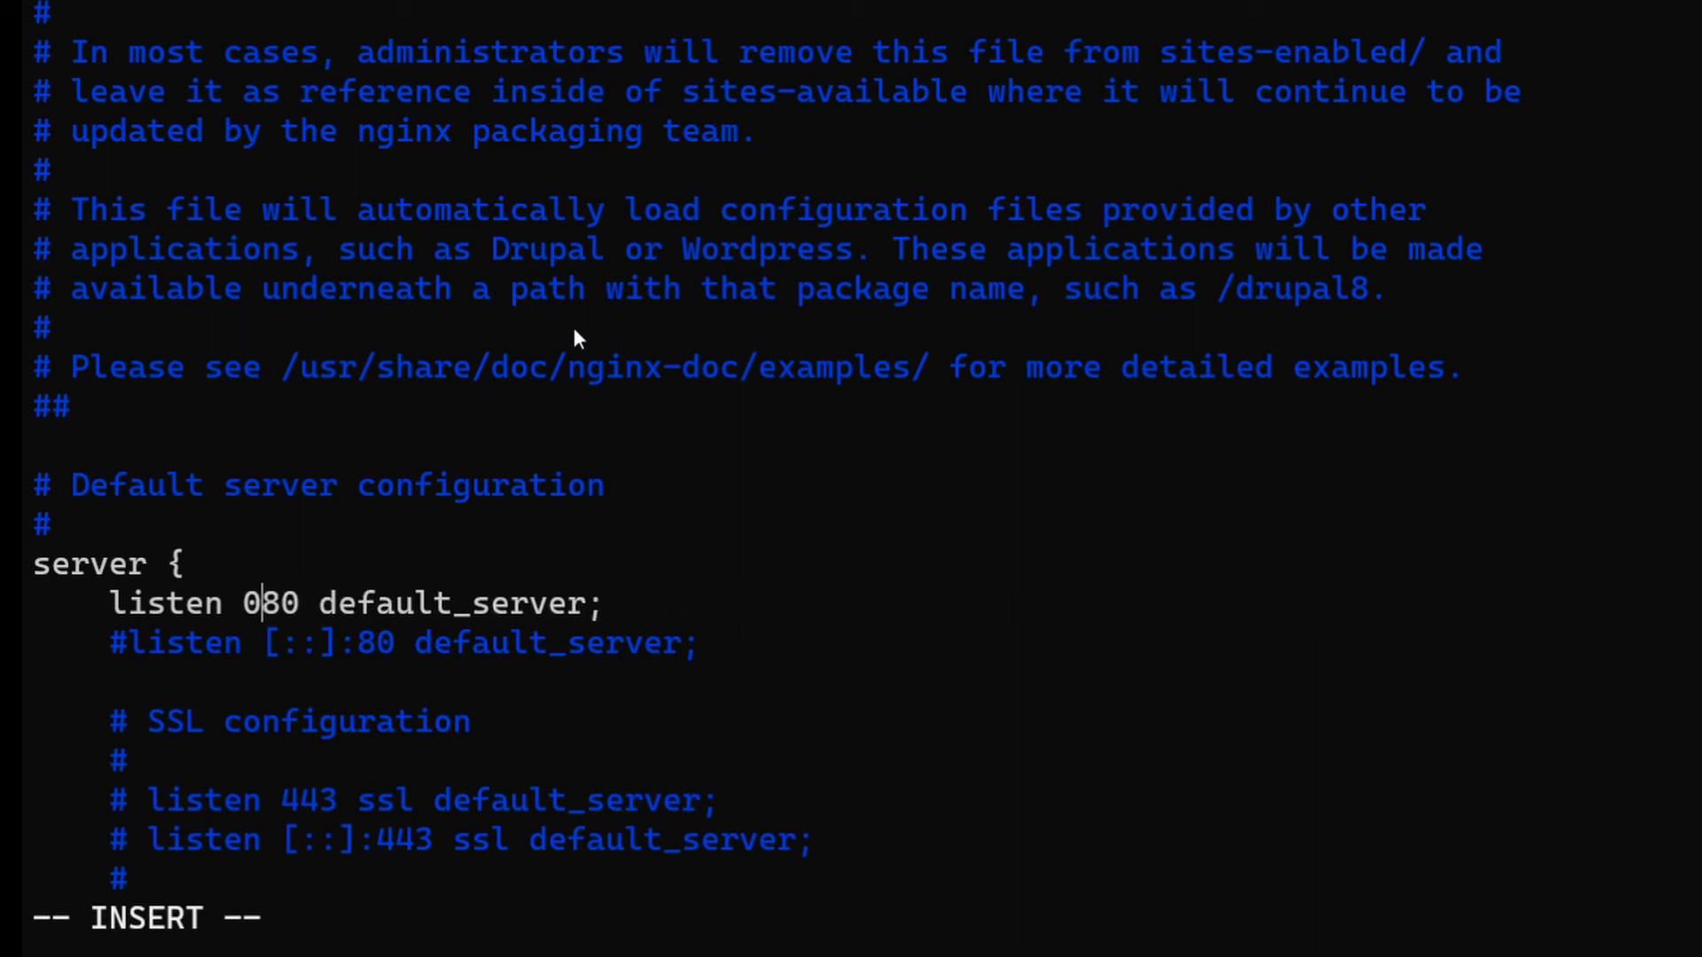
type(".0.")
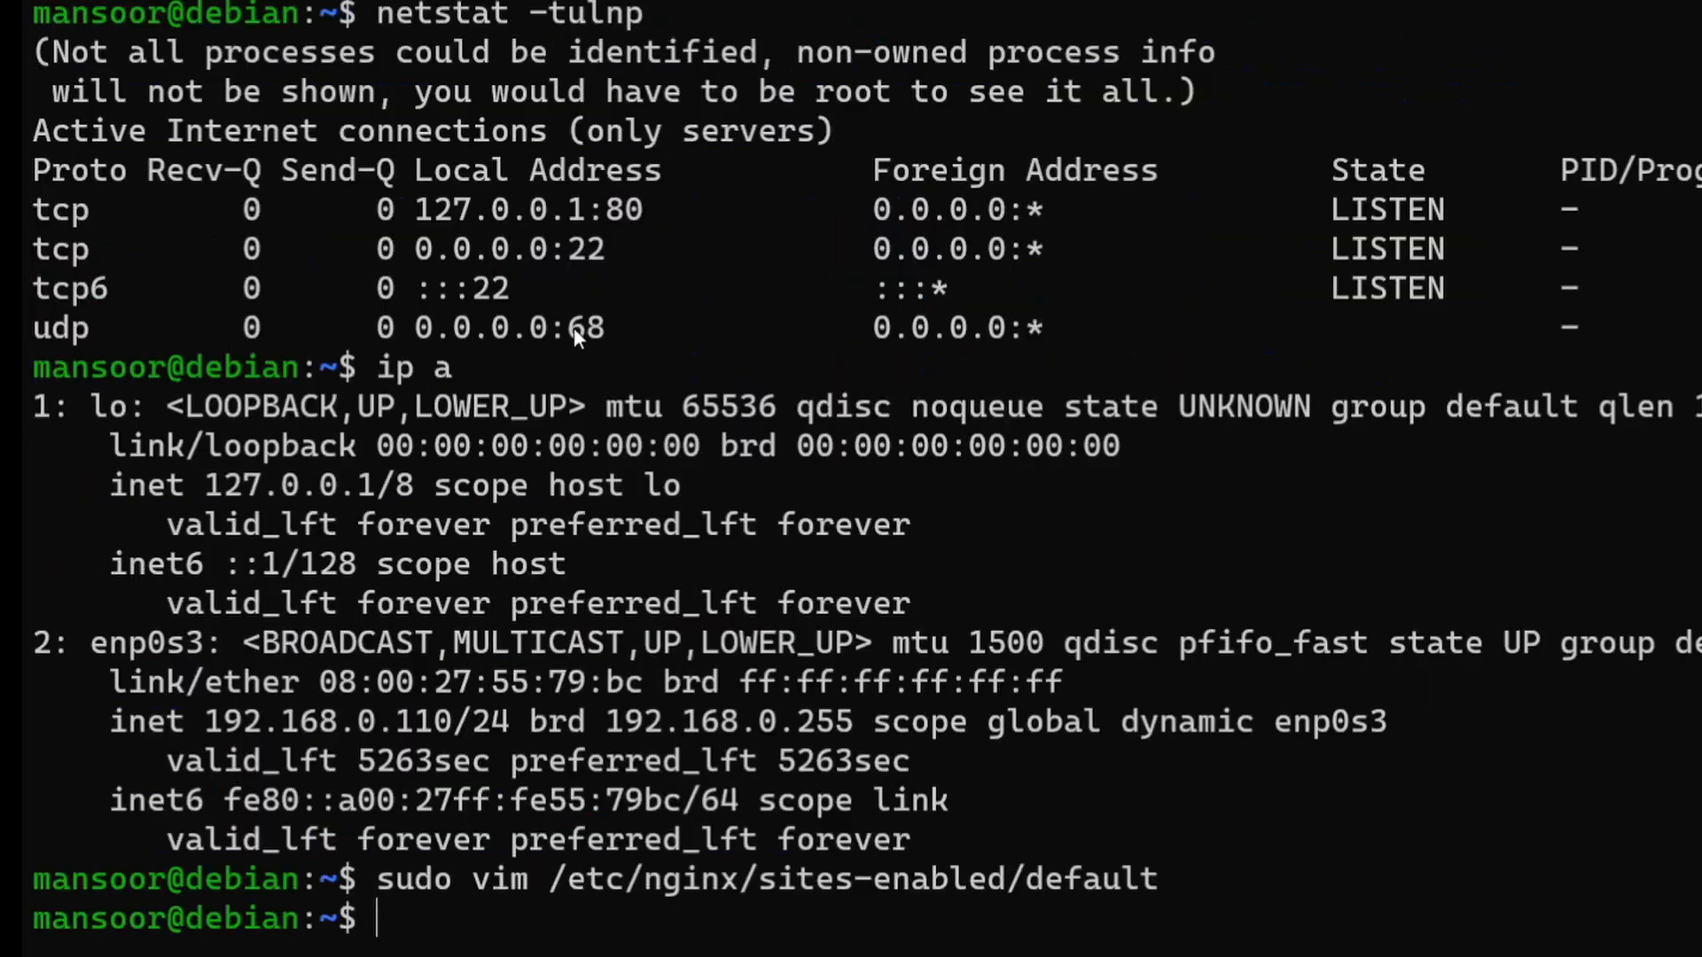
Restart nginx with sudo systemctl restart nginx to apply the reverted config.
type("sudo systemctl restart nginx")
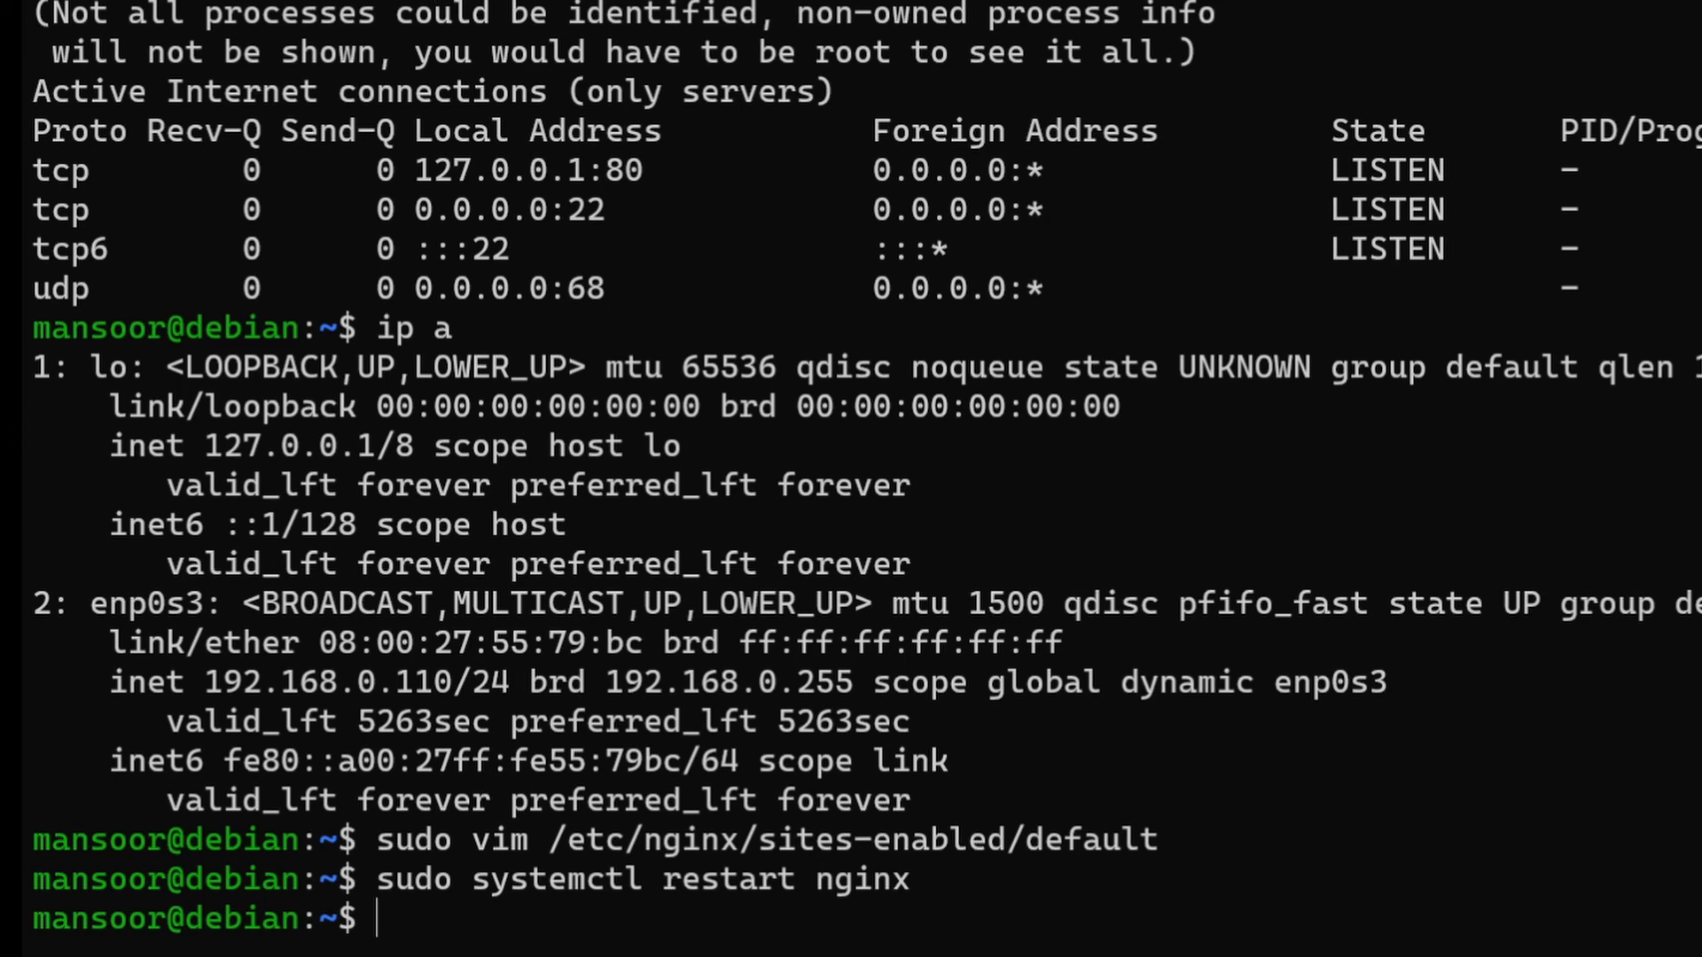
mouse_move(589, 90)
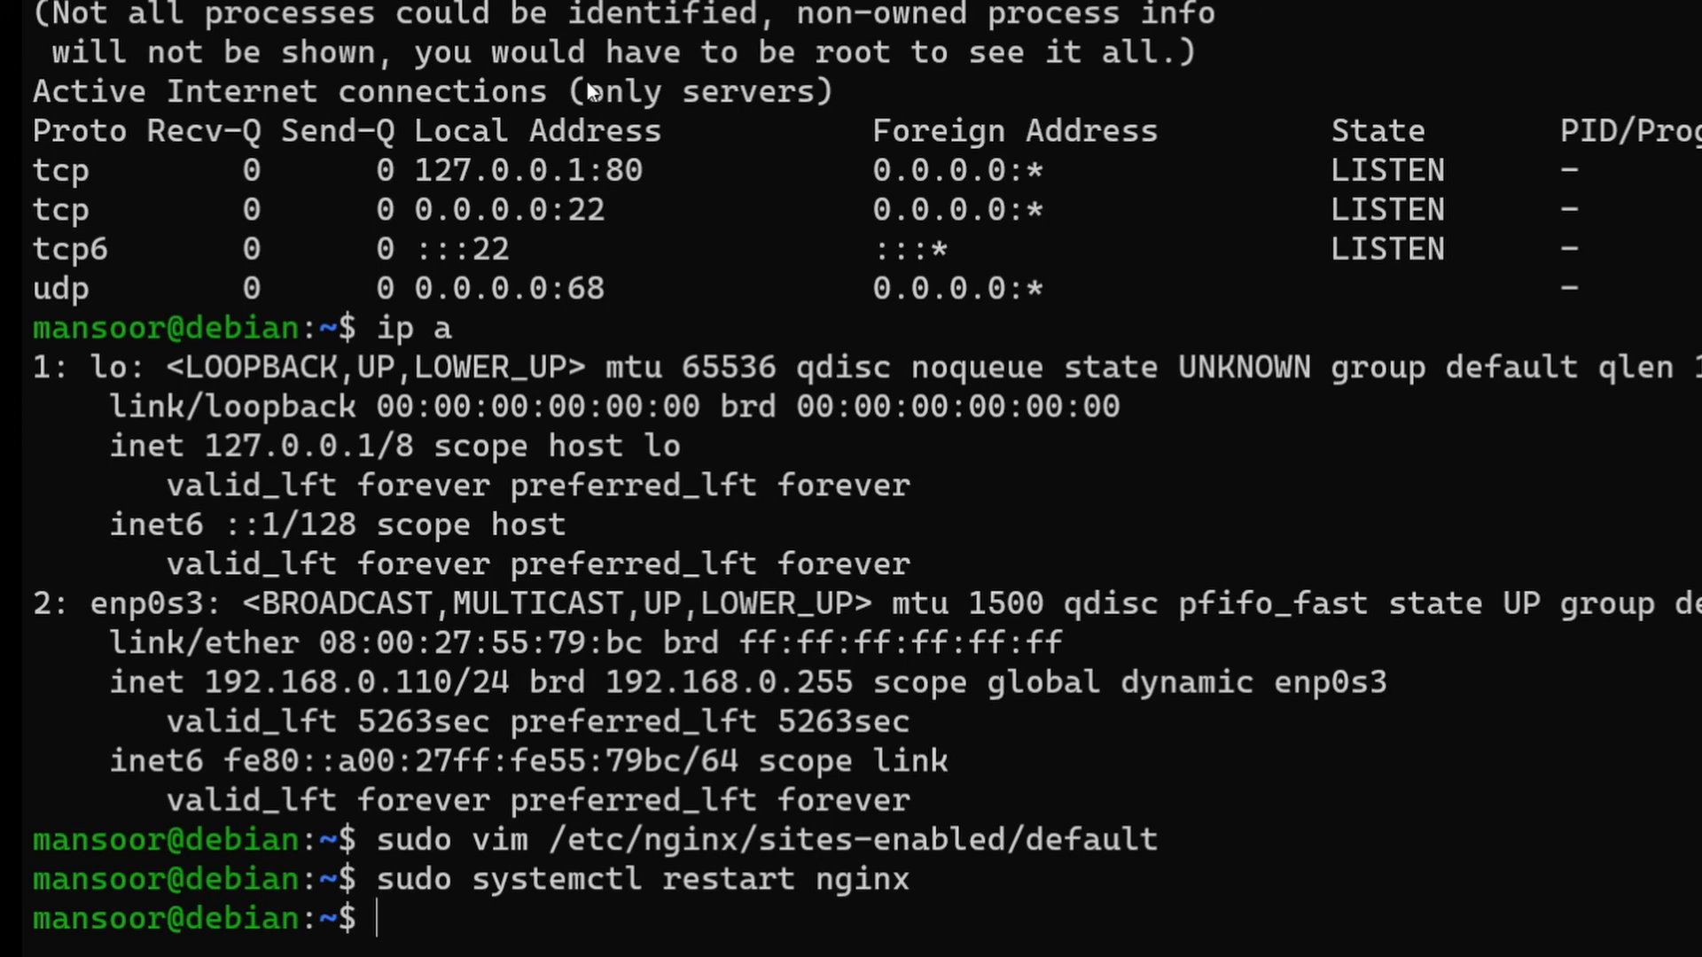